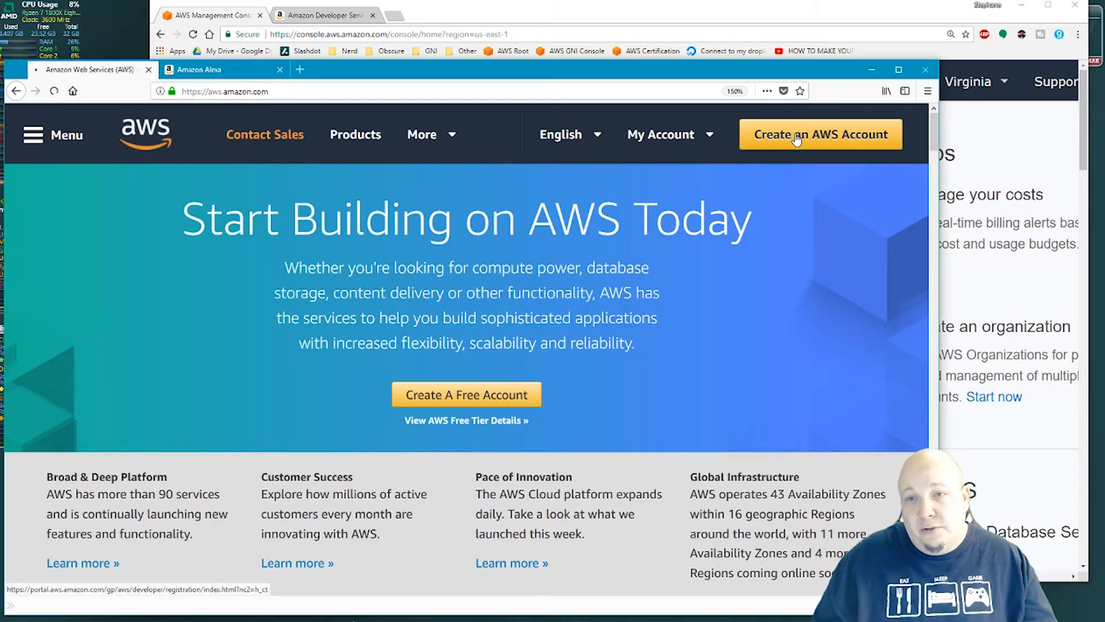
- Return to the maximized AWS console and open the Lambda service from All services
left_click(820, 134)
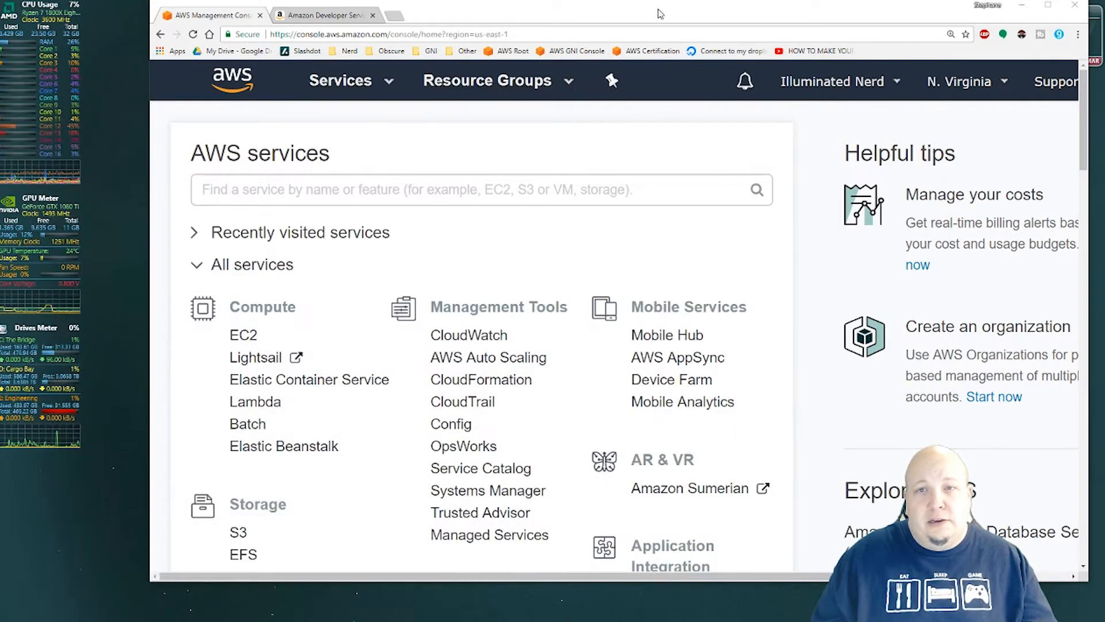
left_click(1048, 6)
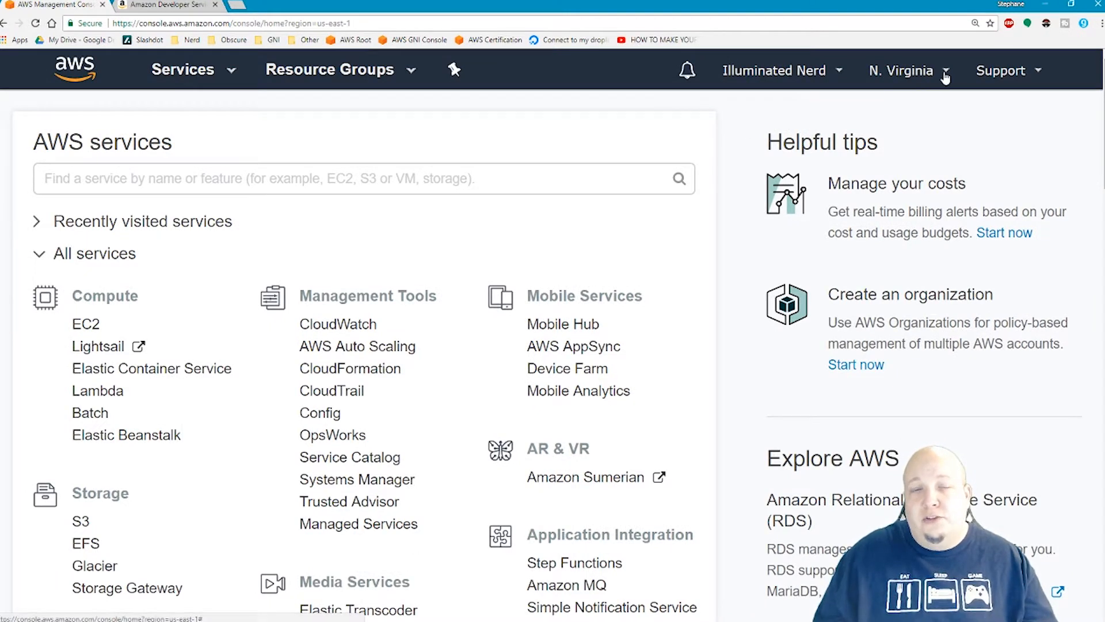
left_click(909, 71)
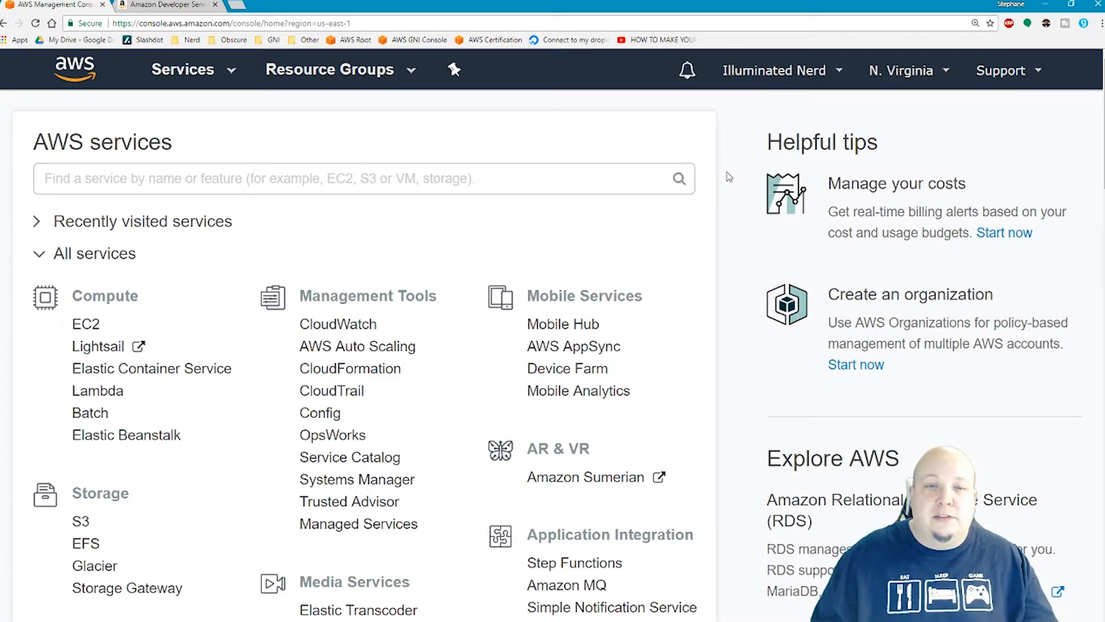
mouse_move(79, 291)
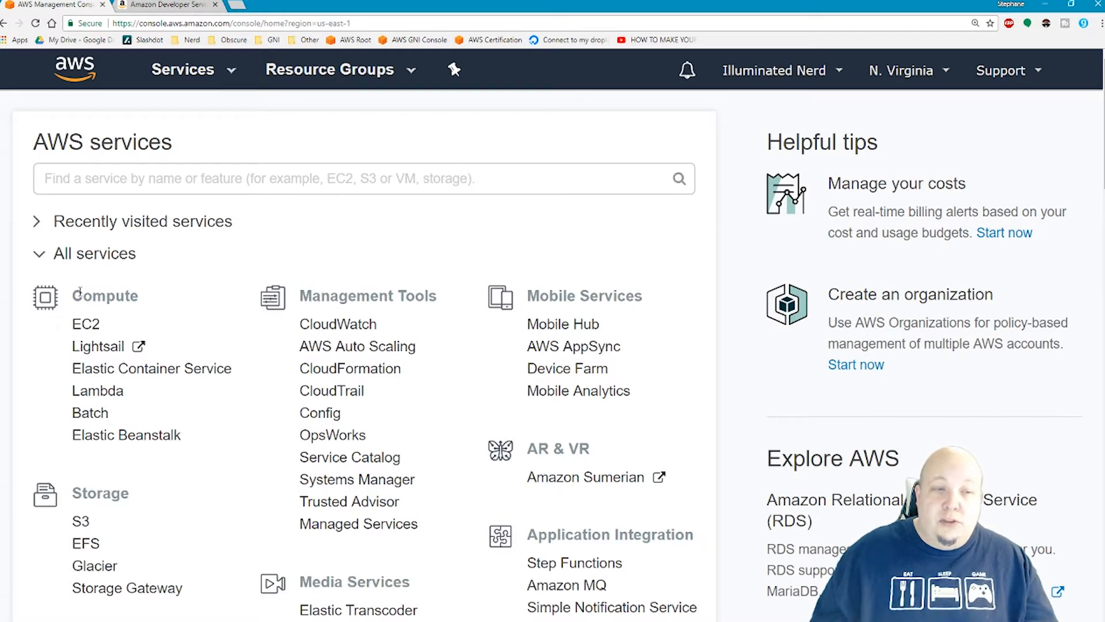
mouse_move(127, 400)
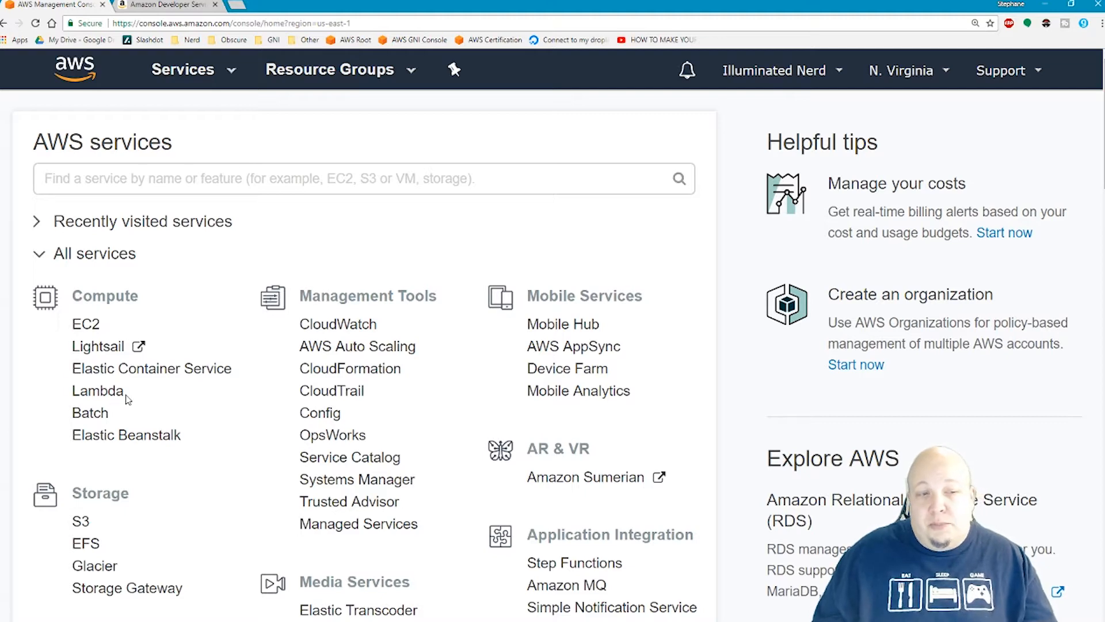
left_click(97, 391)
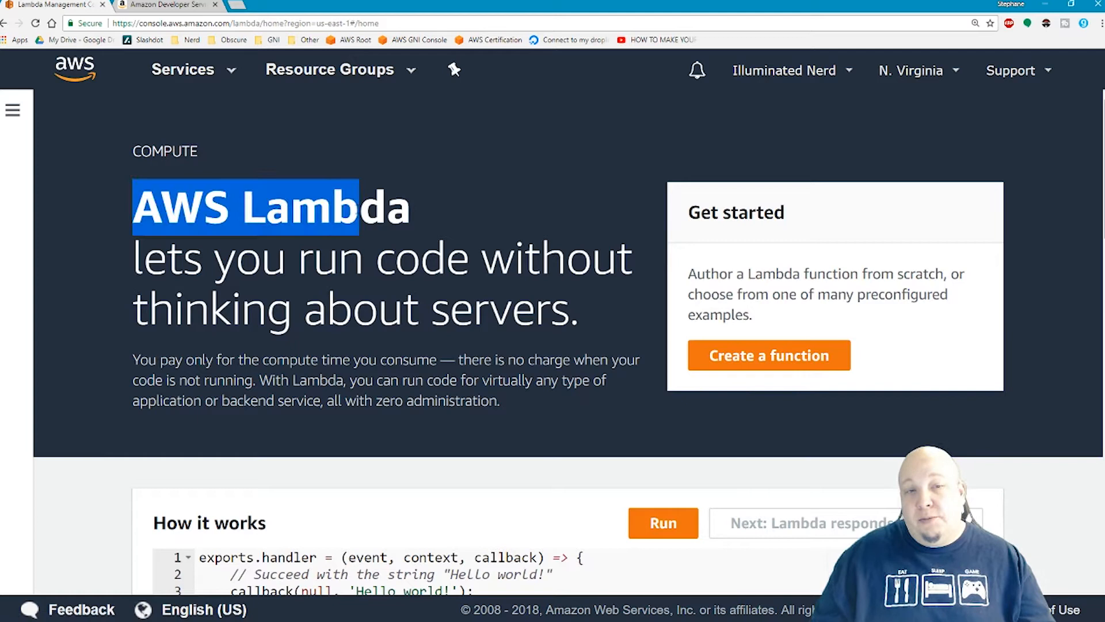
- Start creating a new Lambda function with Blueprints as the starting point
left_click(448, 217)
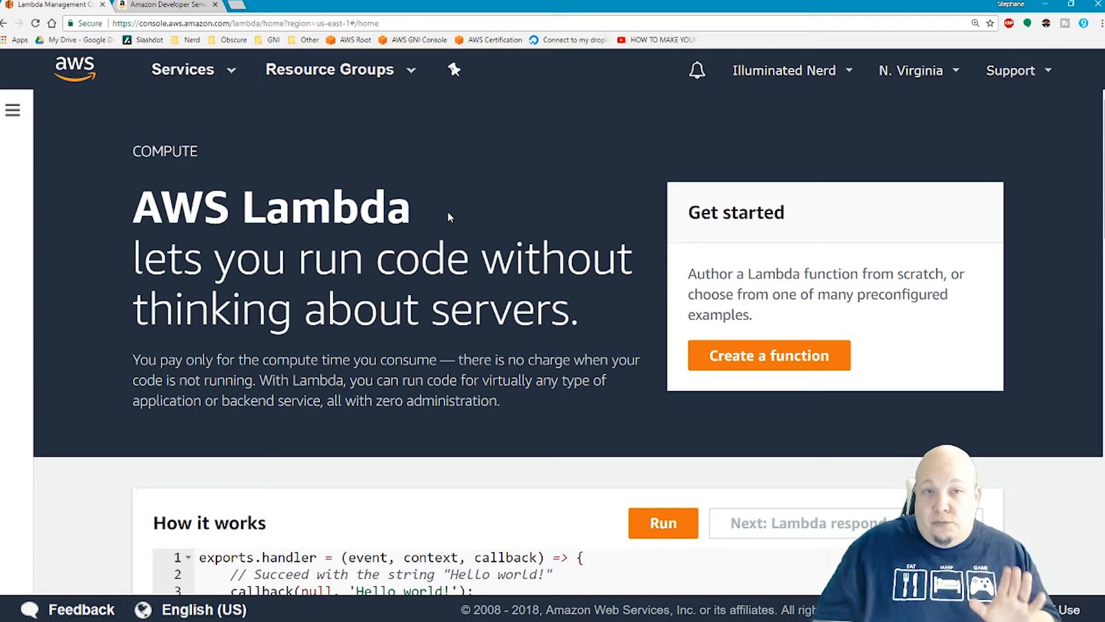
mouse_move(777, 389)
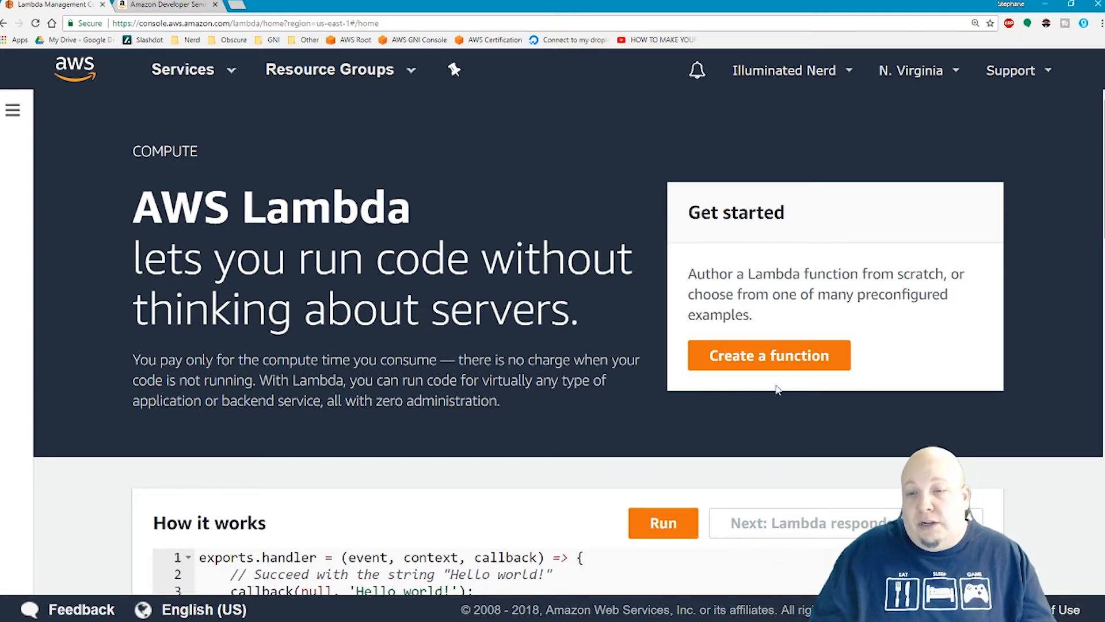
left_click(768, 356)
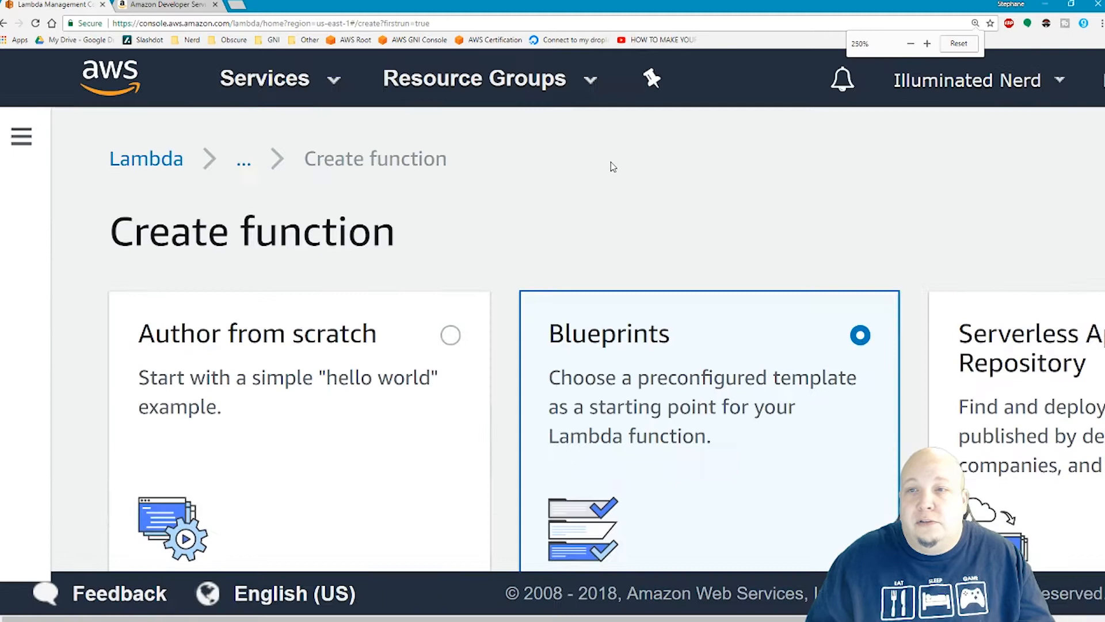
- Reset the page zoom and filter the blueprints by the keyword 'alexa'
left_click(909, 44)
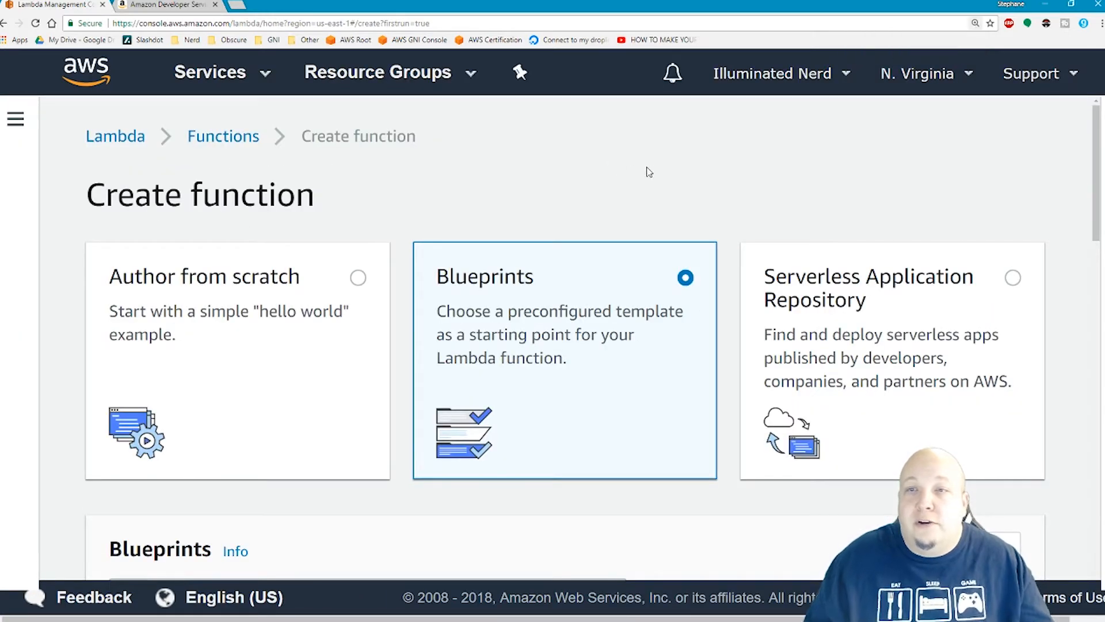
mouse_move(573, 278)
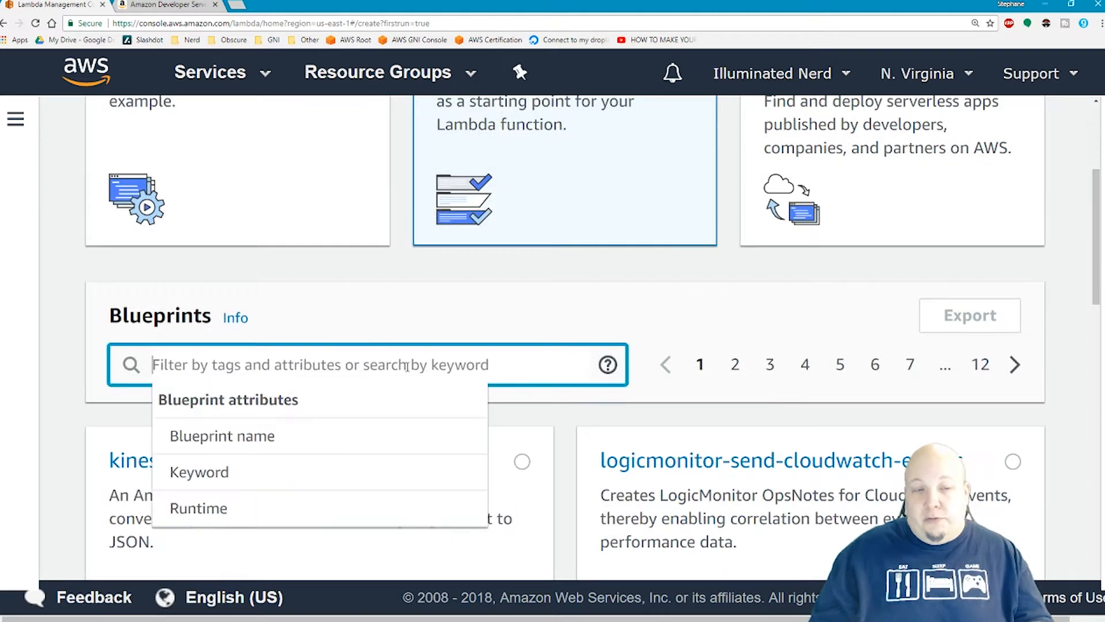
type("alexa")
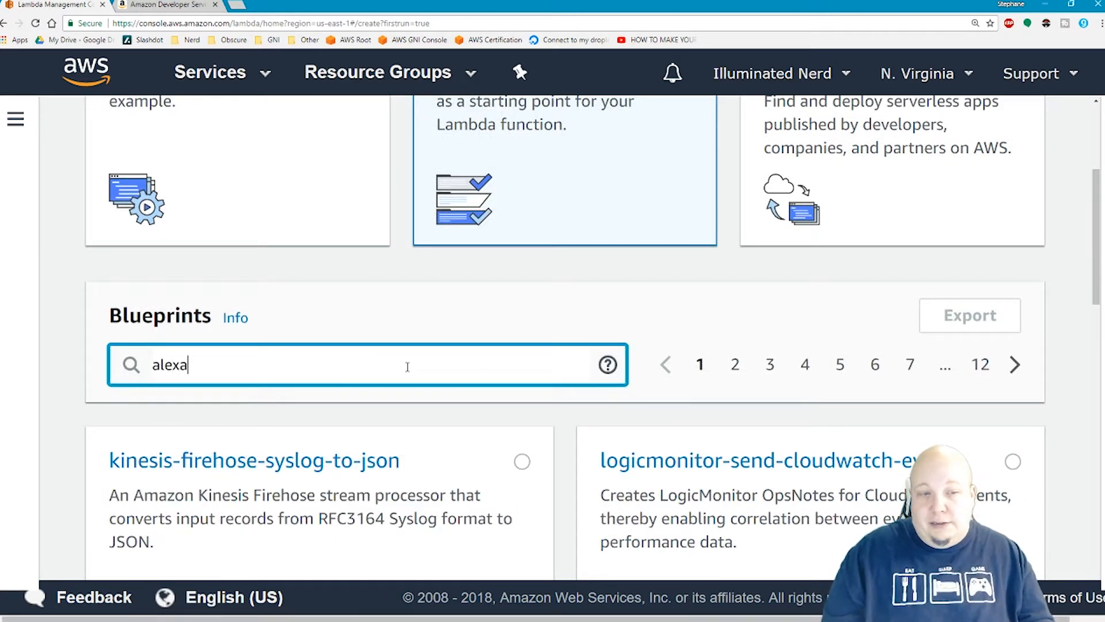
key("Return")
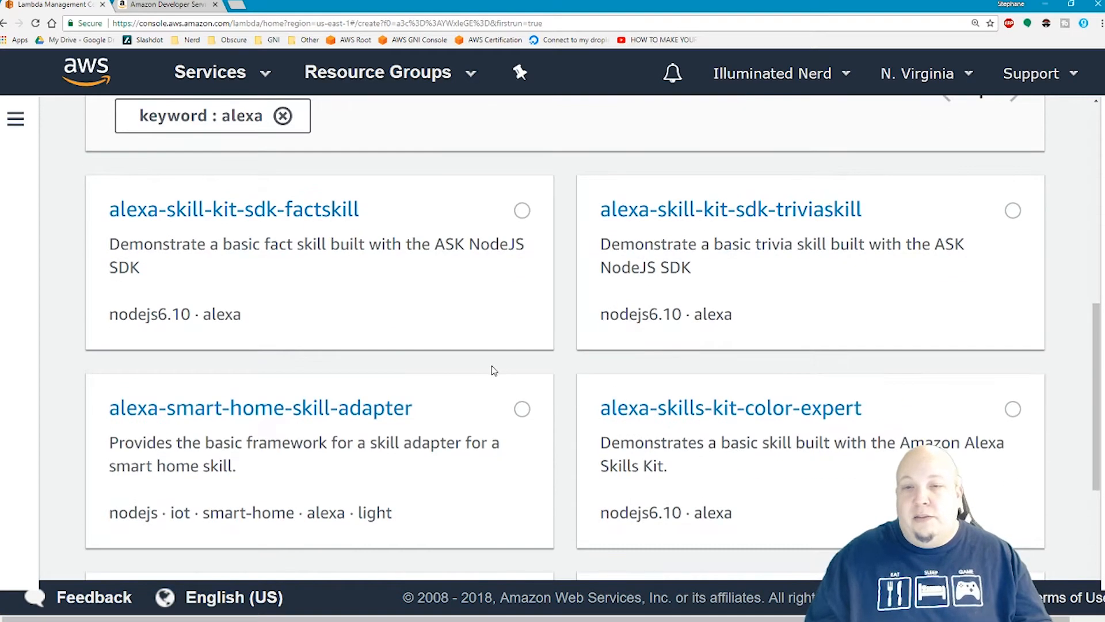
mouse_move(571, 360)
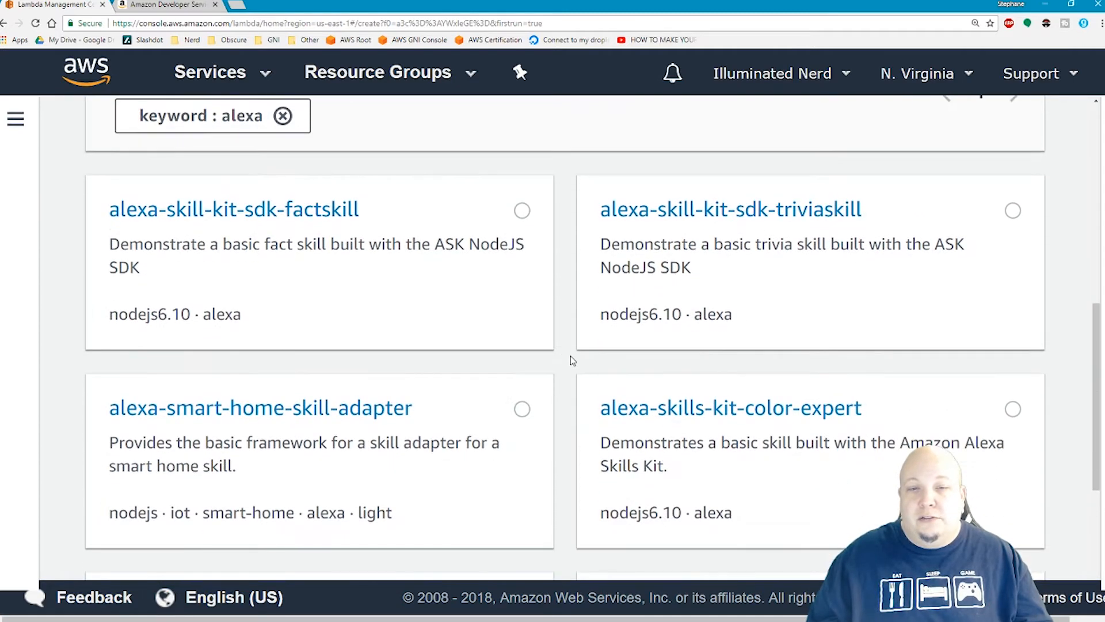
scroll("down", 3)
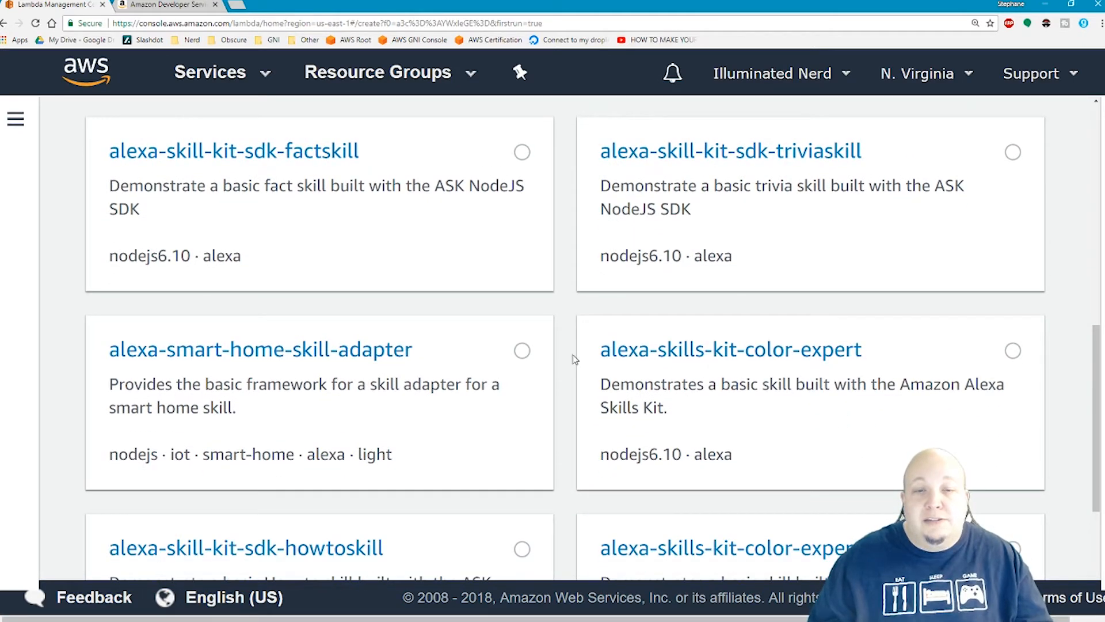
scroll("down", 3)
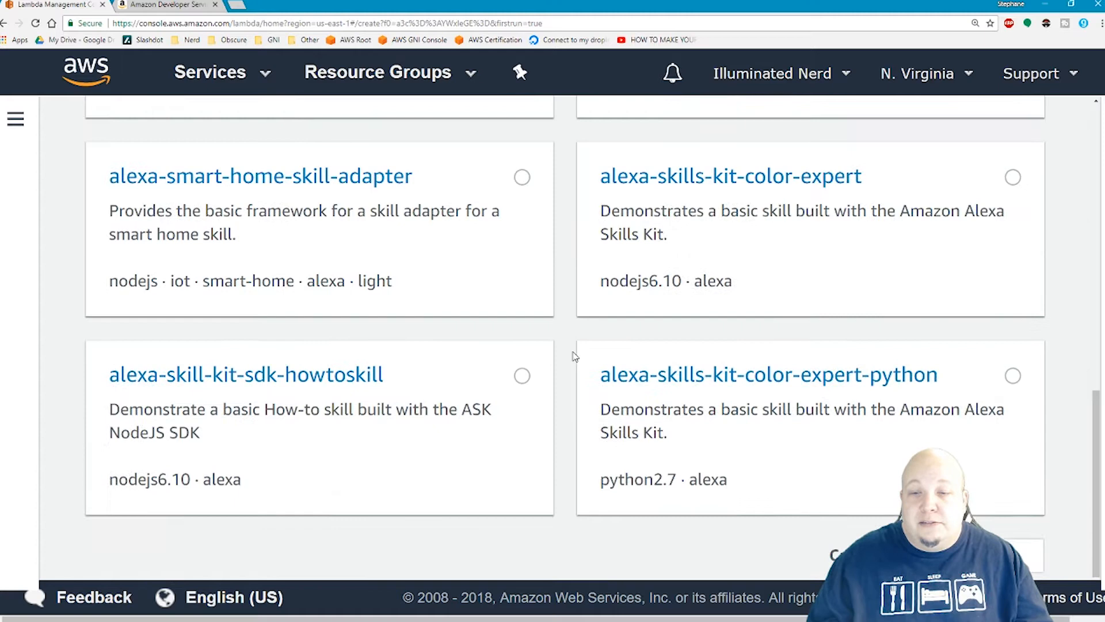
scroll("up", 3)
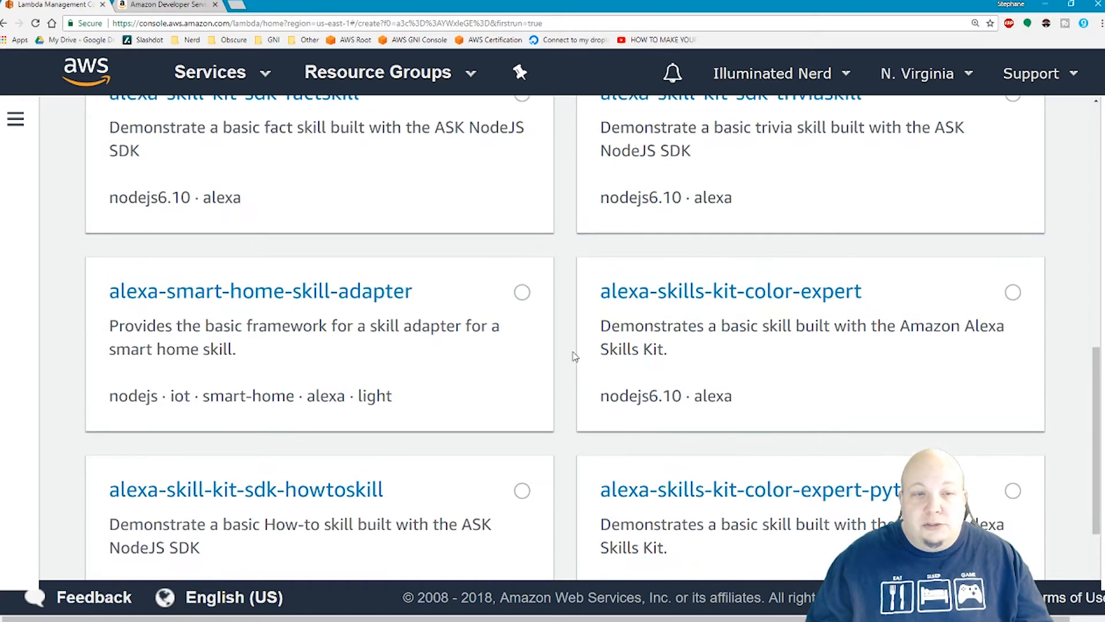
scroll("up", 3)
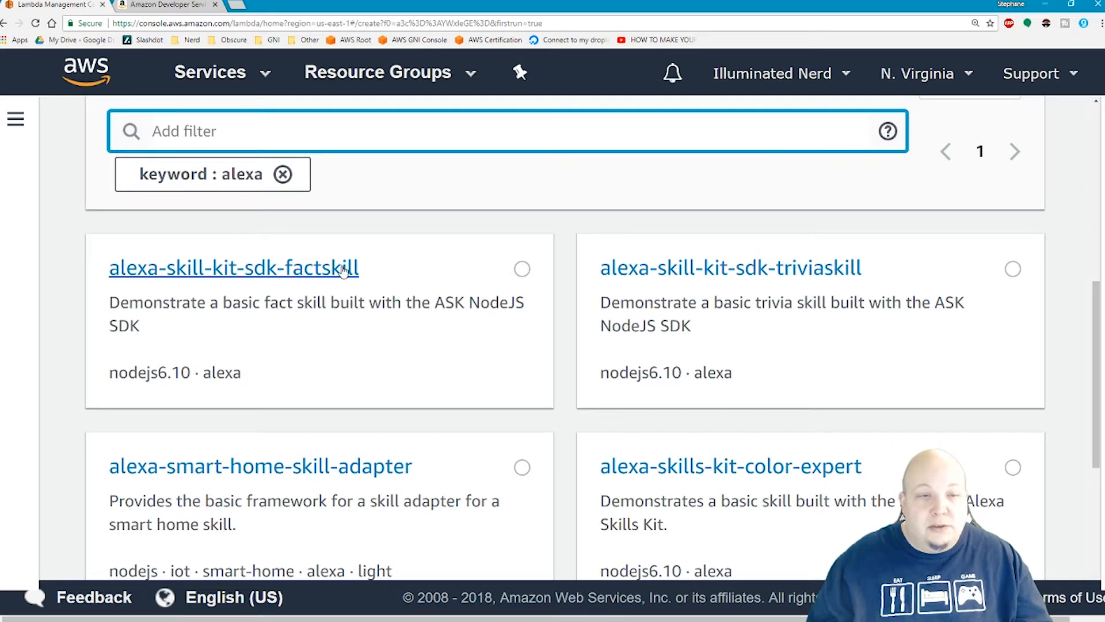
- Choose the alexa-skill-kit-sdk-factskill blueprint, name the function DoYouKnowAnySpells and keep an existing role
left_click(232, 268)
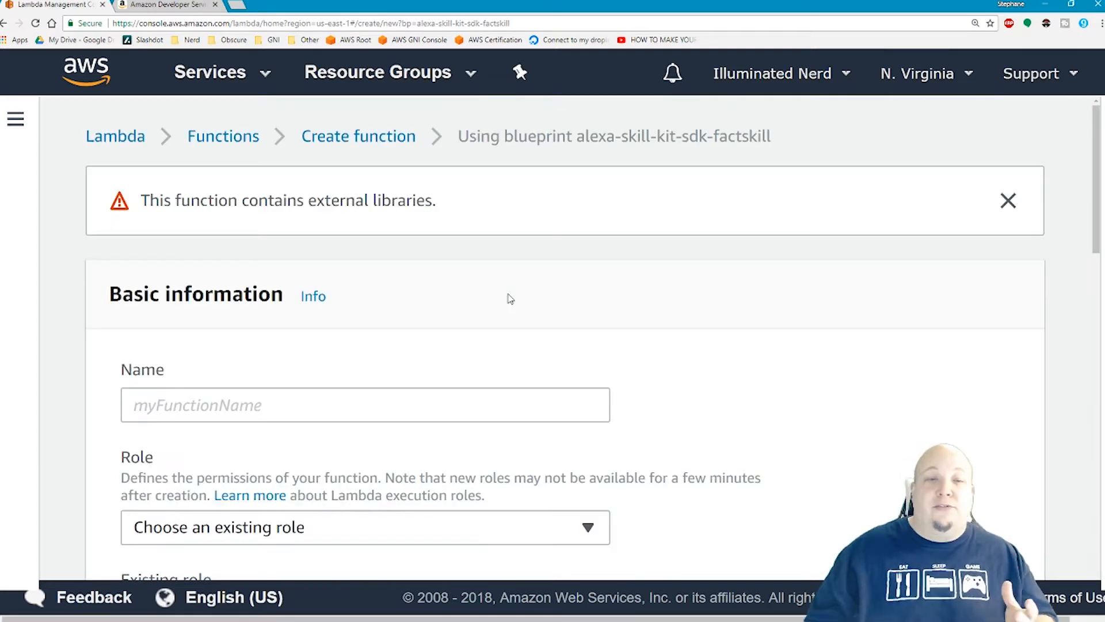
mouse_move(478, 290)
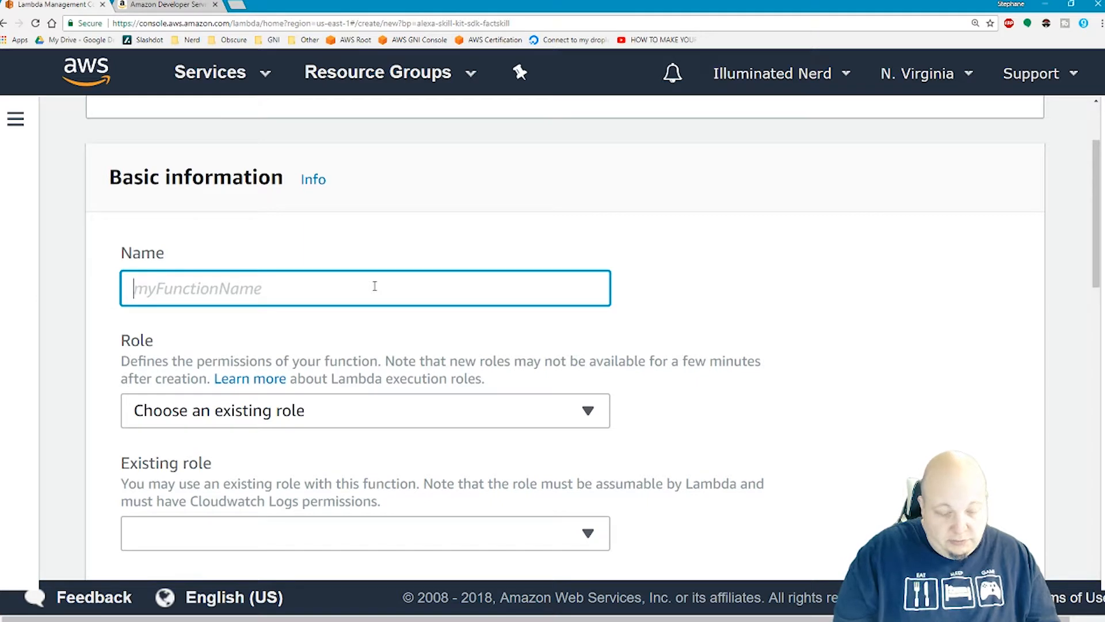
type("D")
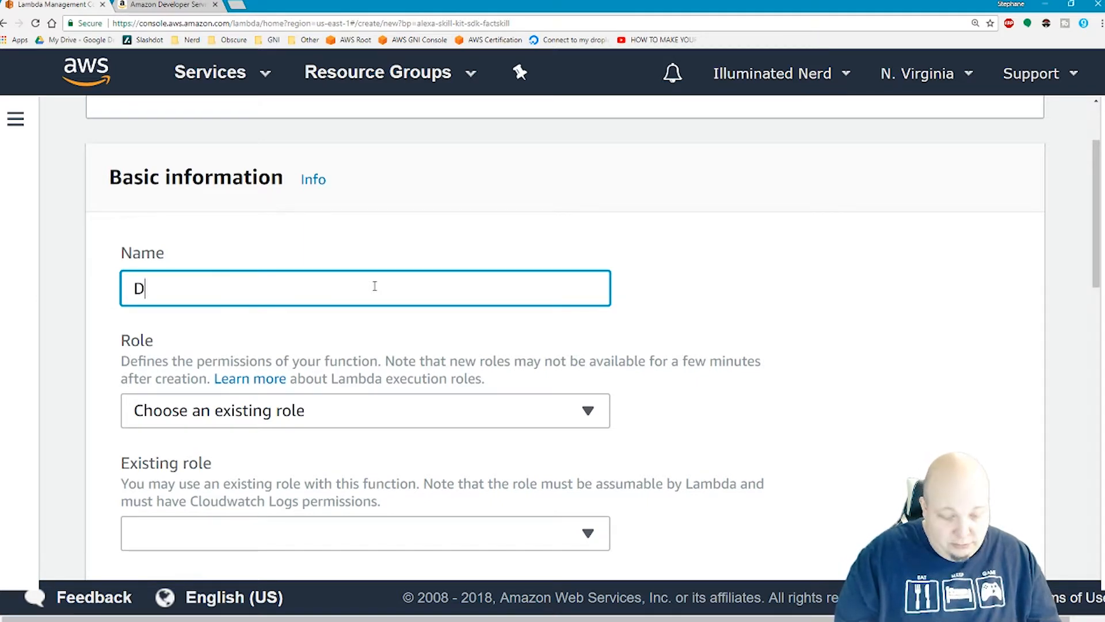
type("oYouKno")
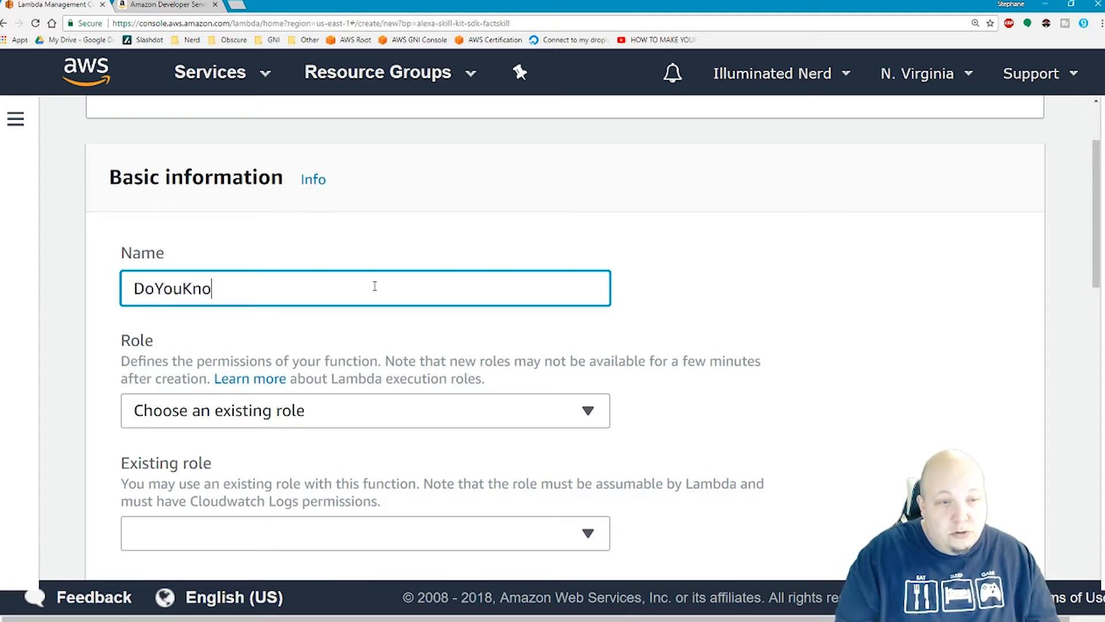
type("wAnySpells")
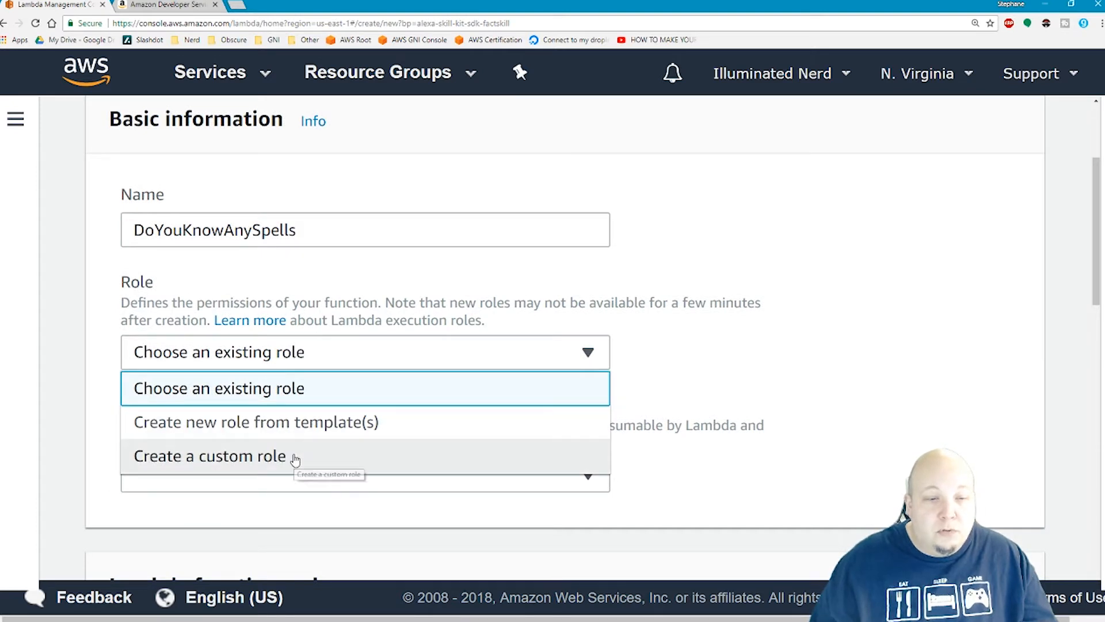
left_click(210, 456)
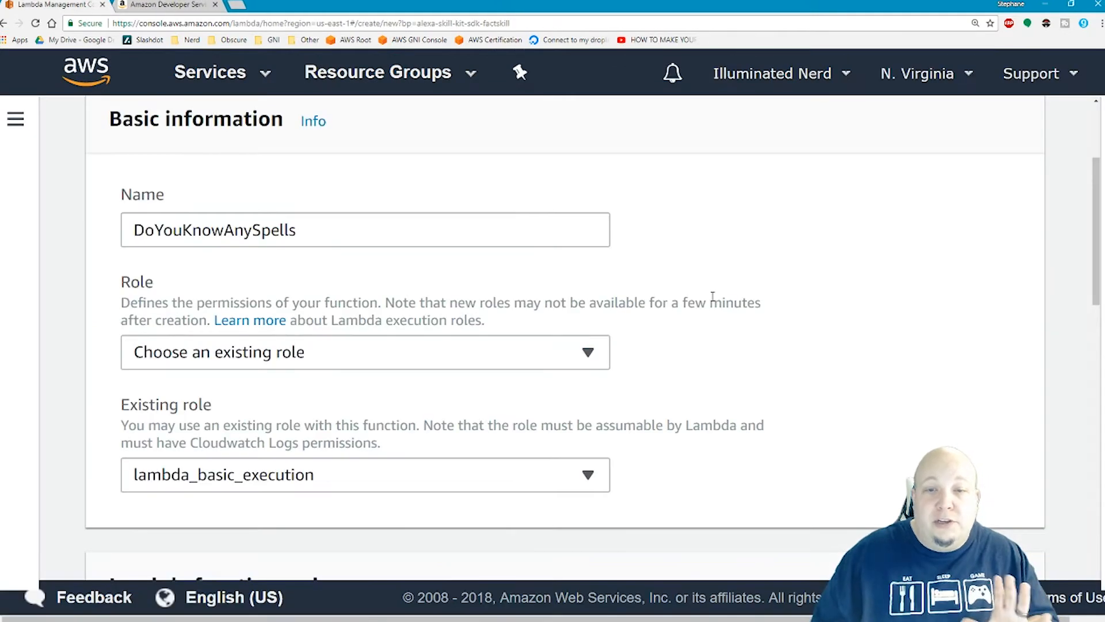
mouse_move(702, 294)
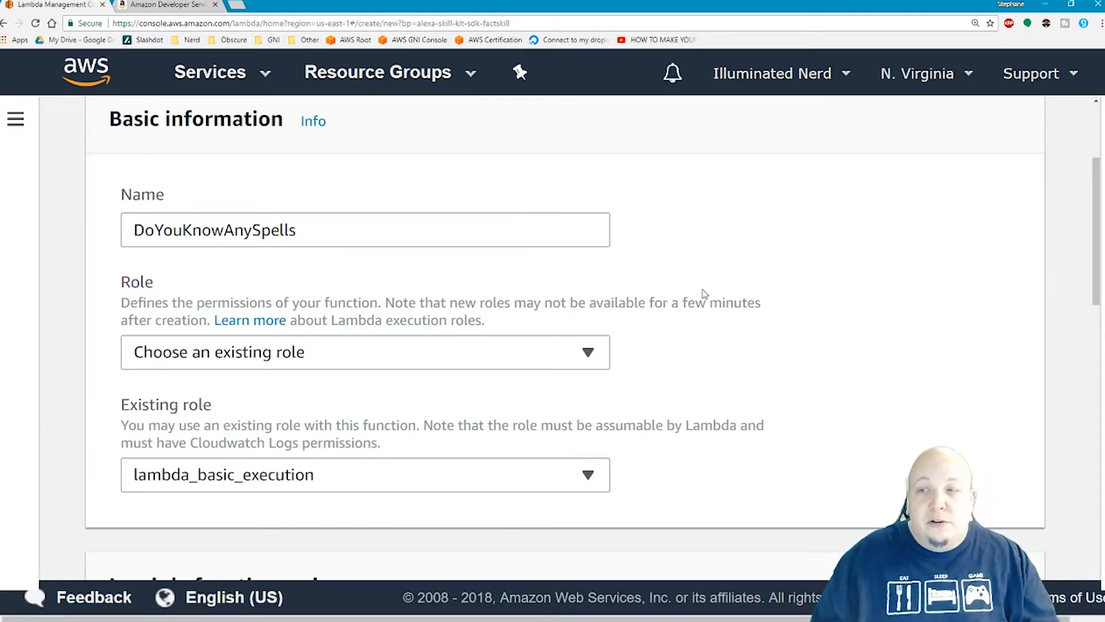
- Review the blueprint's fact-skill code by scrolling through it before creating the function
scroll("down", 3)
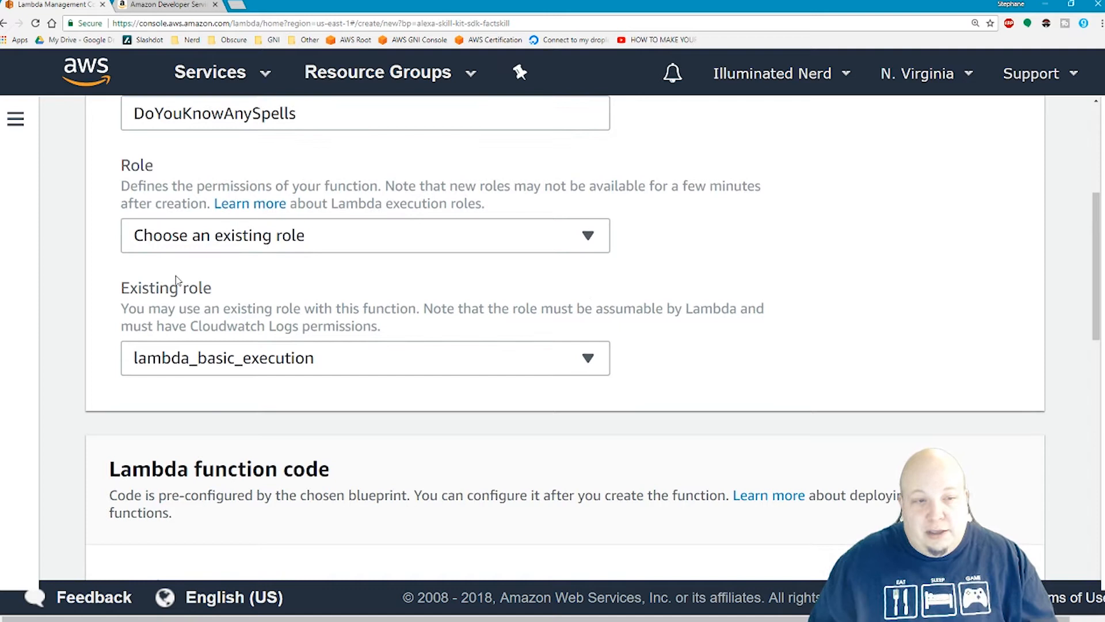
mouse_move(288, 362)
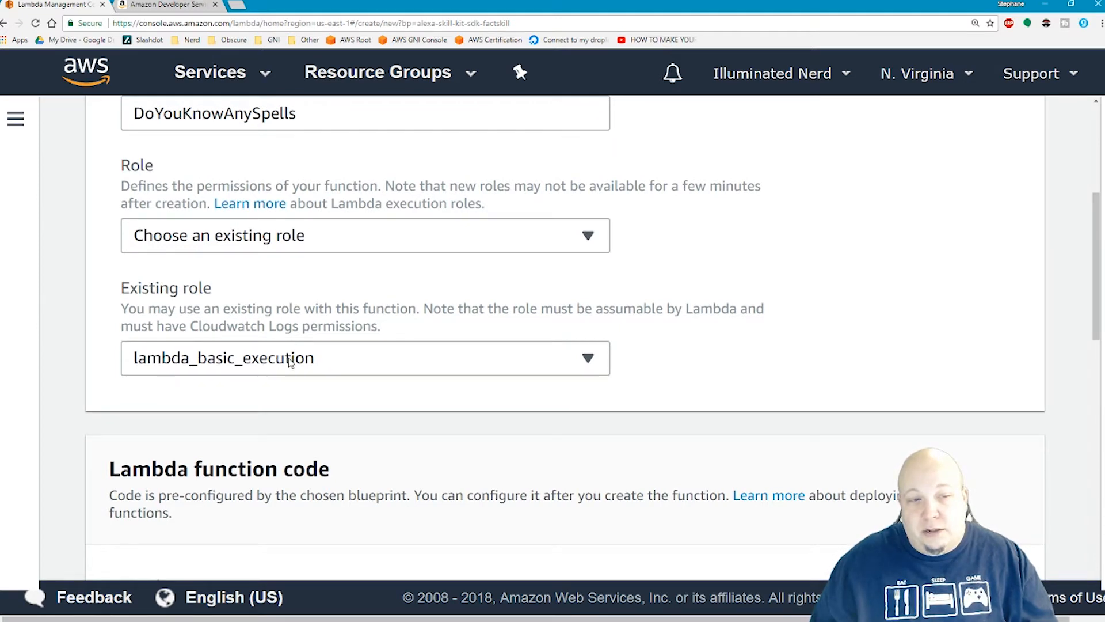
scroll("down", 3)
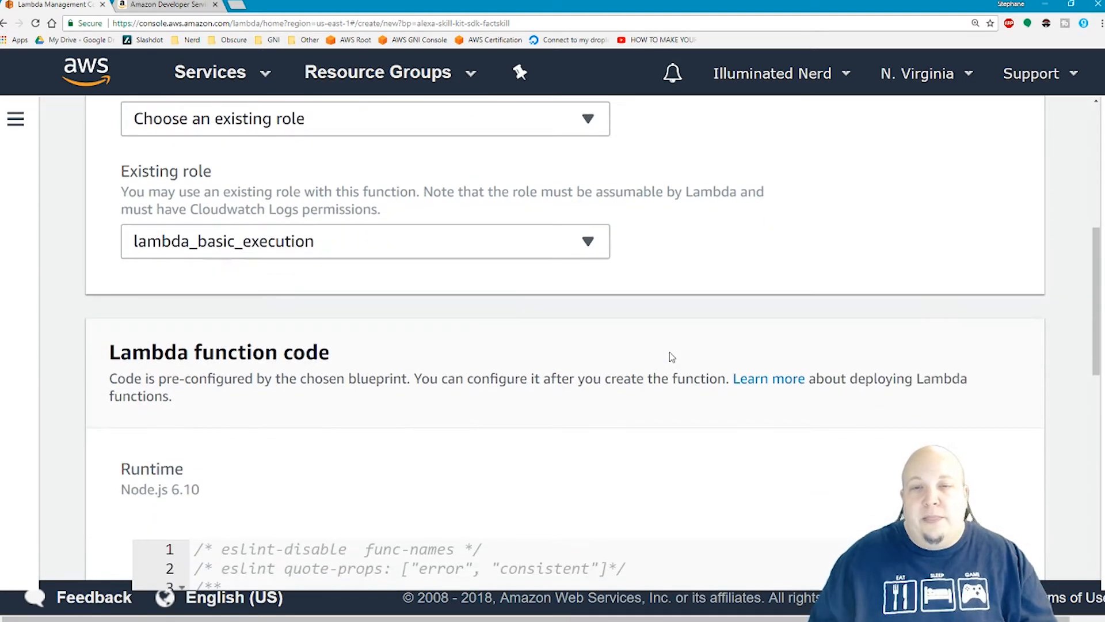
scroll("up", 3)
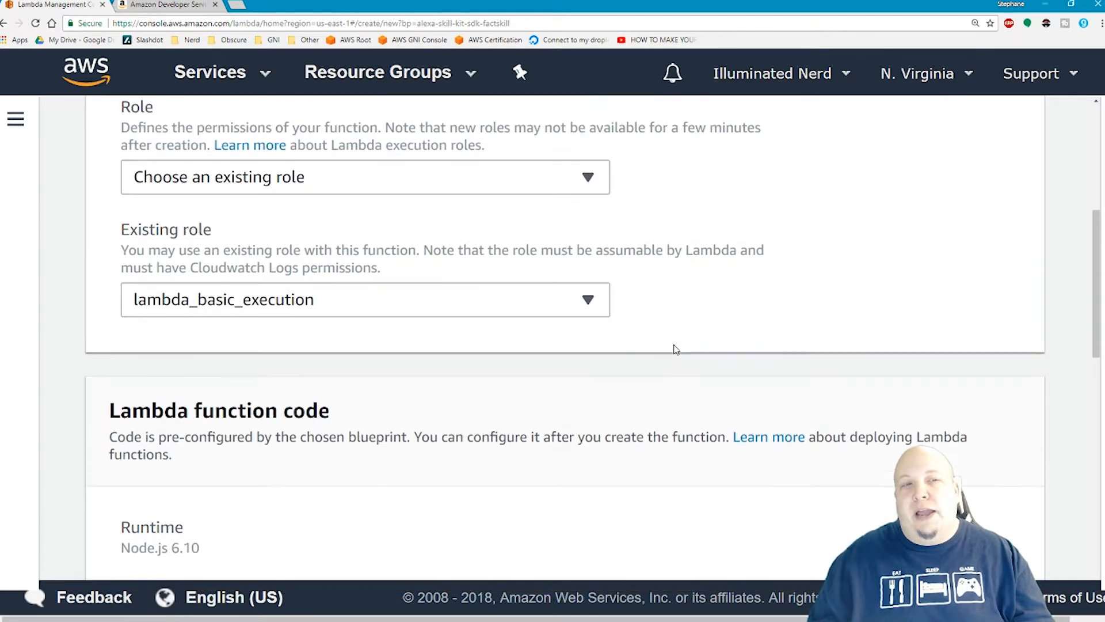
scroll("up", 3)
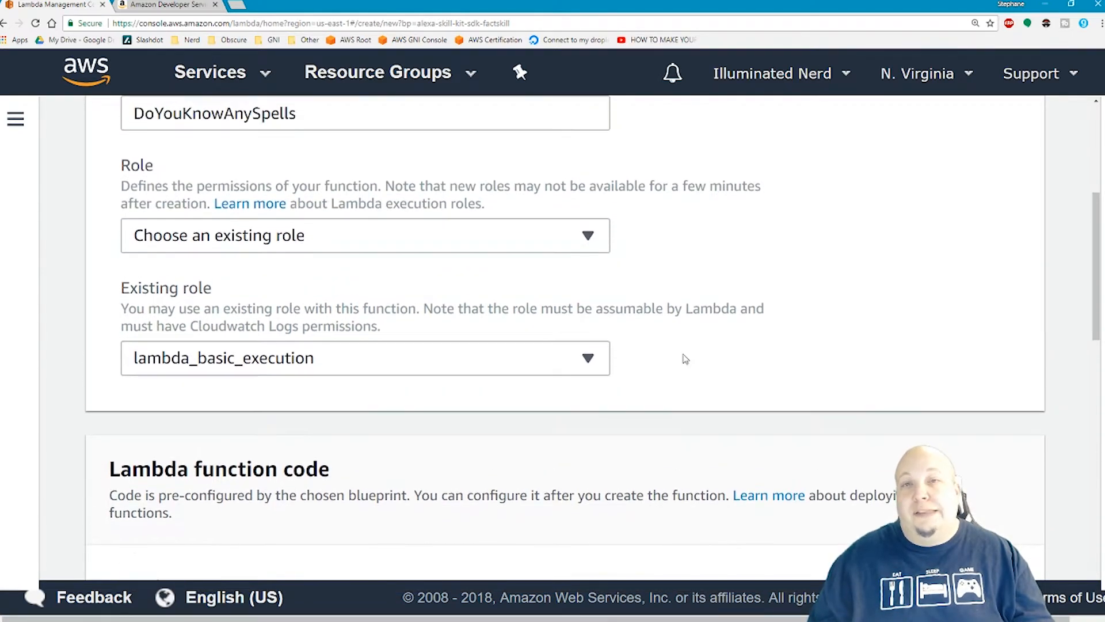
mouse_move(676, 364)
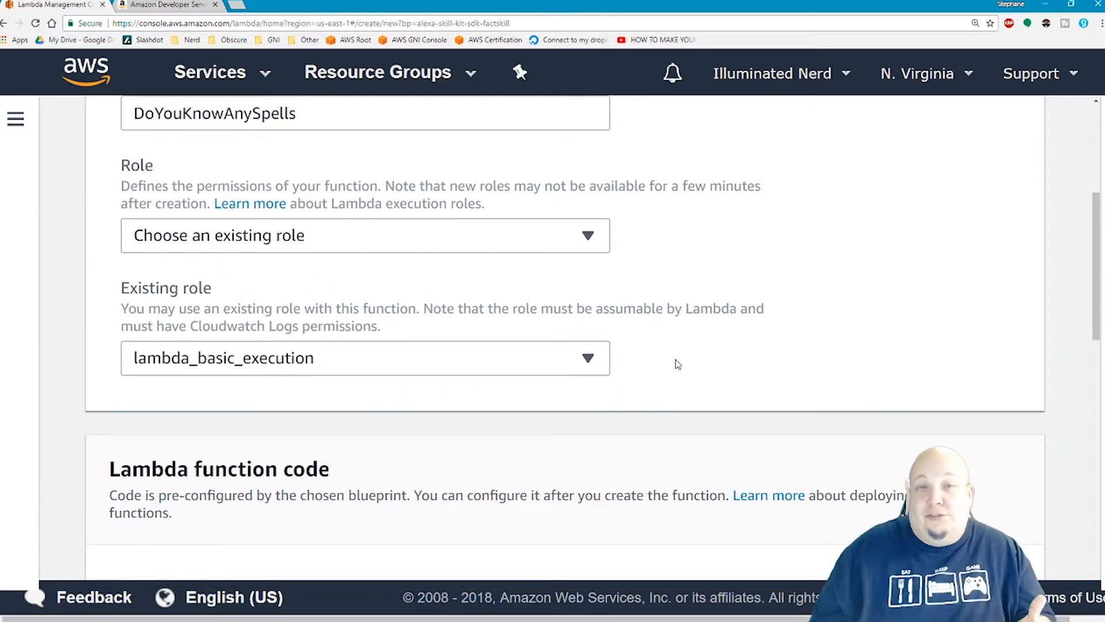
scroll("down", 3)
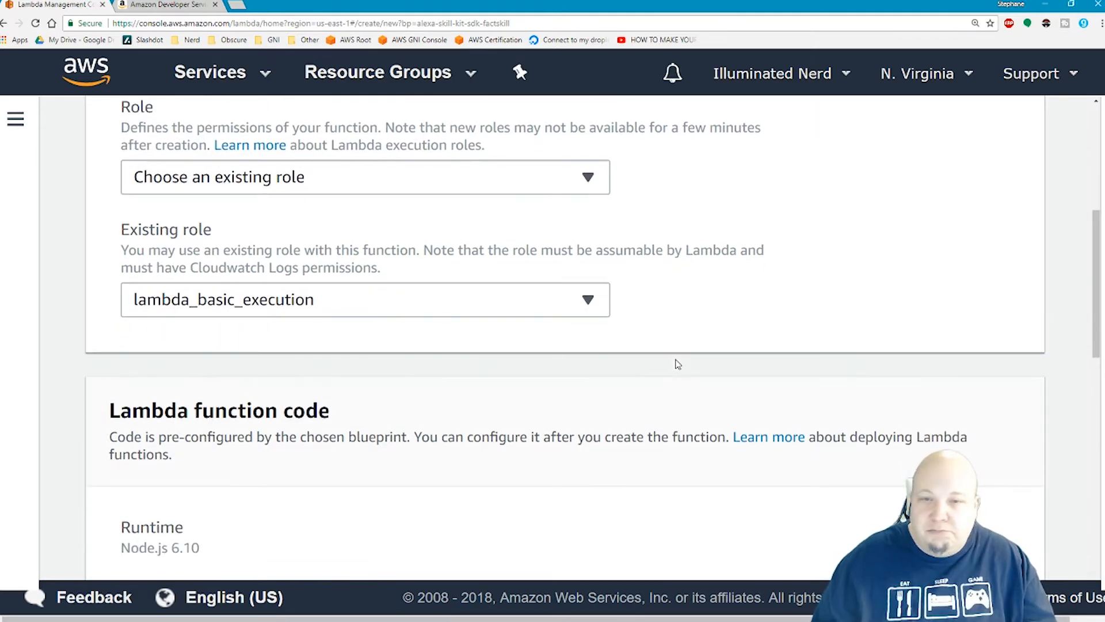
scroll("down", 3)
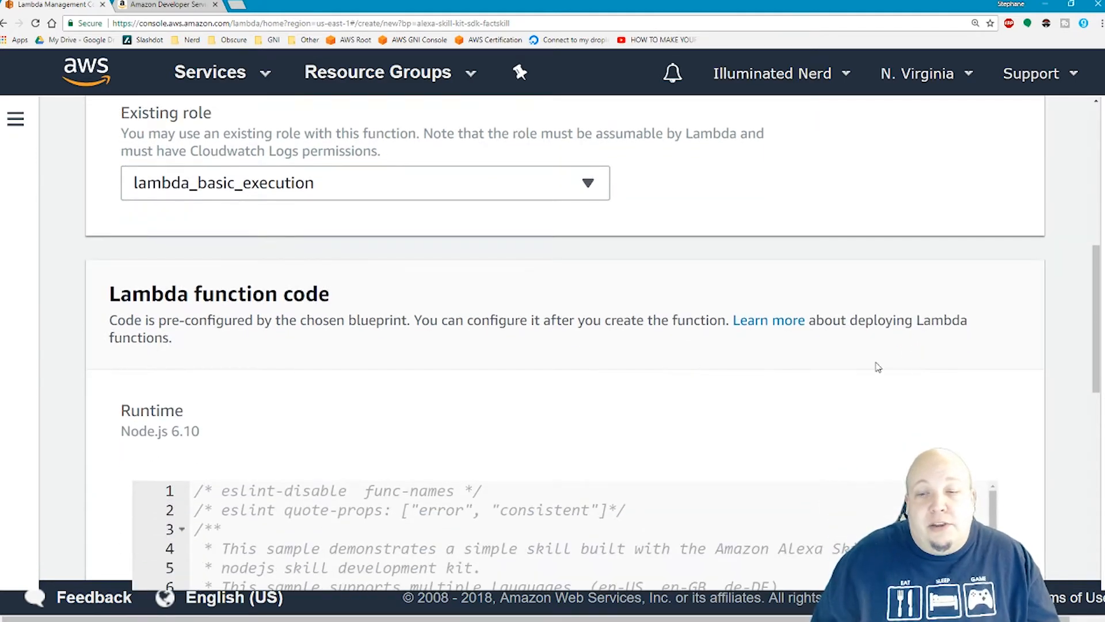
scroll("down", 3)
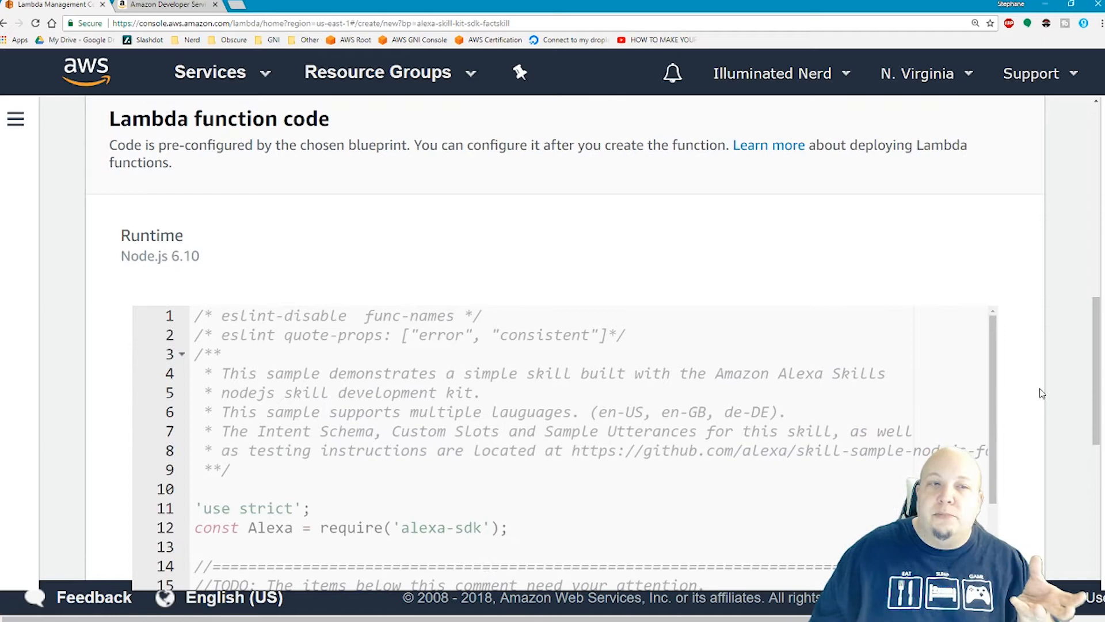
scroll("down", 3)
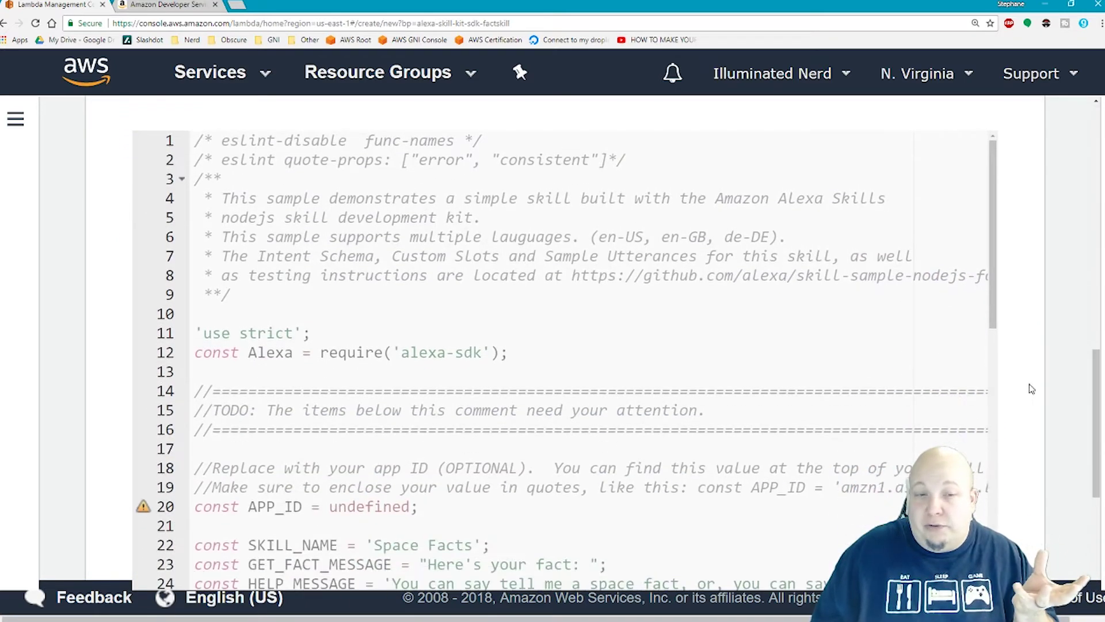
scroll("down", 3)
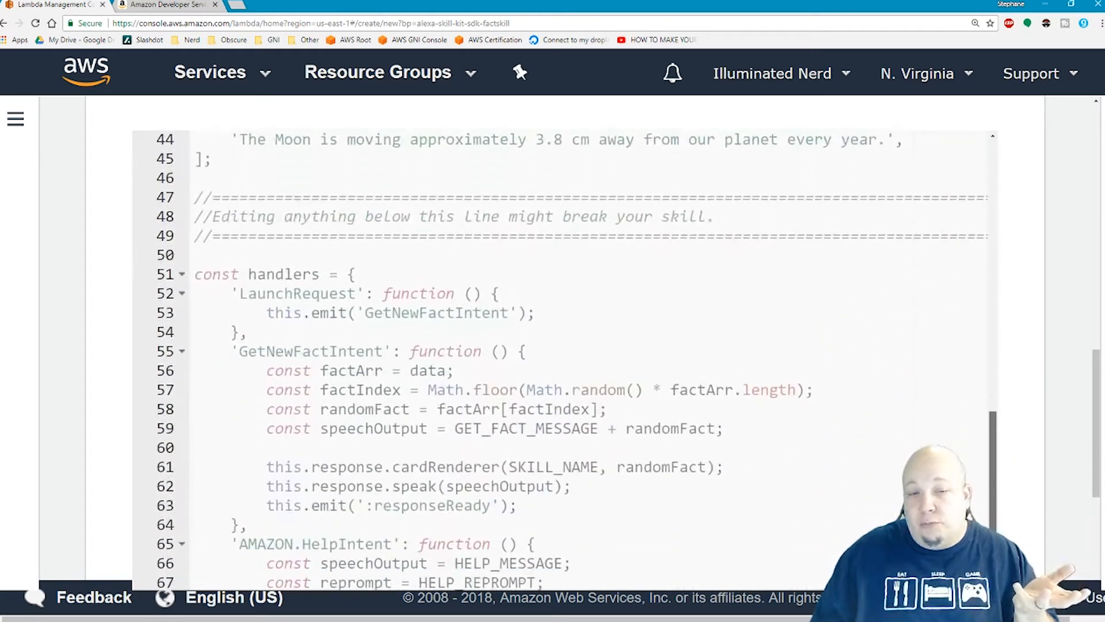
scroll("down", 3)
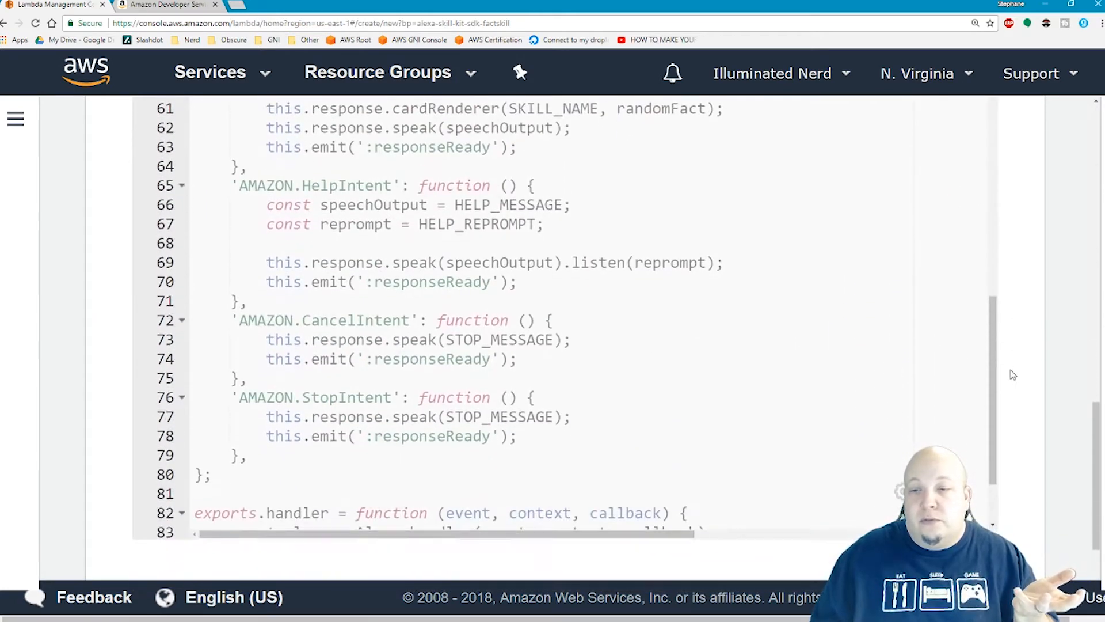
scroll("down", 3)
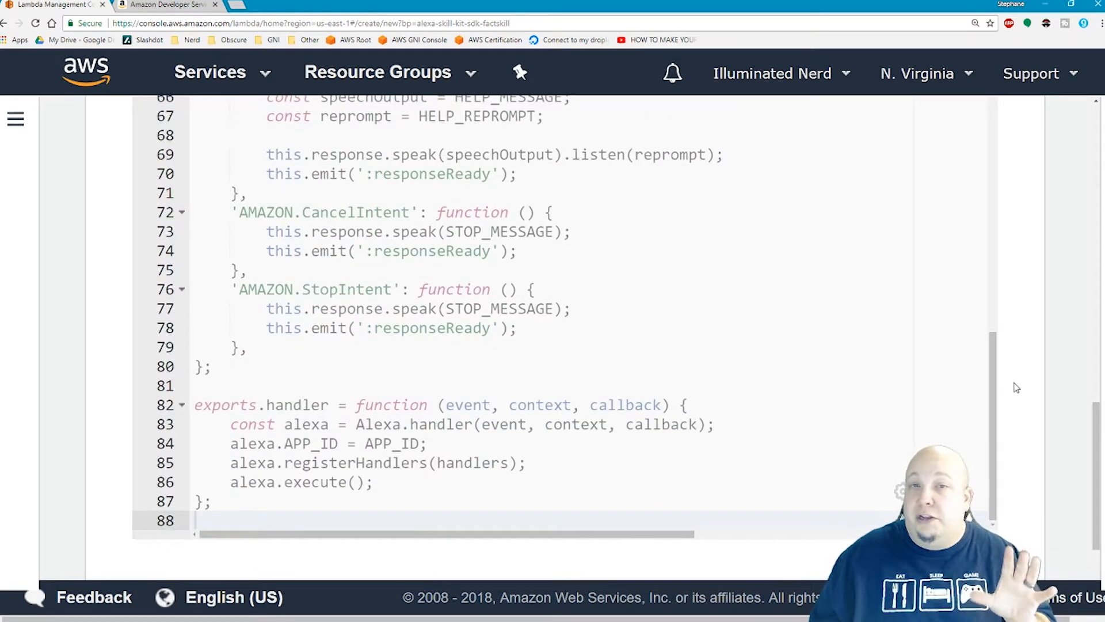
scroll("down", 3)
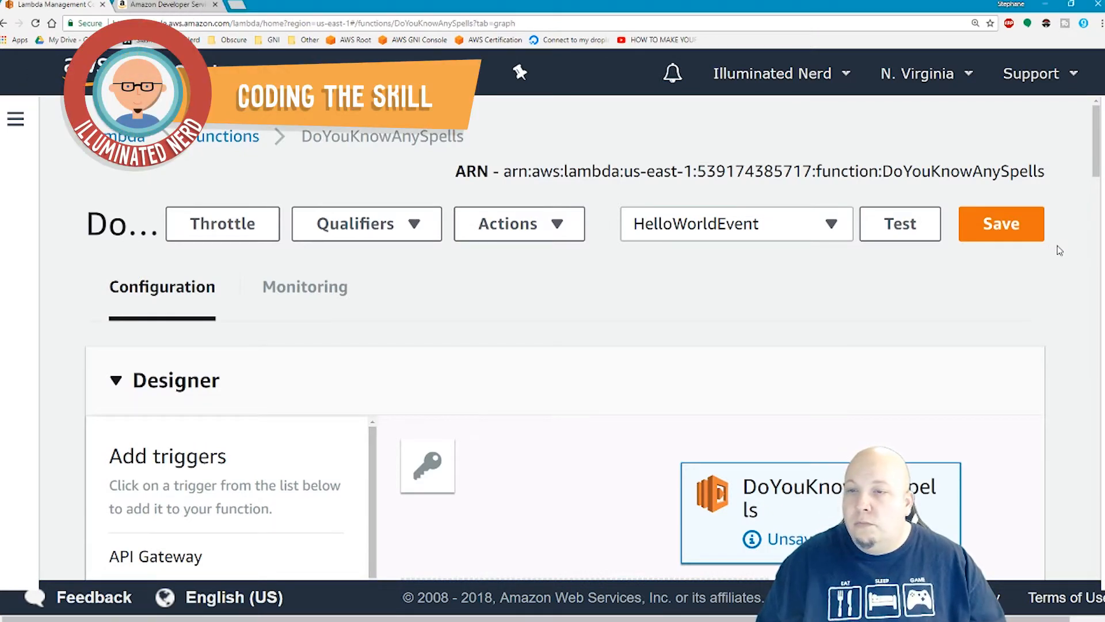
- Delete the opening header comment block from the inline code
scroll("down", 3)
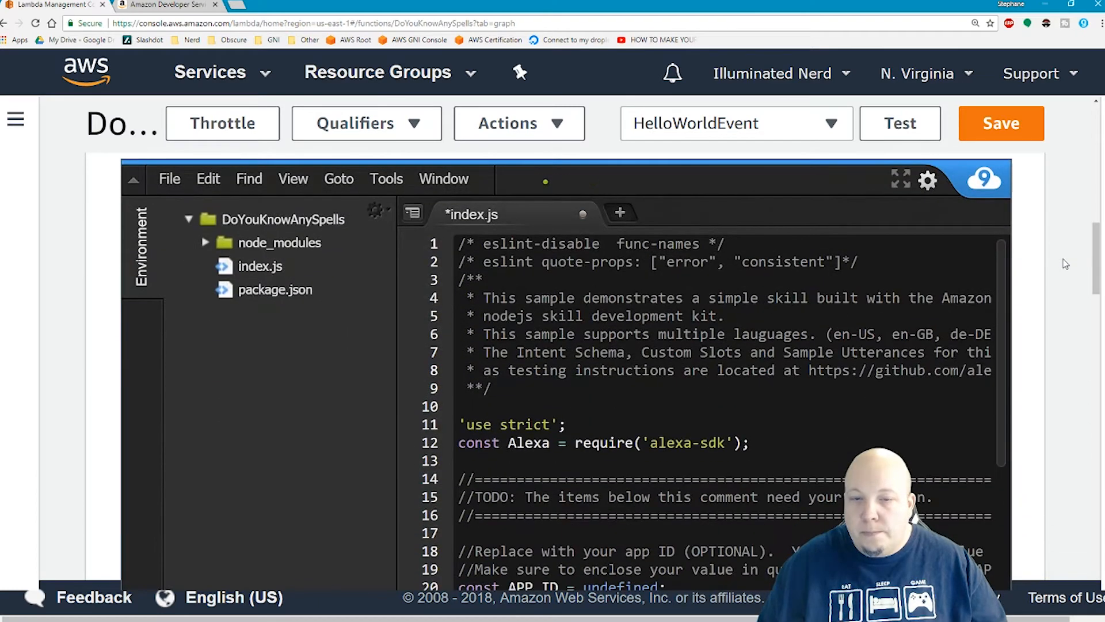
scroll("up", 3)
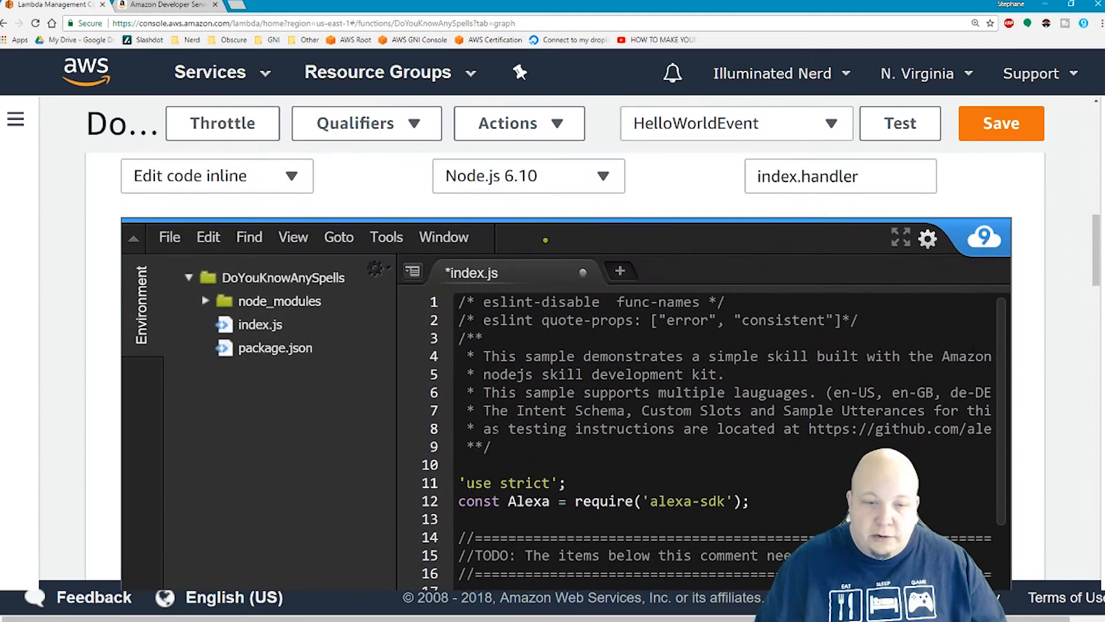
left_click(494, 447)
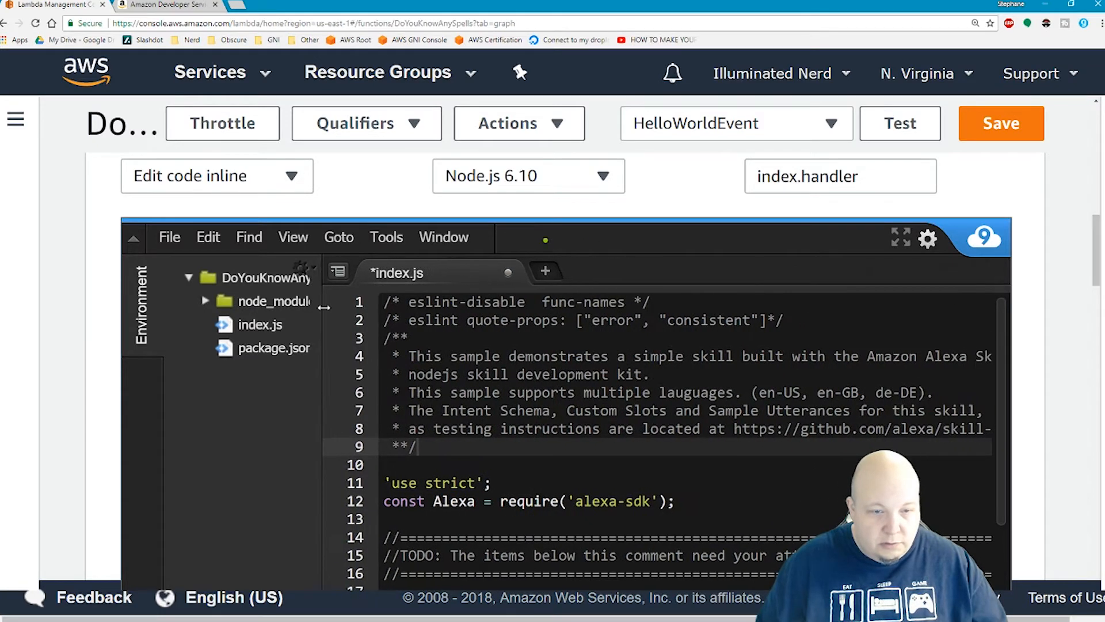
mouse_move(1019, 375)
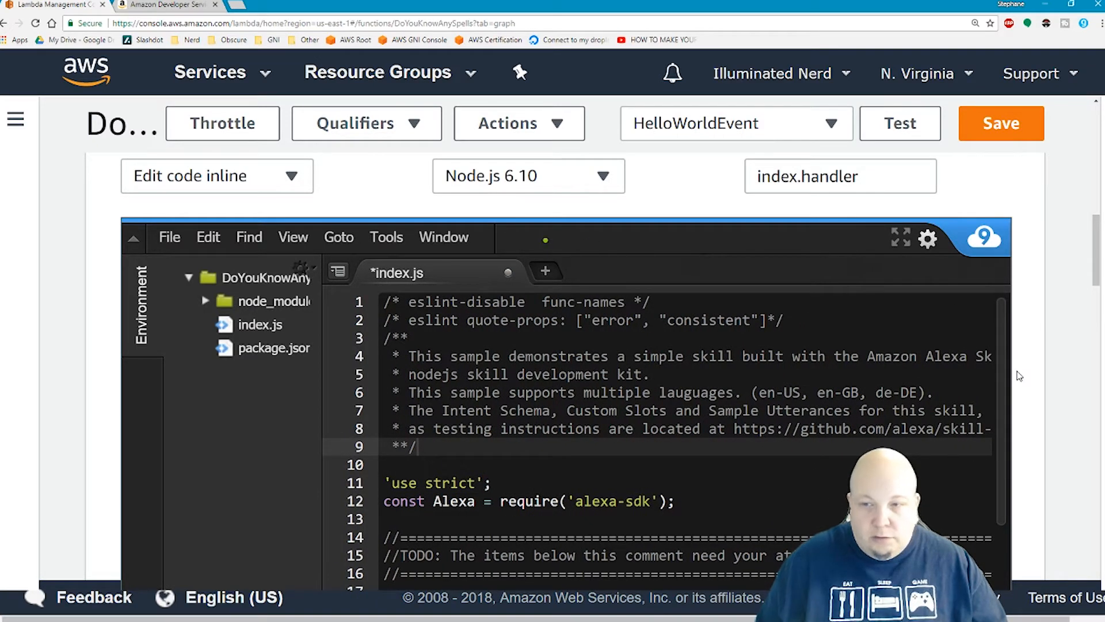
scroll("down", 3)
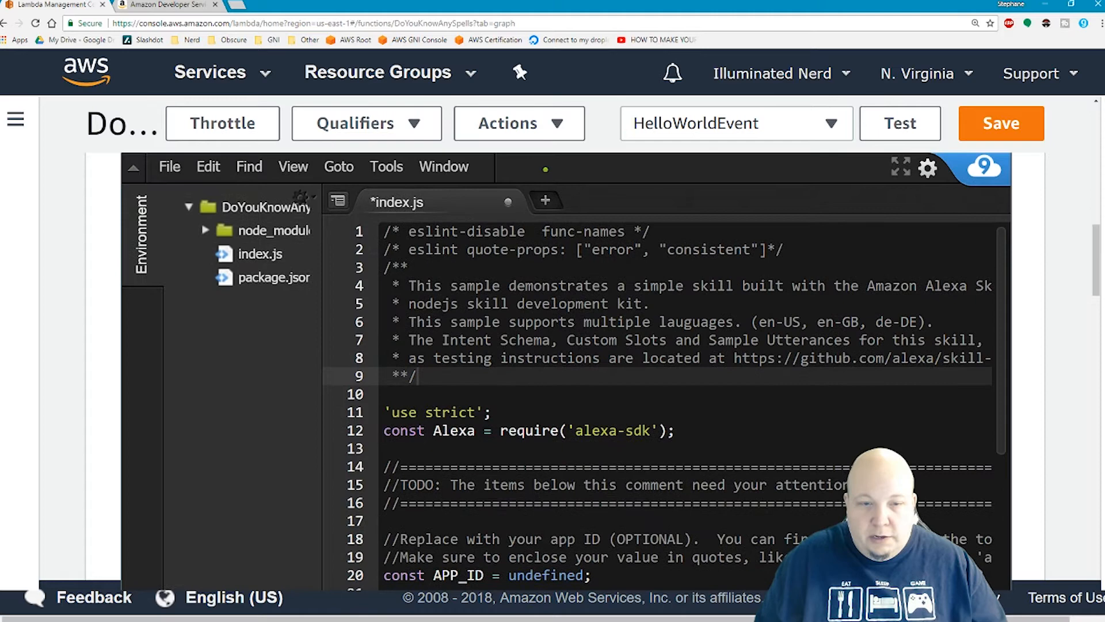
key("ctrl+s")
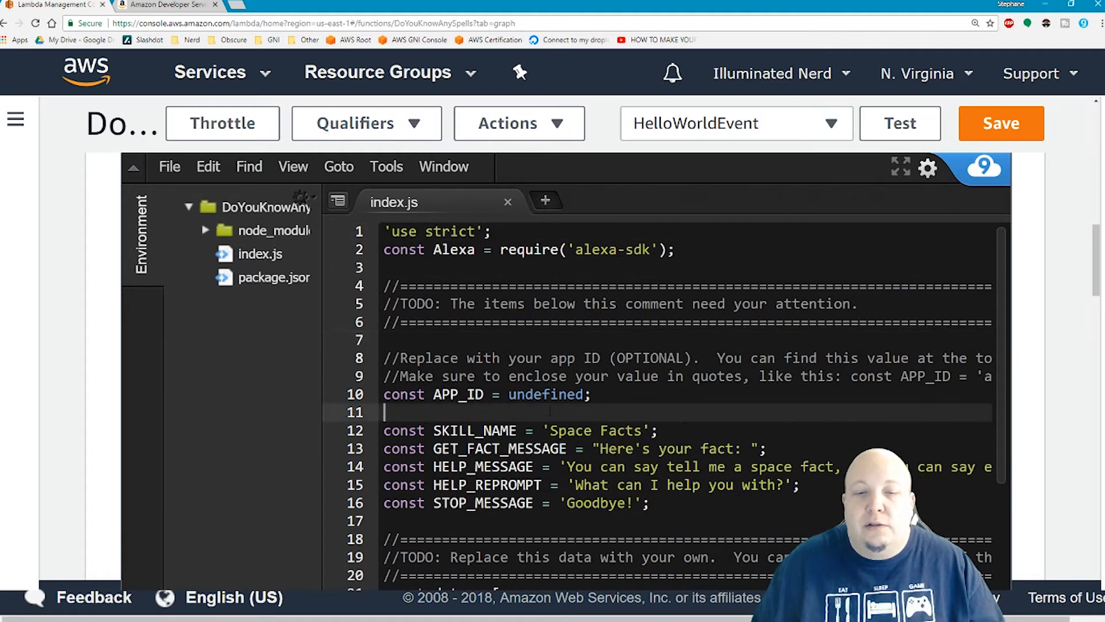
- Replace the Space Facts skill name with 'Do You Know Any Spells' in the SKILL_NAME string
double_click(594, 429)
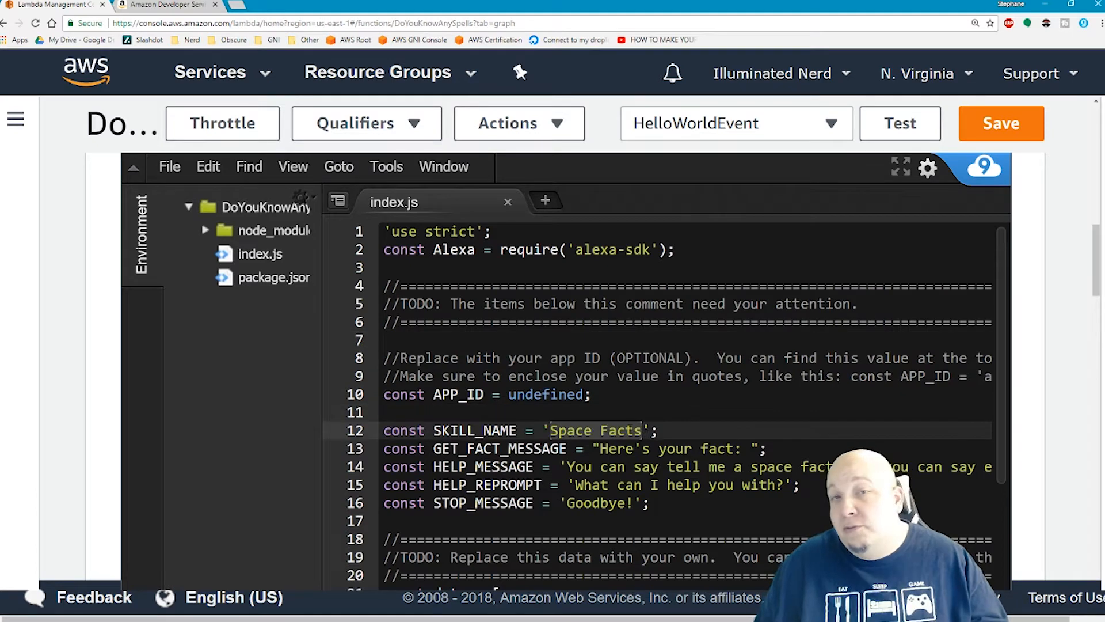
scroll("down", 3)
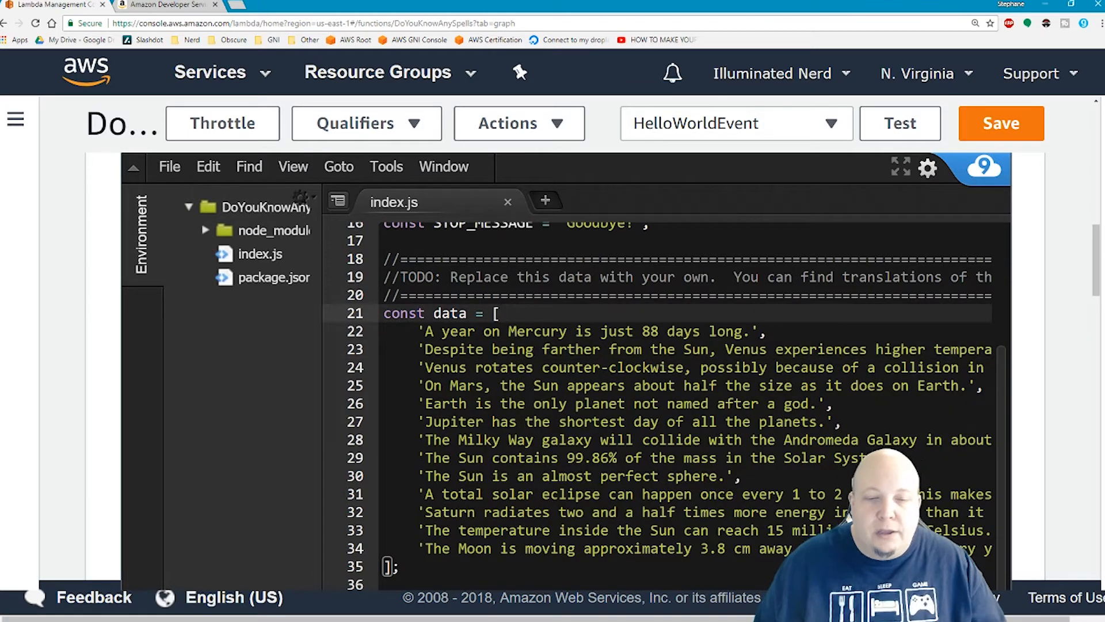
scroll("up", 3)
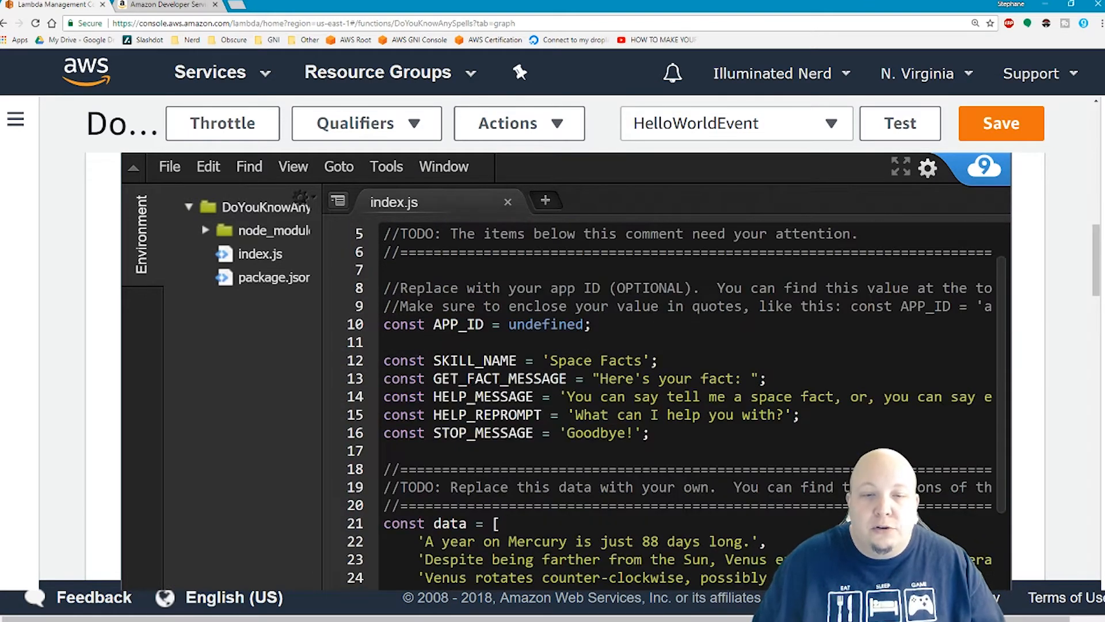
scroll("up", 3)
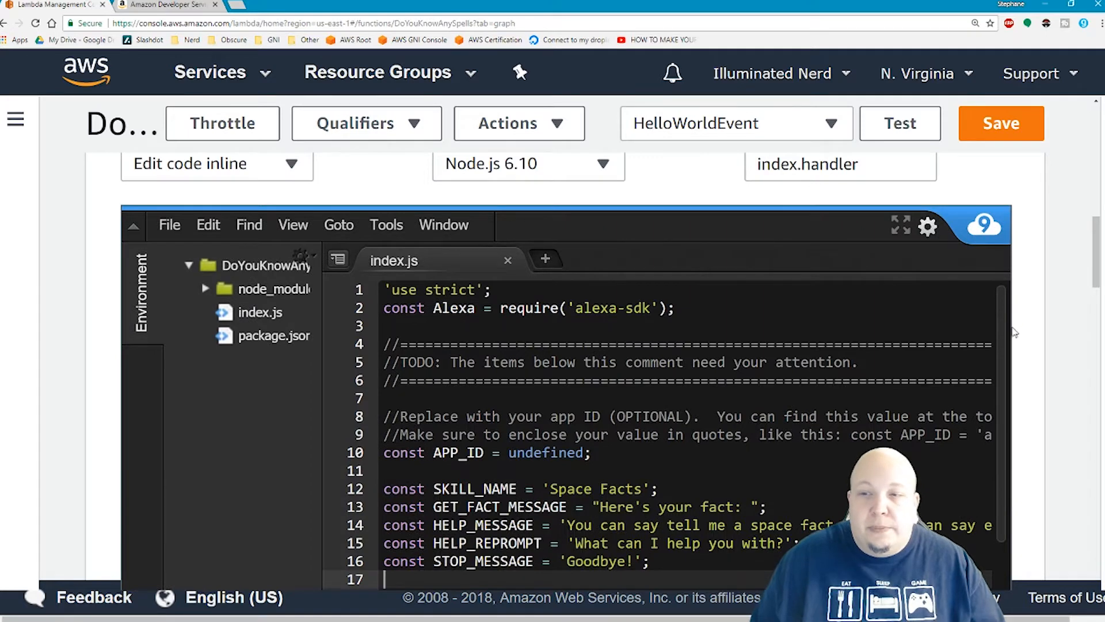
scroll("down", 3)
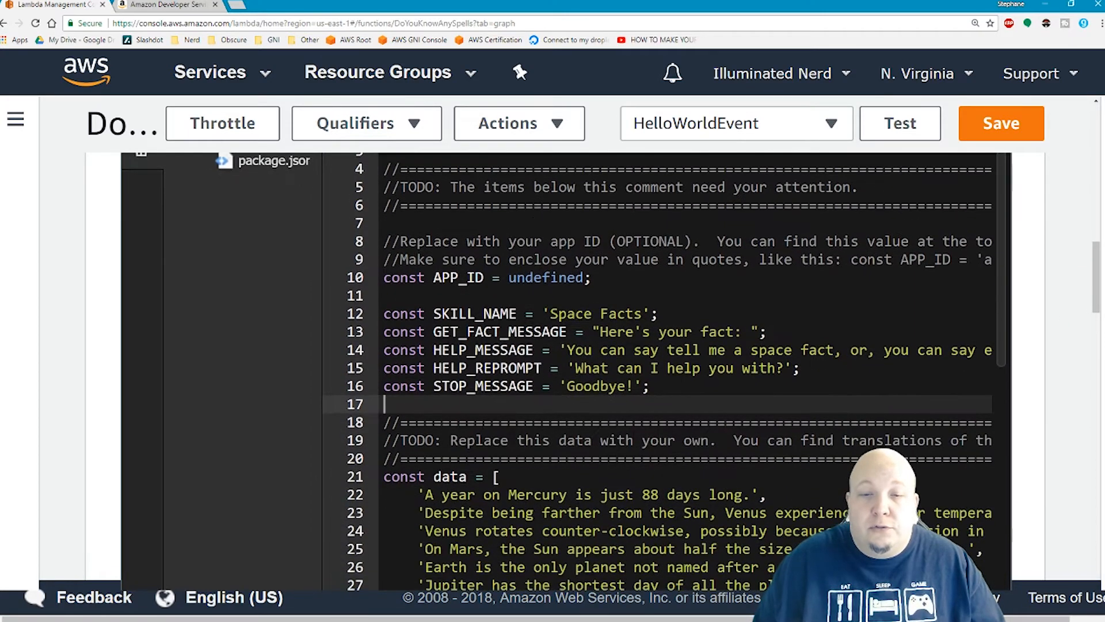
left_click(553, 314)
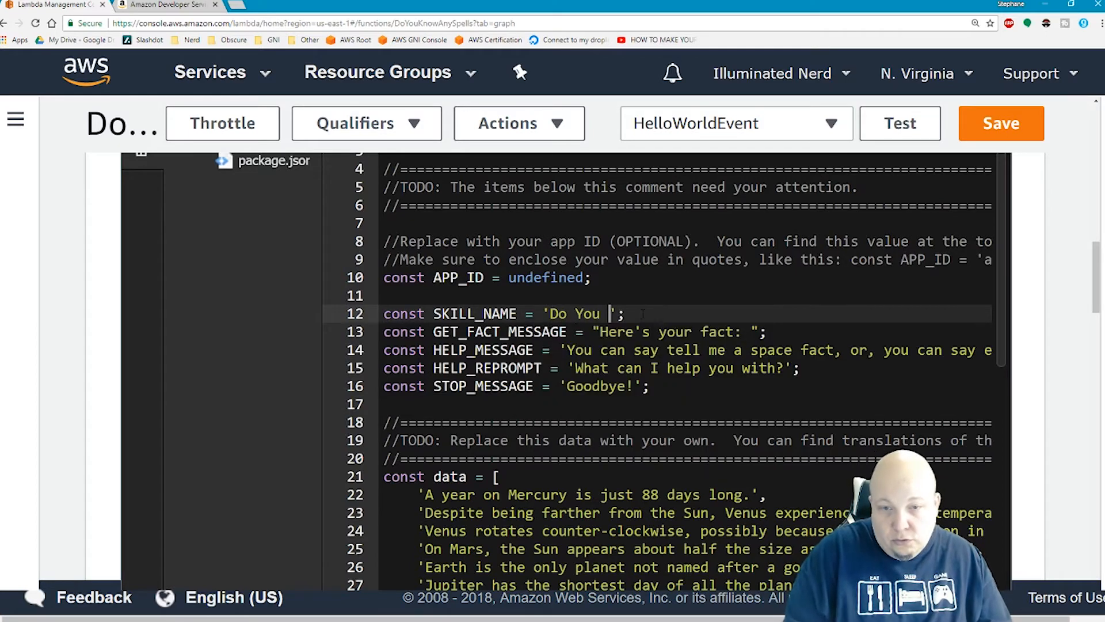
type("Know Any Spells")
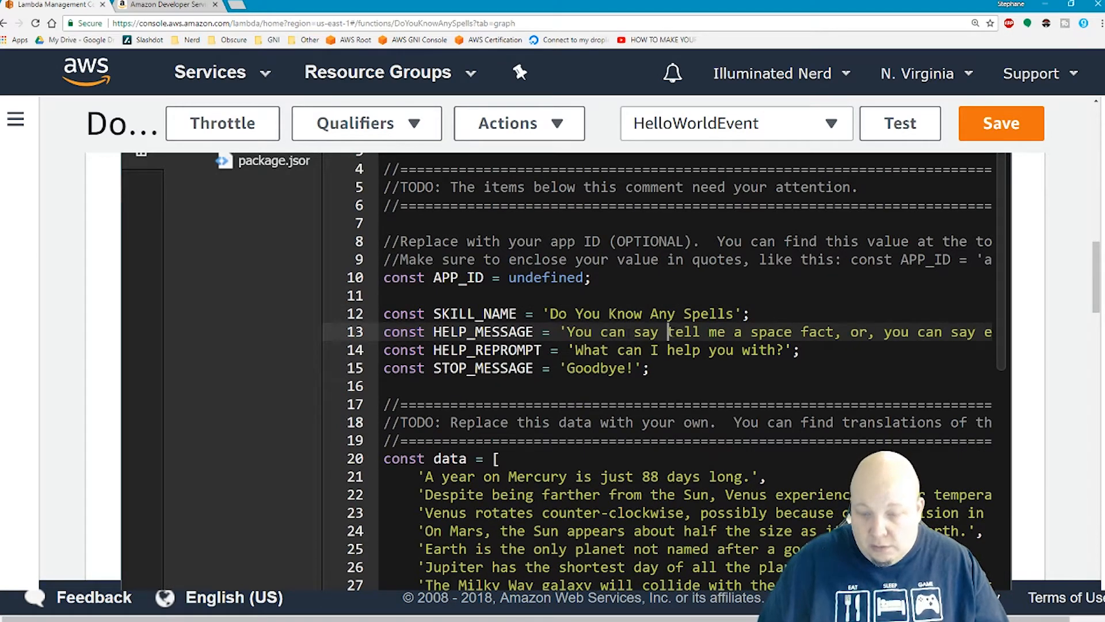
scroll("right", 3)
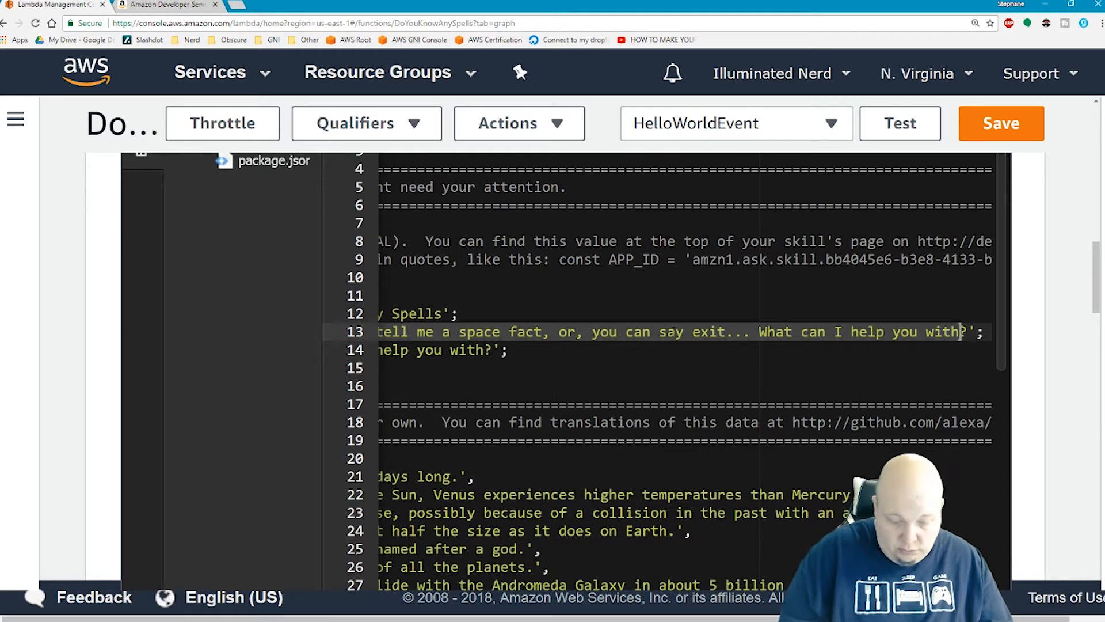
type("Do You Know Any Spells?';")
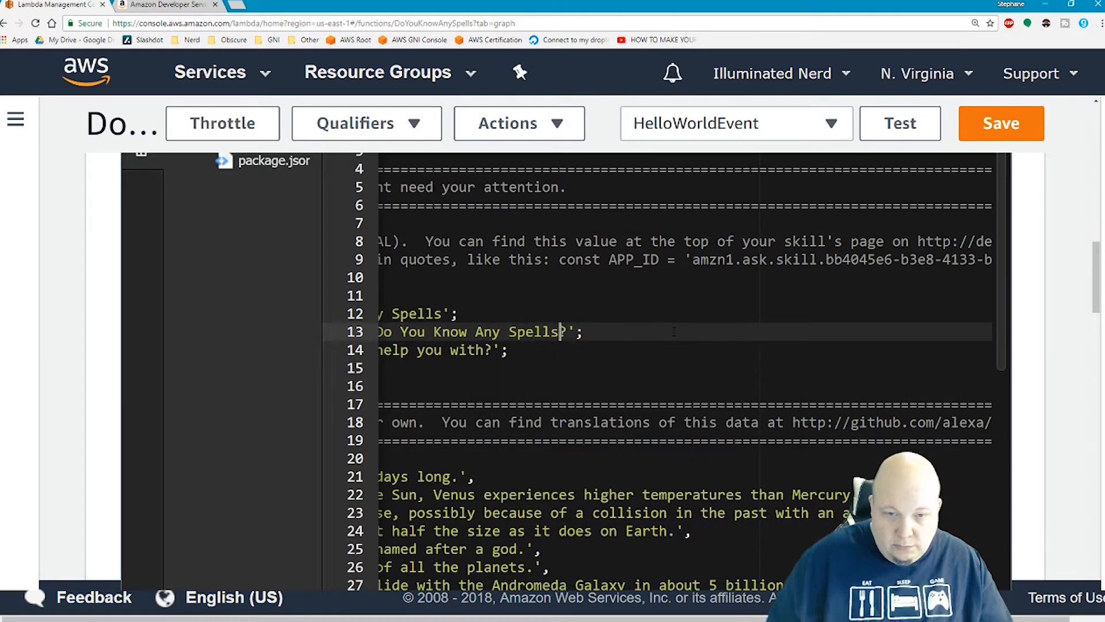
left_click(458, 313)
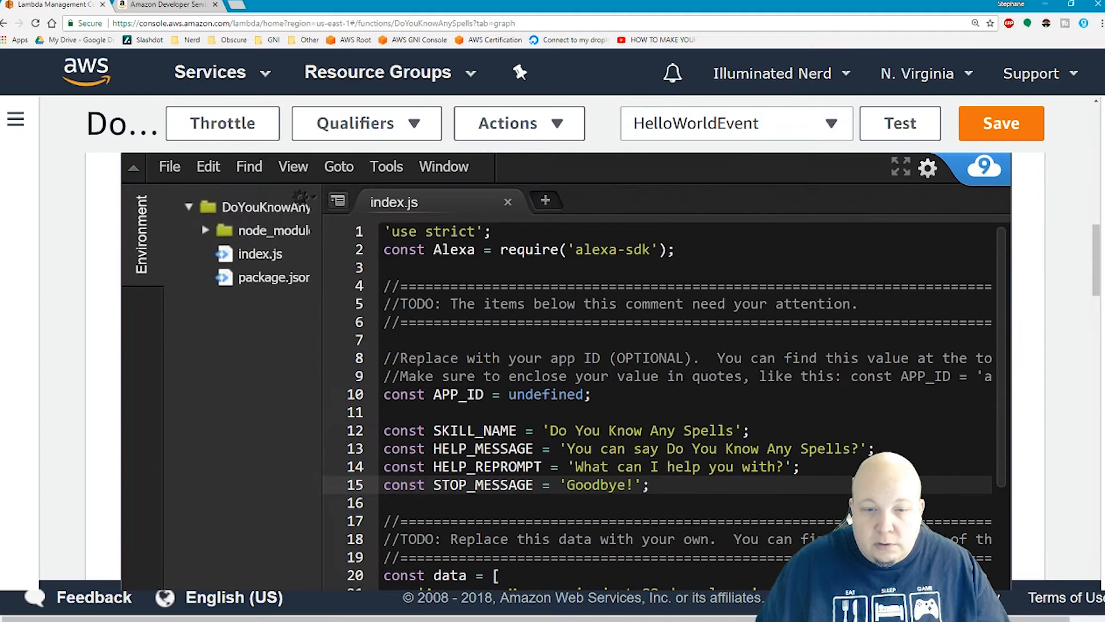
left_click(395, 412)
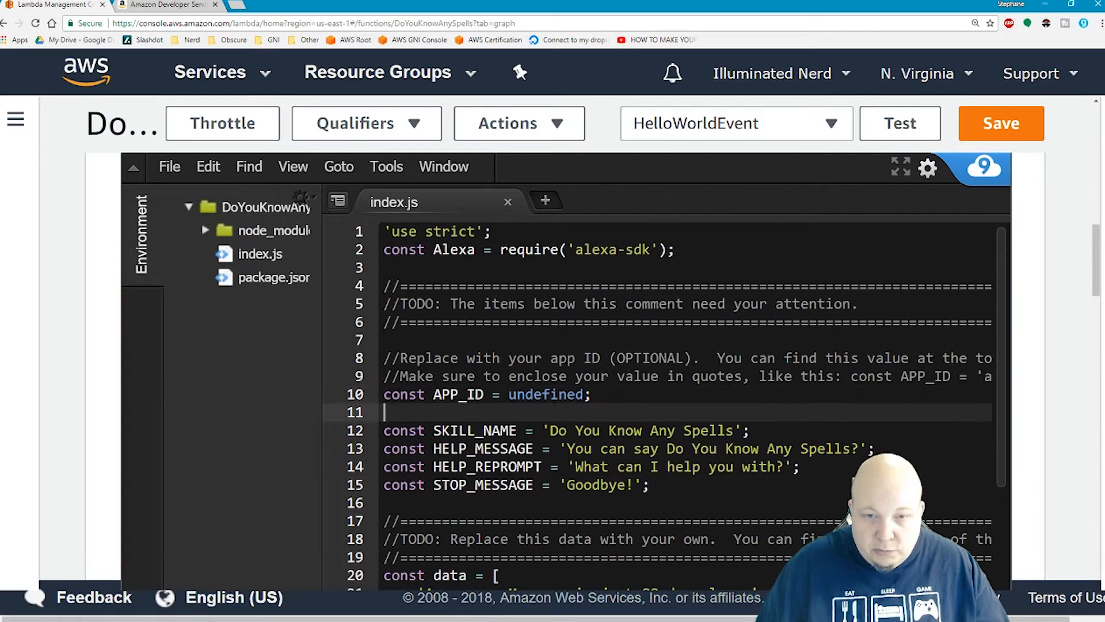
scroll("down", 3)
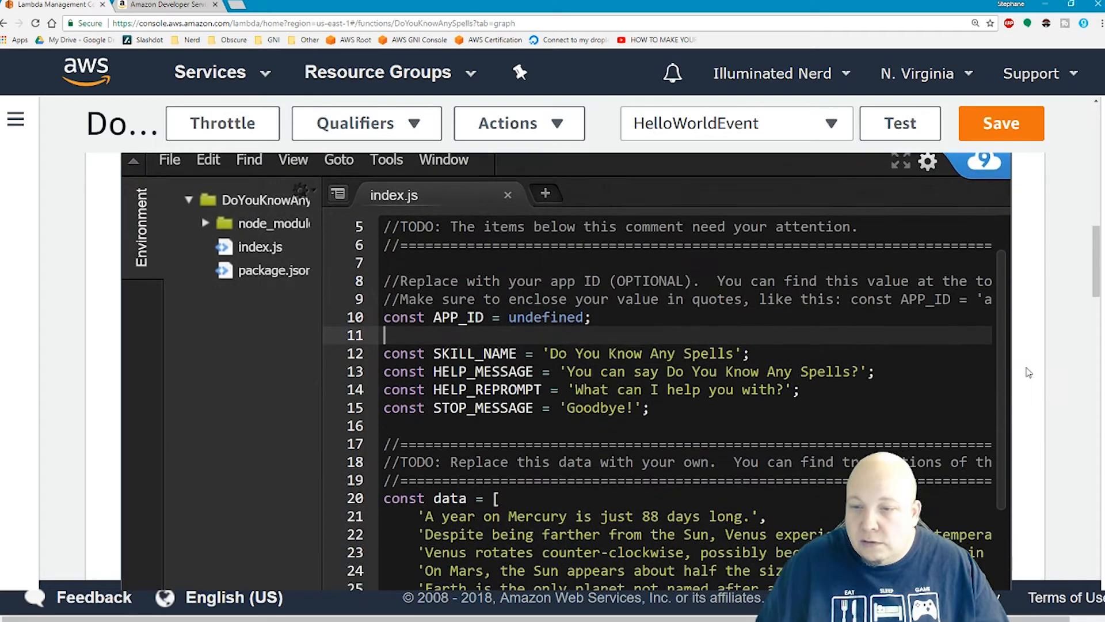
scroll("down", 3)
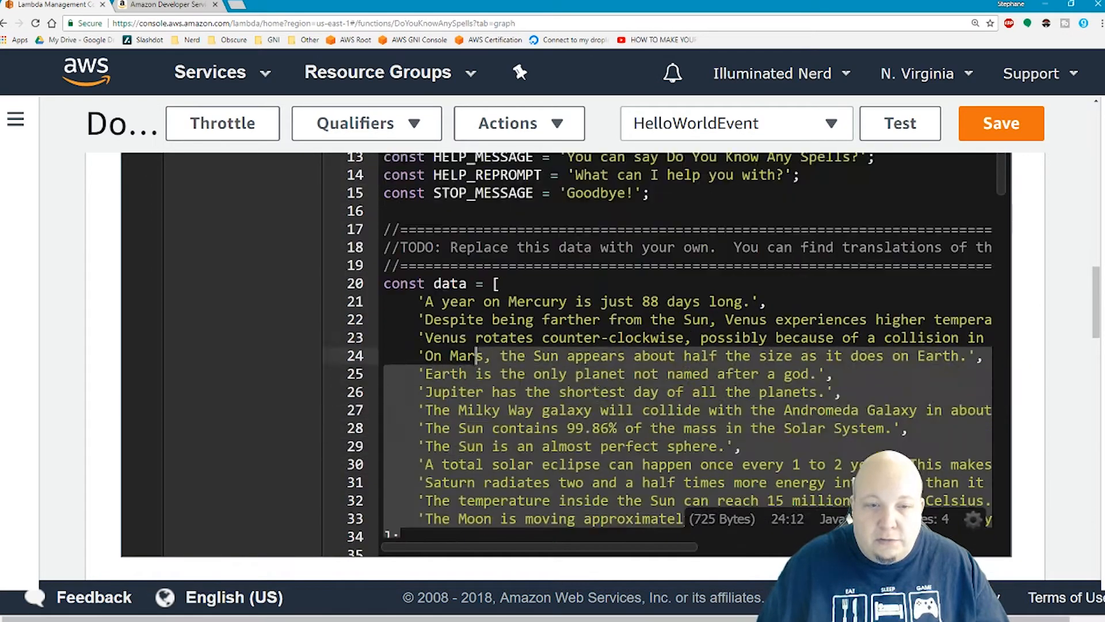
- Scroll down to the space-facts data array in the code
scroll("down", 3)
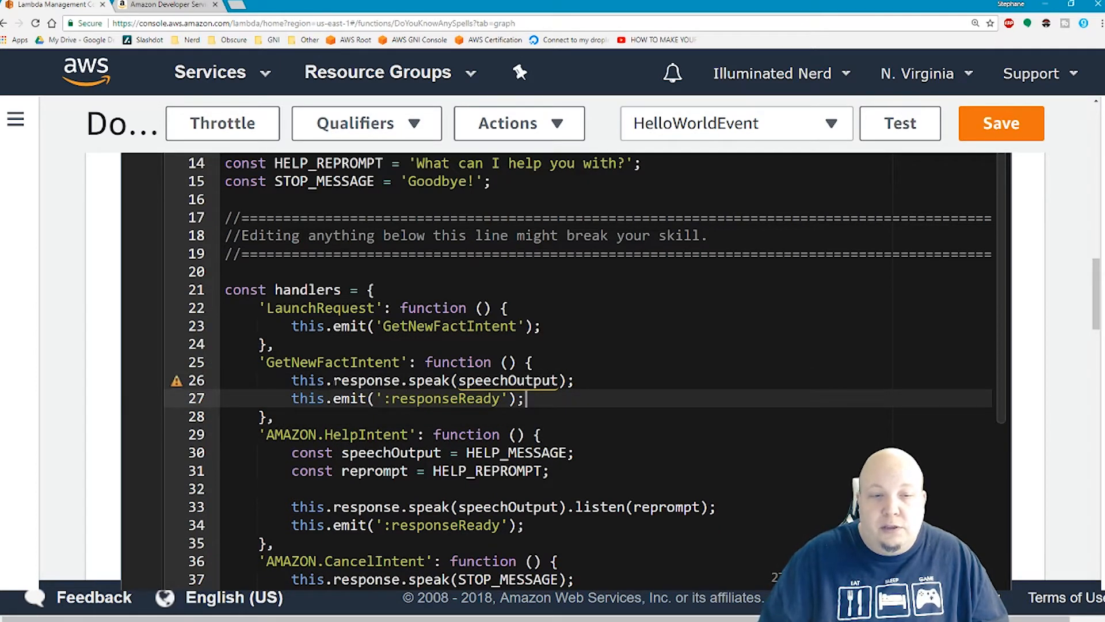
double_click(506, 381)
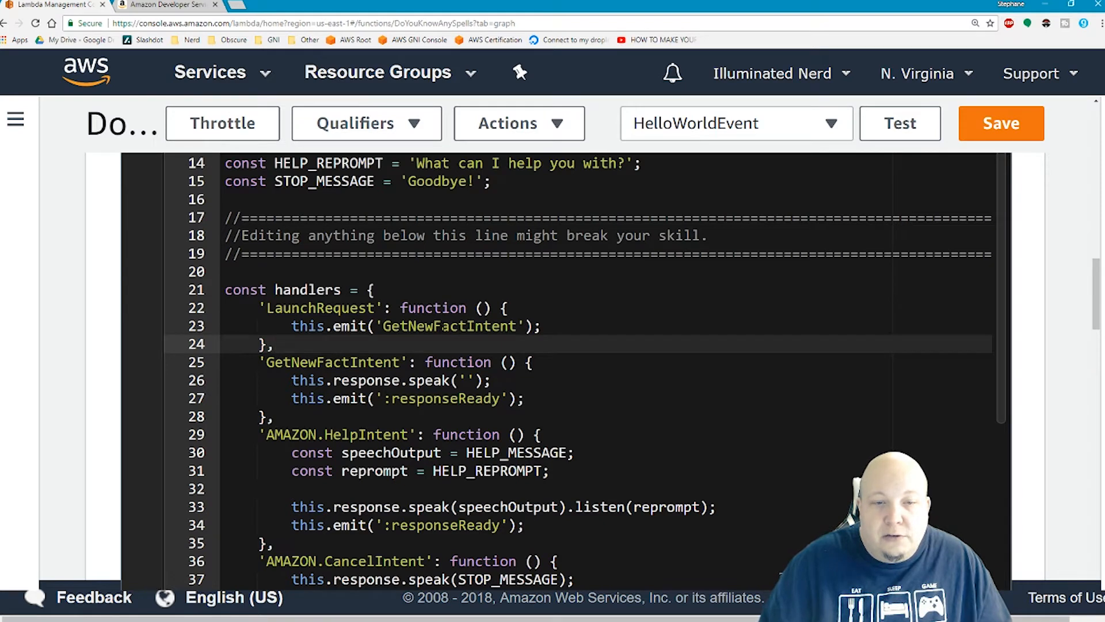
double_click(450, 326)
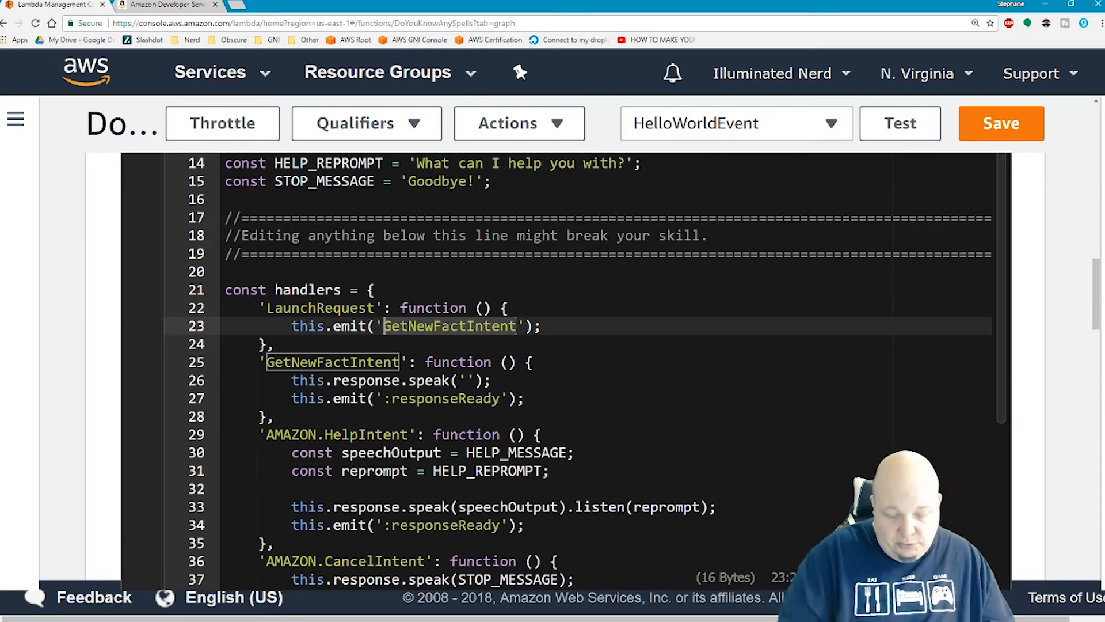
type("DoYouKnowAny")
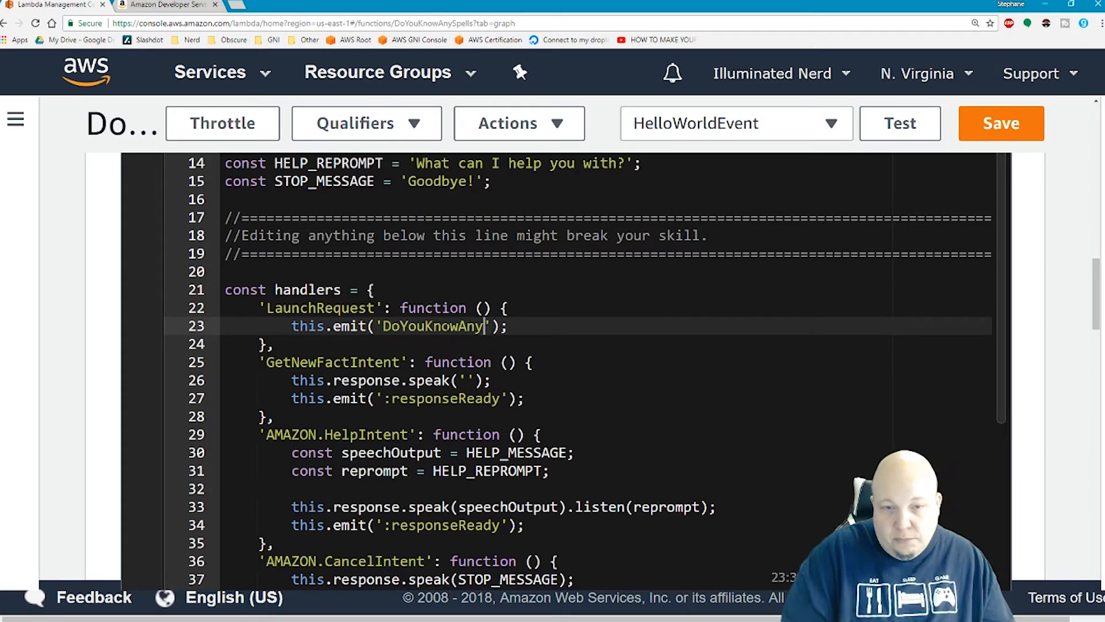
type("Spells")
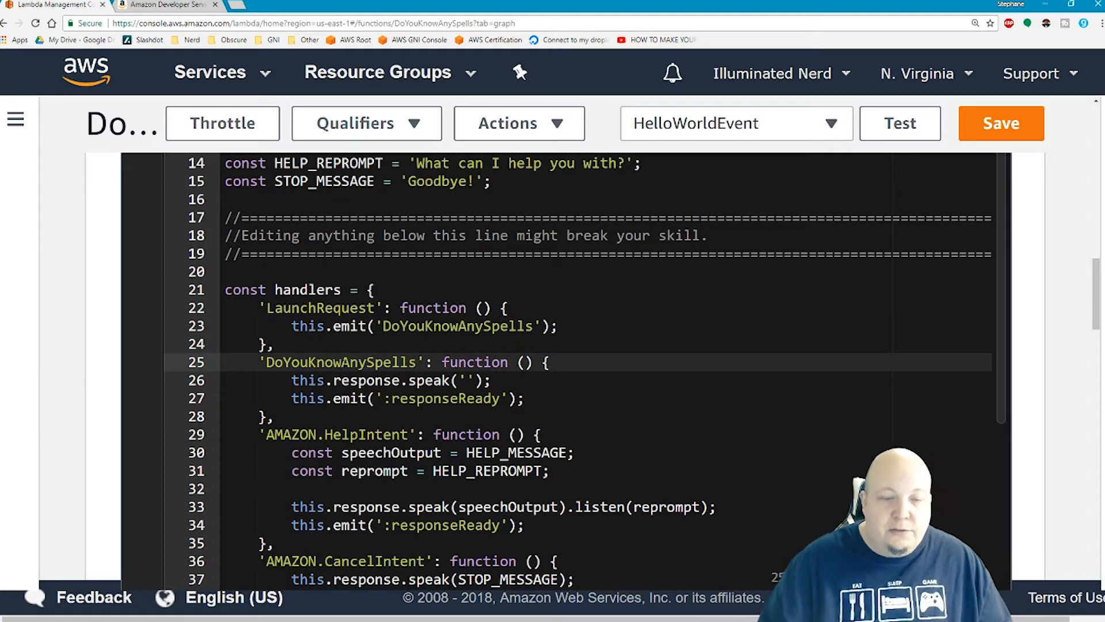
left_click(274, 415)
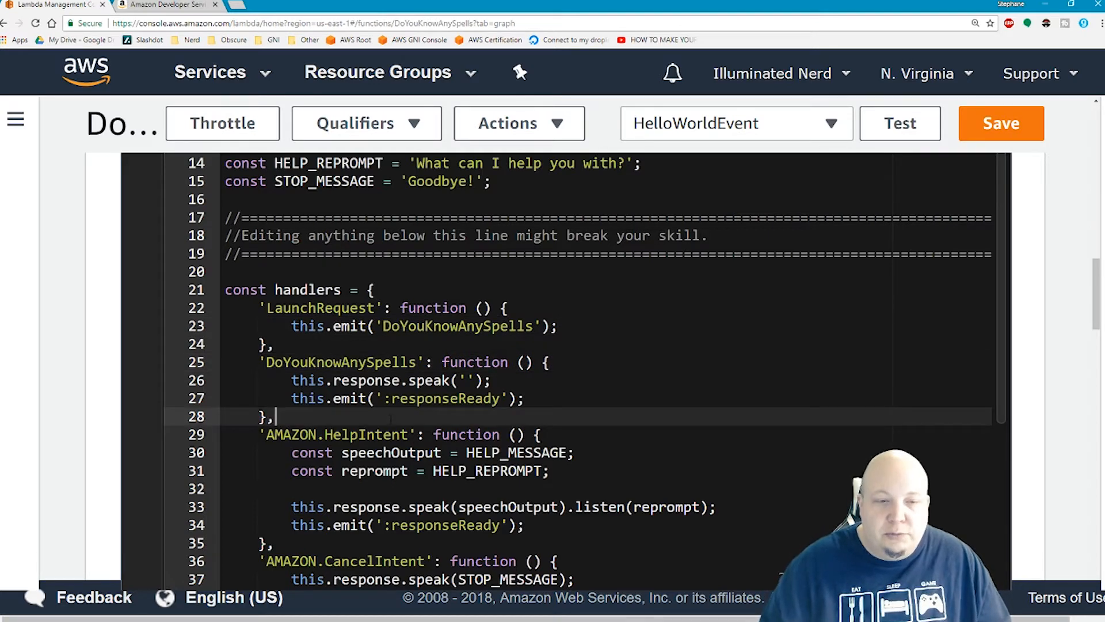
scroll("down", 3)
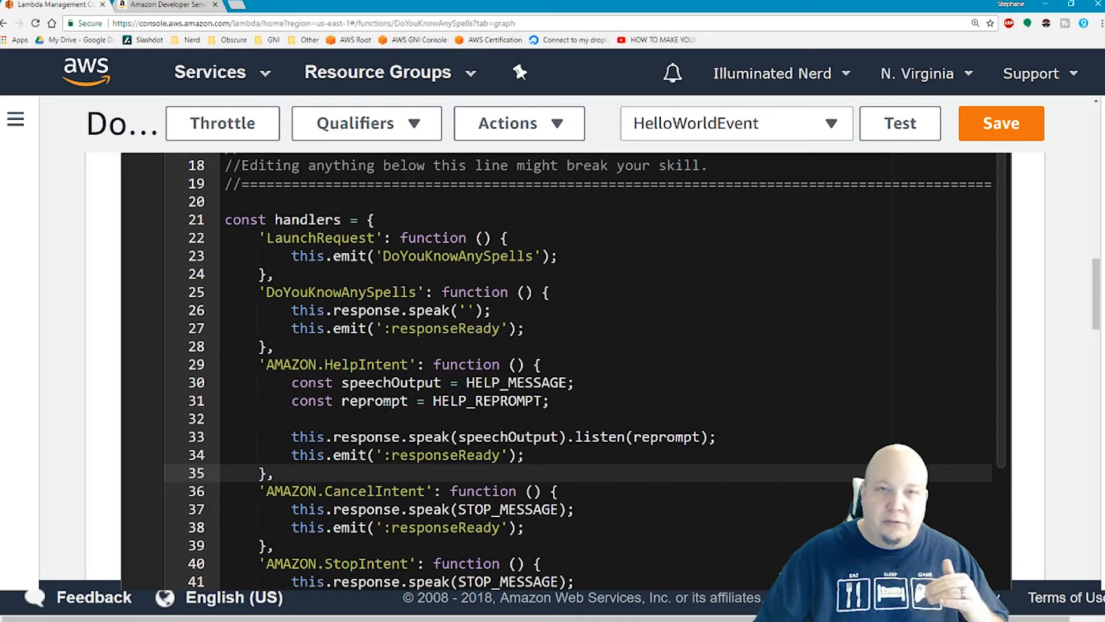
scroll("up", 3)
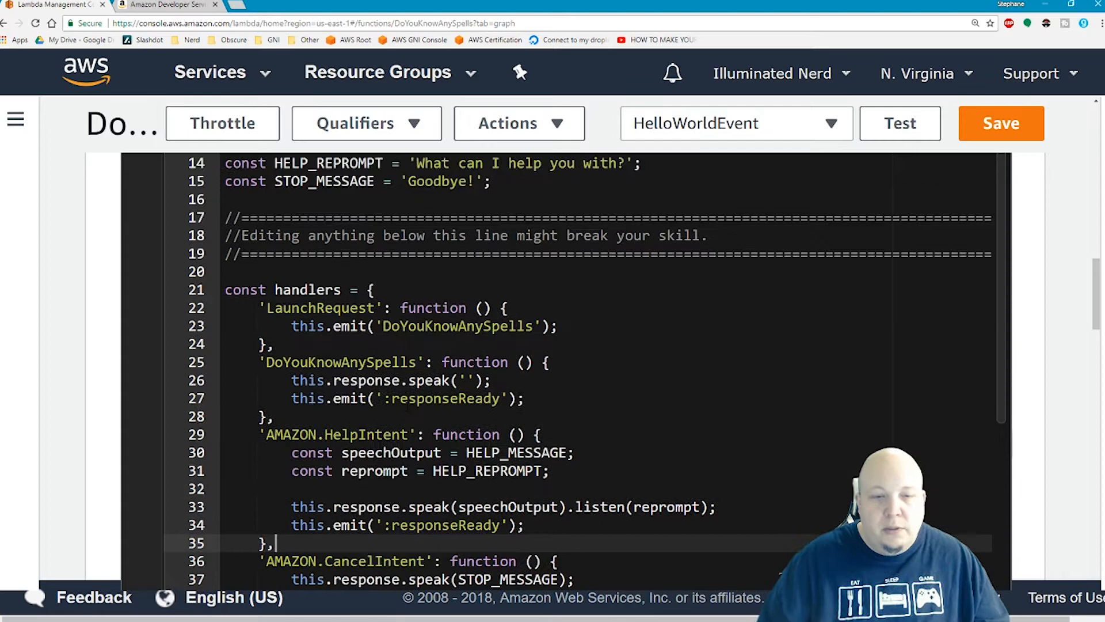
scroll("down", 3)
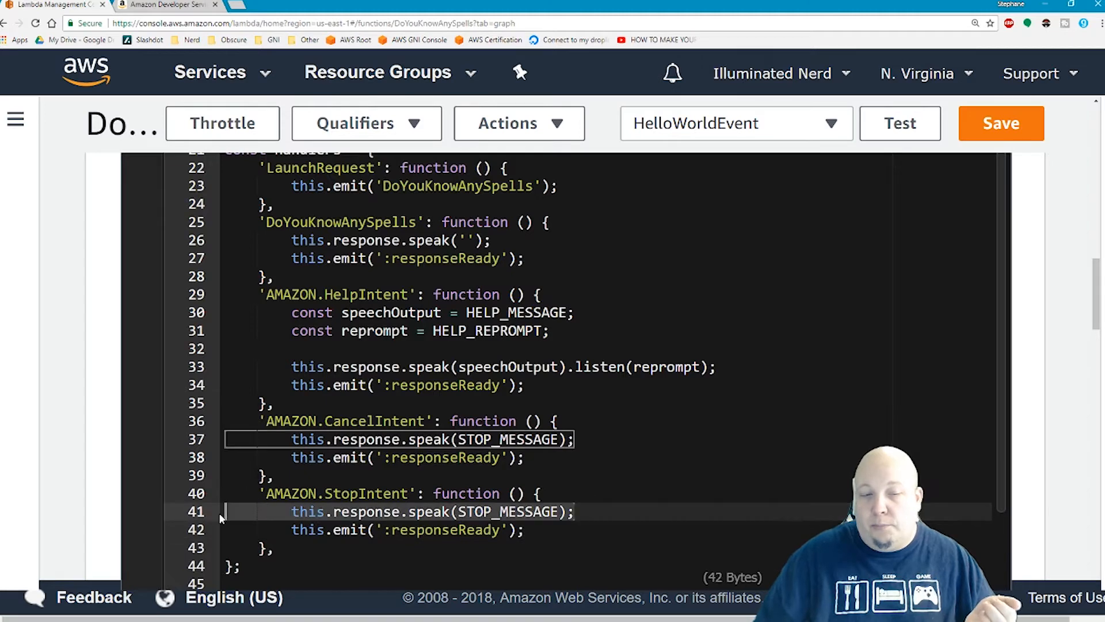
- Set the handler's speak reply to 'I can cast magic missile... into the darkness.'
scroll("up", 3)
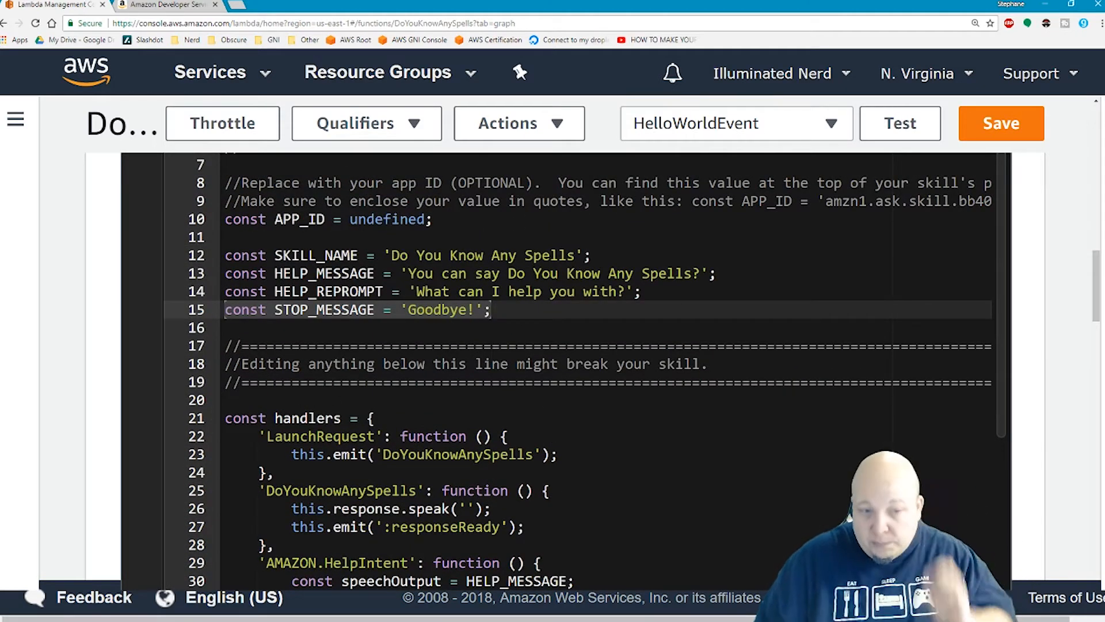
scroll("down", 3)
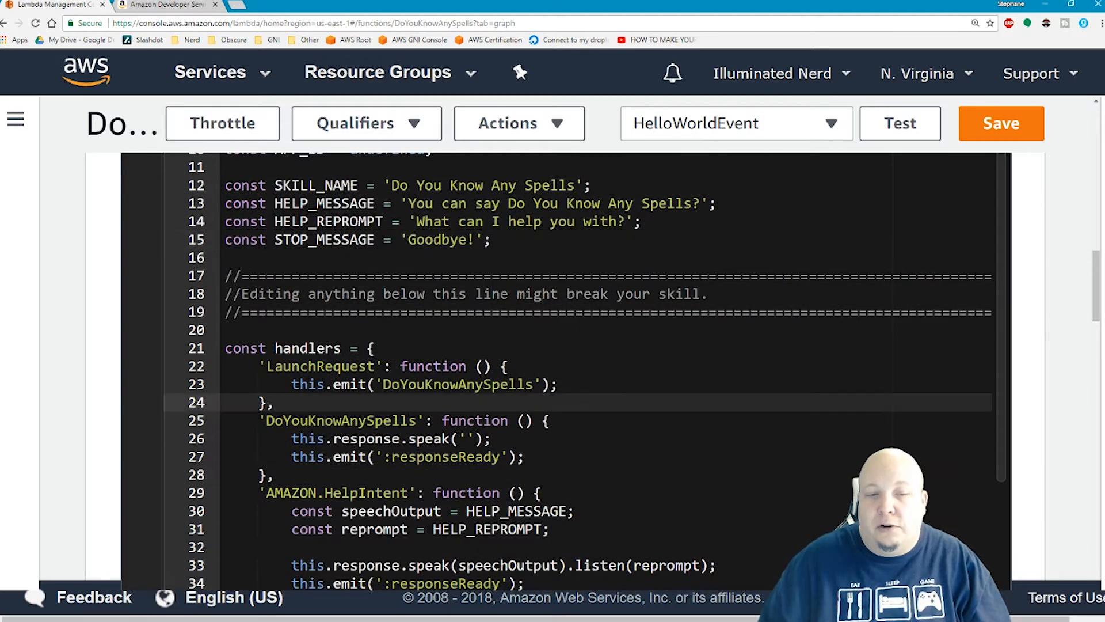
double_click(458, 385)
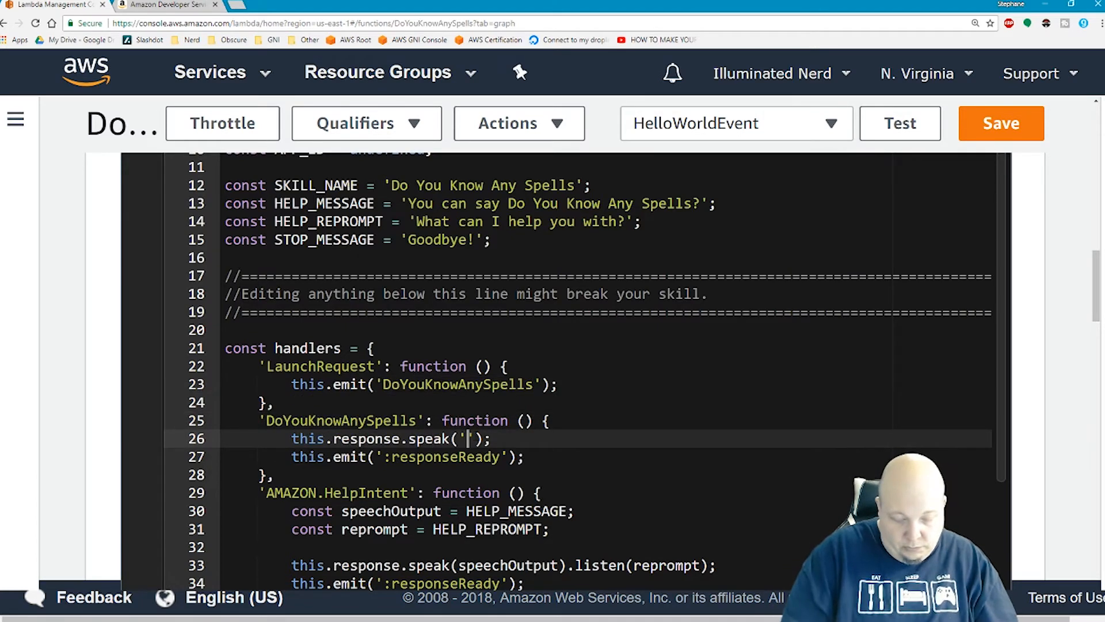
type("I can cast")
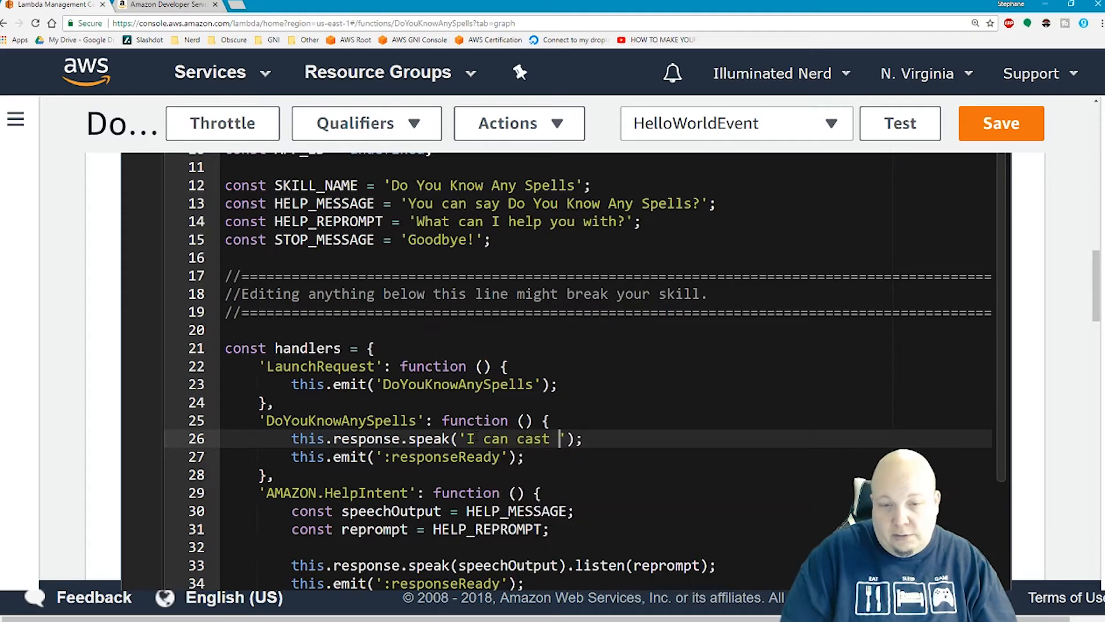
type("magic missile")
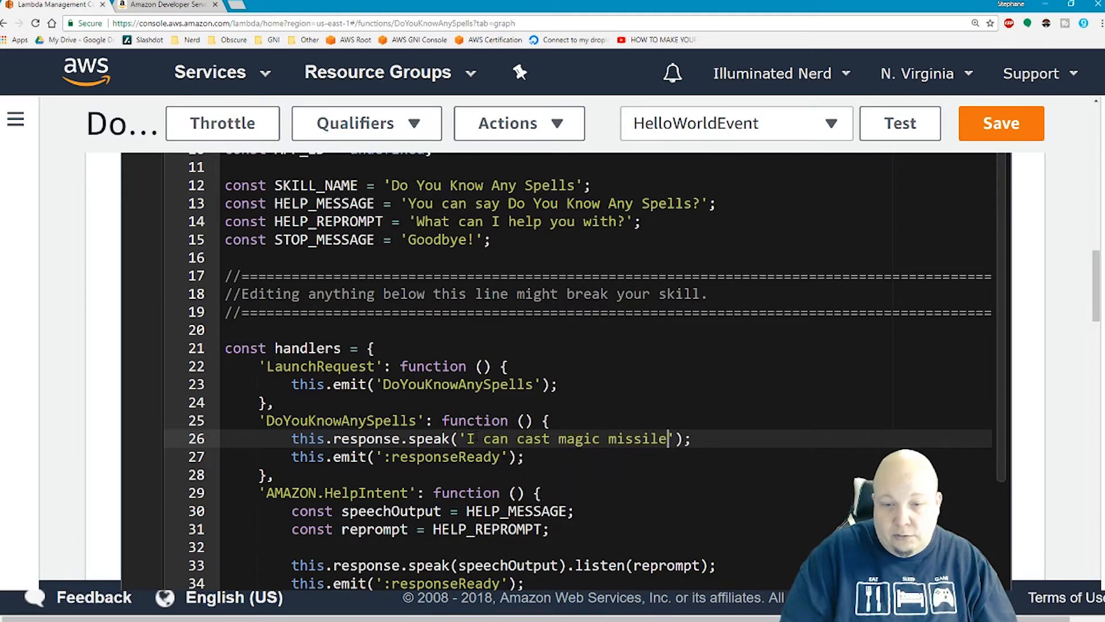
type("... into t")
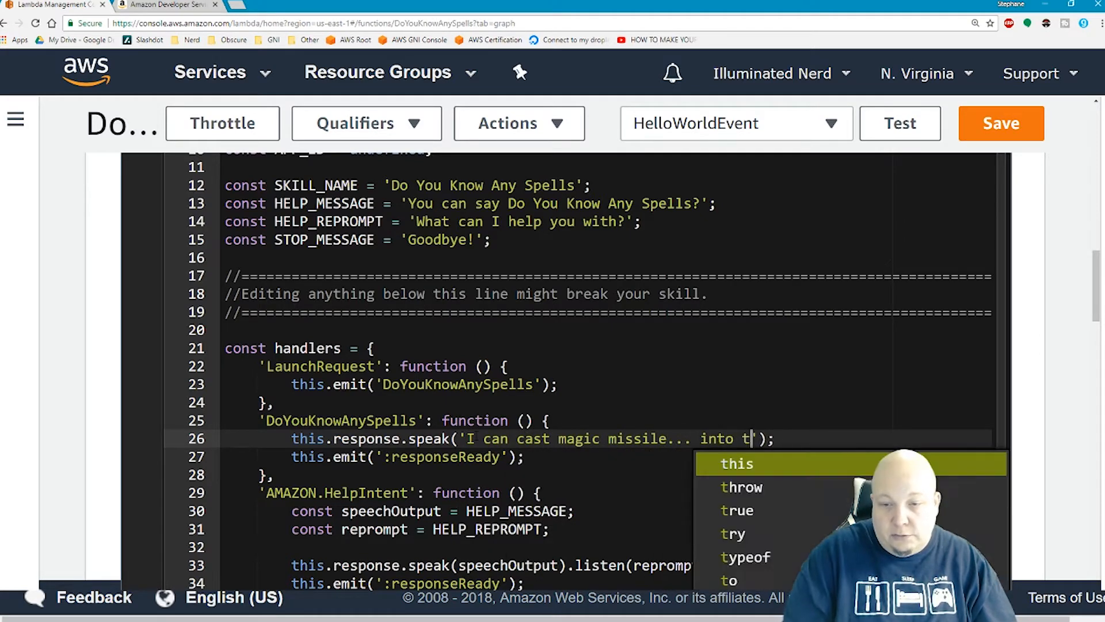
type("he darkness")
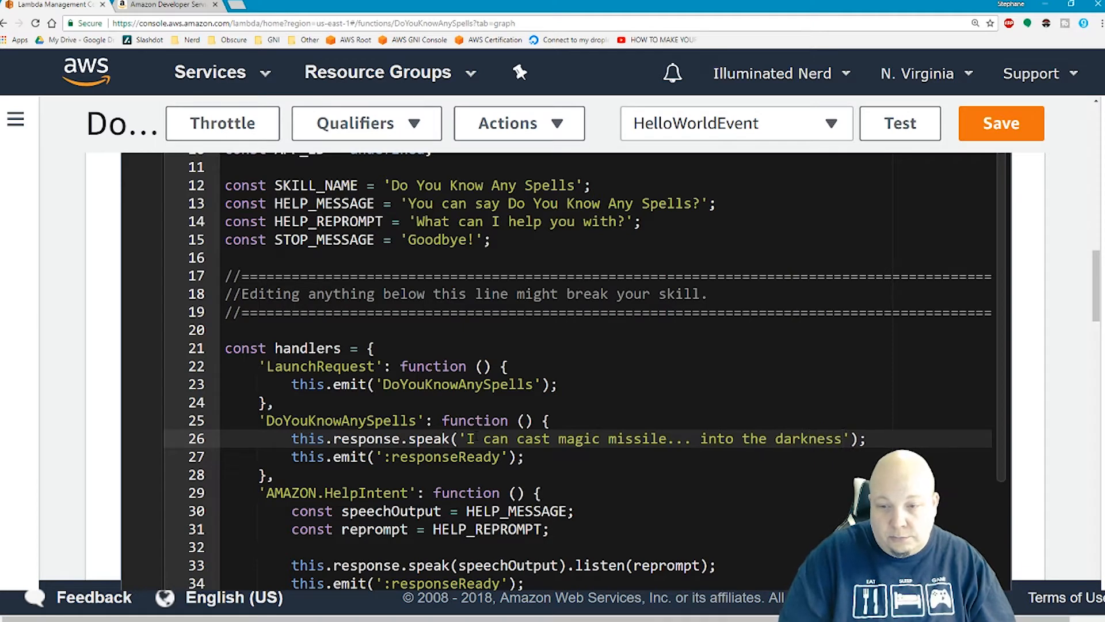
type(".")
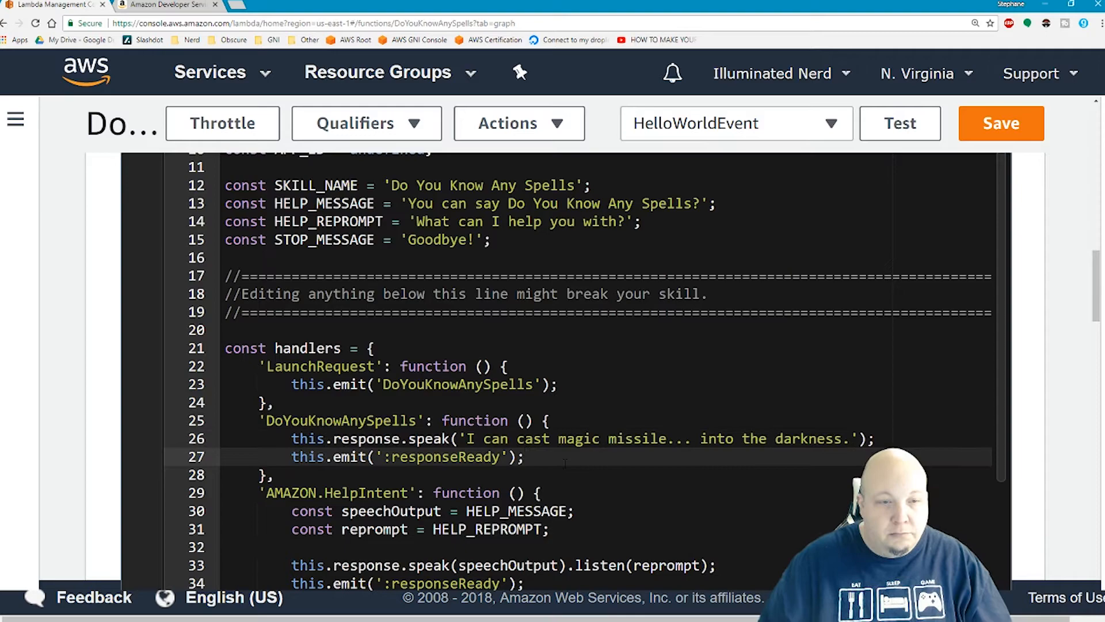
scroll("down", 3)
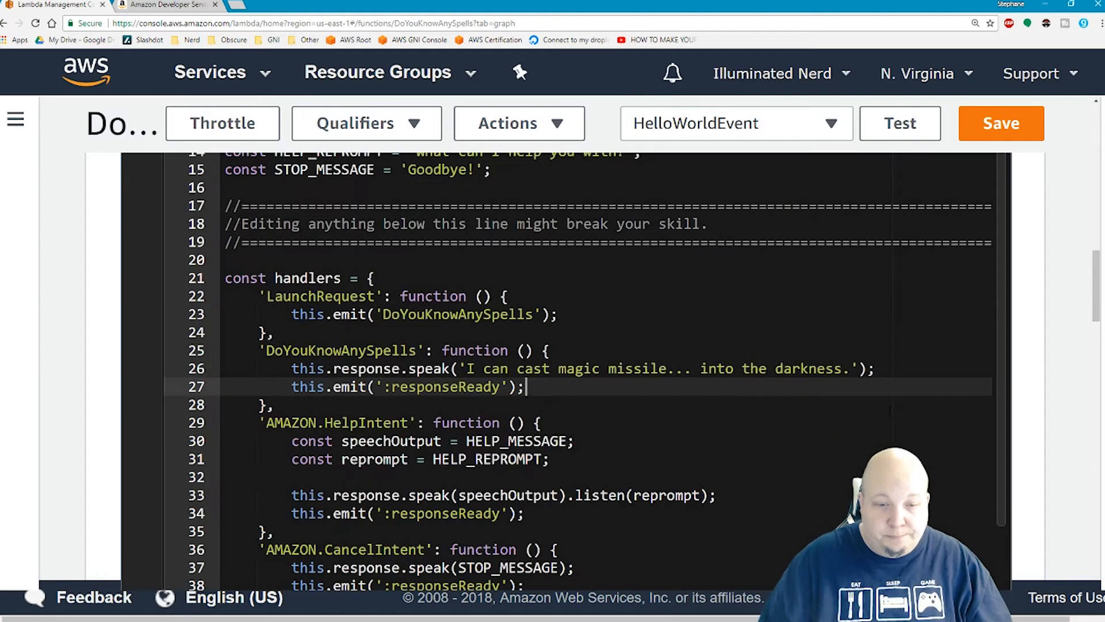
scroll("down", 3)
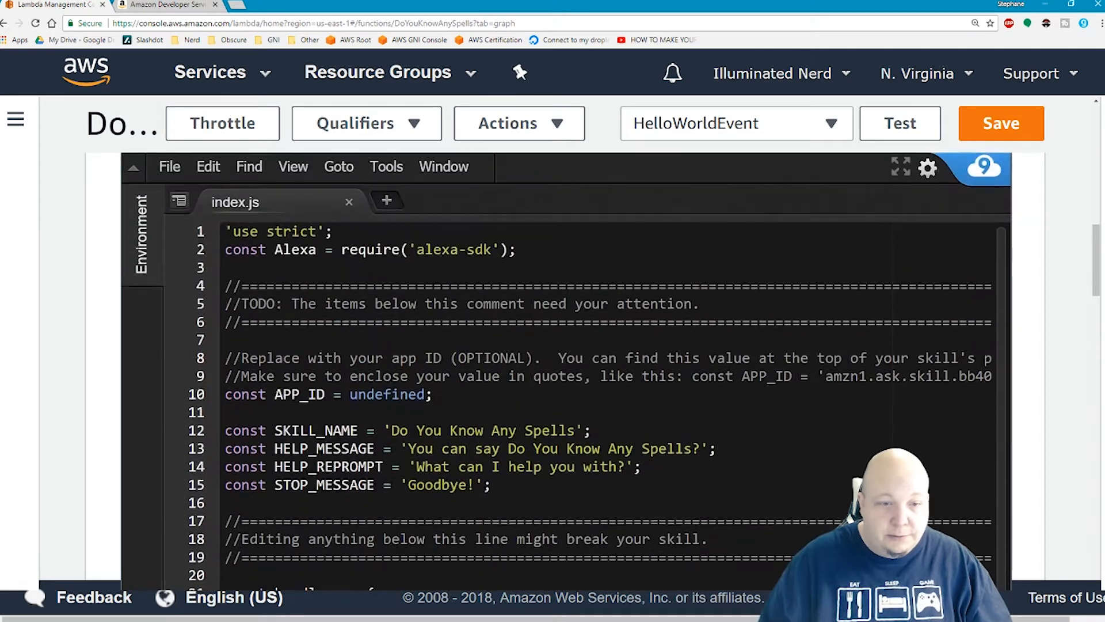
- Save the DoYouKnowAnySpells function's edited code with the Save button
left_click(168, 166)
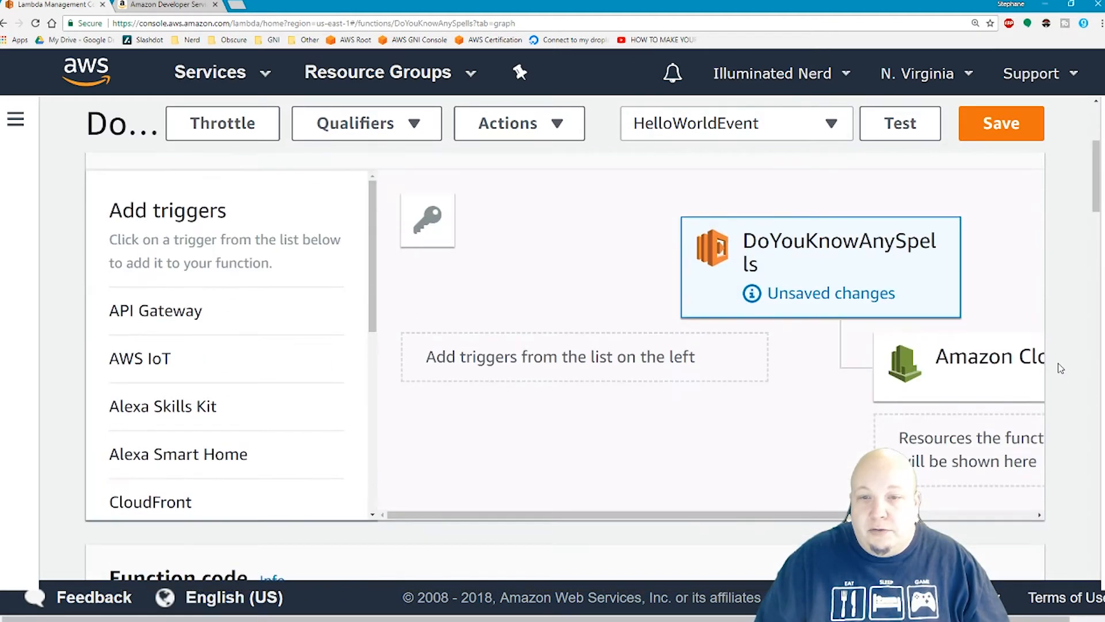
scroll("up", 3)
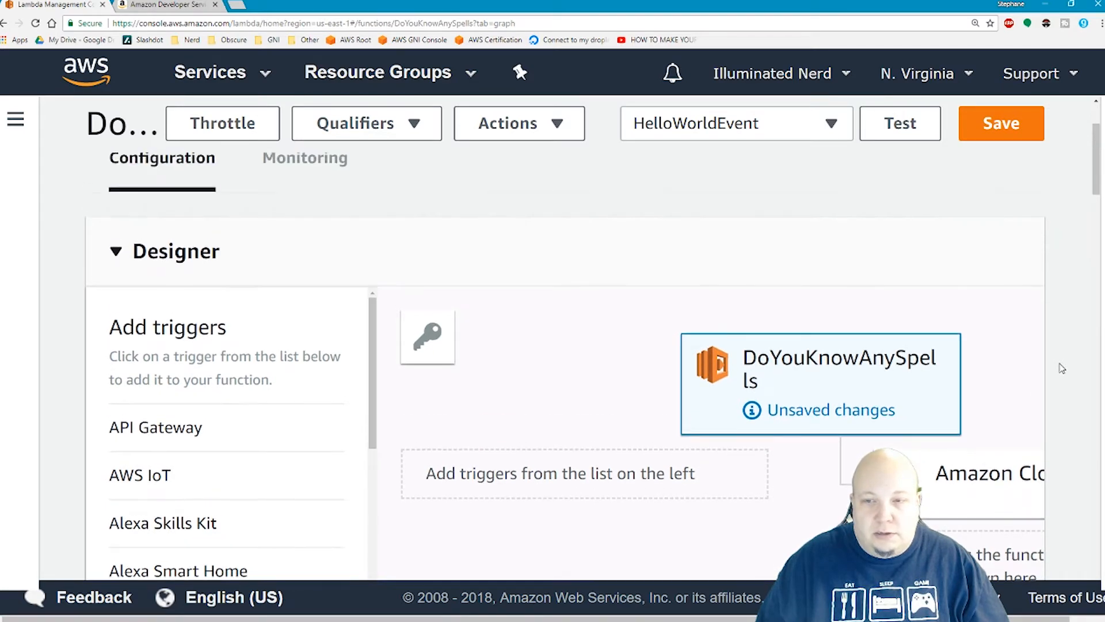
left_click(1000, 123)
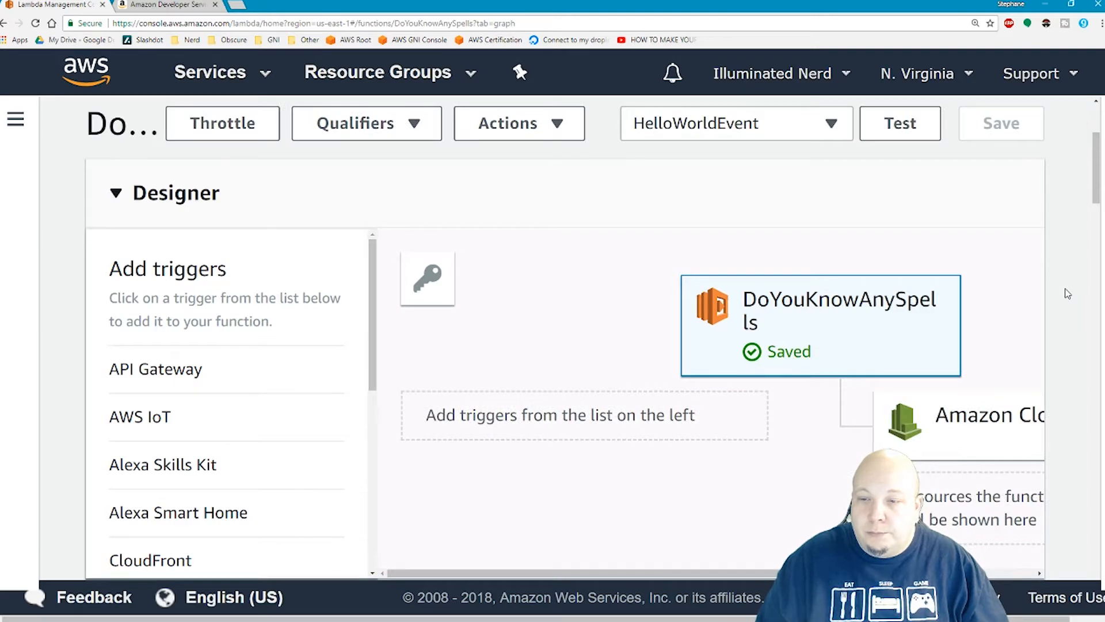
scroll("up", 3)
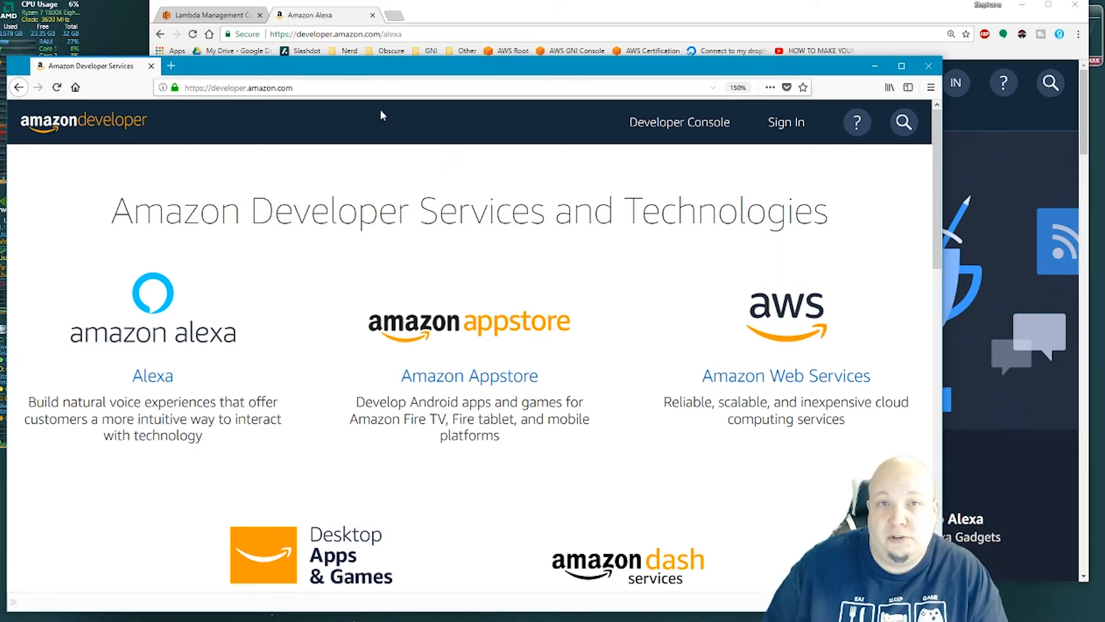
- Sign in to the developer portal, reach the Alexa Skills Kit page and start a new skill
left_click(785, 122)
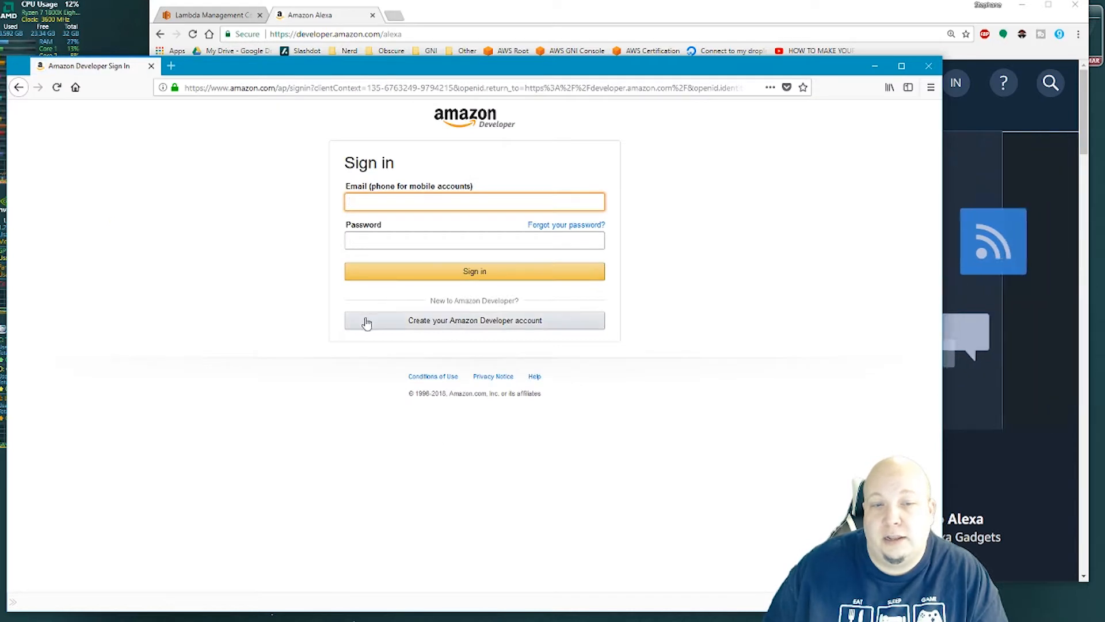
mouse_move(511, 329)
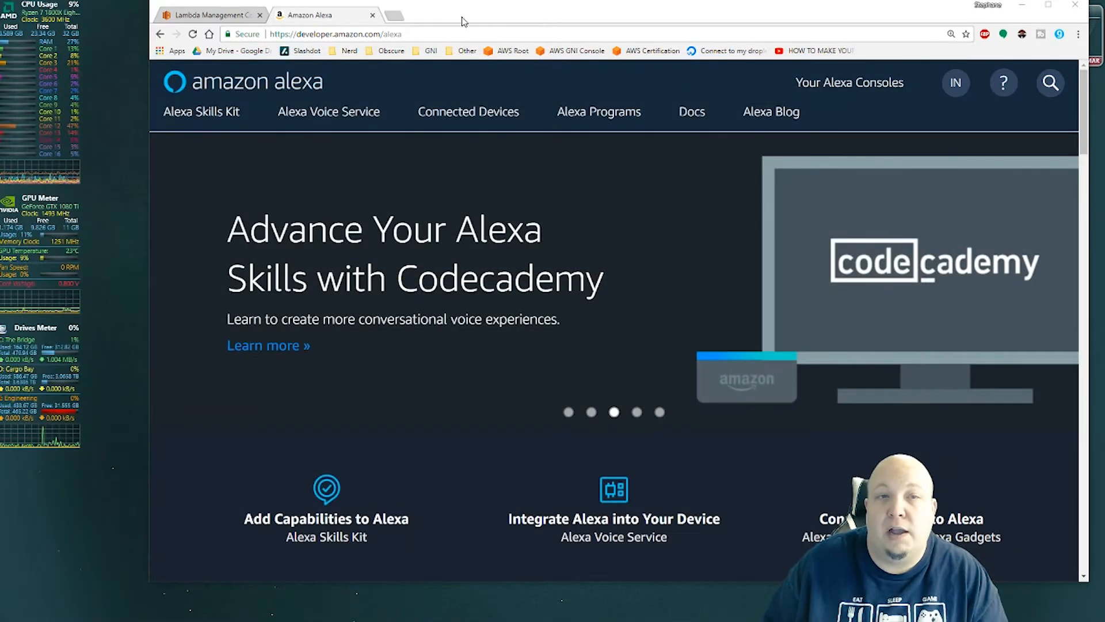
left_click(956, 83)
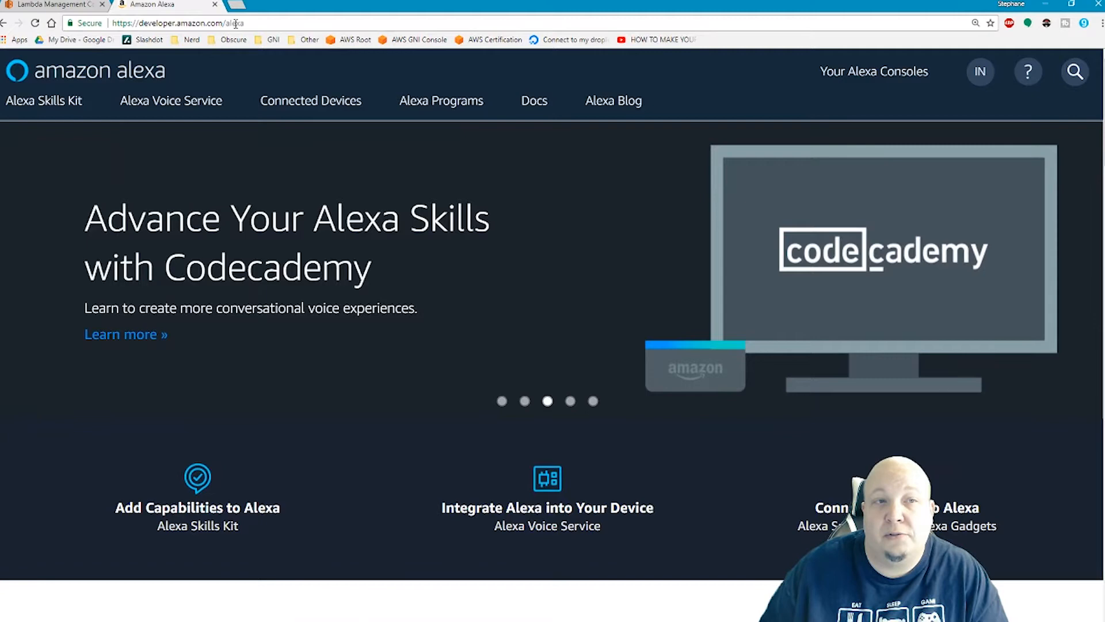
left_click(171, 101)
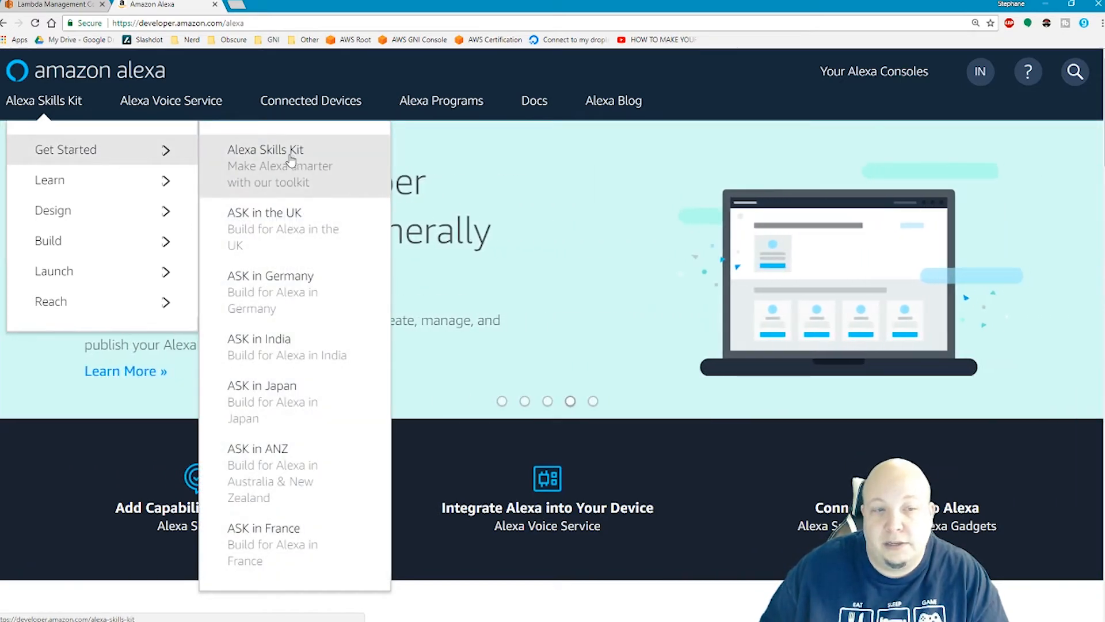
left_click(265, 150)
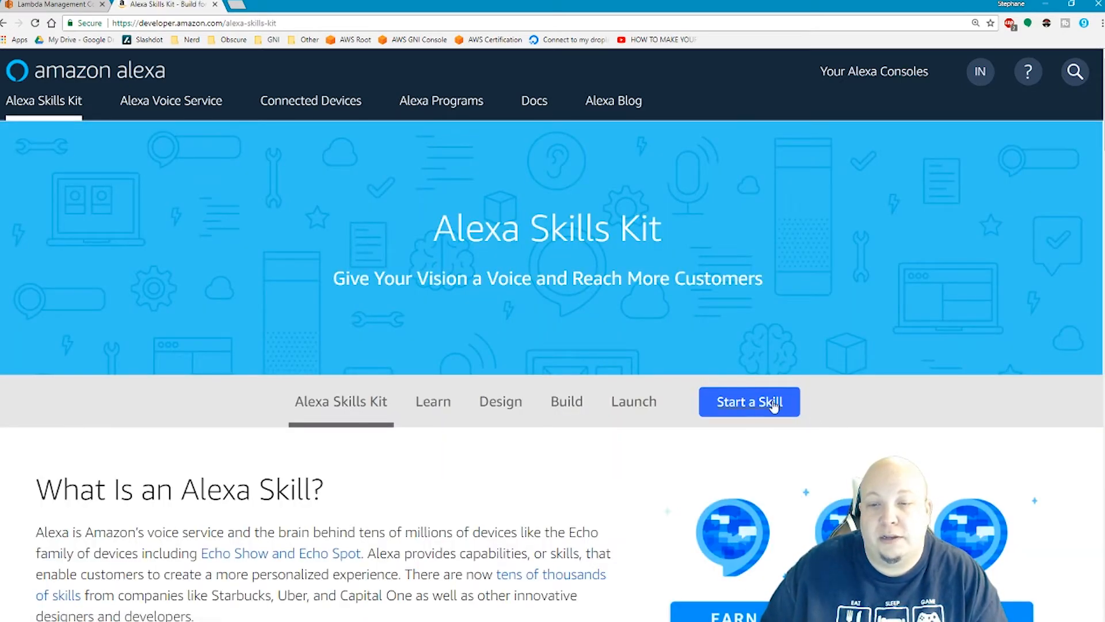
left_click(749, 402)
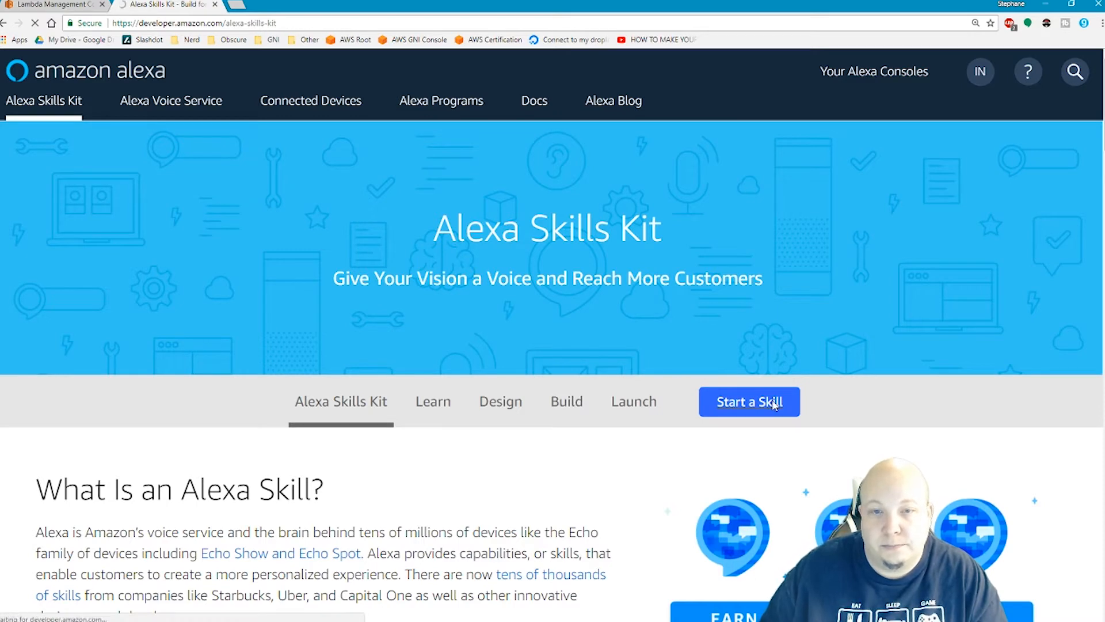
left_click(748, 401)
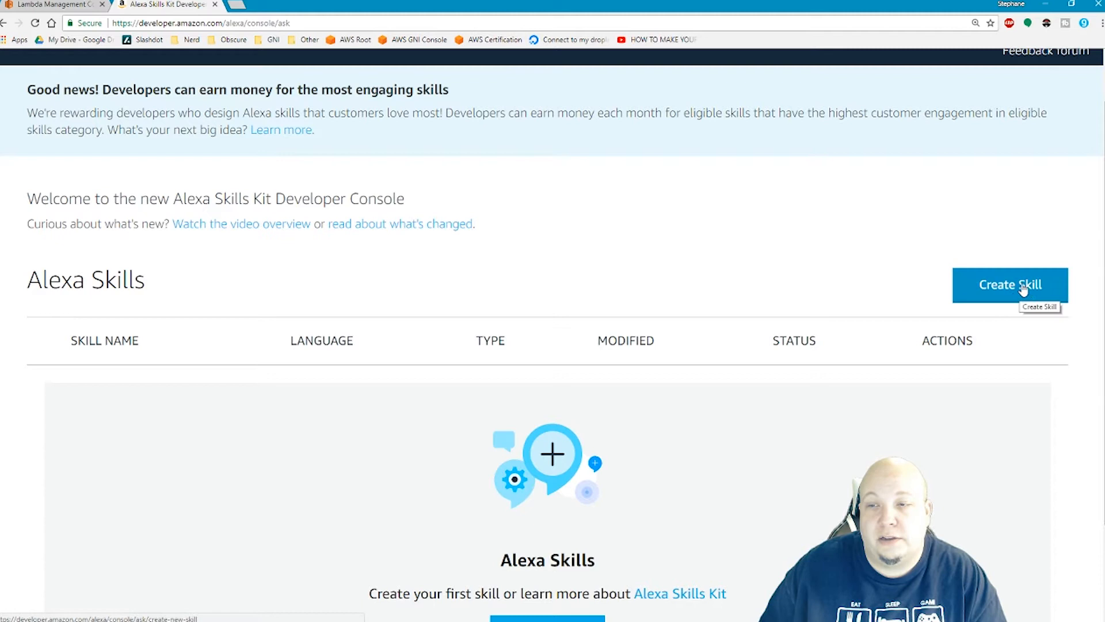
- Start a new skill named 'Do You Know Any Spells?' and continue to the model choices
left_click(1010, 284)
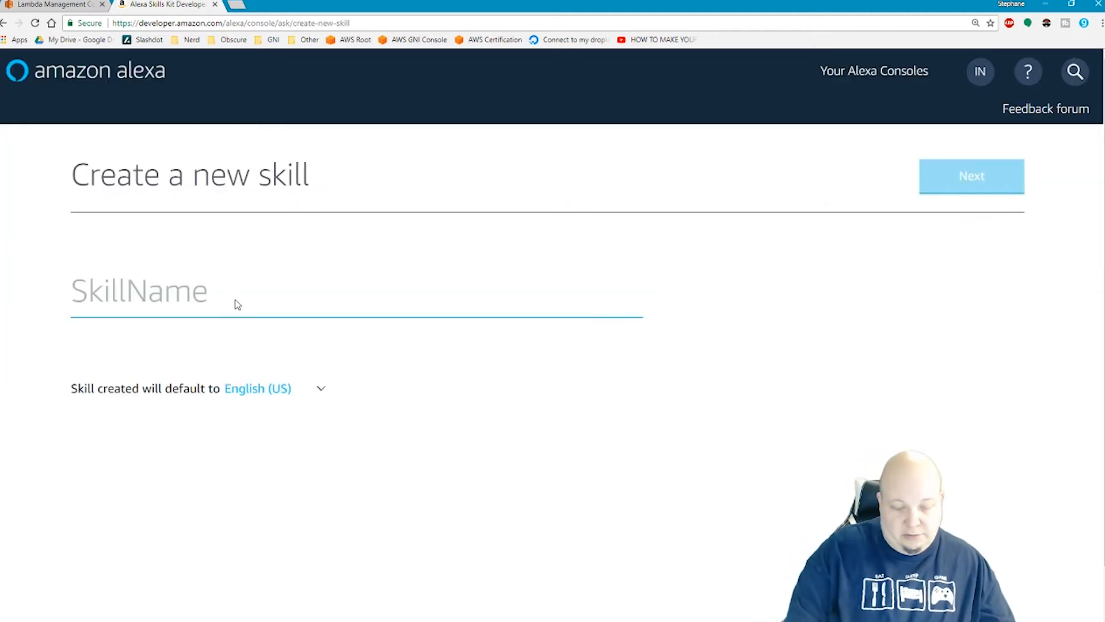
type("Do You Know")
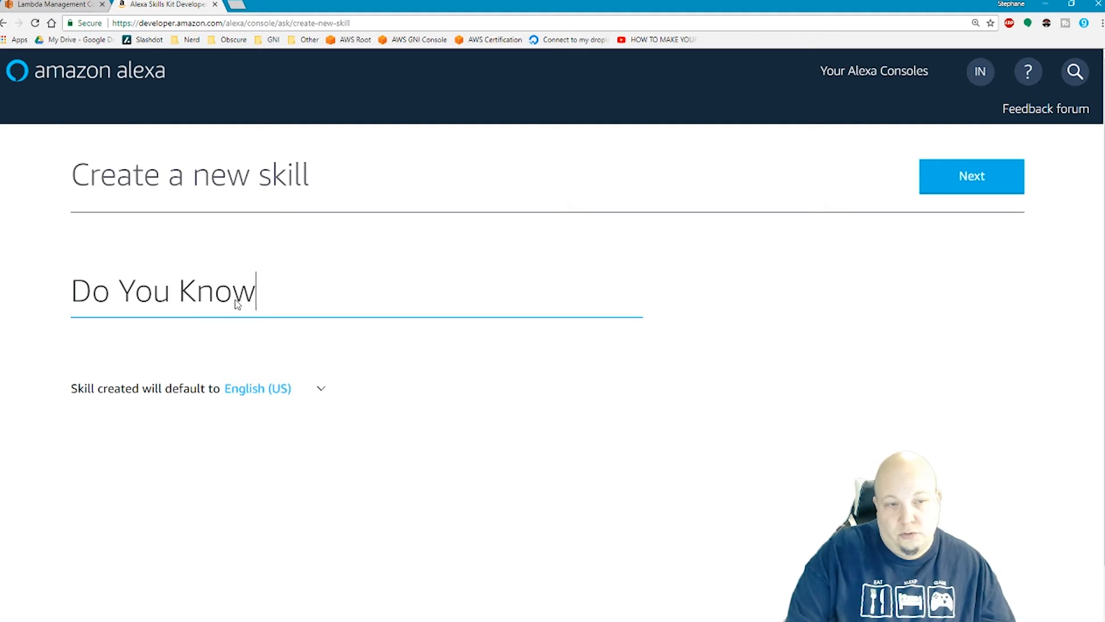
type("Any Spells?")
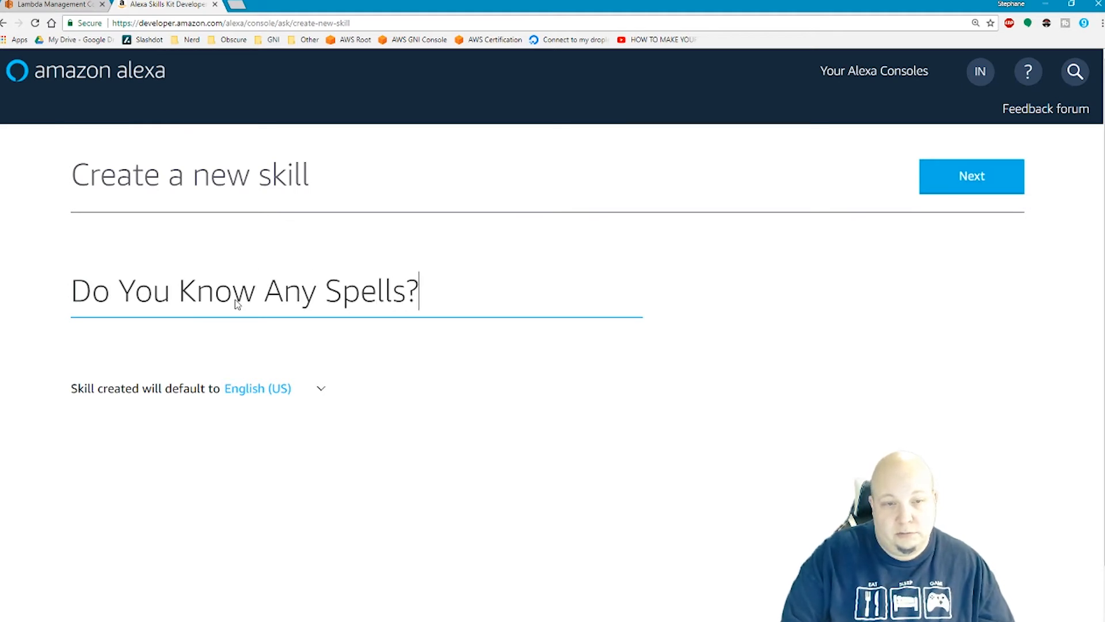
left_click(971, 175)
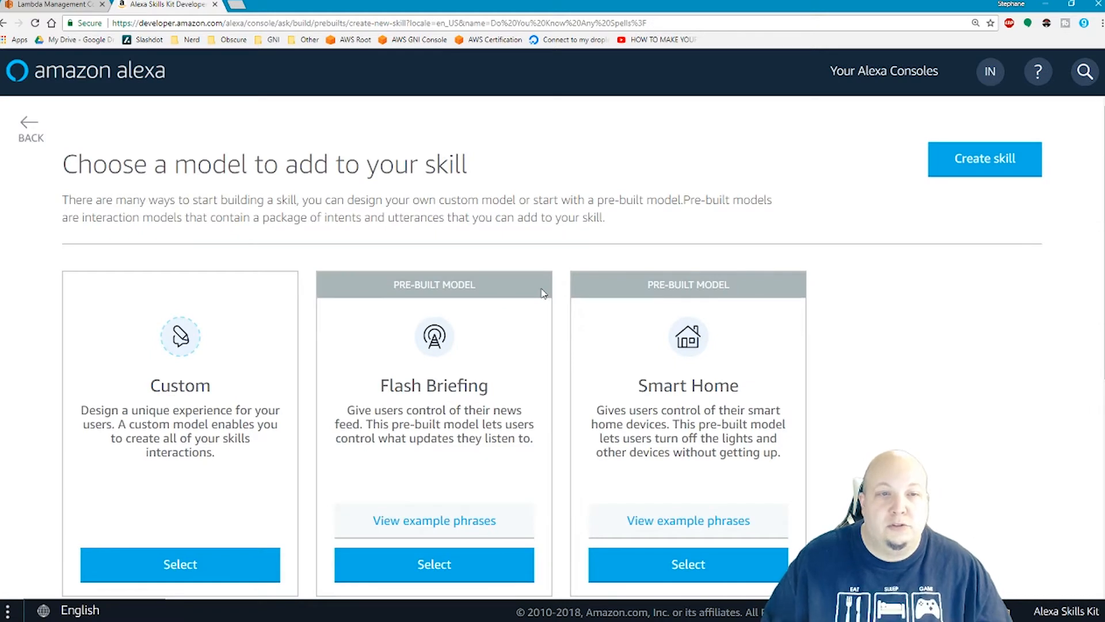
- Choose the Custom model and create the skill, landing on its build dashboard
scroll("down", 3)
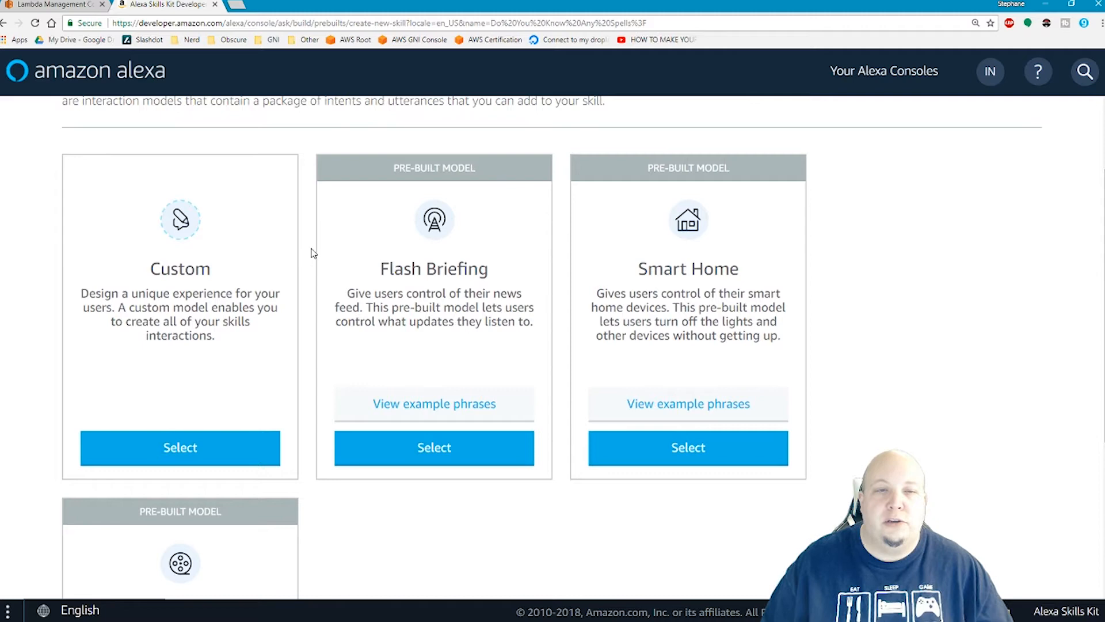
scroll("down", 3)
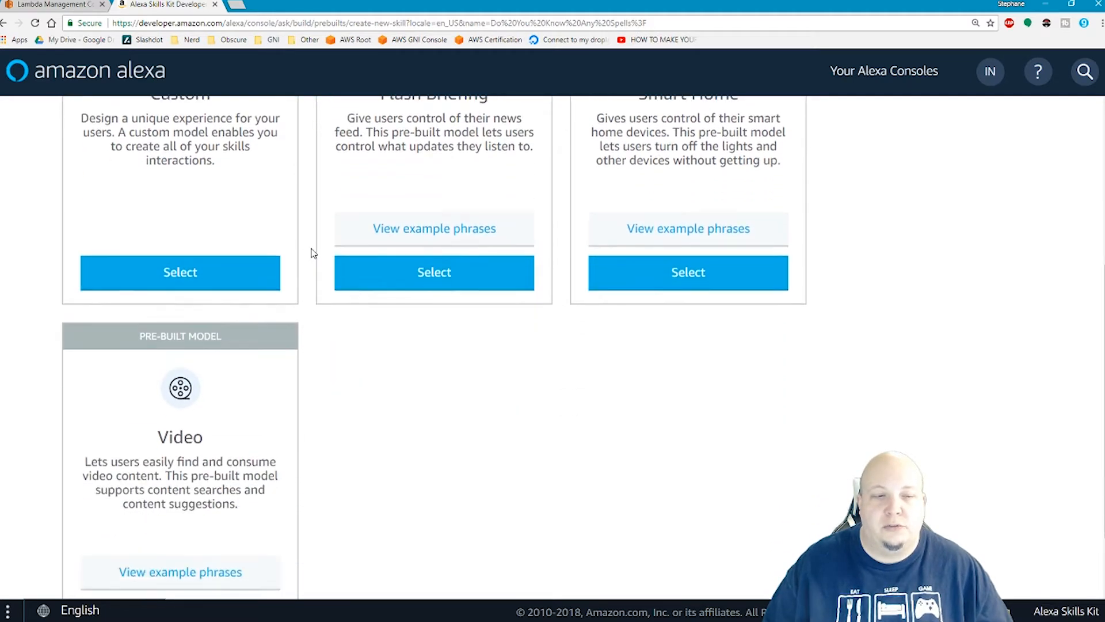
scroll("up", 3)
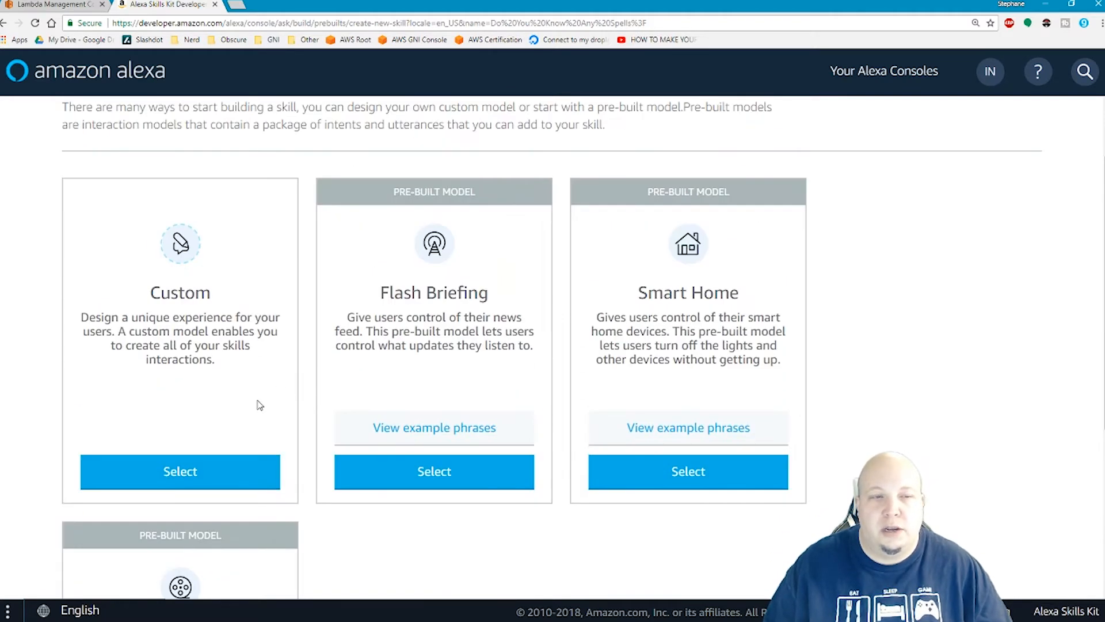
left_click(180, 471)
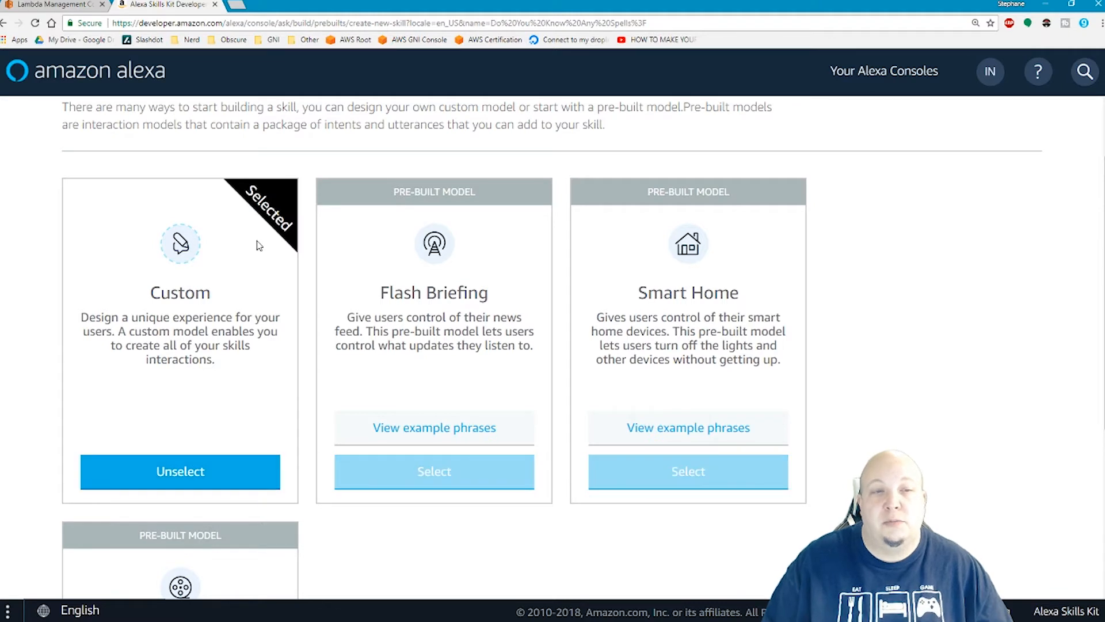
scroll("up", 3)
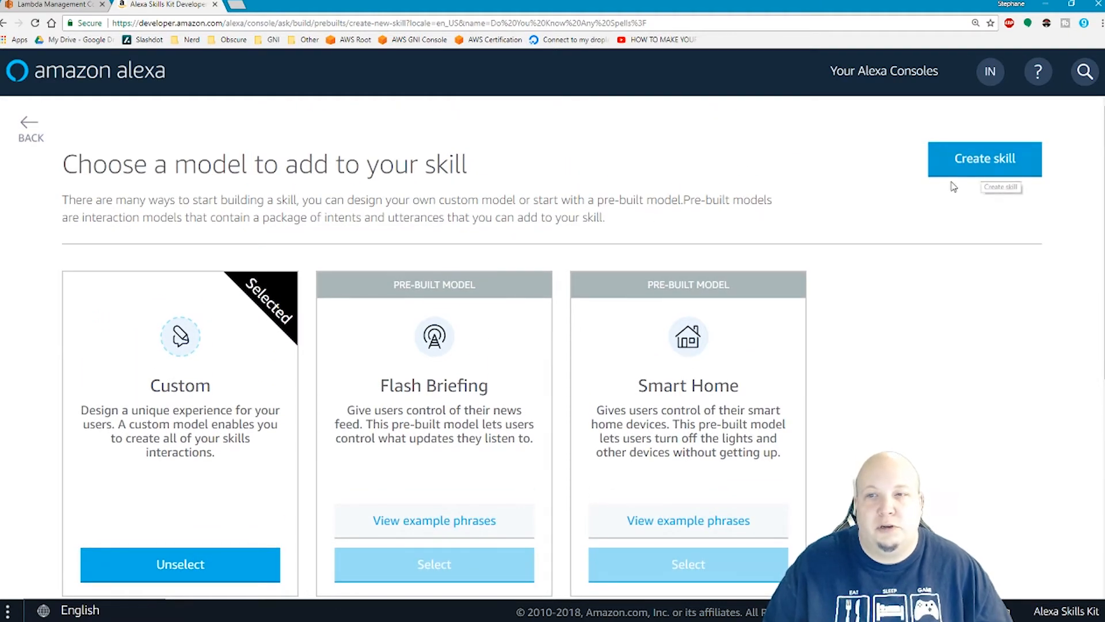
mouse_move(985, 159)
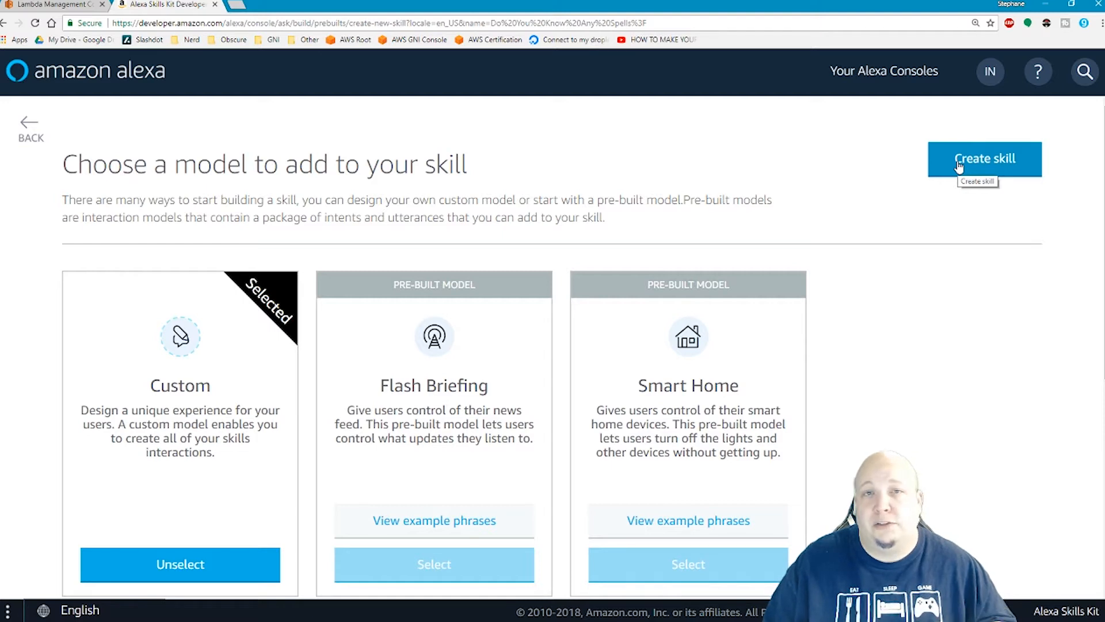
left_click(984, 159)
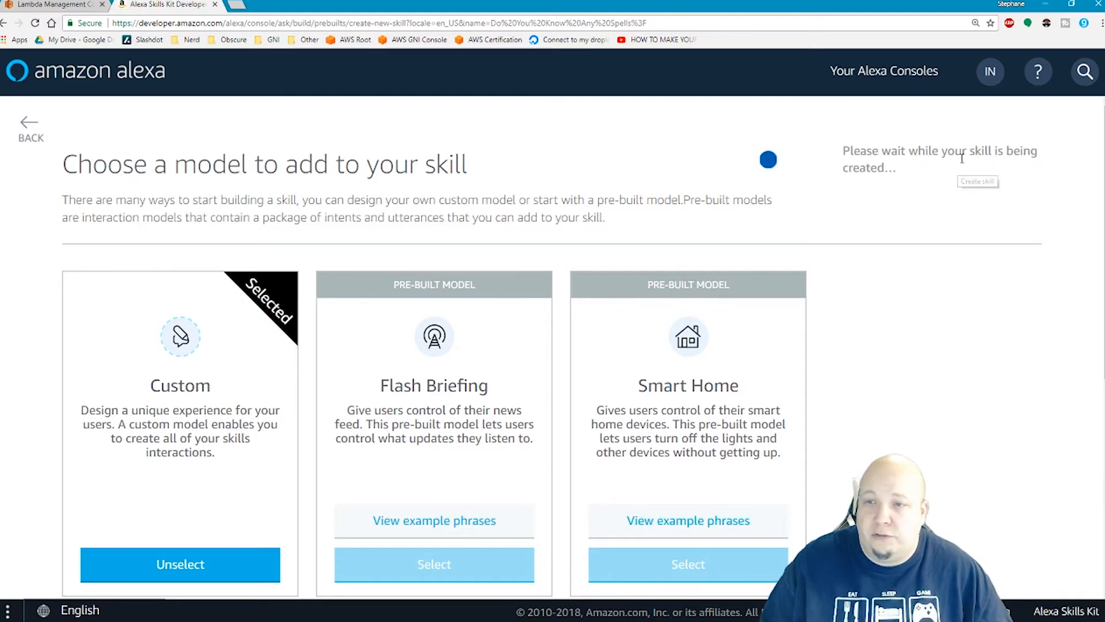
left_click(977, 181)
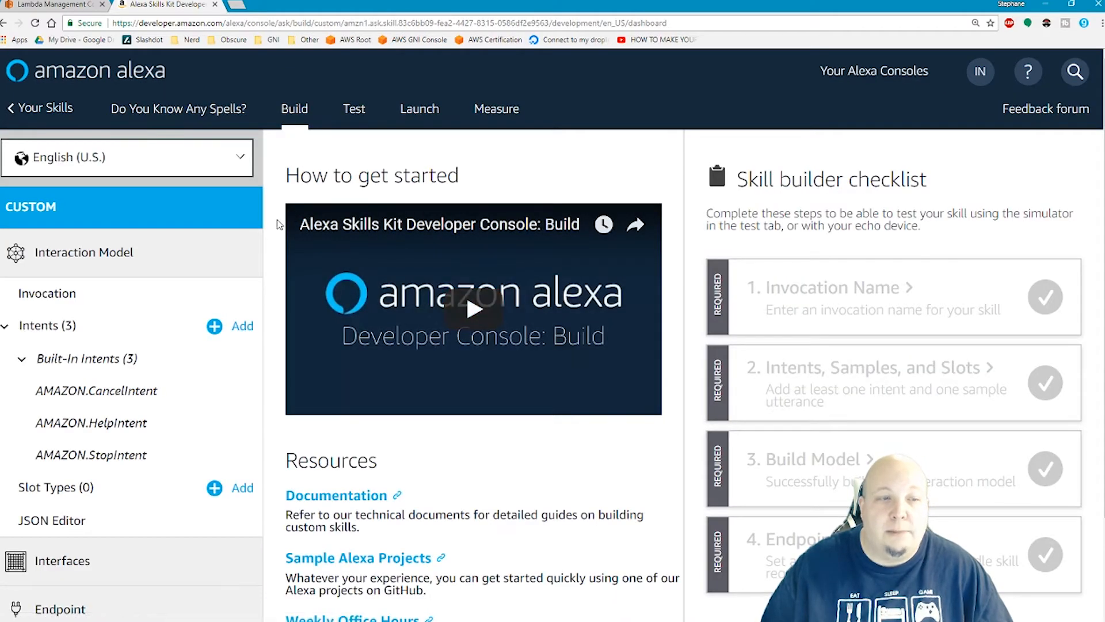
mouse_move(49, 288)
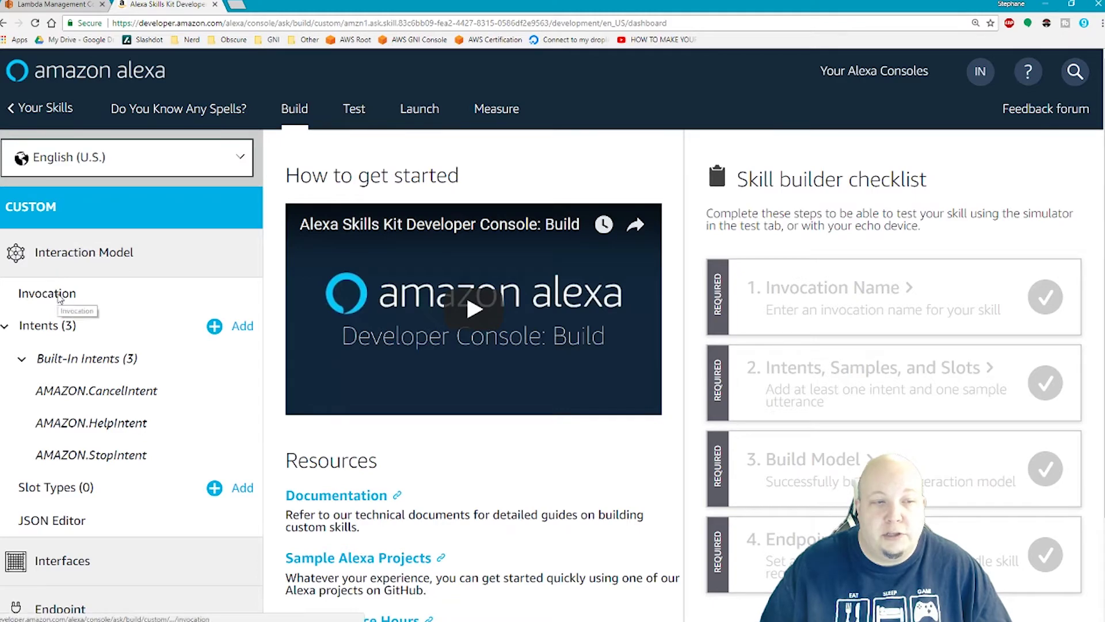
- Enter 'do you know any spells' as the Skill Invocation Name
left_click(46, 293)
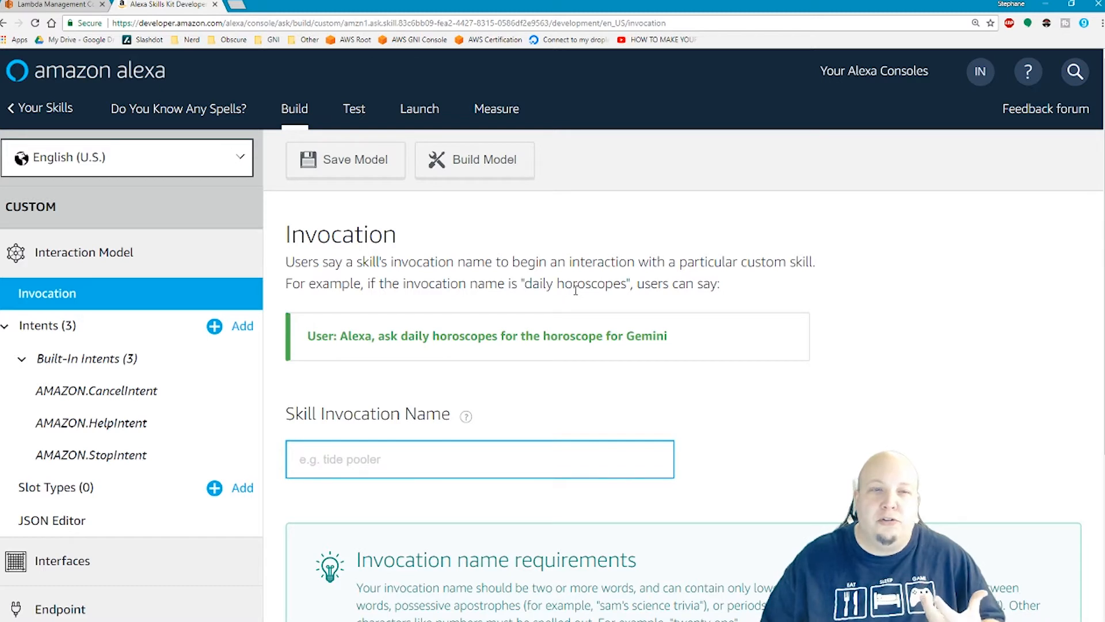
left_click(479, 459)
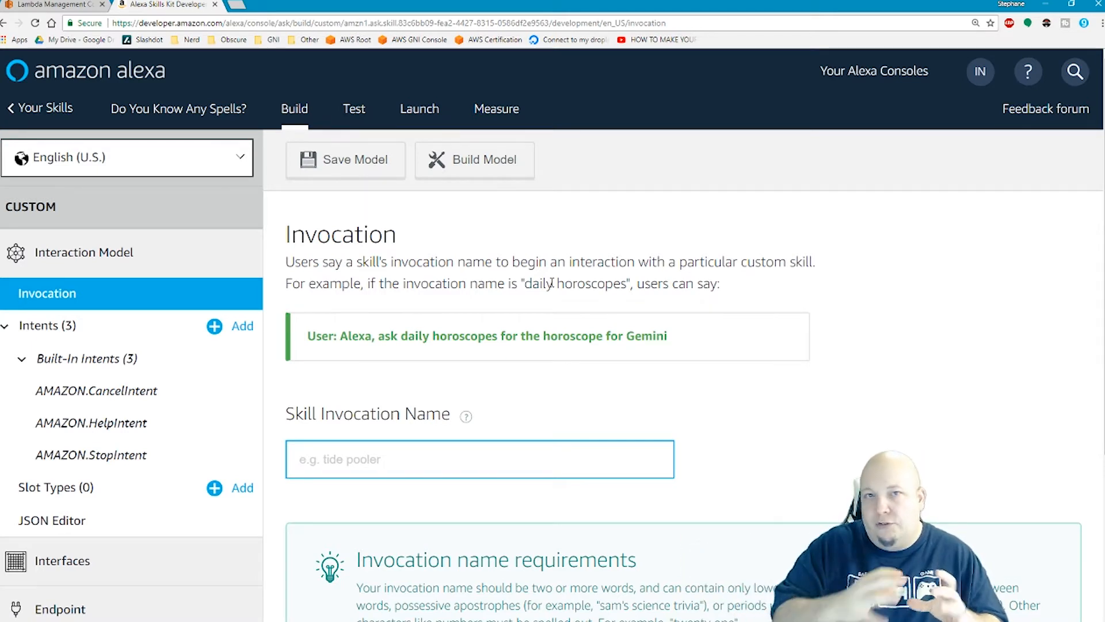
mouse_move(514, 277)
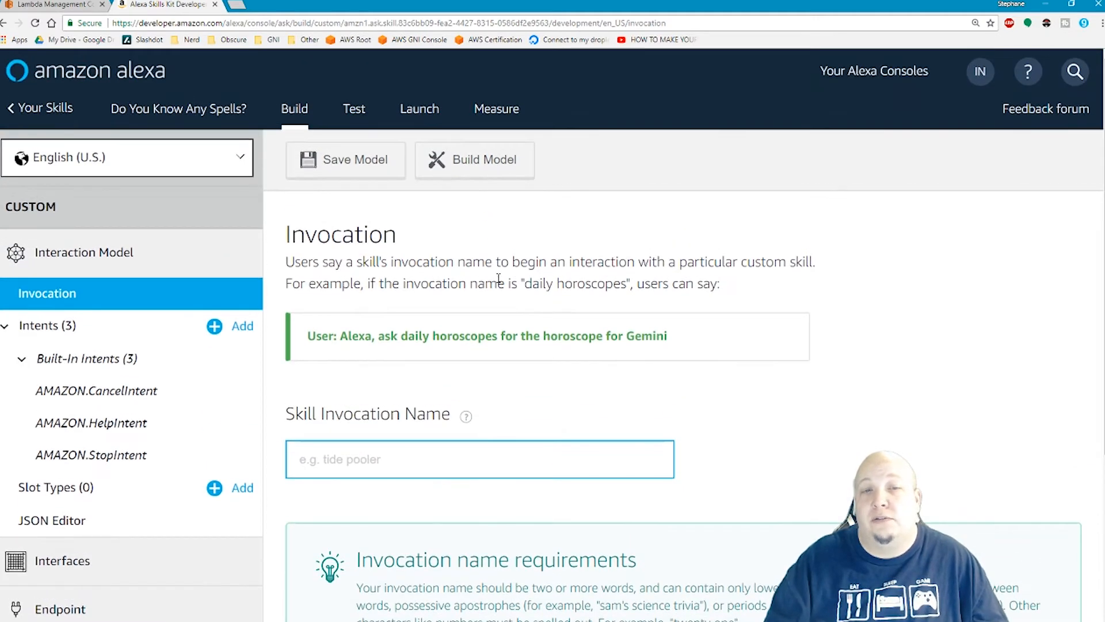
scroll("down", 3)
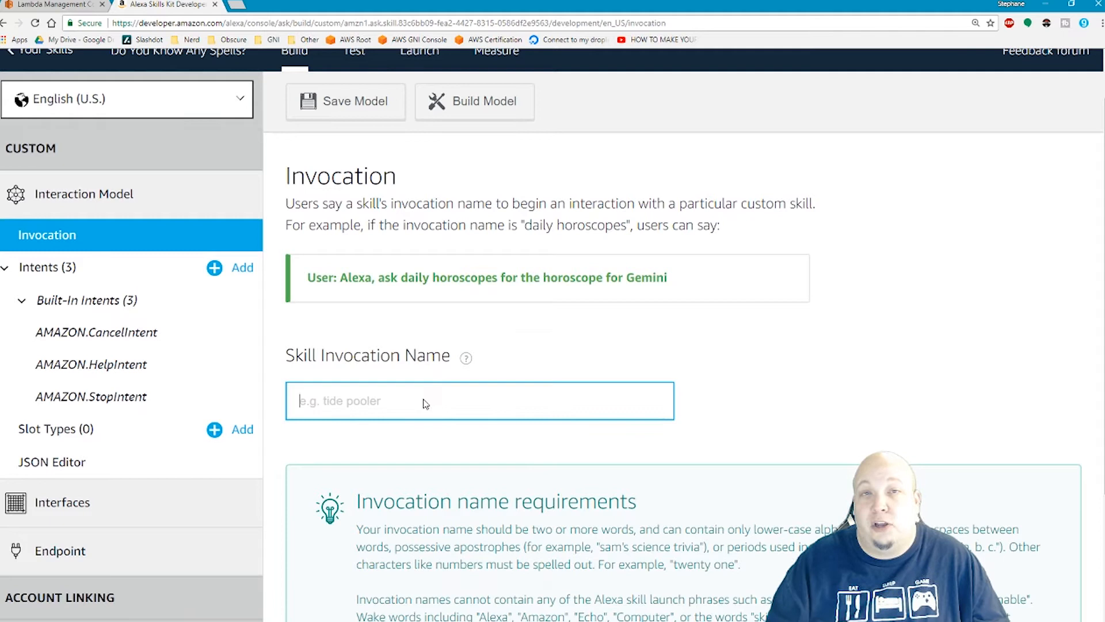
mouse_move(393, 408)
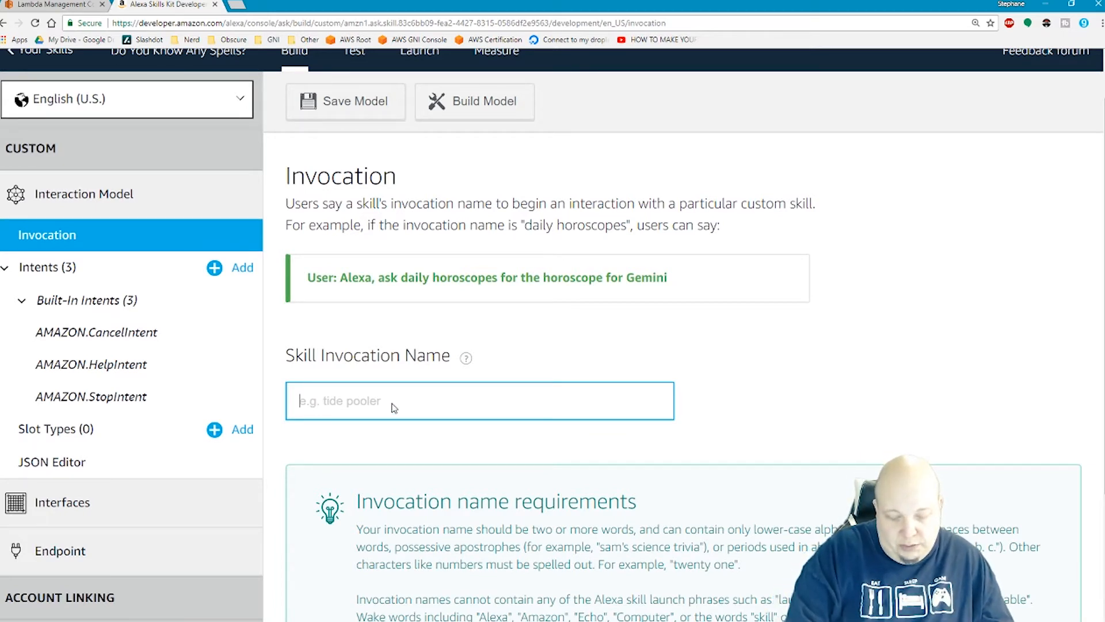
type("do you want")
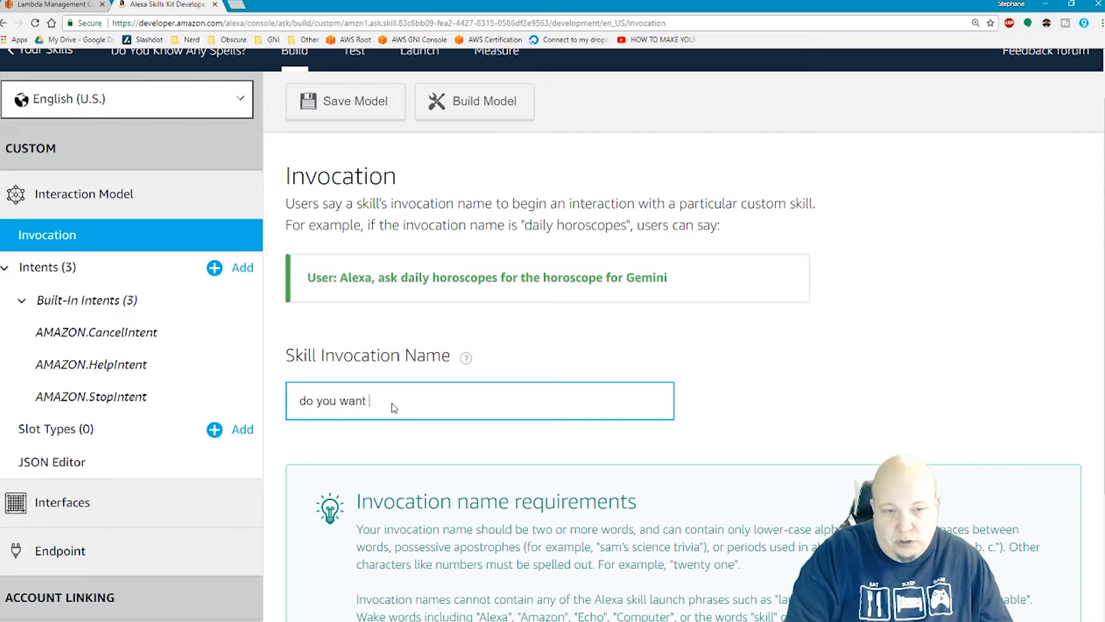
type("kno")
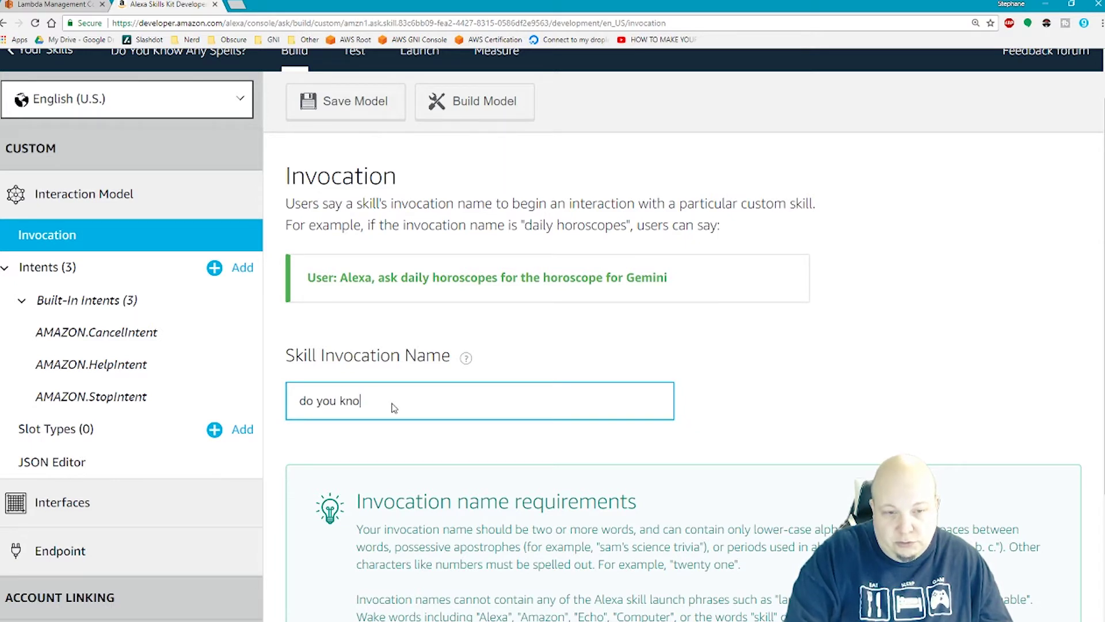
type("w any spells")
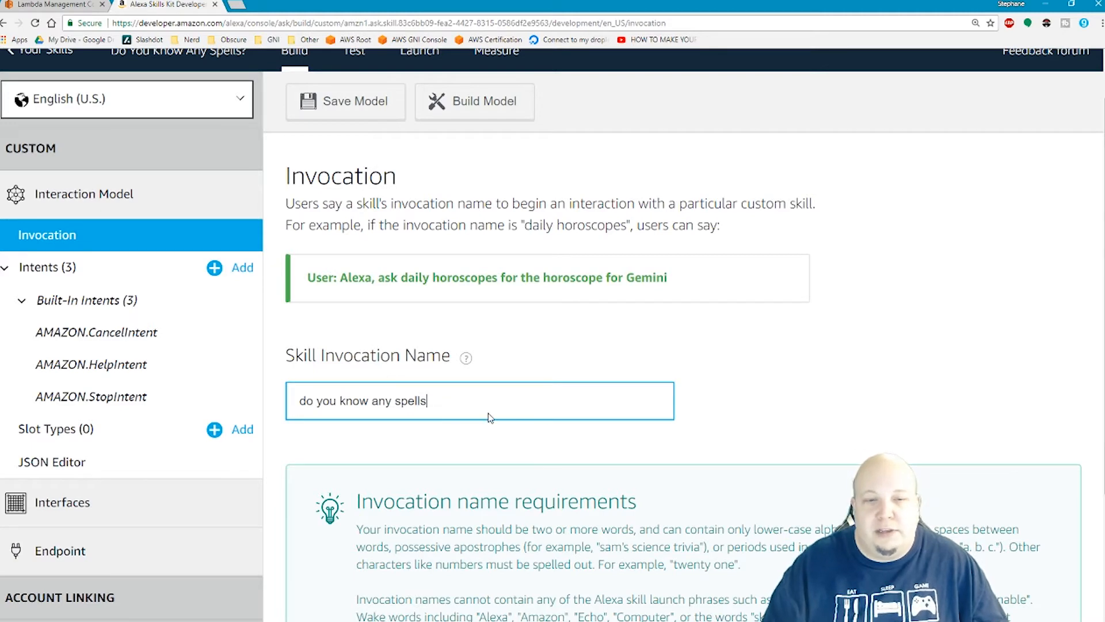
- Build the interaction model and show the skill's Intents list
scroll("down", 3)
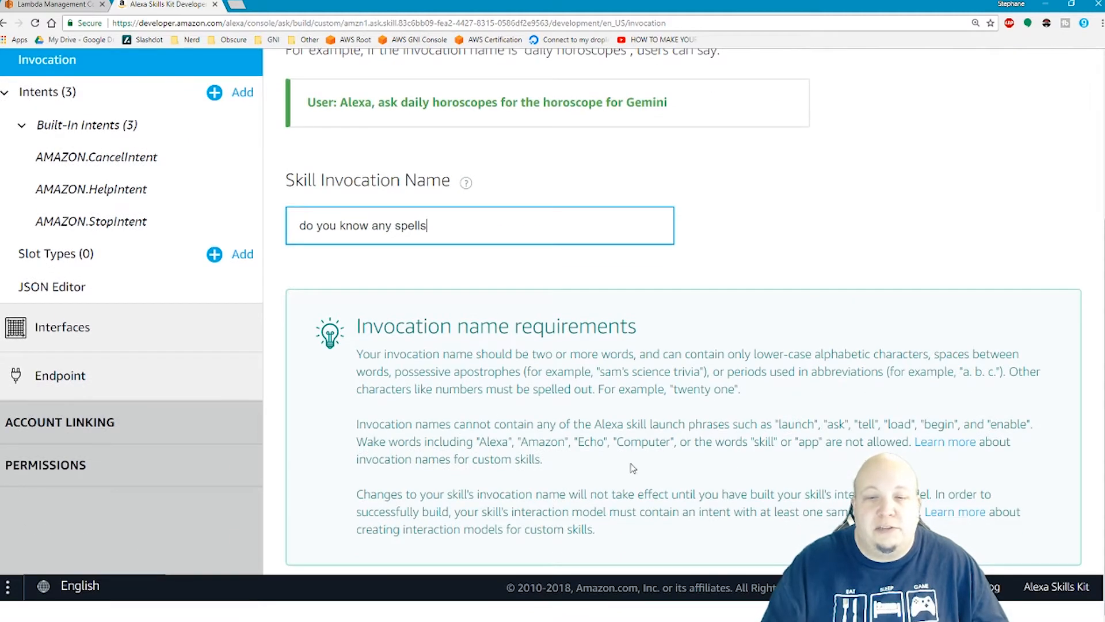
scroll("up", 3)
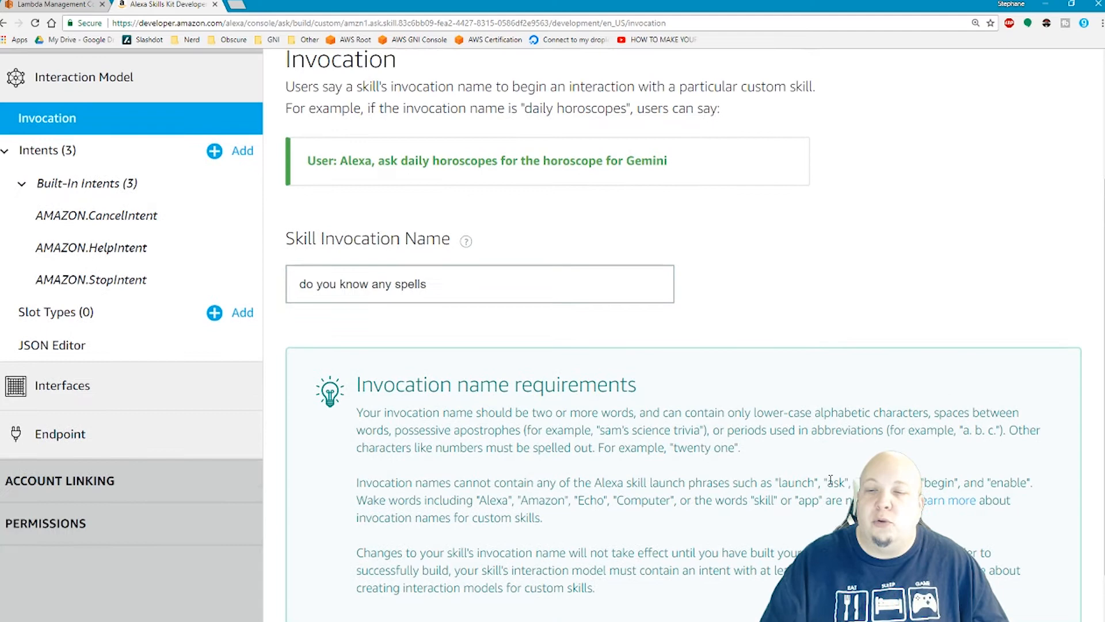
mouse_move(814, 473)
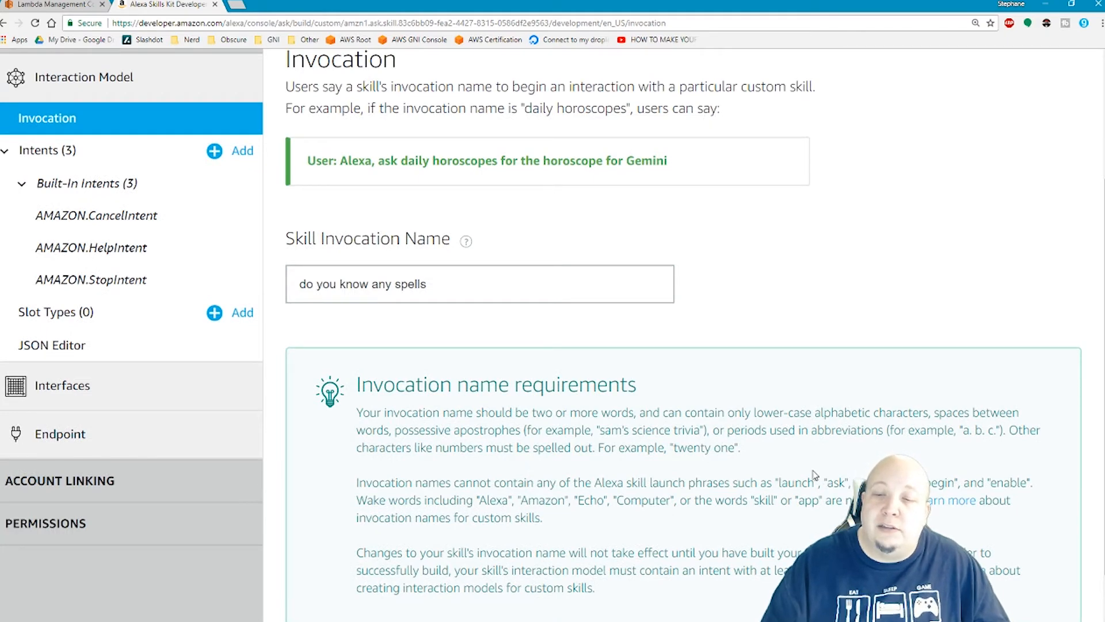
scroll("down", 3)
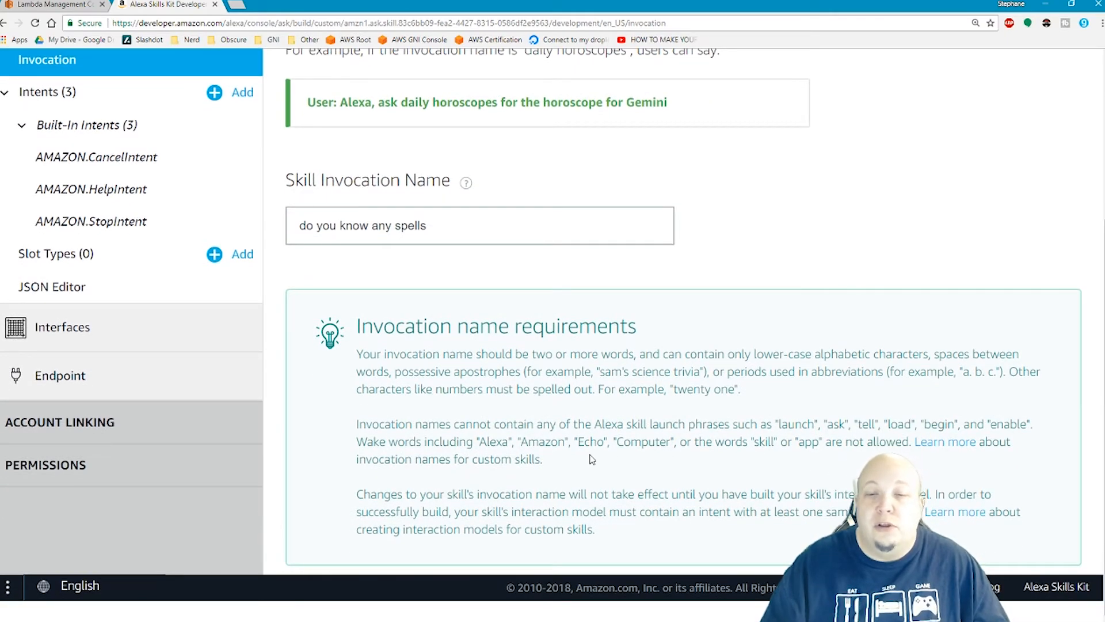
mouse_move(571, 470)
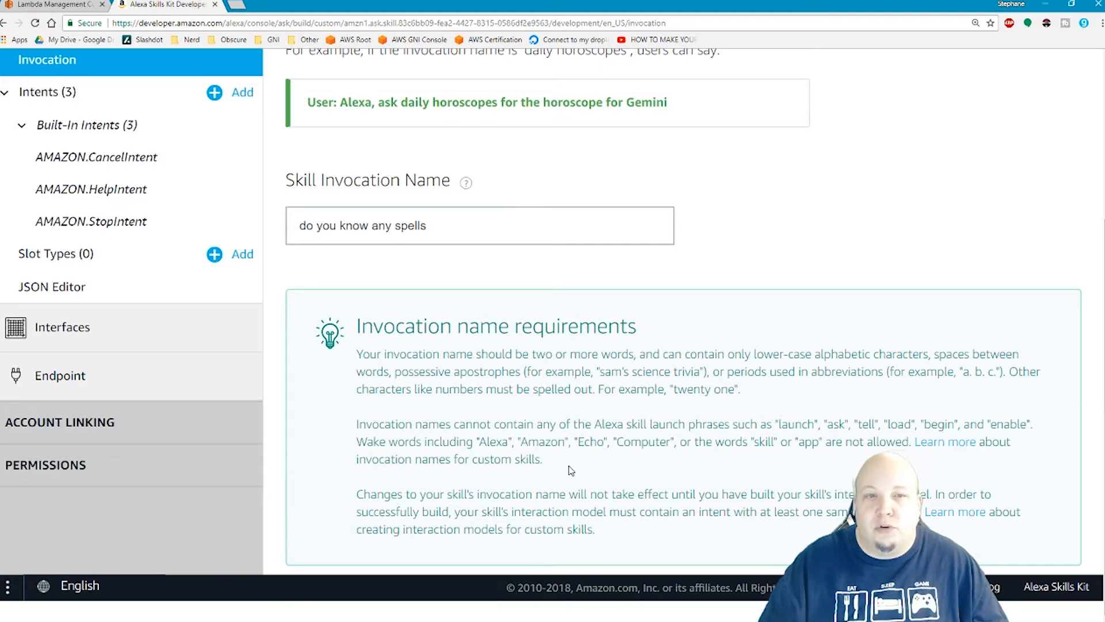
scroll("up", 3)
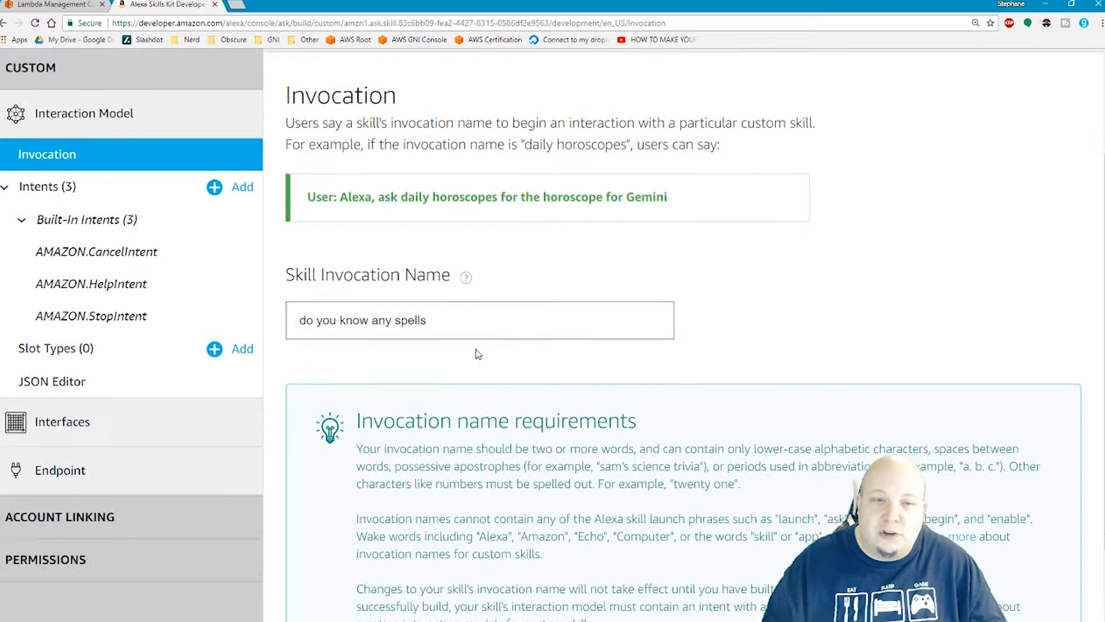
scroll("up", 3)
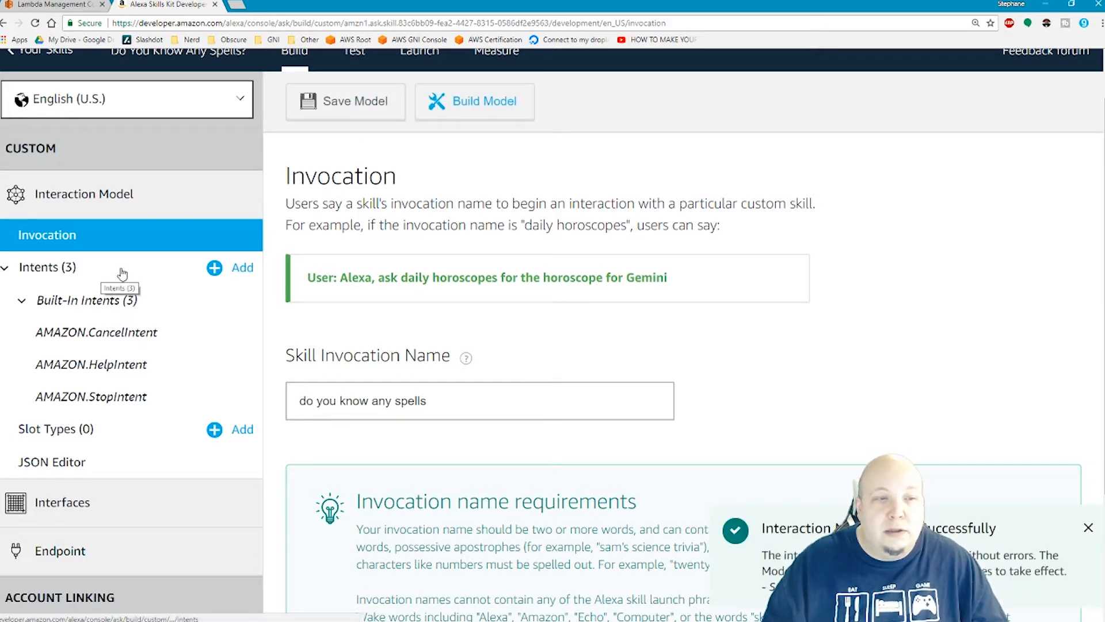
left_click(47, 267)
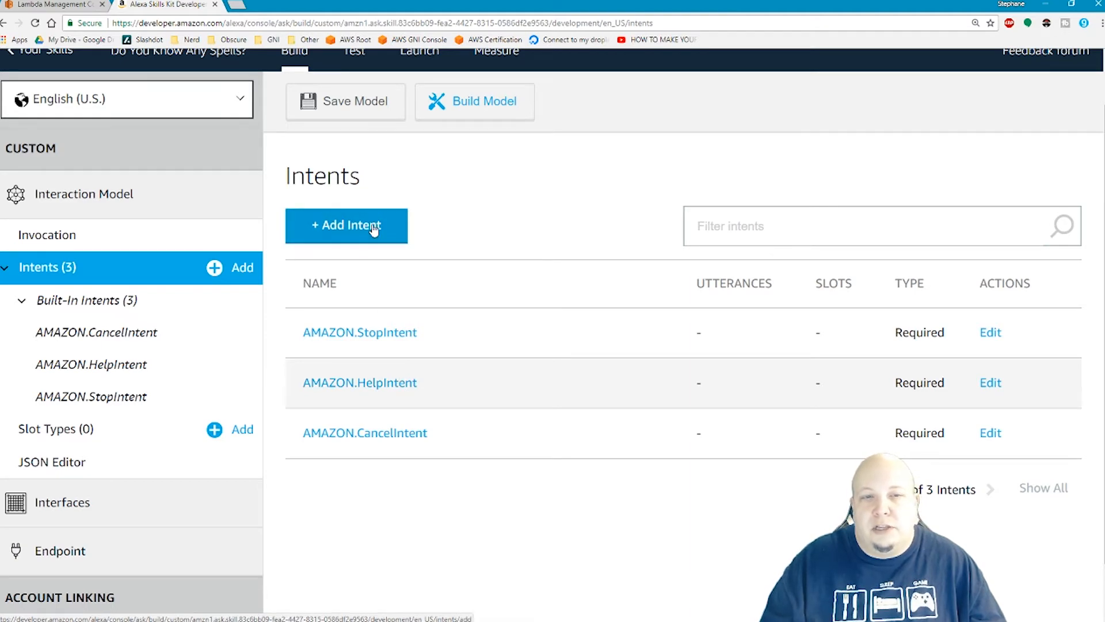
- Start adding an intent and review the built-in intent library
left_click(347, 224)
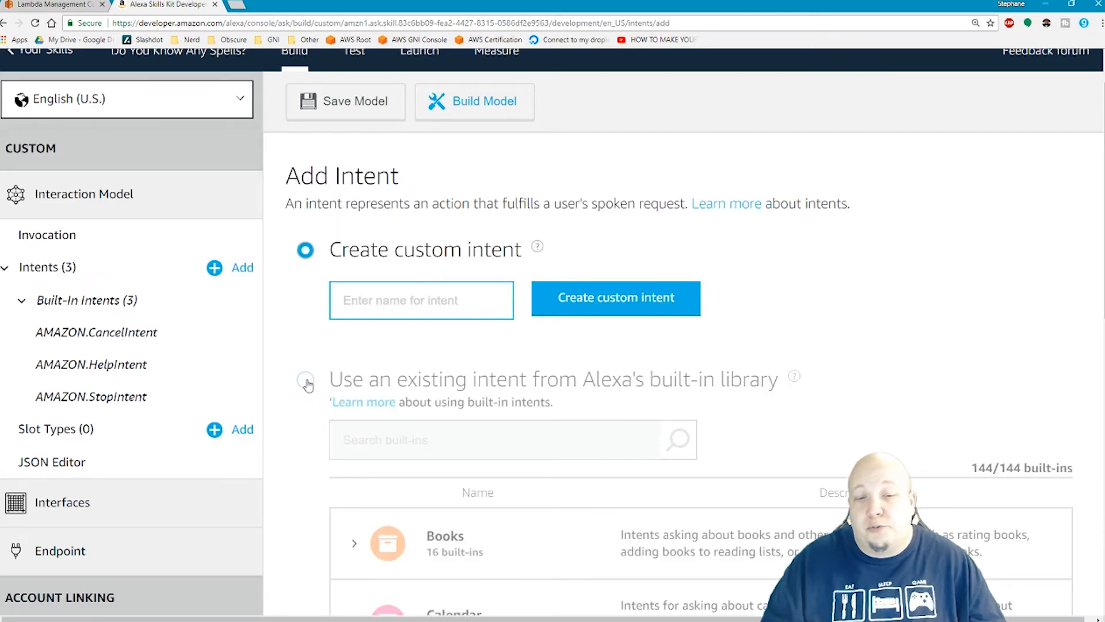
scroll("down", 3)
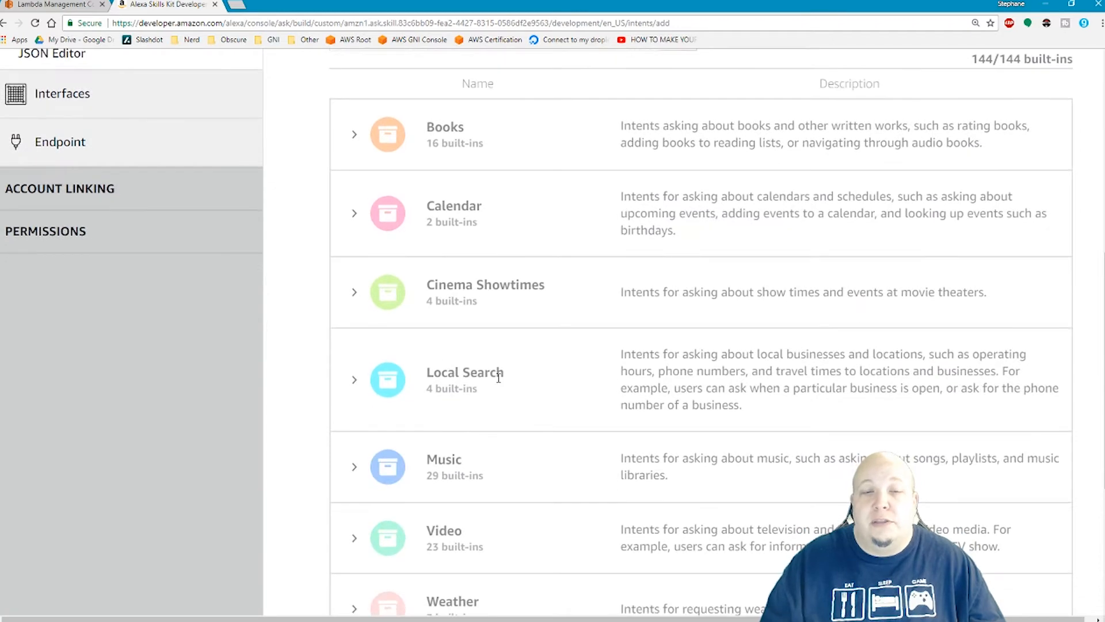
scroll("down", 3)
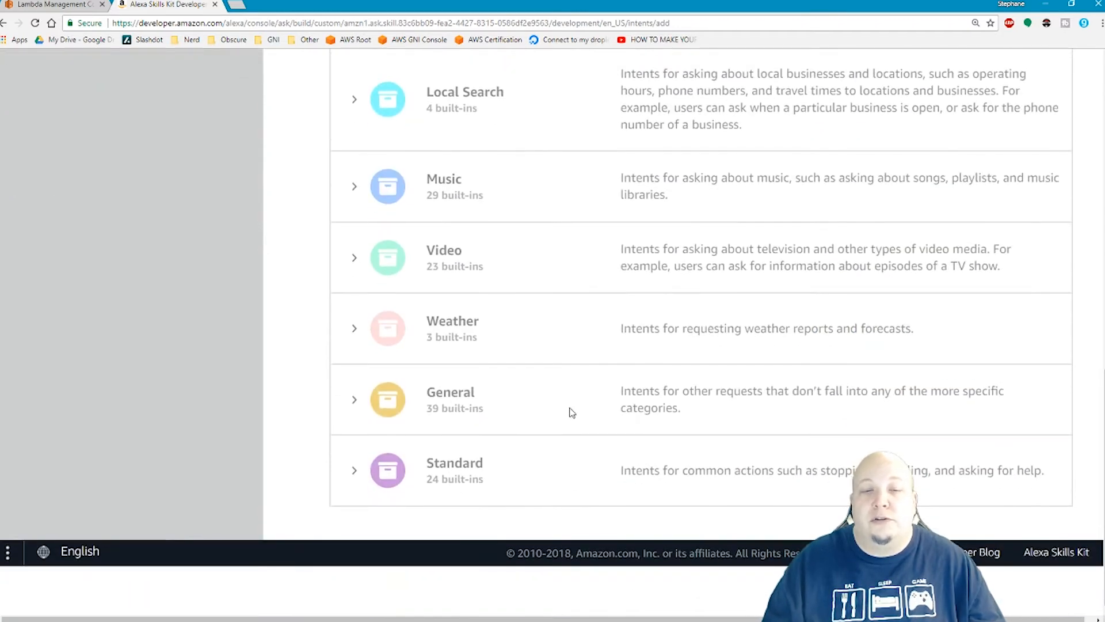
scroll("up", 3)
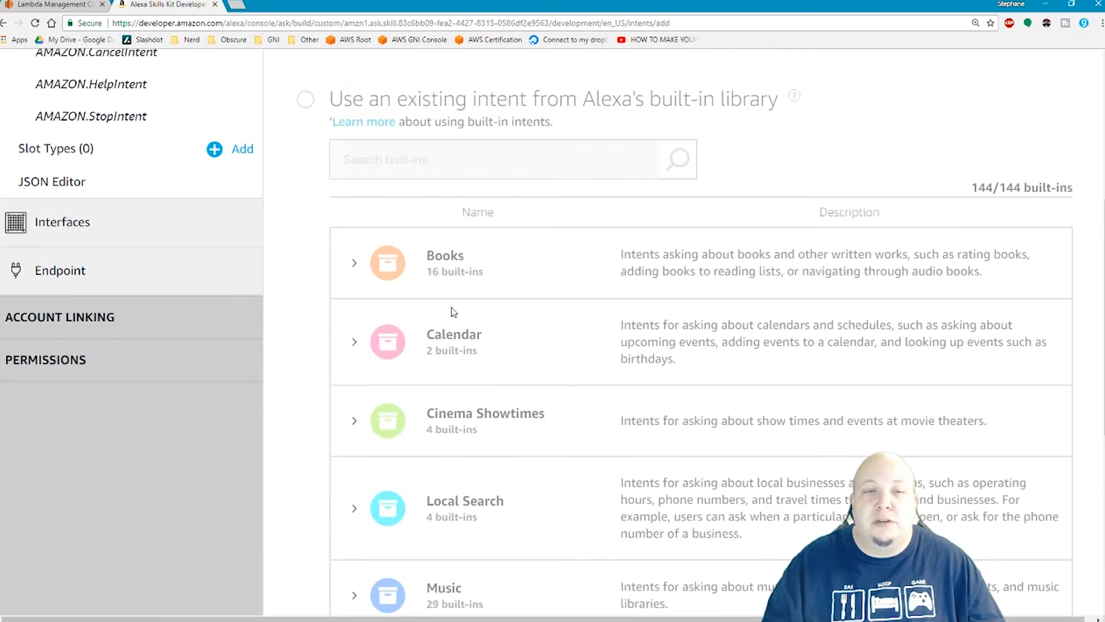
scroll("up", 3)
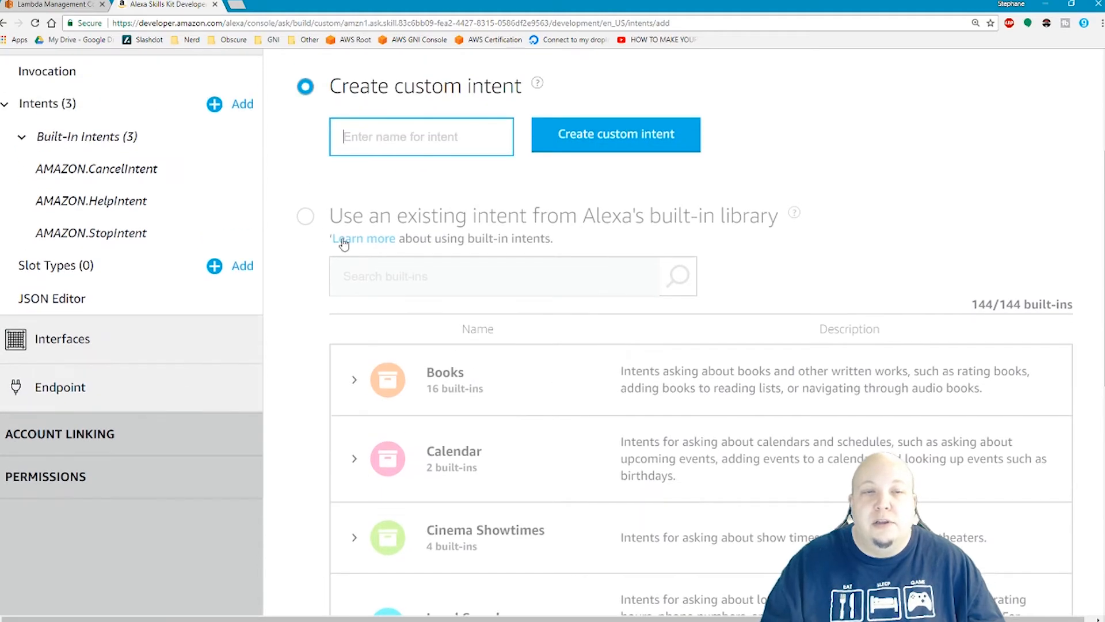
scroll("up", 3)
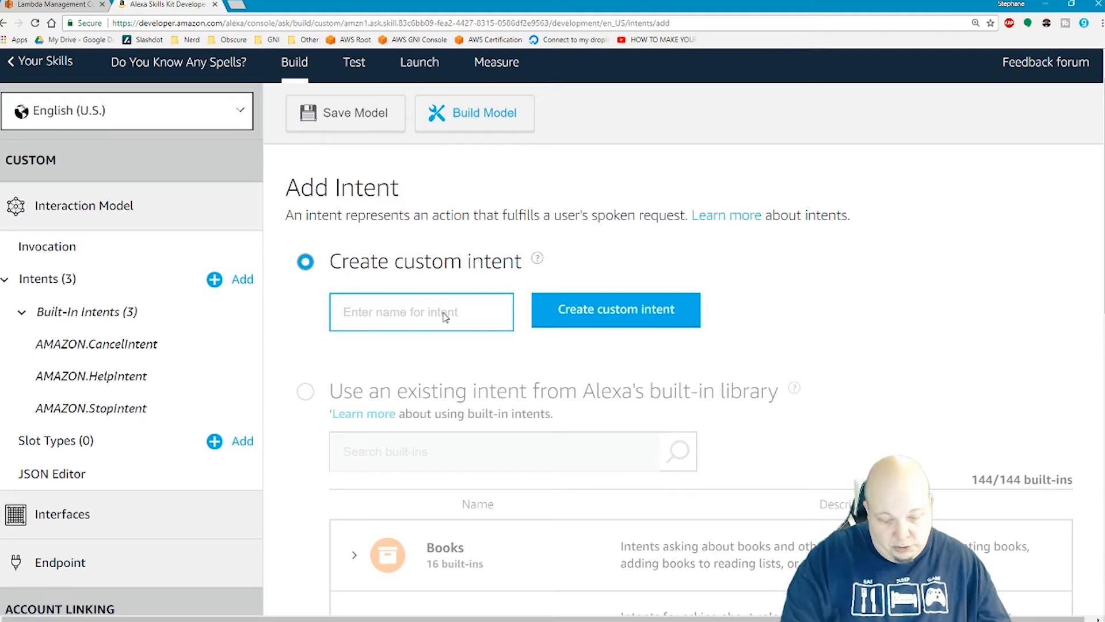
- Name the new custom intent DoYouKnowAnySpells
type("DoY")
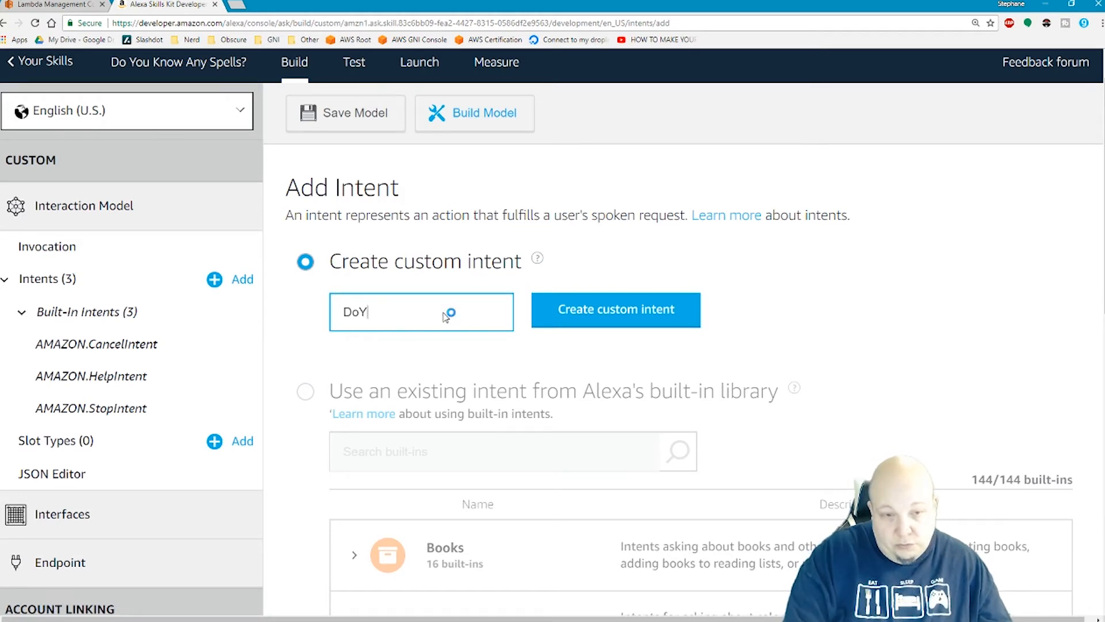
type("ouKno")
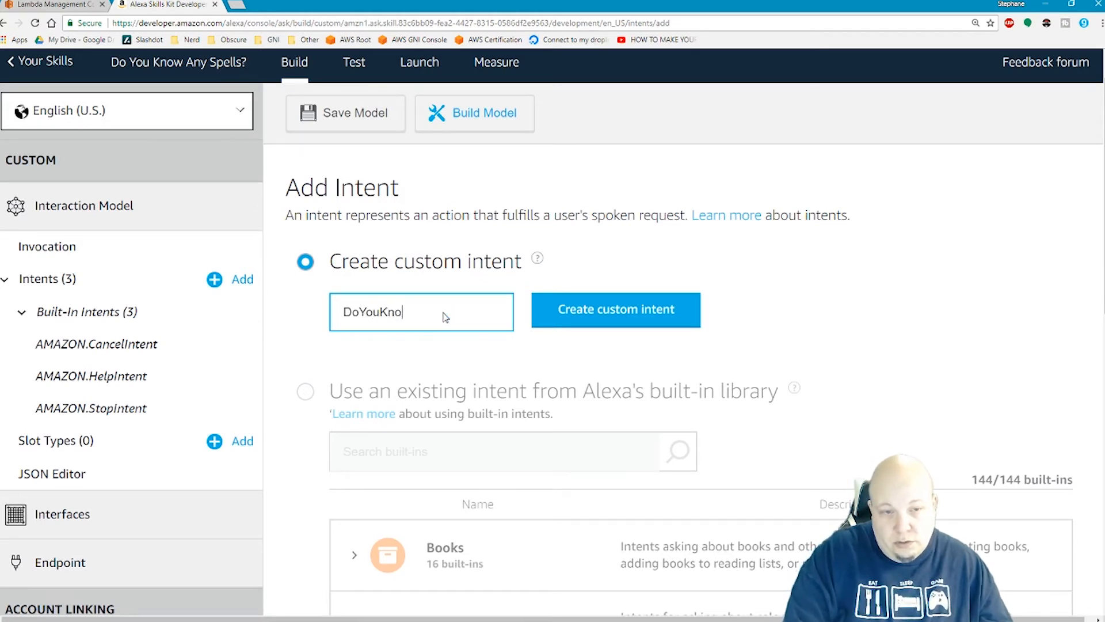
type("wAnySpells")
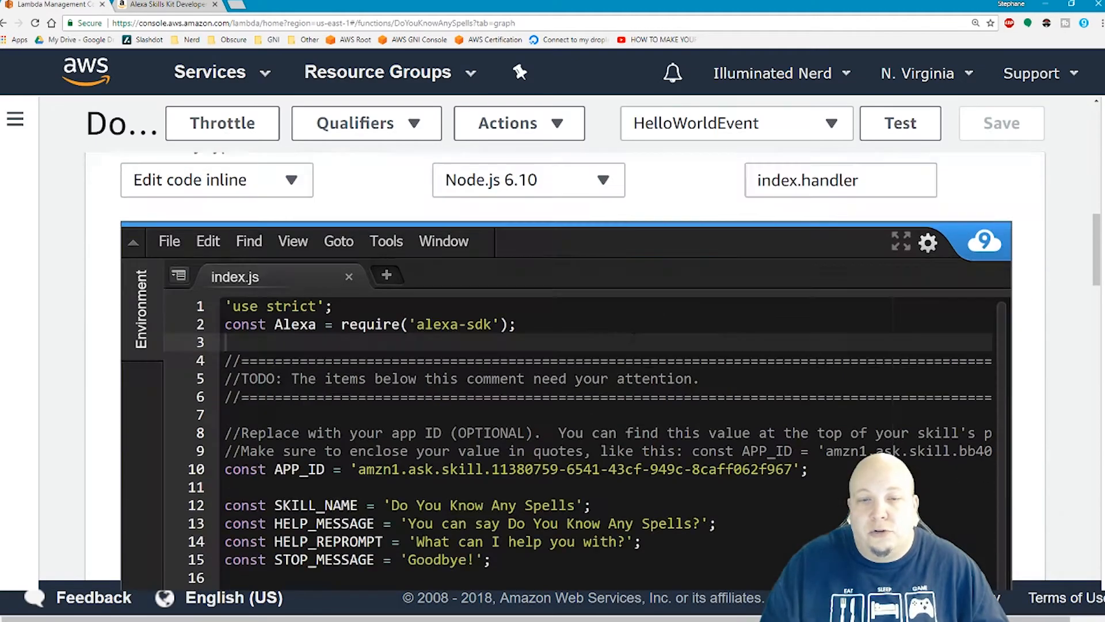
scroll("down", 3)
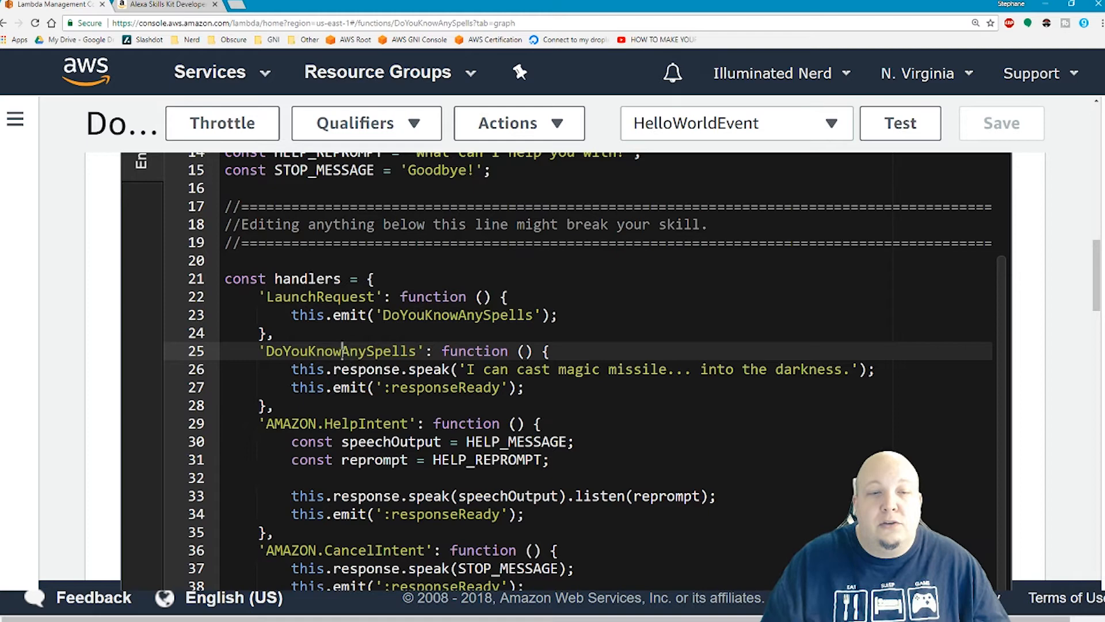
left_click(166, 4)
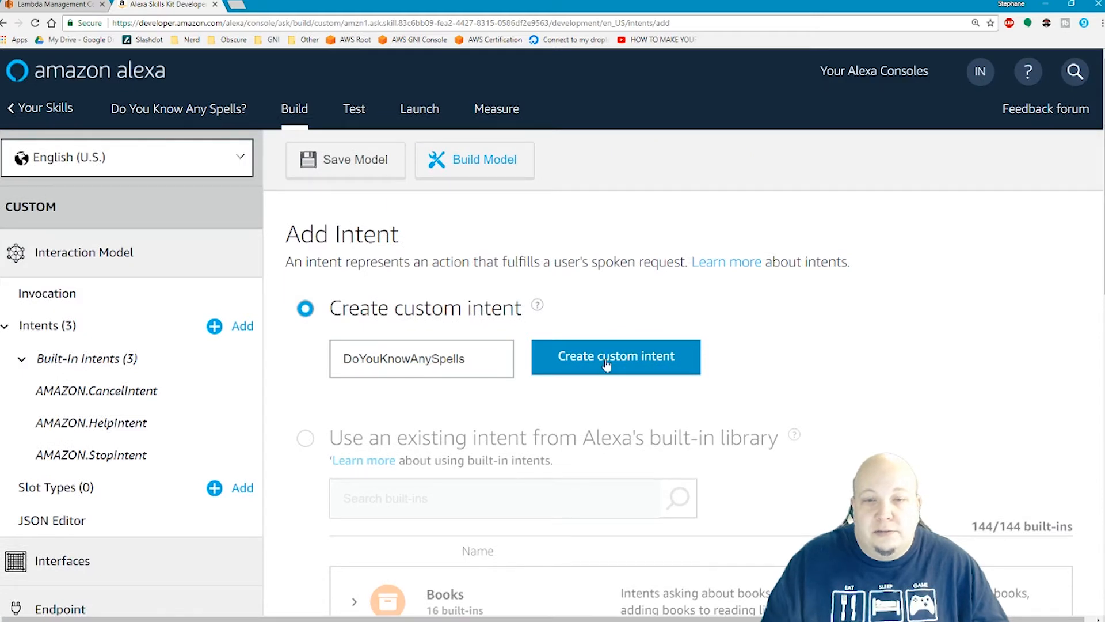
- Create the DoYouKnowAnySpells intent with sample utterance 'Do You Know Any Spells'
left_click(615, 355)
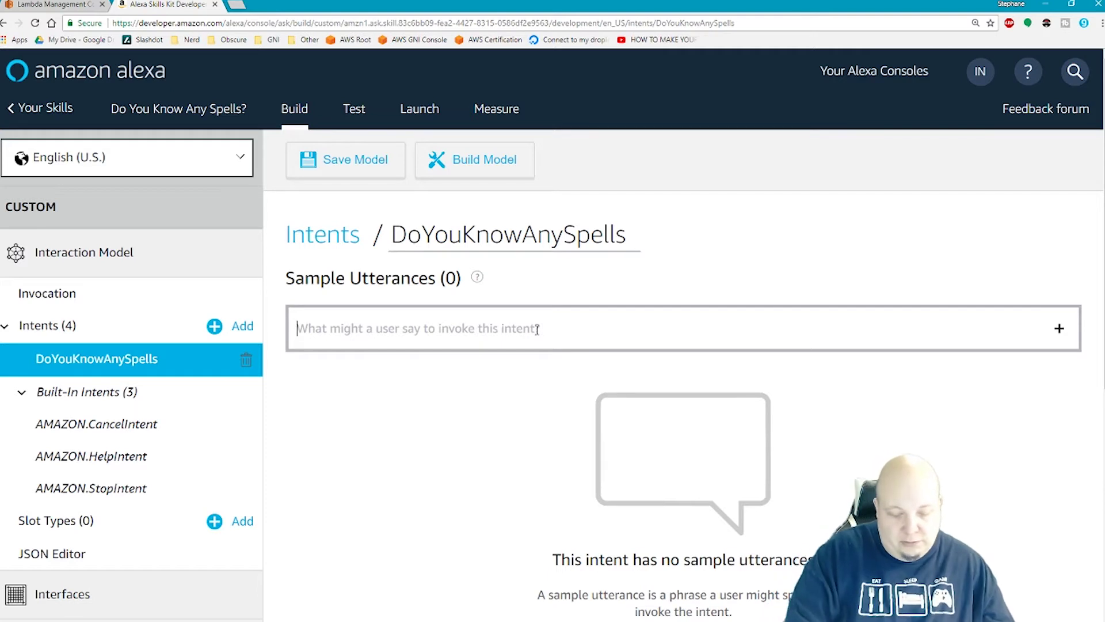
type("Do You K")
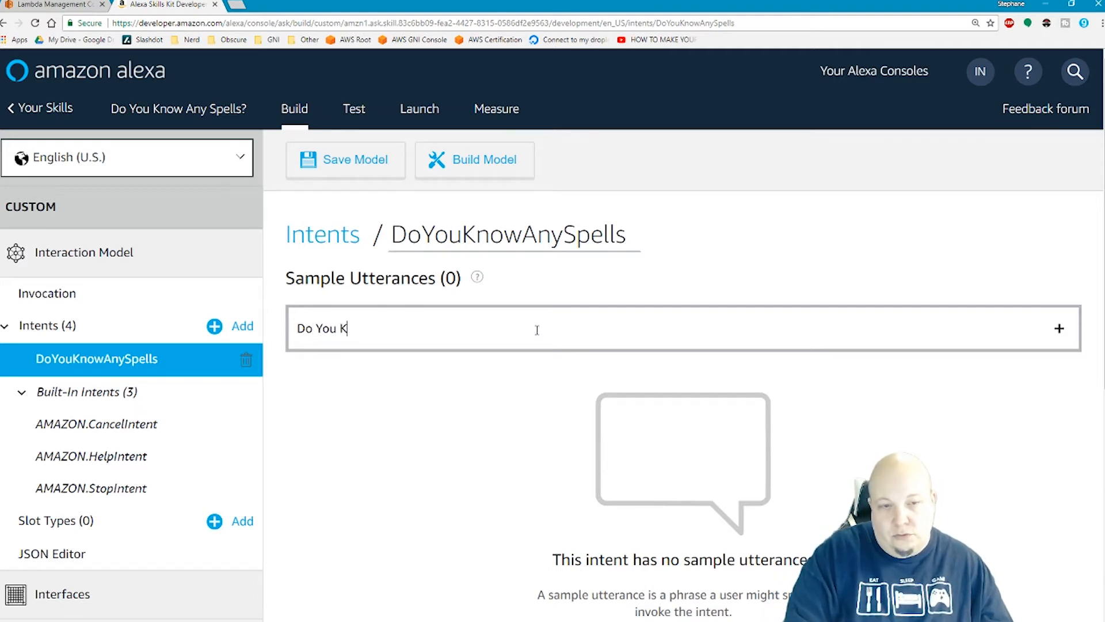
type("now Any Spell")
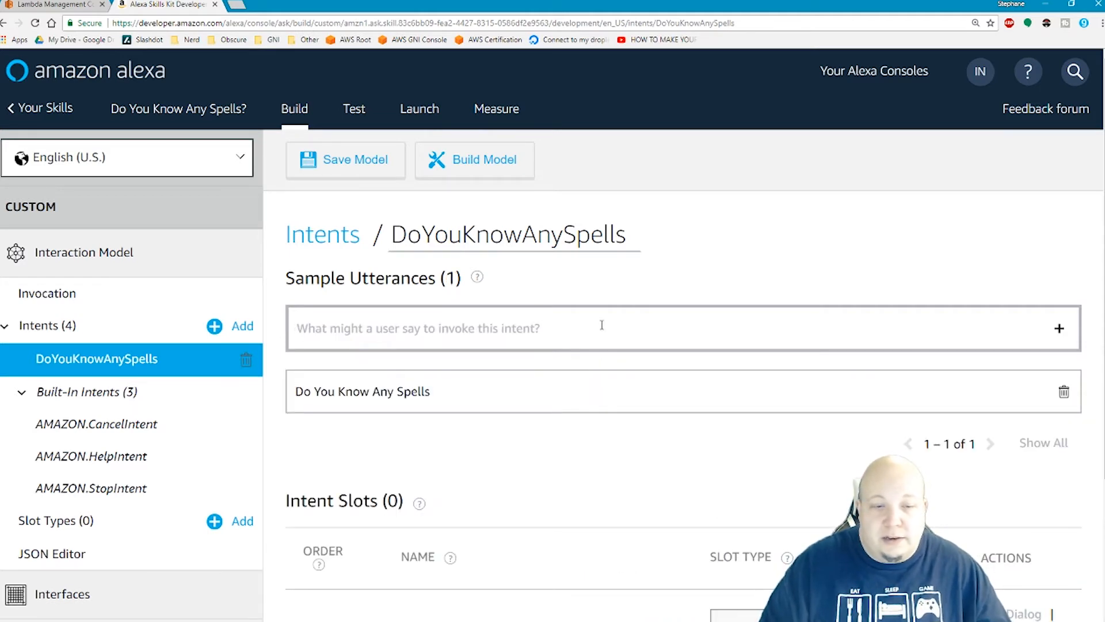
mouse_move(461, 200)
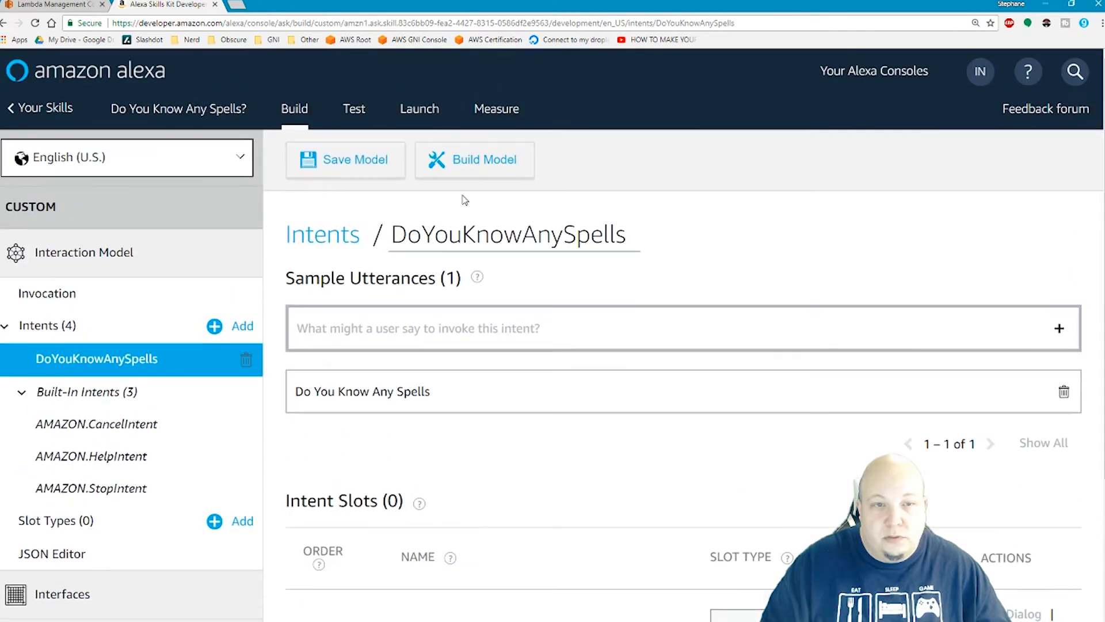
- Save the model, dismiss the failed-save notice, and reopen DoYouKnowAnySpells to save again
left_click(474, 159)
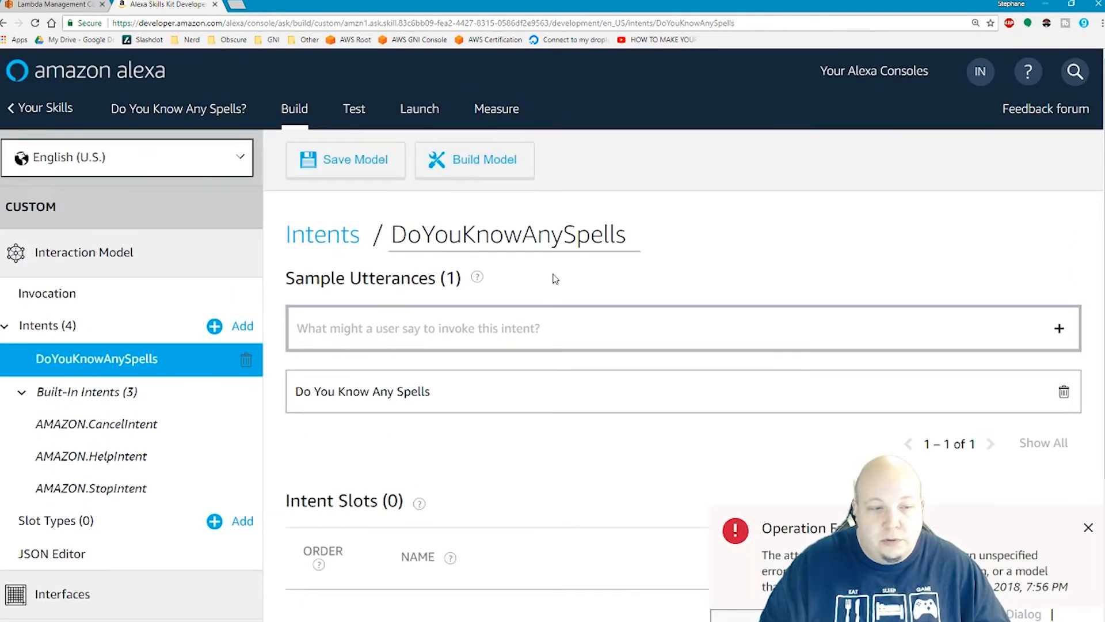
mouse_move(353, 179)
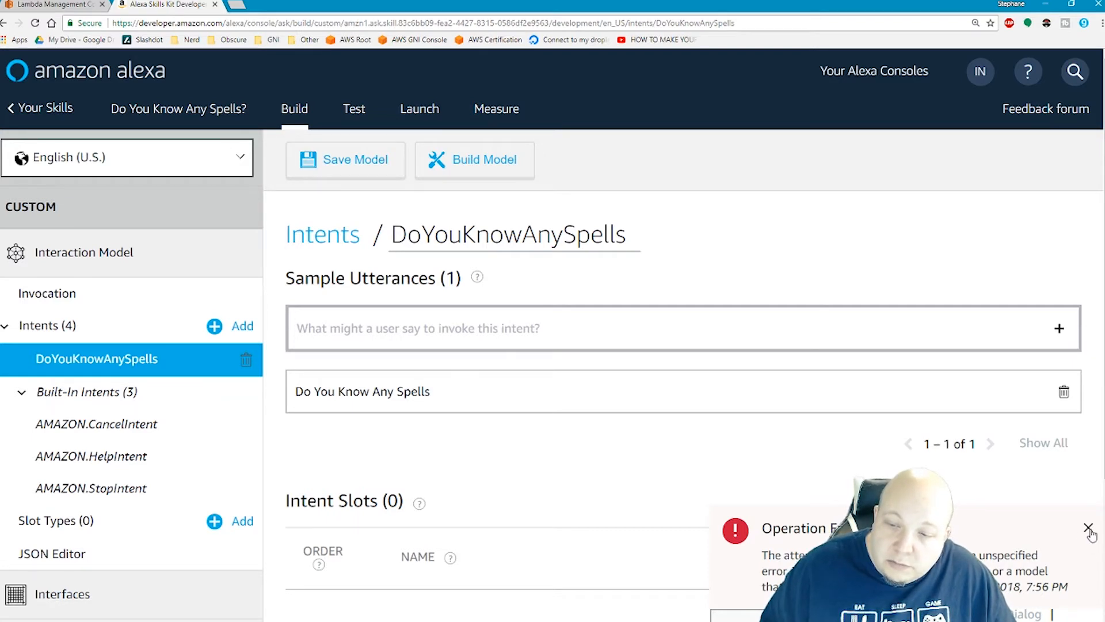
left_click(1089, 527)
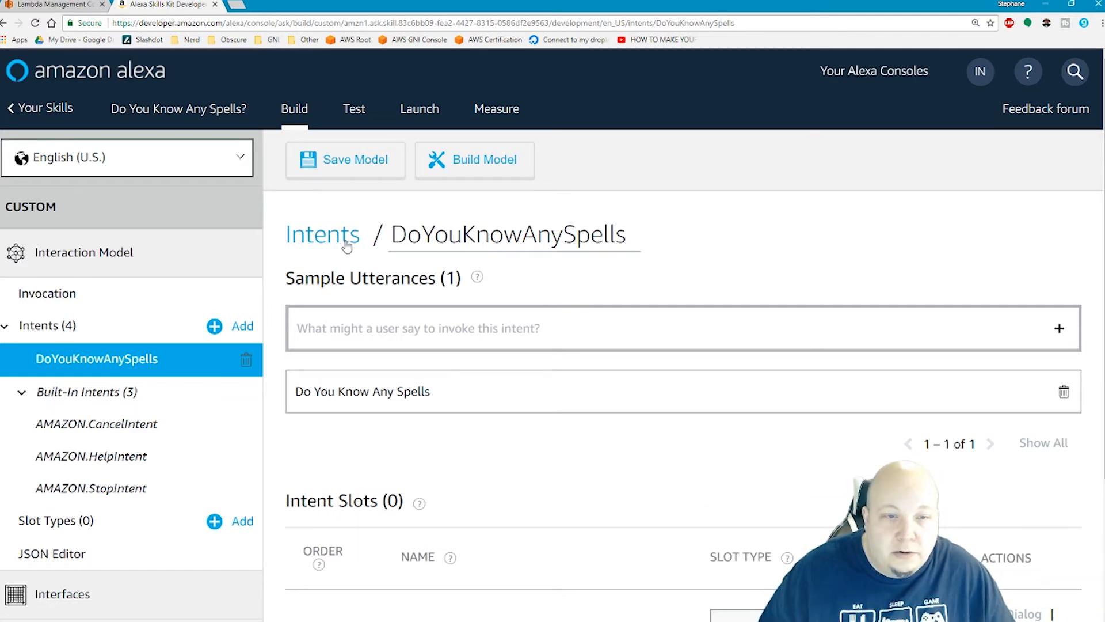
scroll("down", 3)
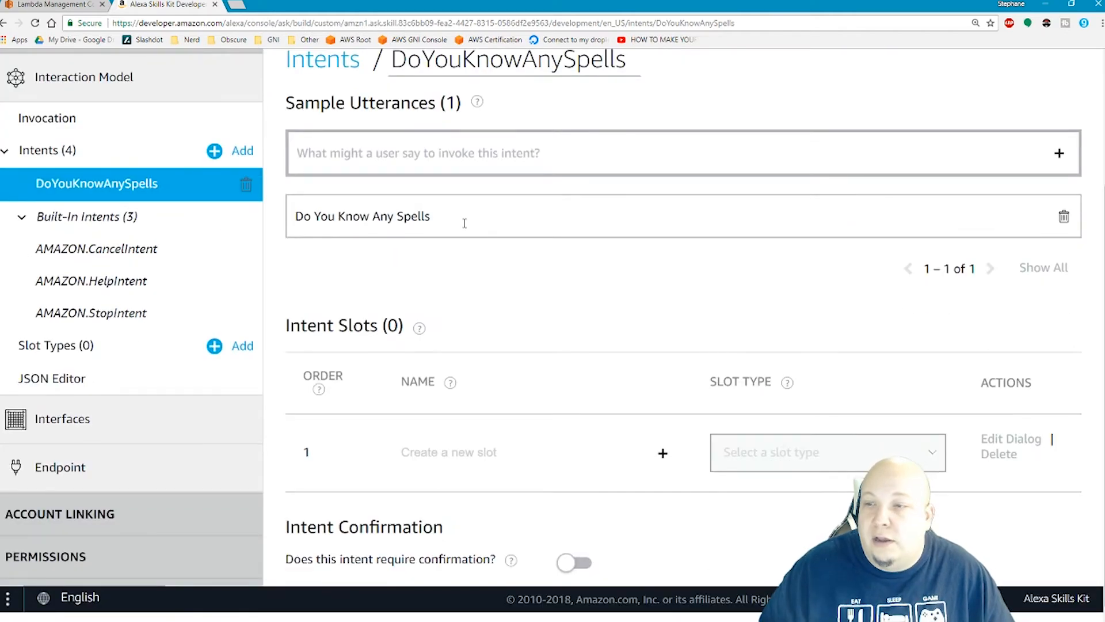
scroll("up", 3)
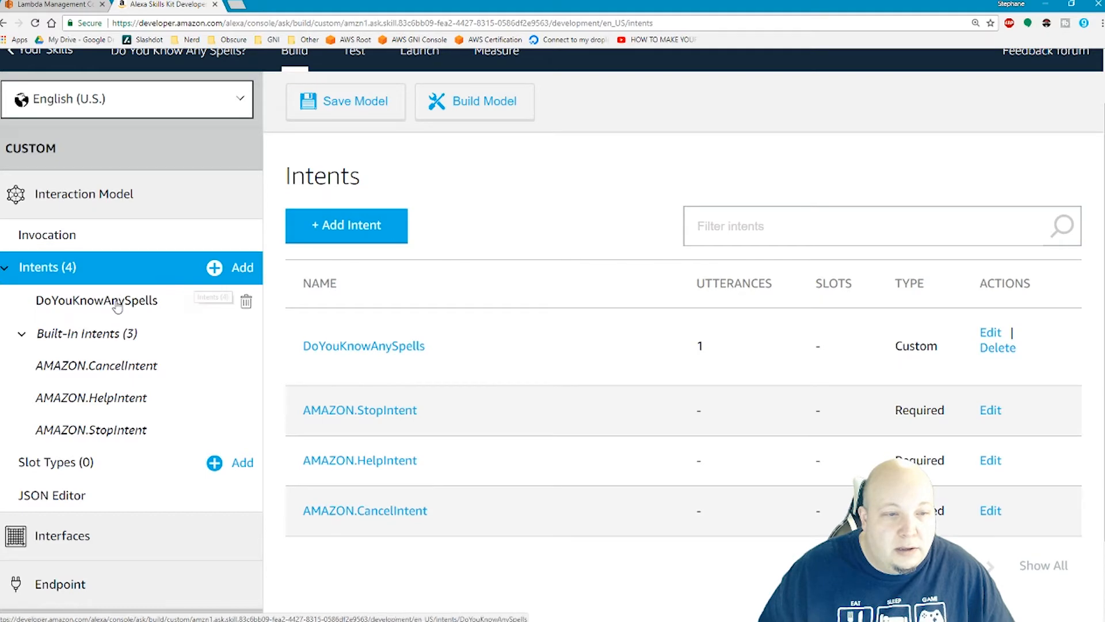
left_click(97, 300)
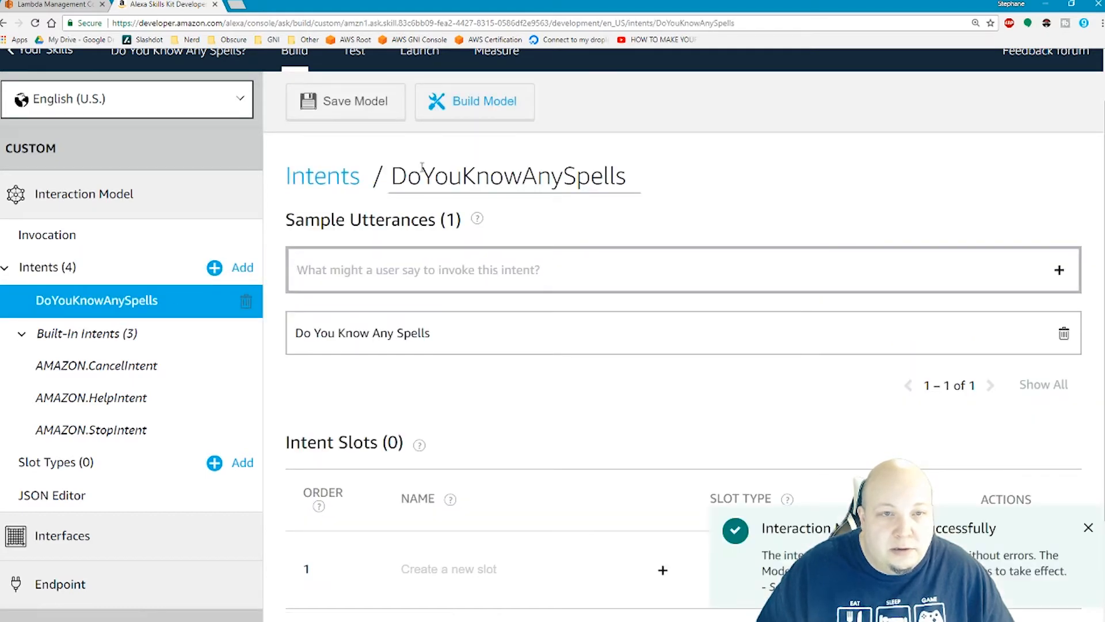
scroll("down", 3)
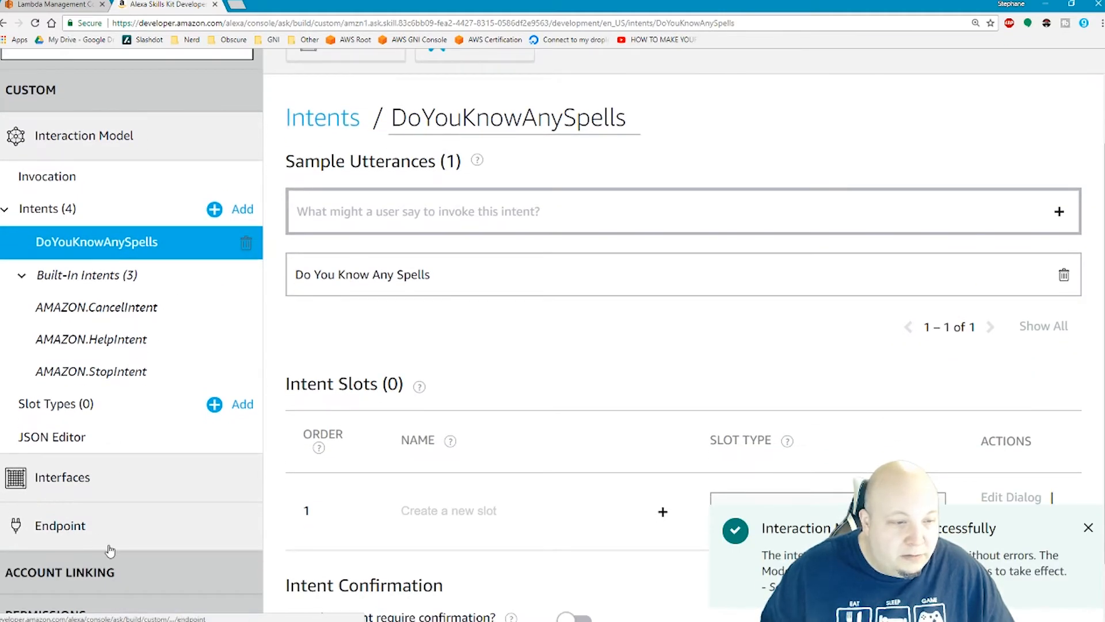
- Set the skill's service endpoint type to AWS Lambda ARN
left_click(60, 525)
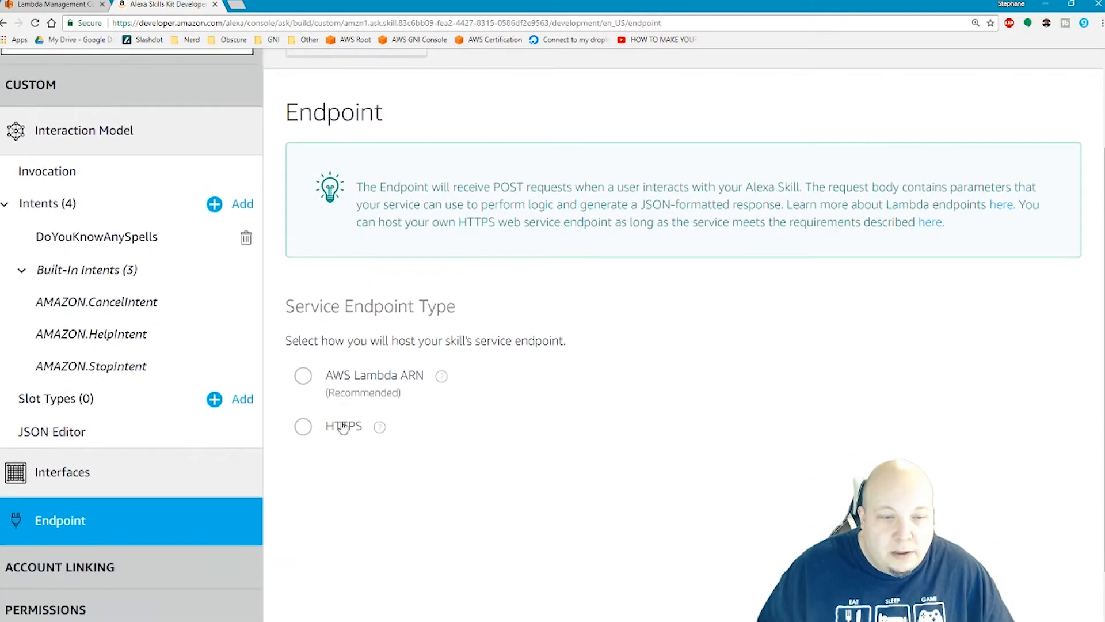
left_click(303, 376)
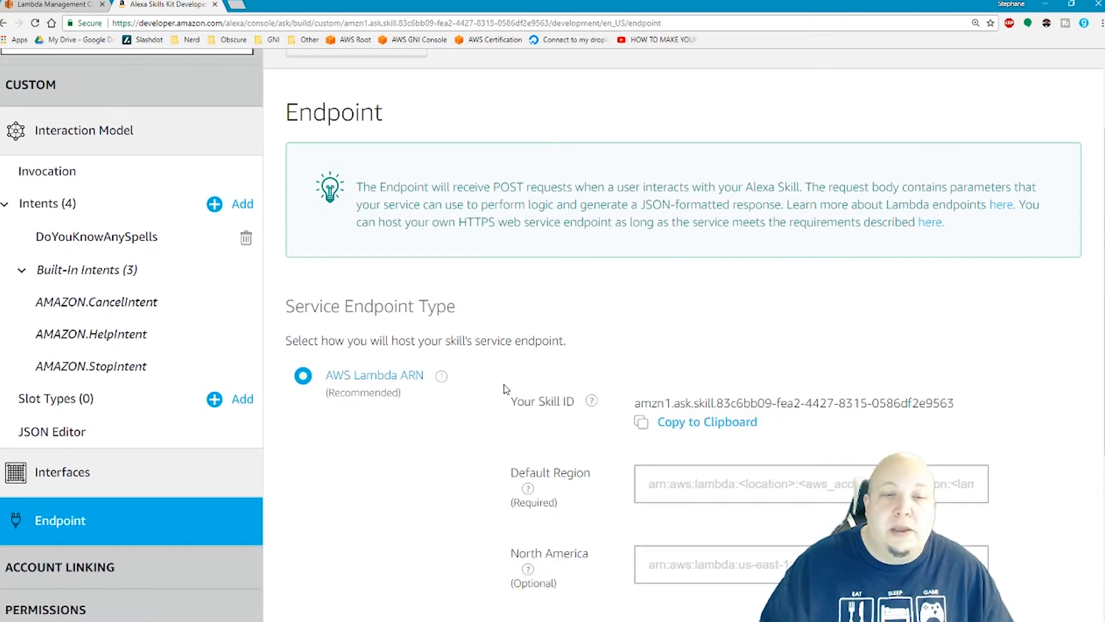
scroll("down", 3)
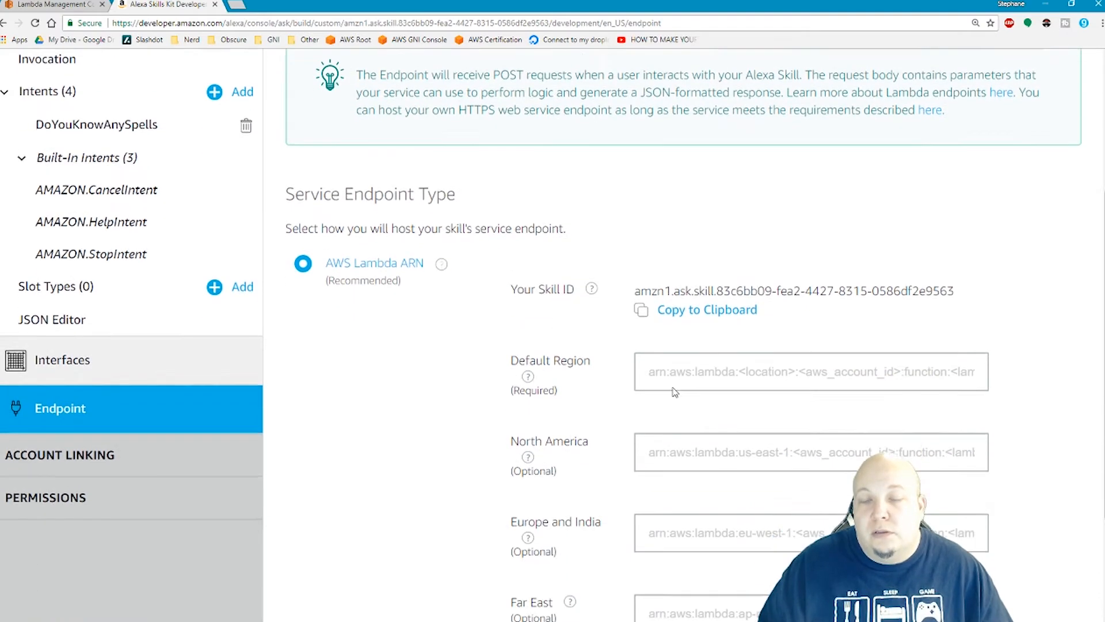
scroll("up", 3)
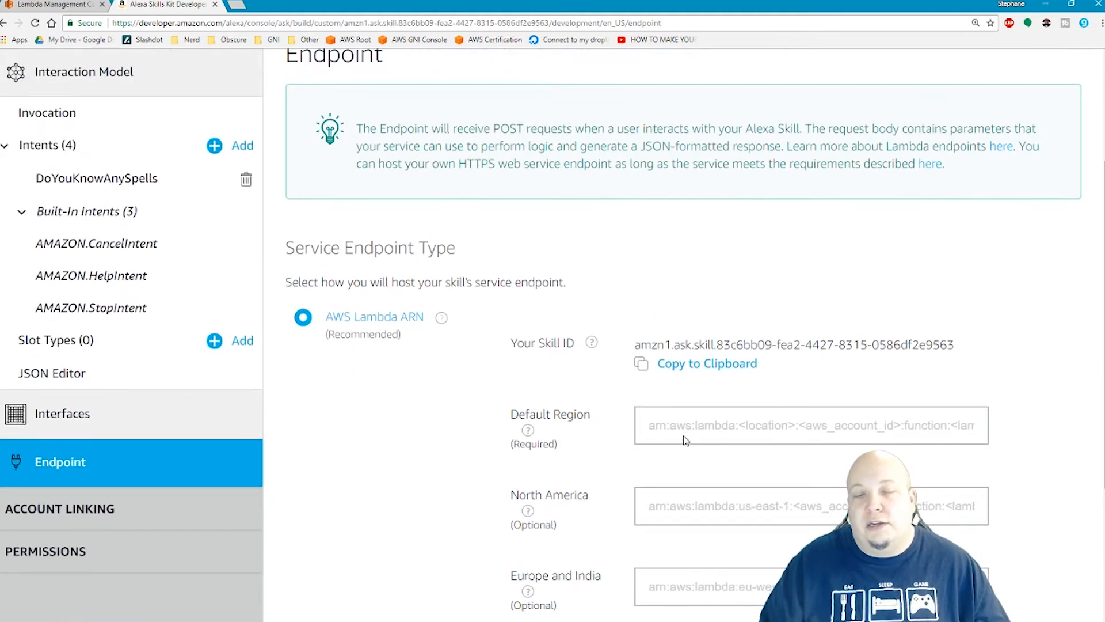
scroll("up", 3)
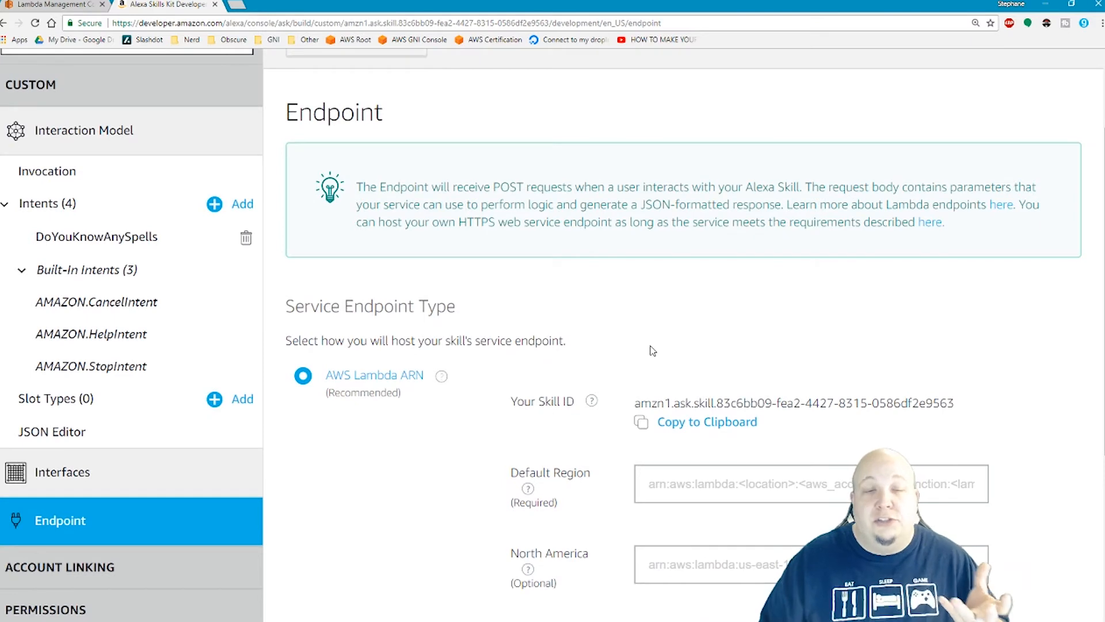
scroll("up", 3)
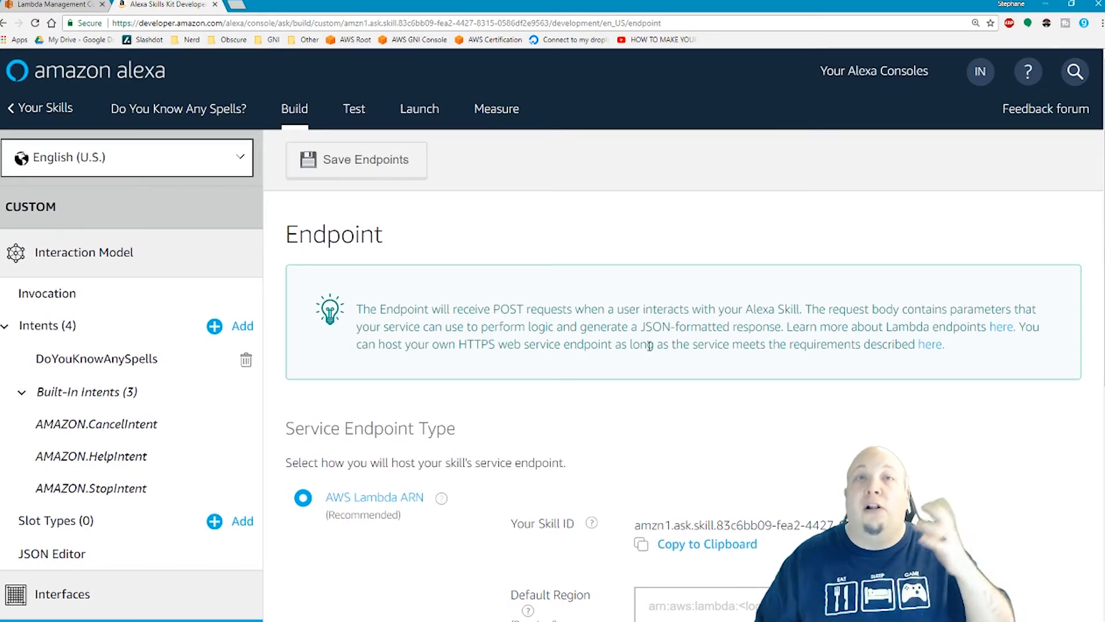
- Copy the skill ID to the clipboard from the Endpoint page
scroll("down", 3)
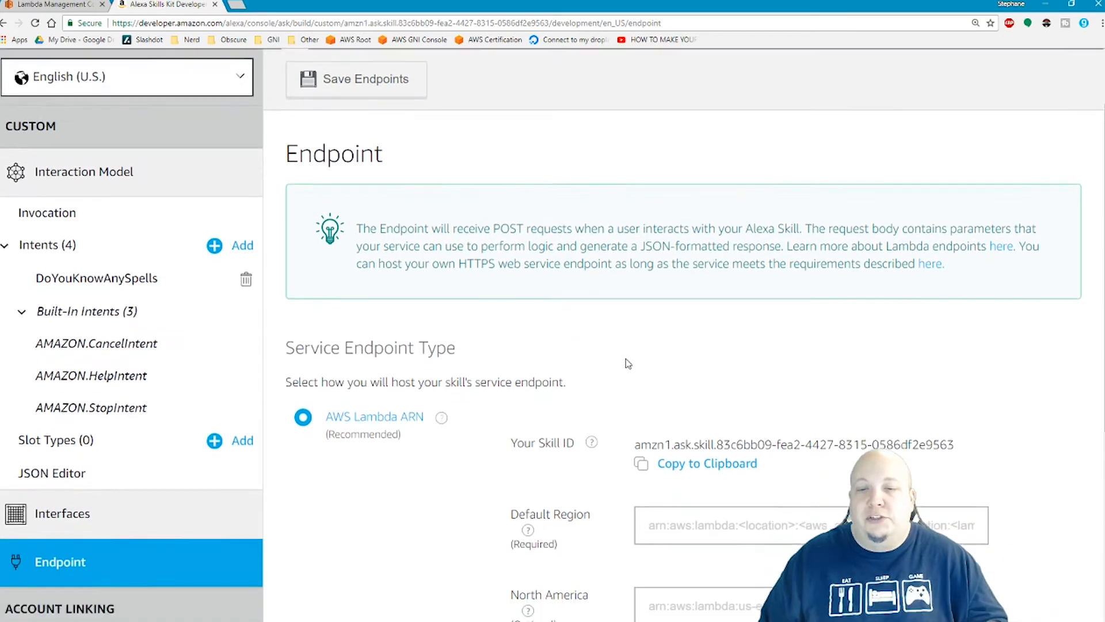
scroll("down", 3)
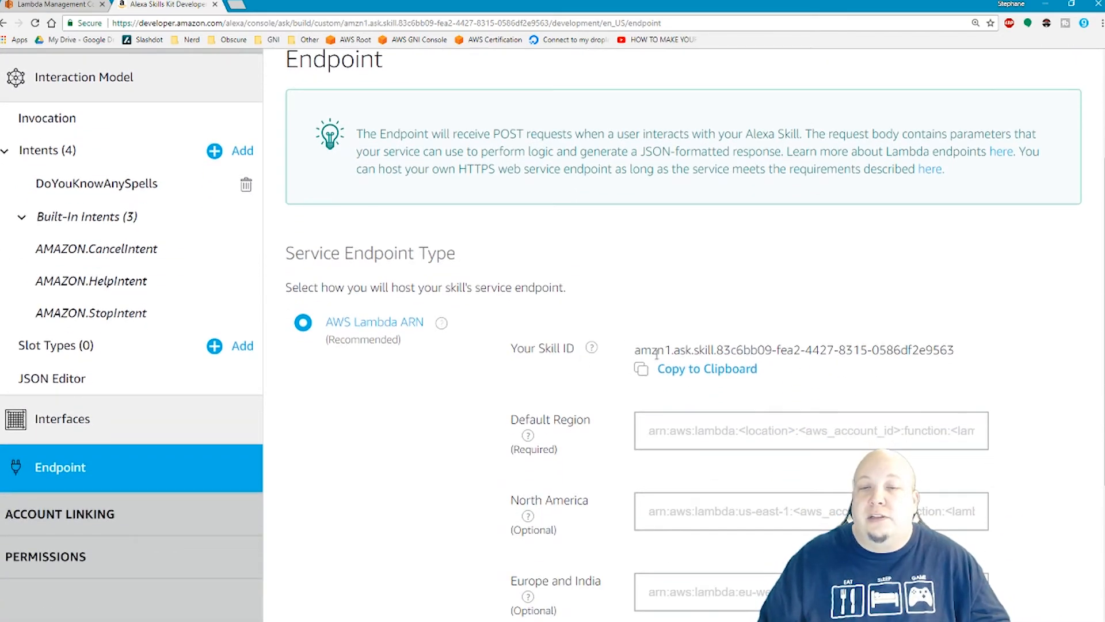
left_click(706, 368)
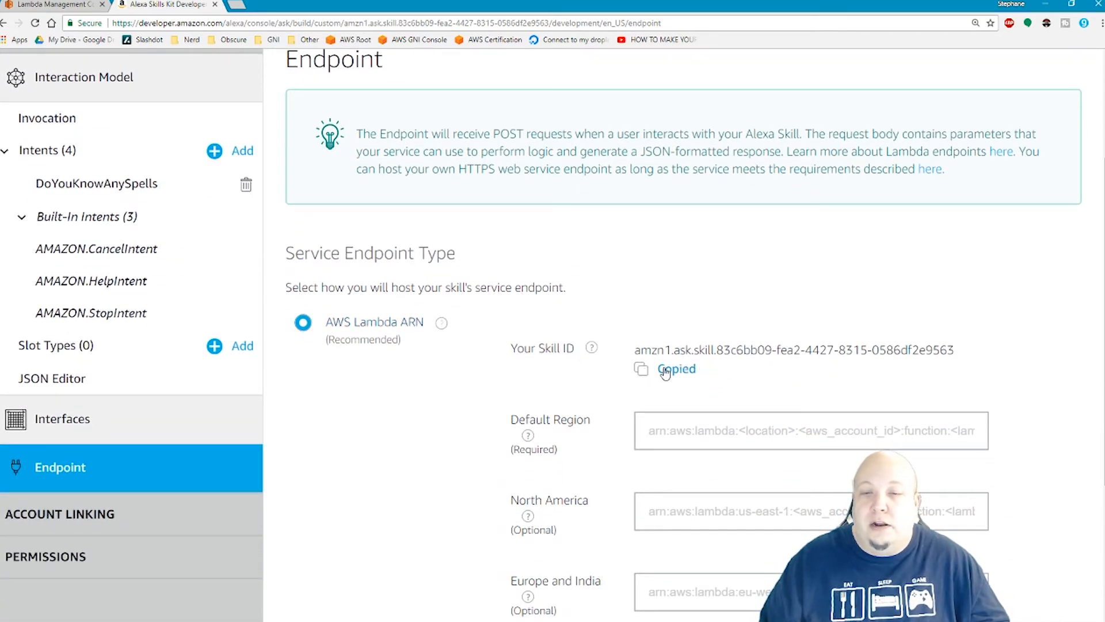
scroll("up", 3)
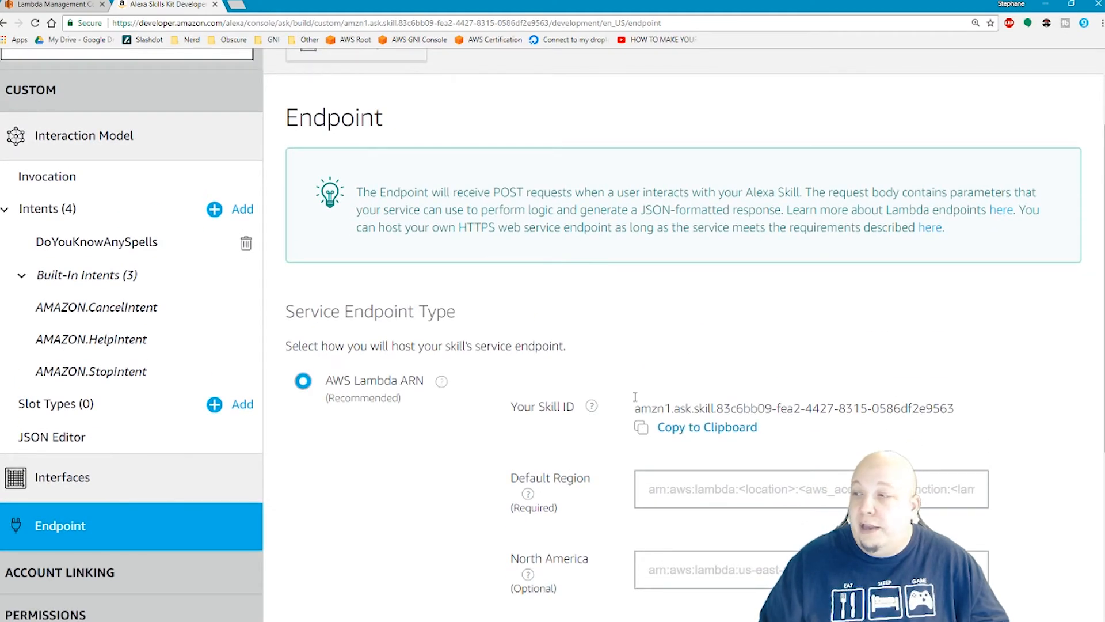
left_click(53, 4)
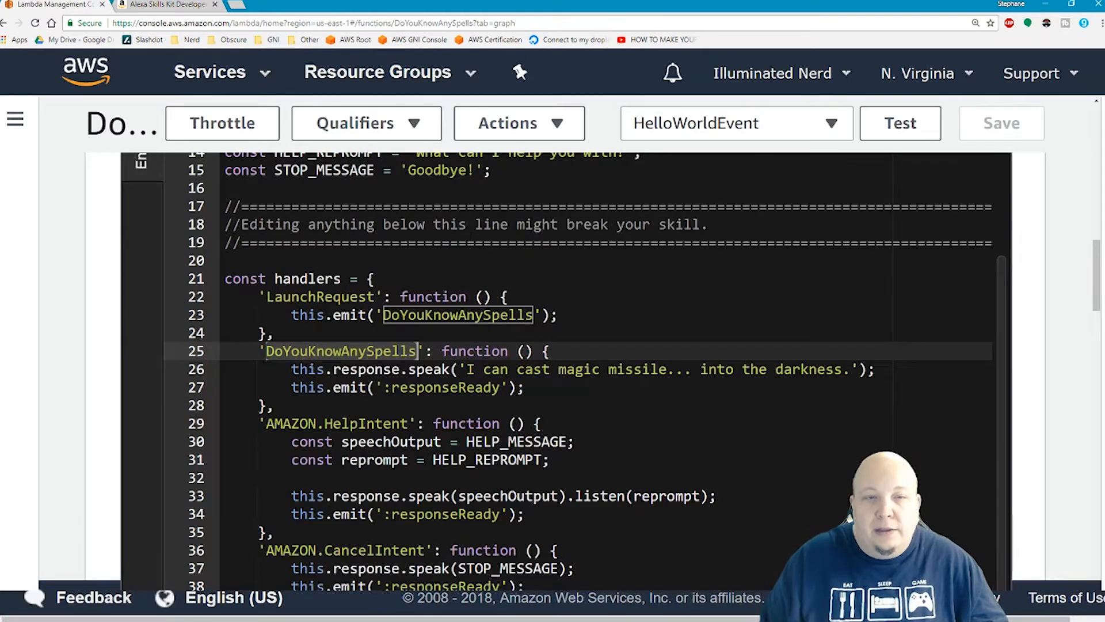
scroll("up", 3)
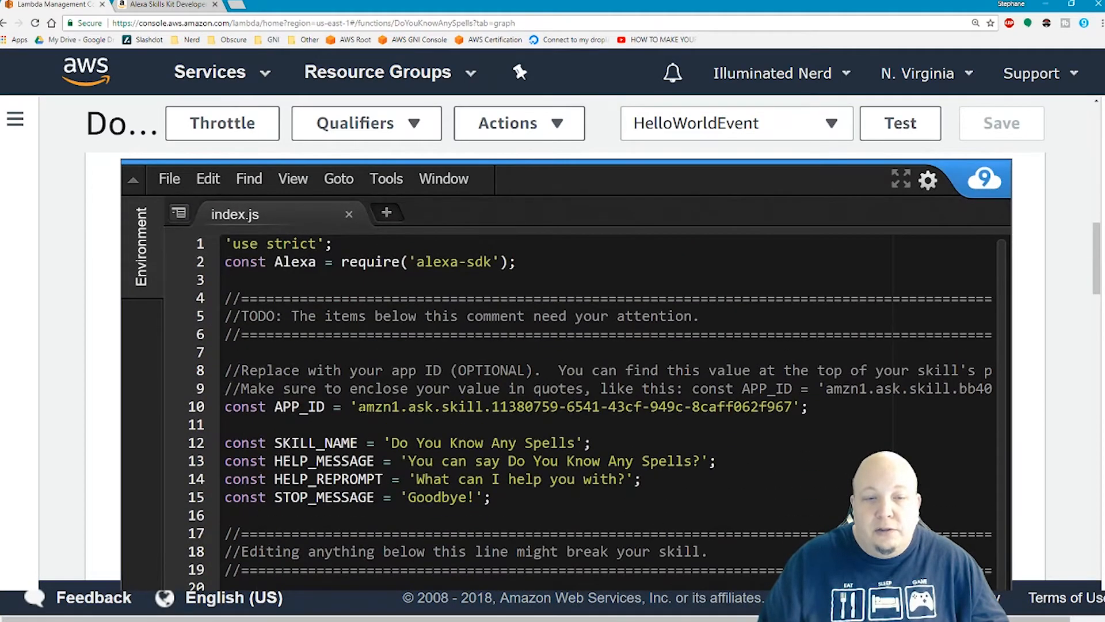
double_click(575, 407)
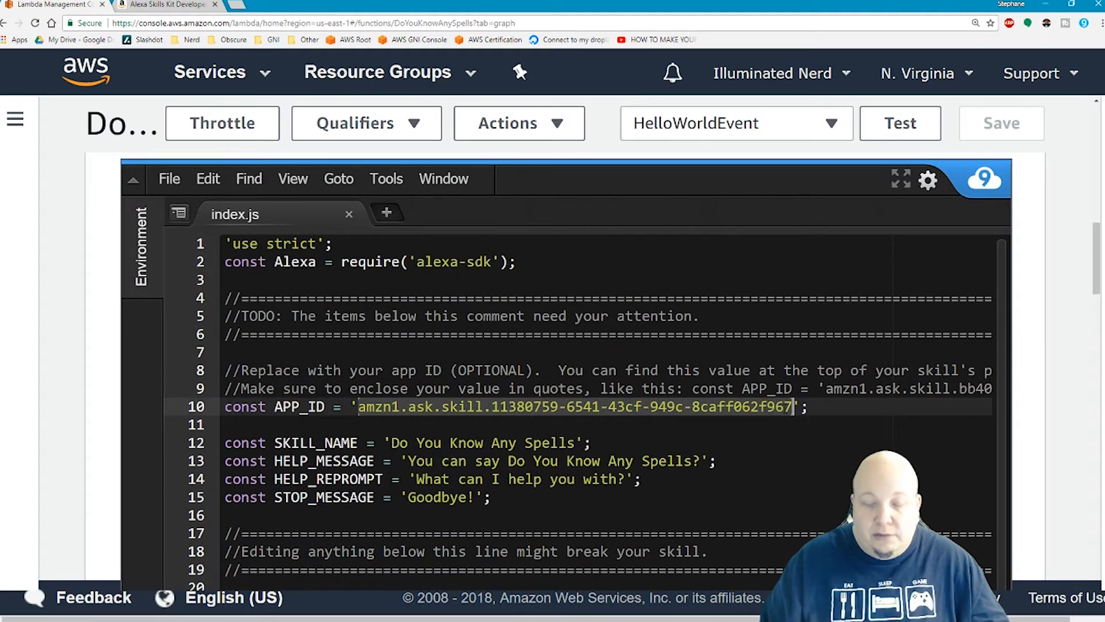
type("amzn1.ask.skill.83c6bb09-fea2-4427-8315-0586df2e9563")
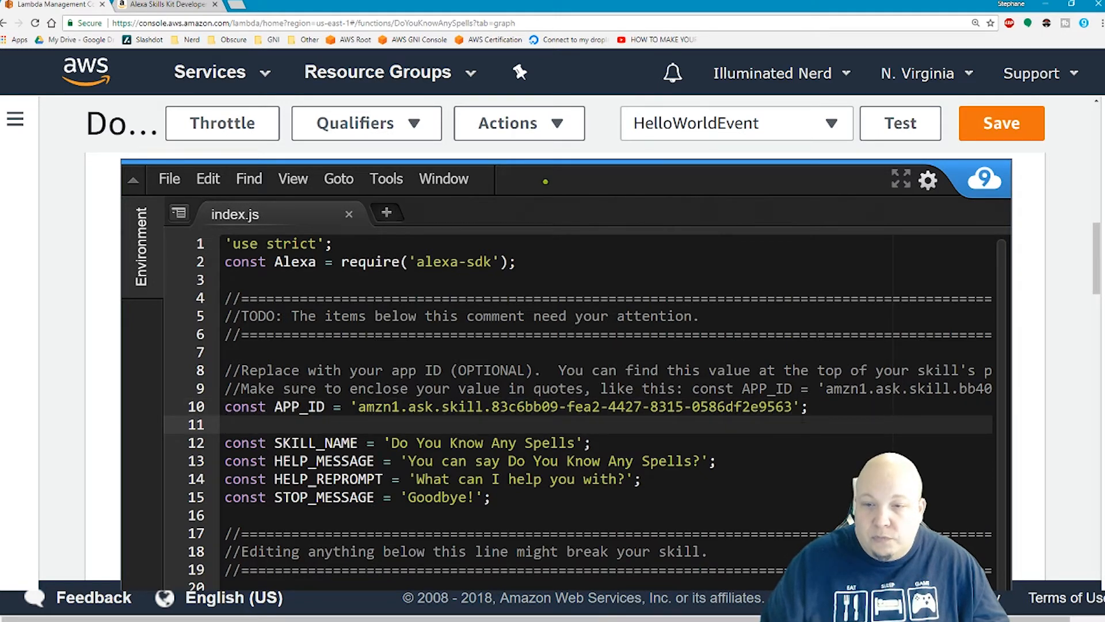
left_click(229, 424)
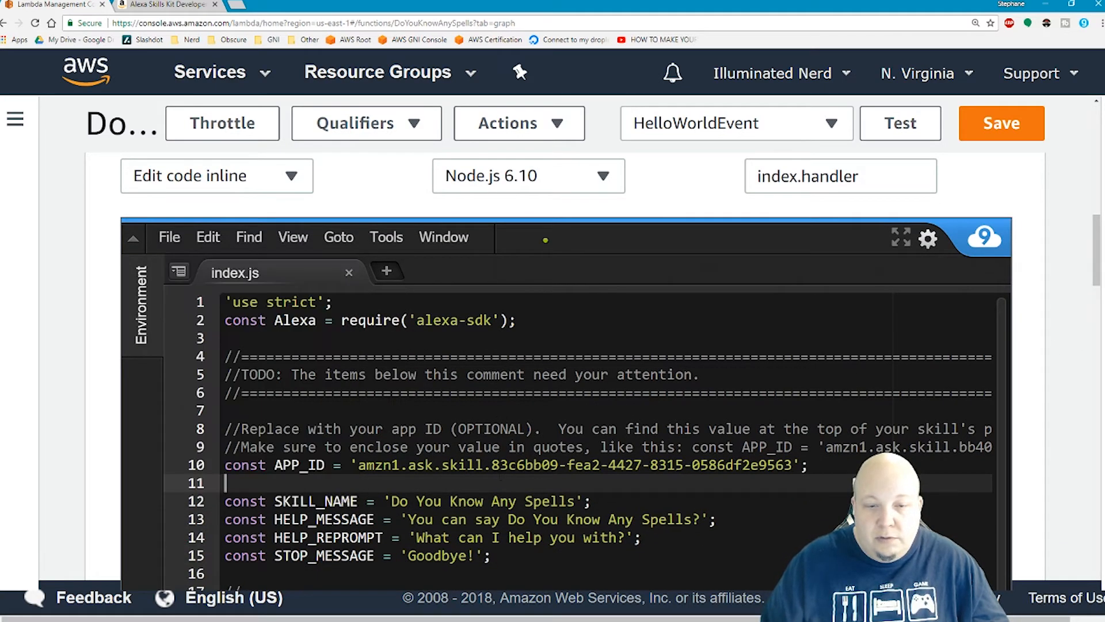
- Save the Lambda function with the updated skill ID
left_click(1000, 123)
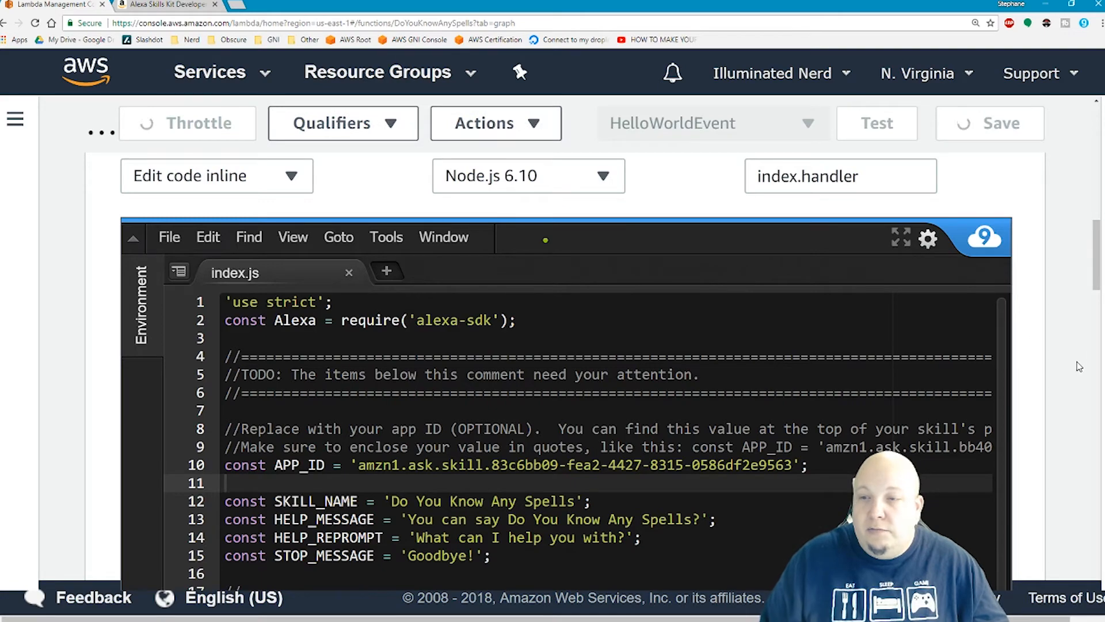
scroll("down", 3)
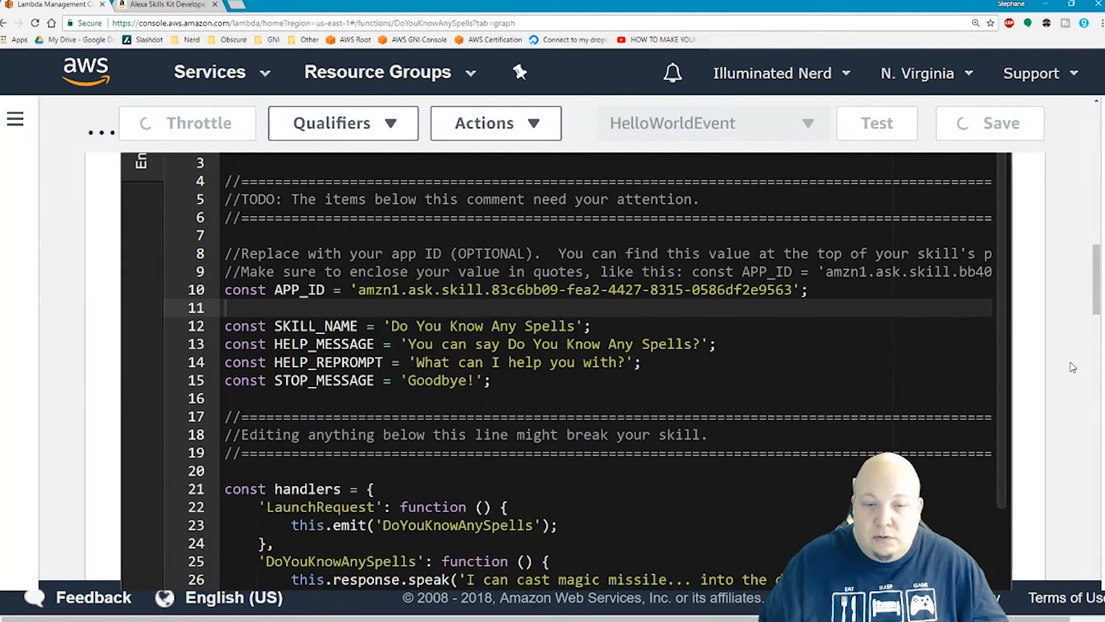
scroll("up", 3)
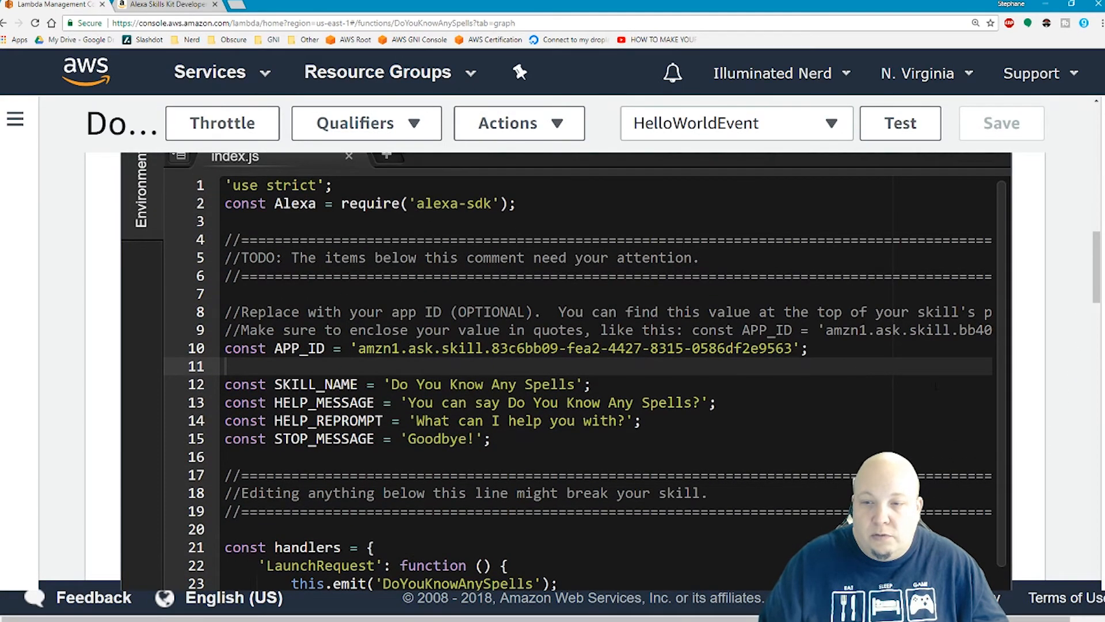
scroll("down", 3)
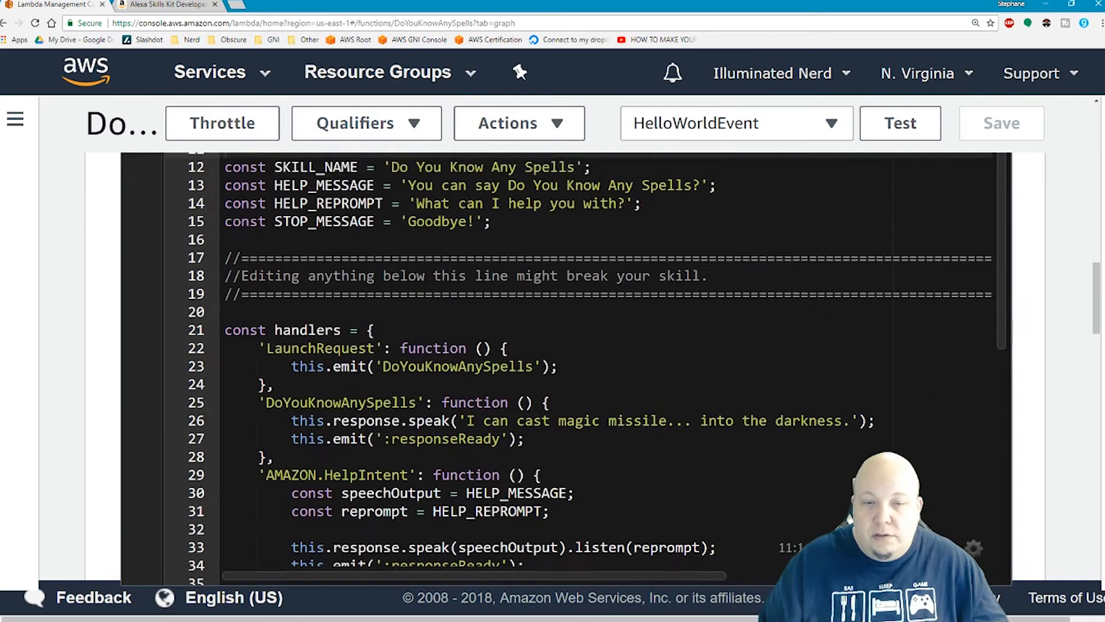
scroll("up", 3)
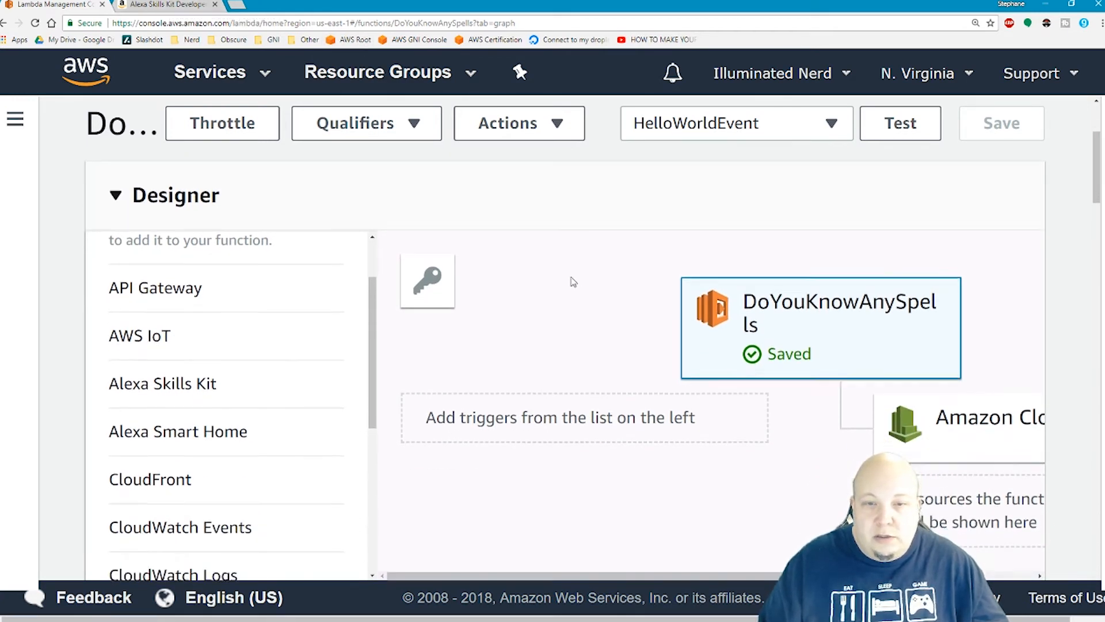
- Return to the Endpoint page and scroll to the Skill ID and Default Region fields
left_click(166, 4)
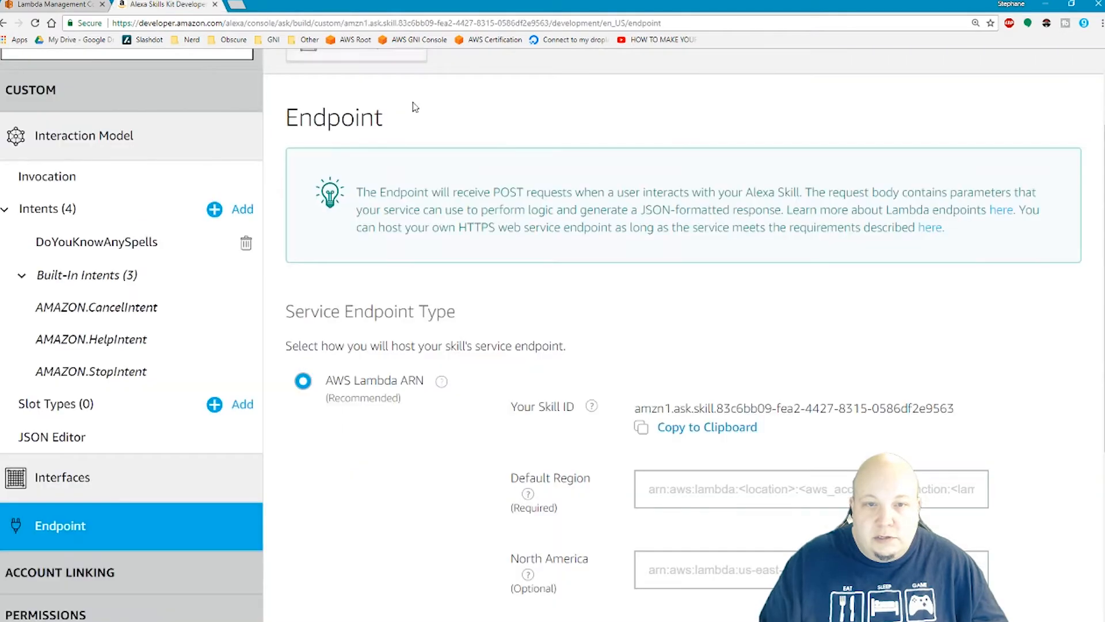
scroll("up", 3)
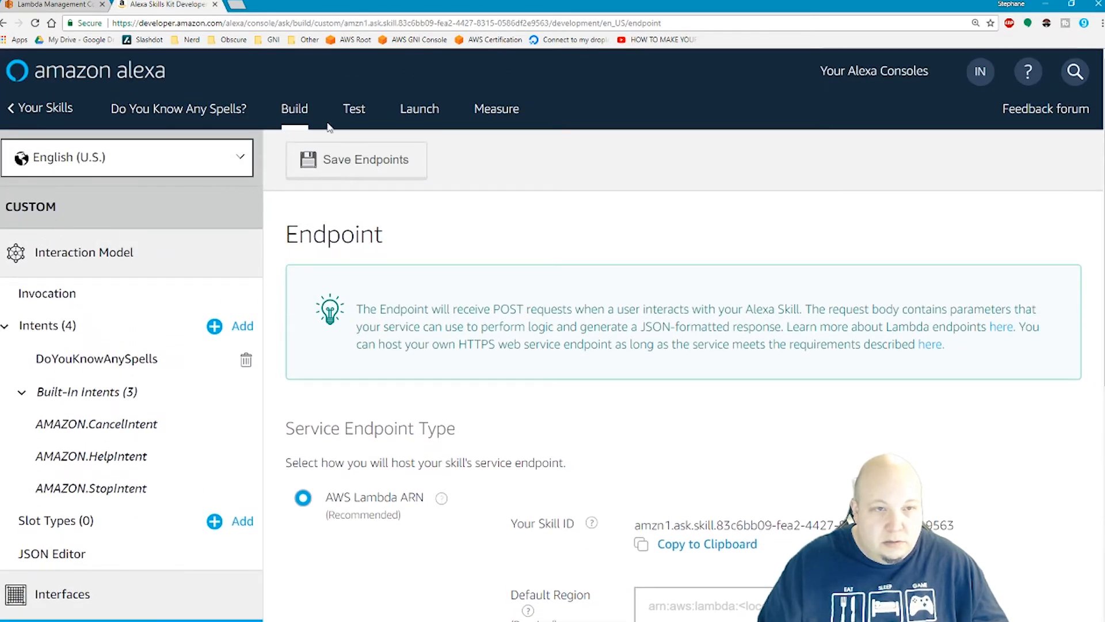
scroll("down", 3)
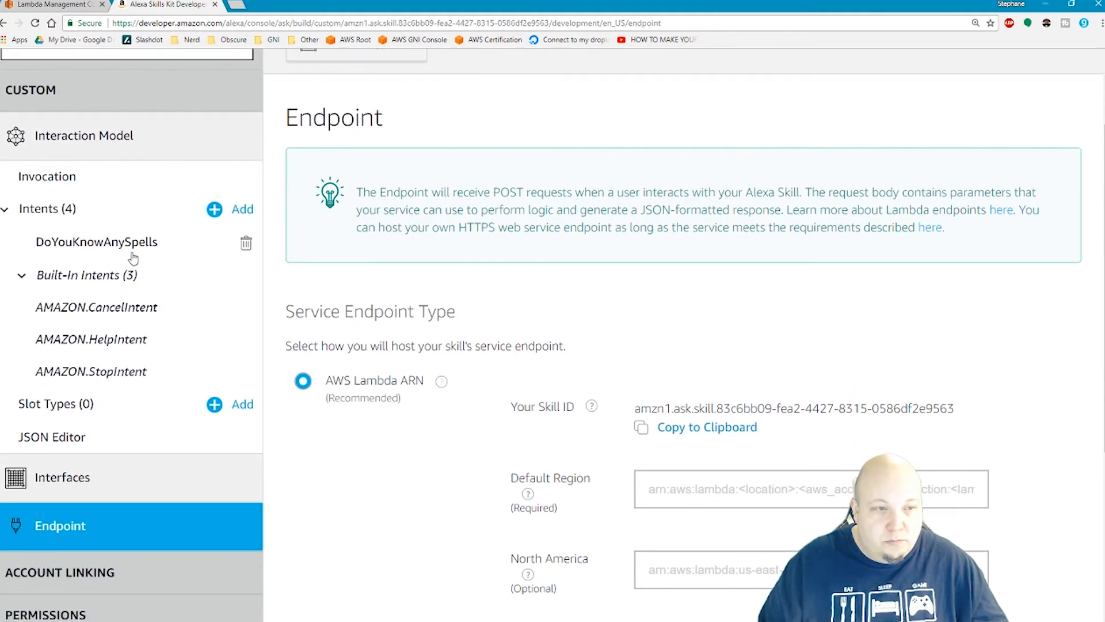
scroll("down", 3)
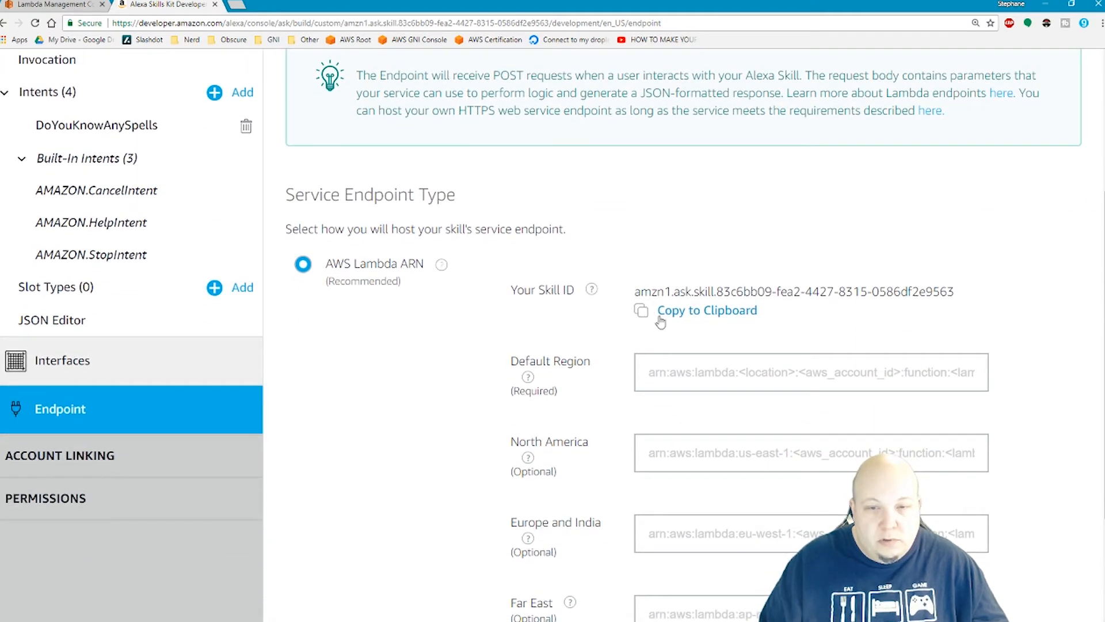
mouse_move(607, 319)
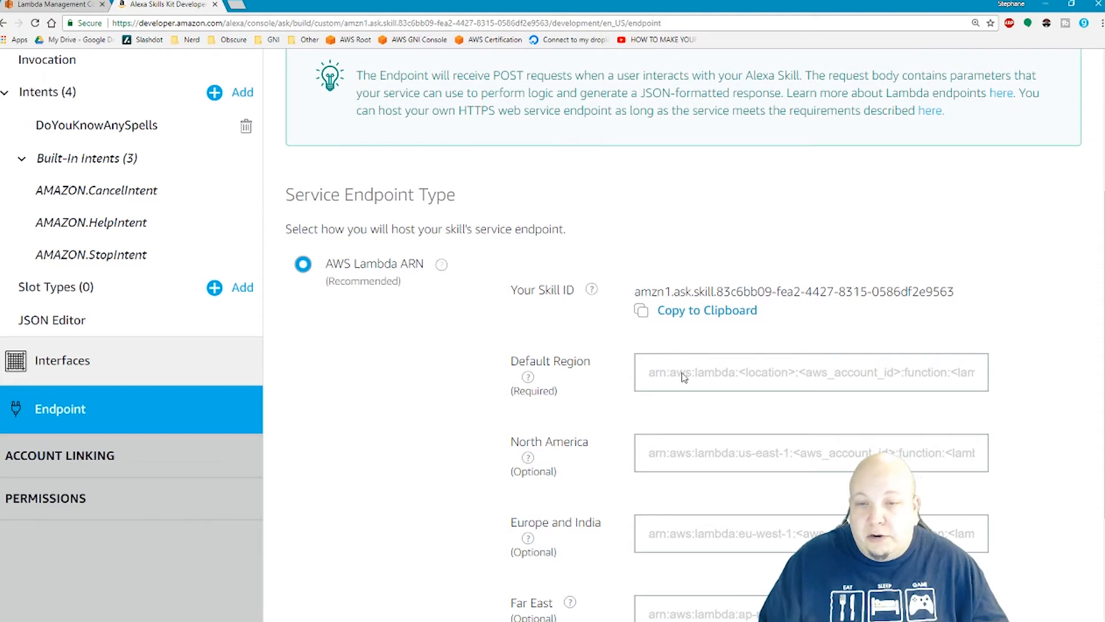
mouse_move(57, 5)
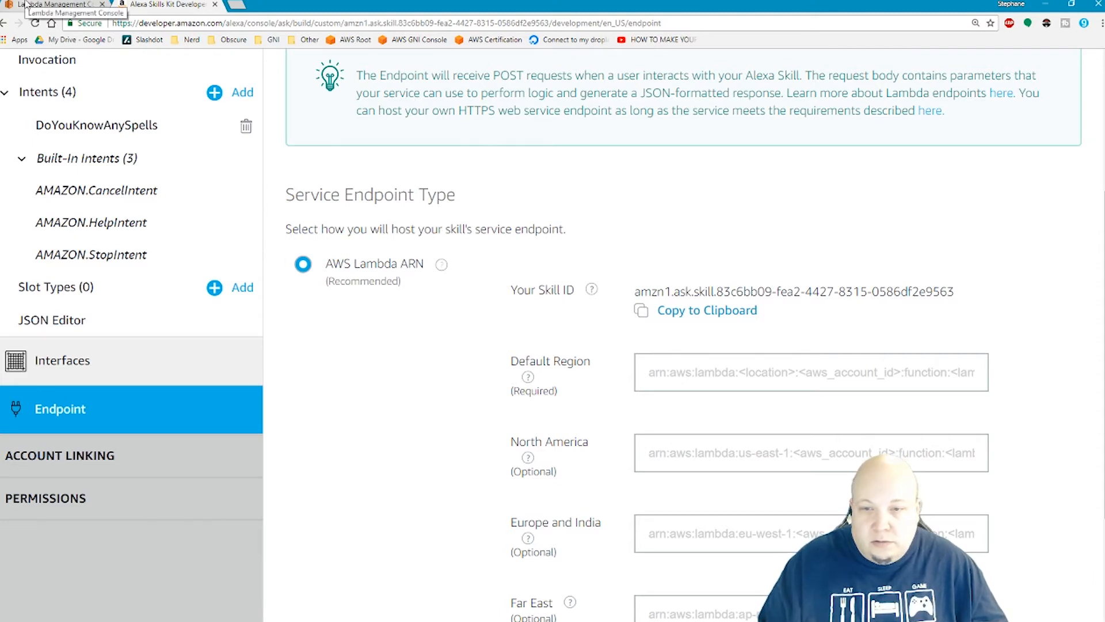
- Add an Alexa Skills Kit trigger to the function in the Lambda Designer
left_click(56, 5)
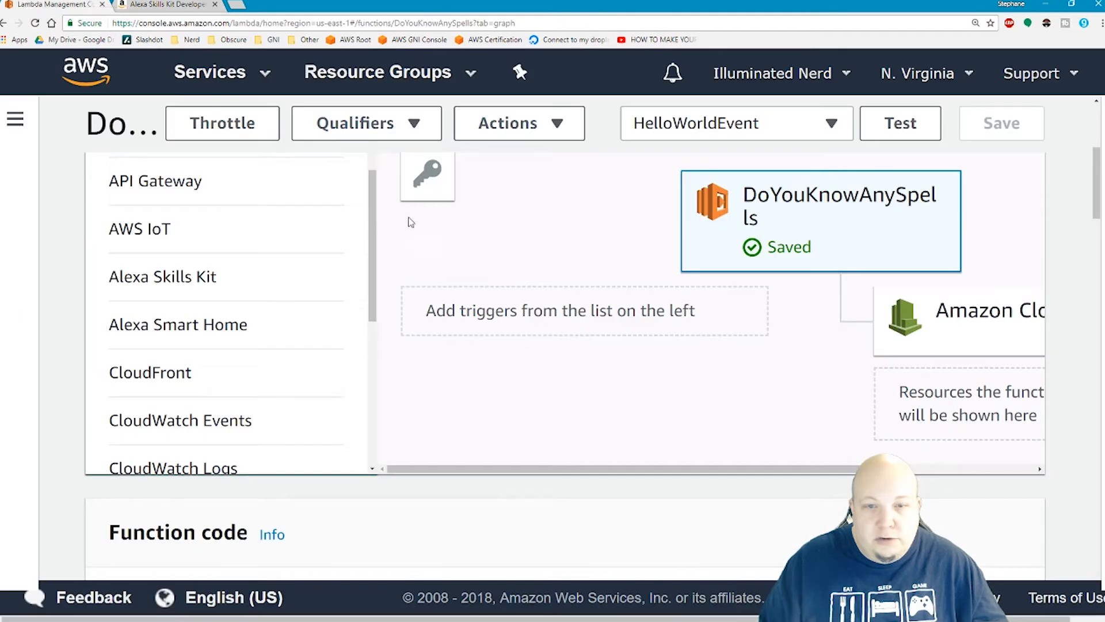
scroll("up", 3)
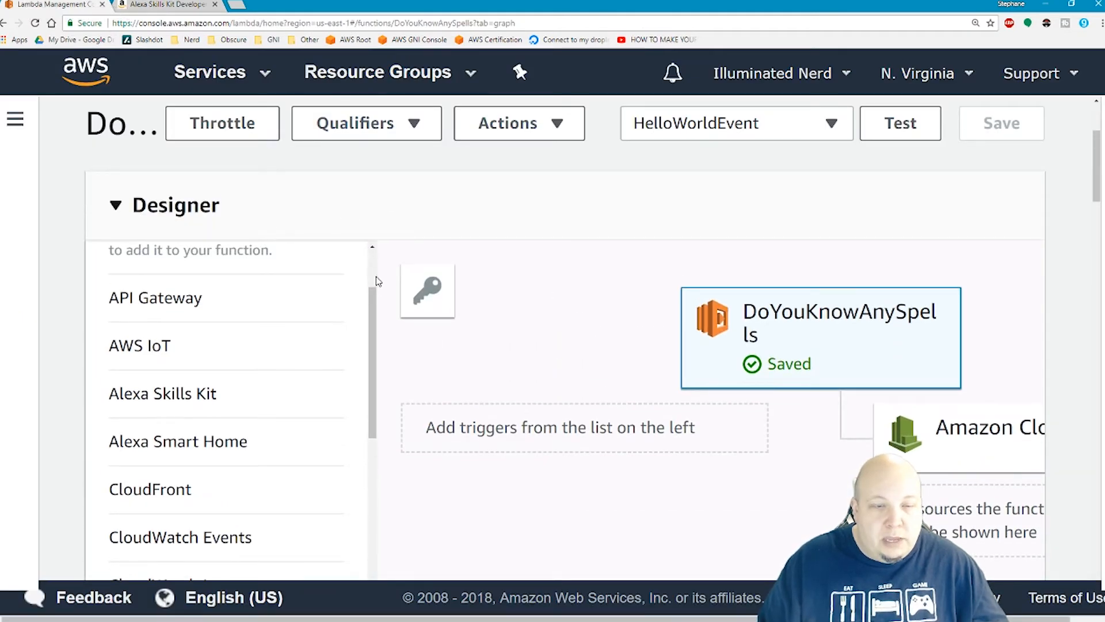
scroll("down", 3)
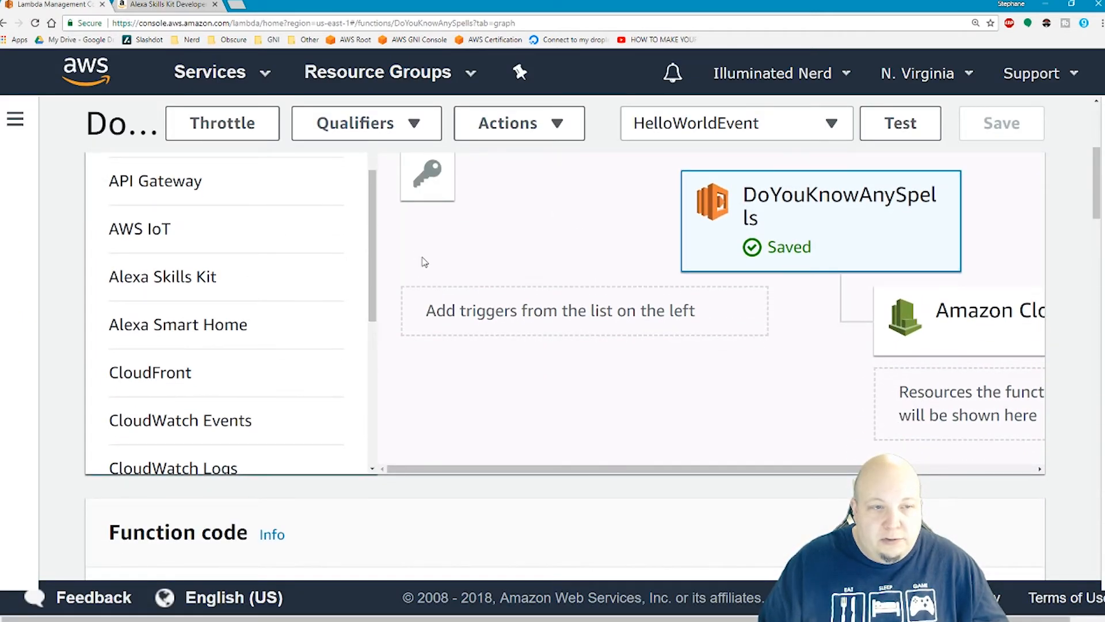
scroll("up", 3)
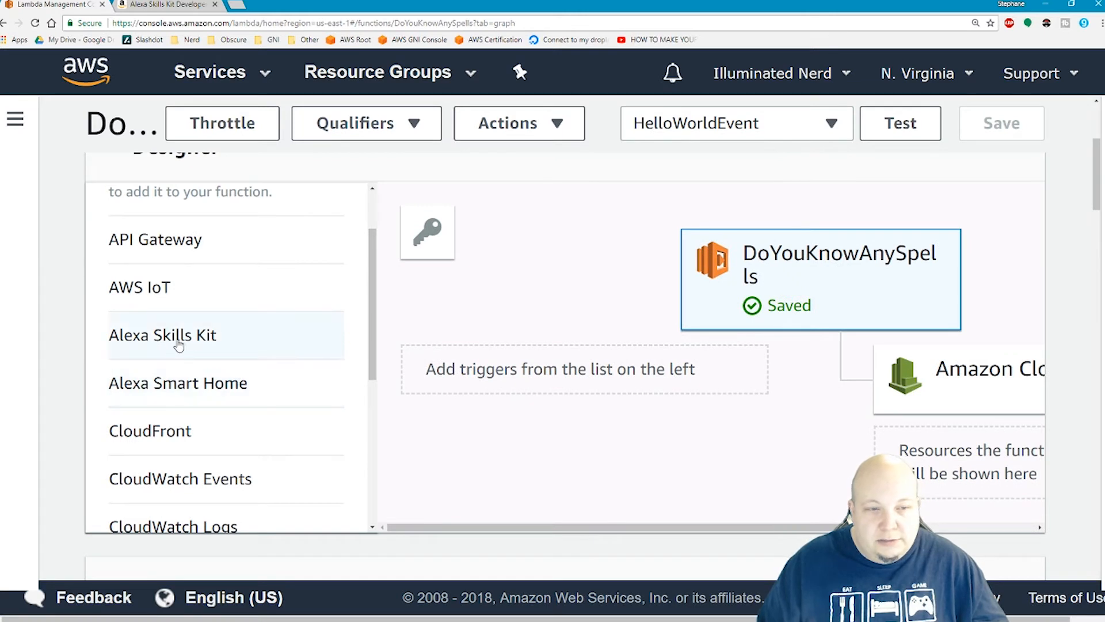
scroll("up", 3)
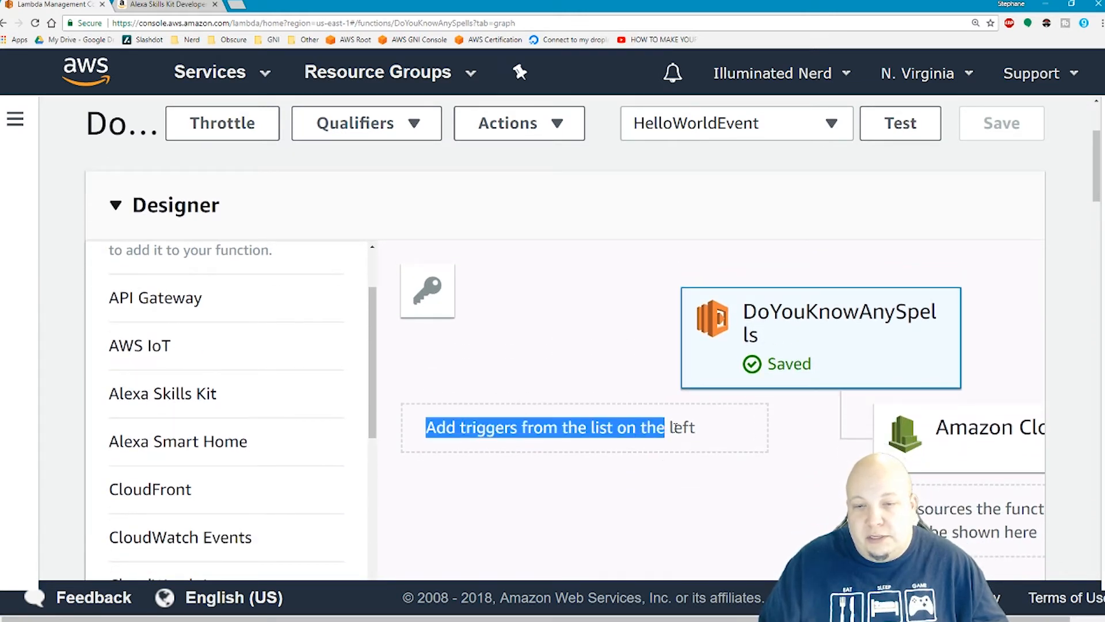
left_click(166, 4)
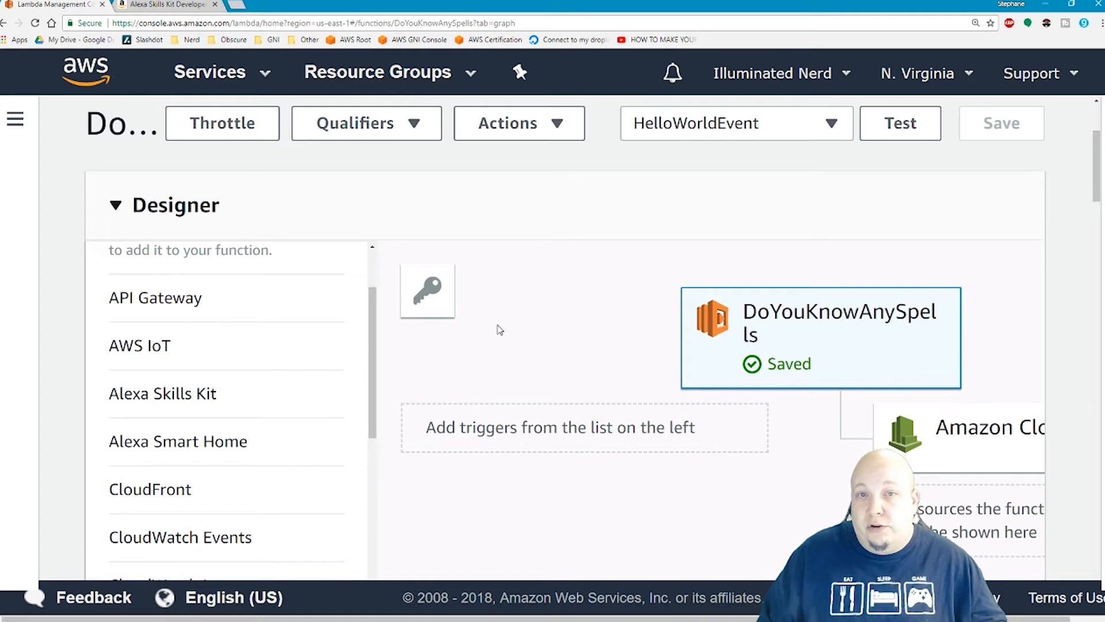
mouse_move(511, 371)
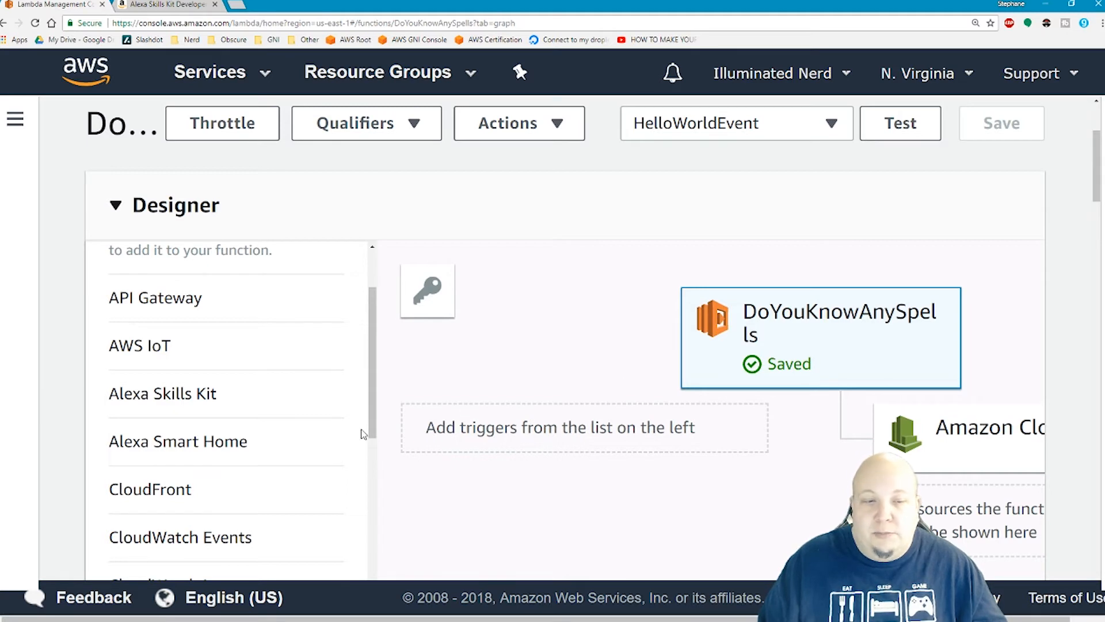
left_click(163, 393)
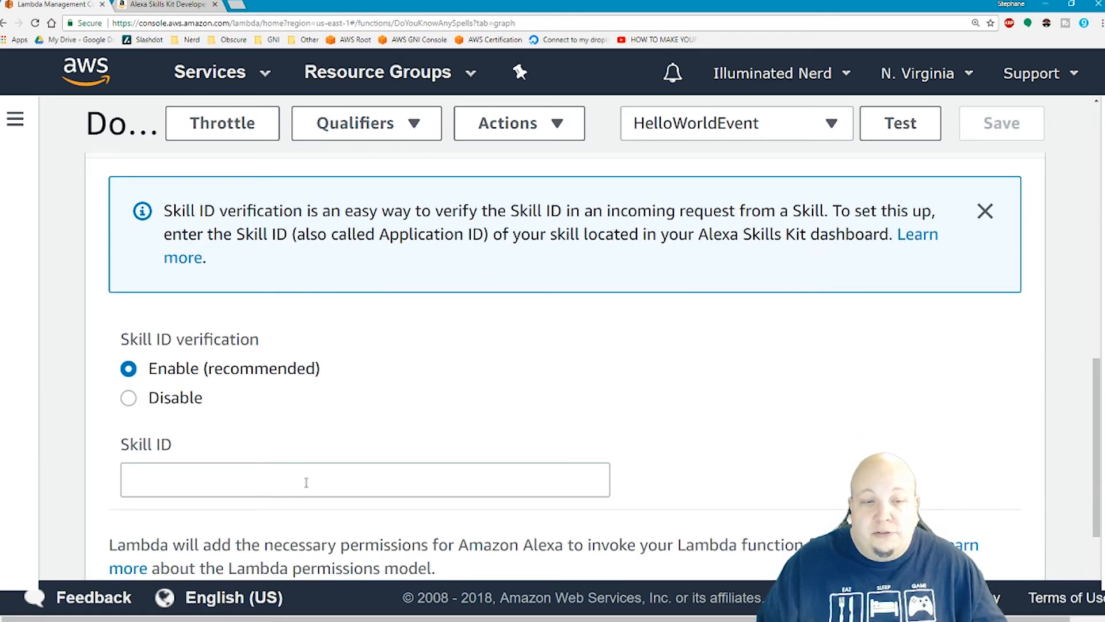
- Copy the skill's ID again from the Alexa console for the trigger
left_click(165, 5)
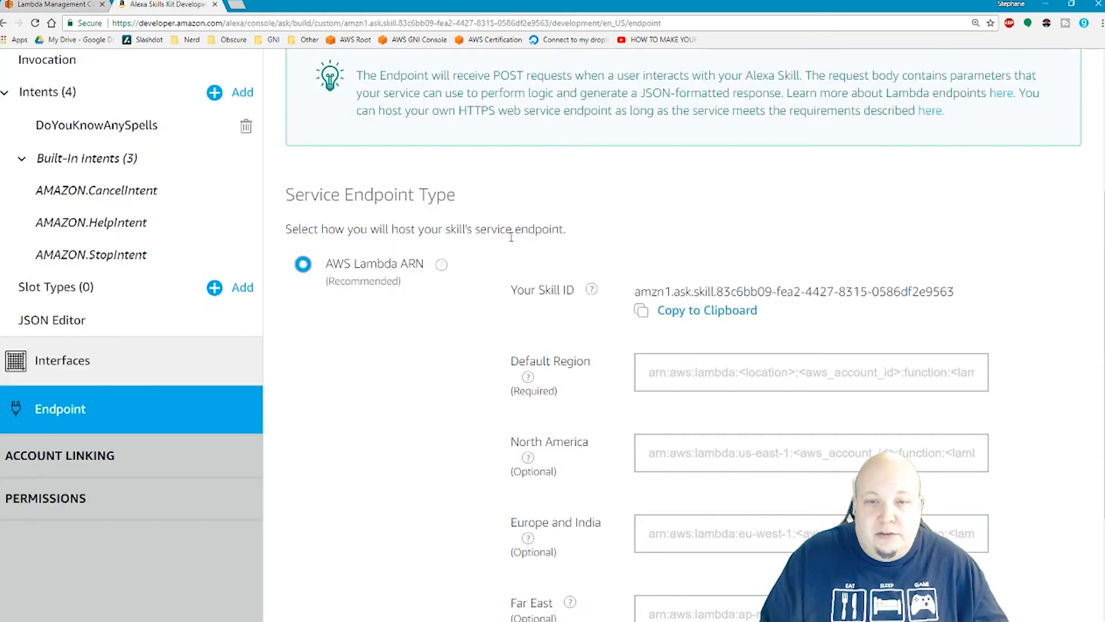
left_click(706, 310)
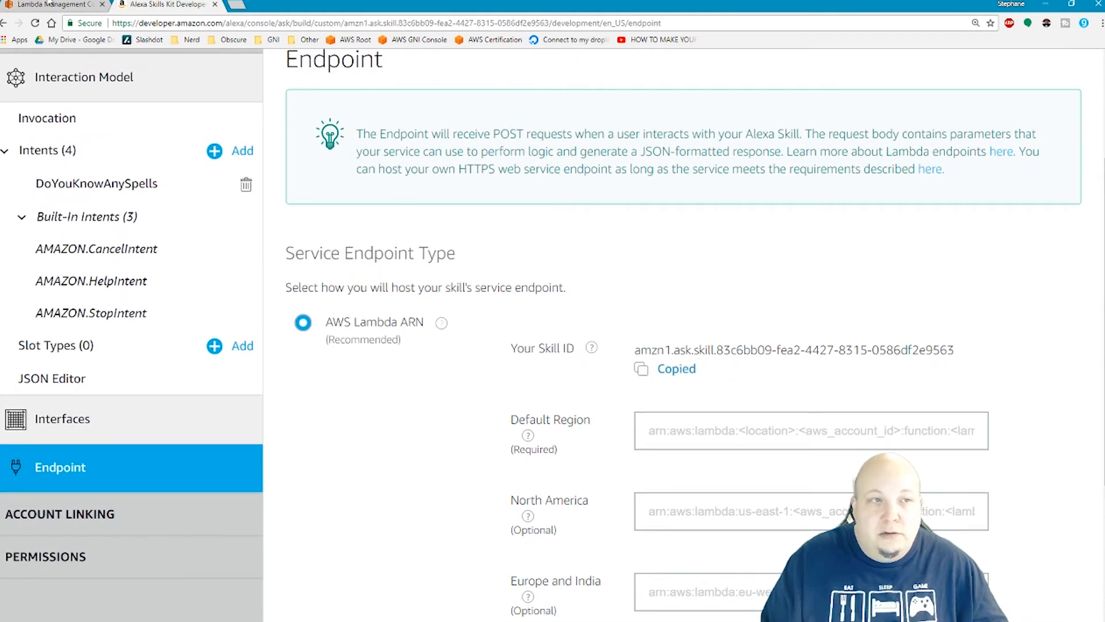
left_click(53, 6)
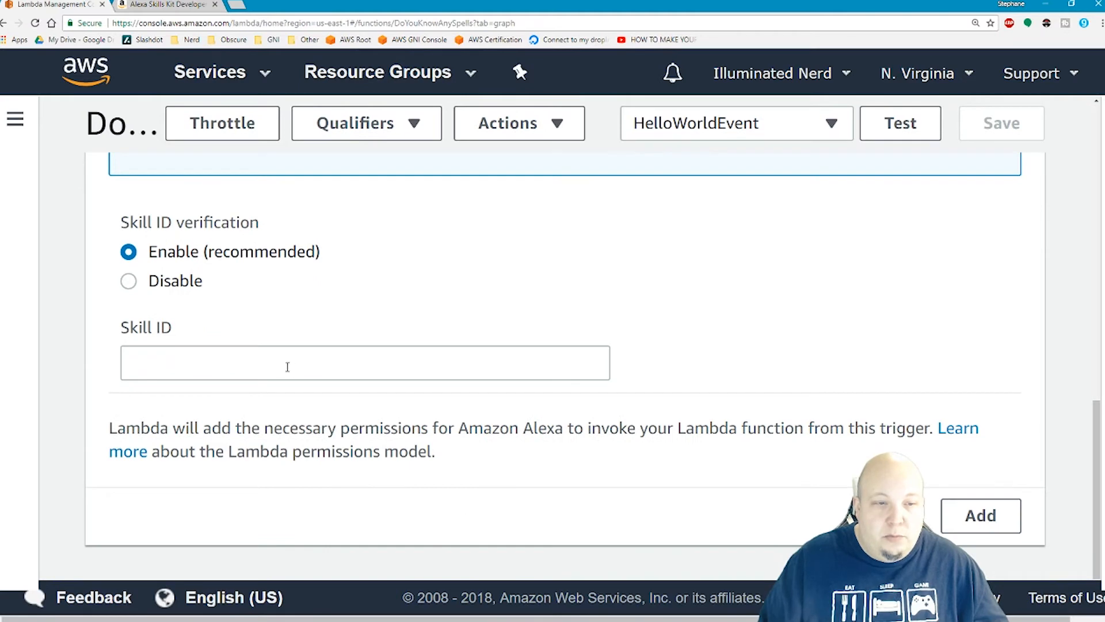
type("amzn1.ask.skill.83c6bb09-fea2-4427-8315-0586df2e9563")
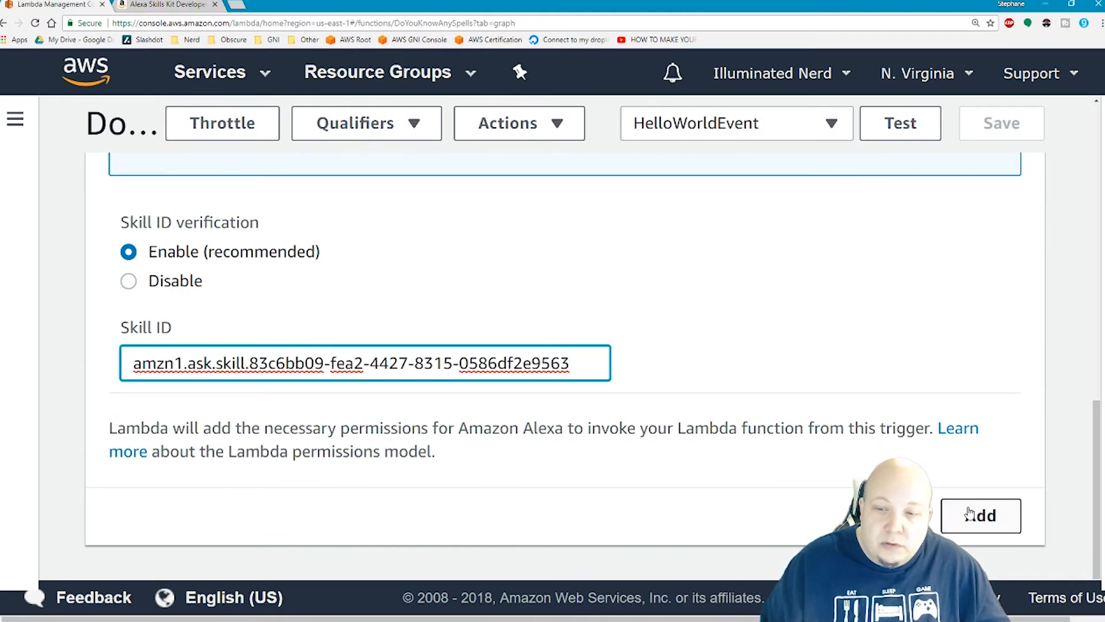
left_click(981, 515)
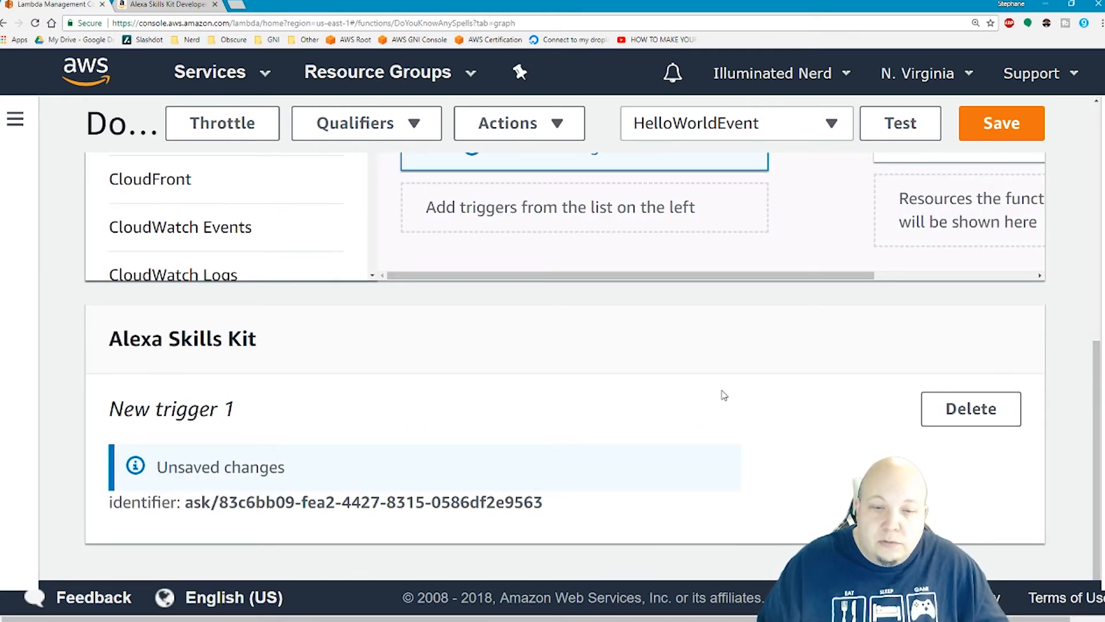
- Save the DoYouKnowAnySpells function with its new trigger and review the function code
scroll("up", 3)
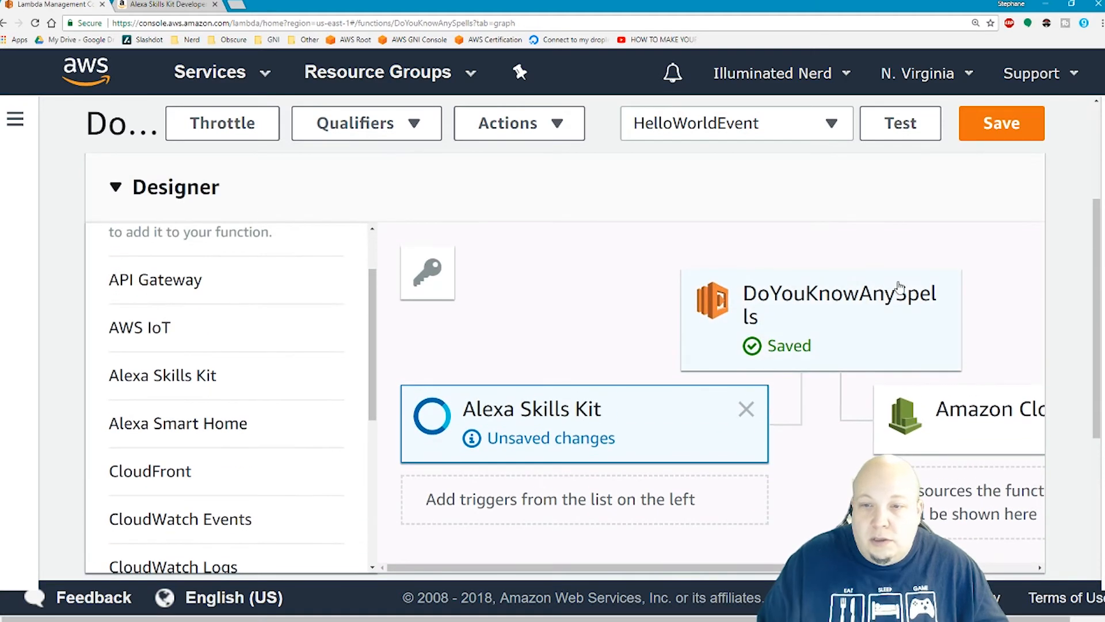
left_click(1000, 123)
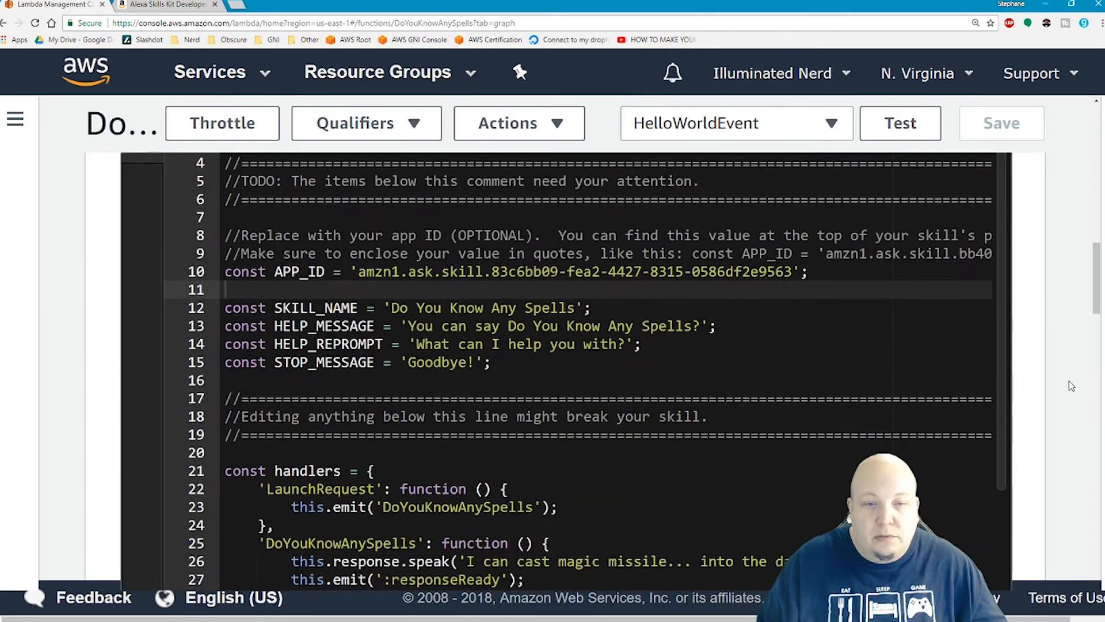
scroll("down", 3)
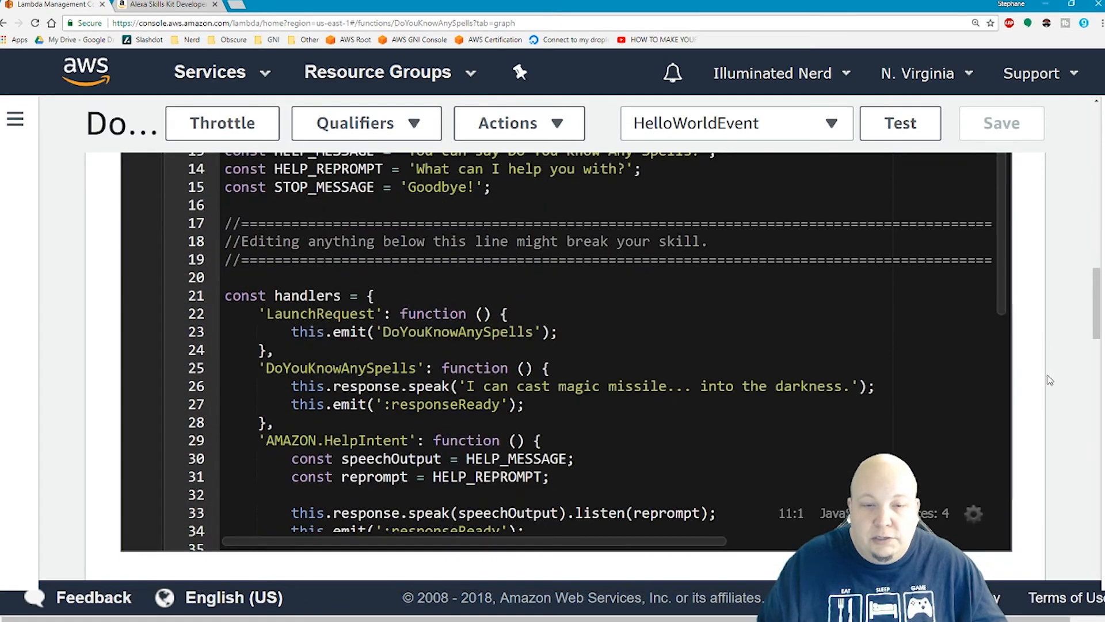
scroll("up", 3)
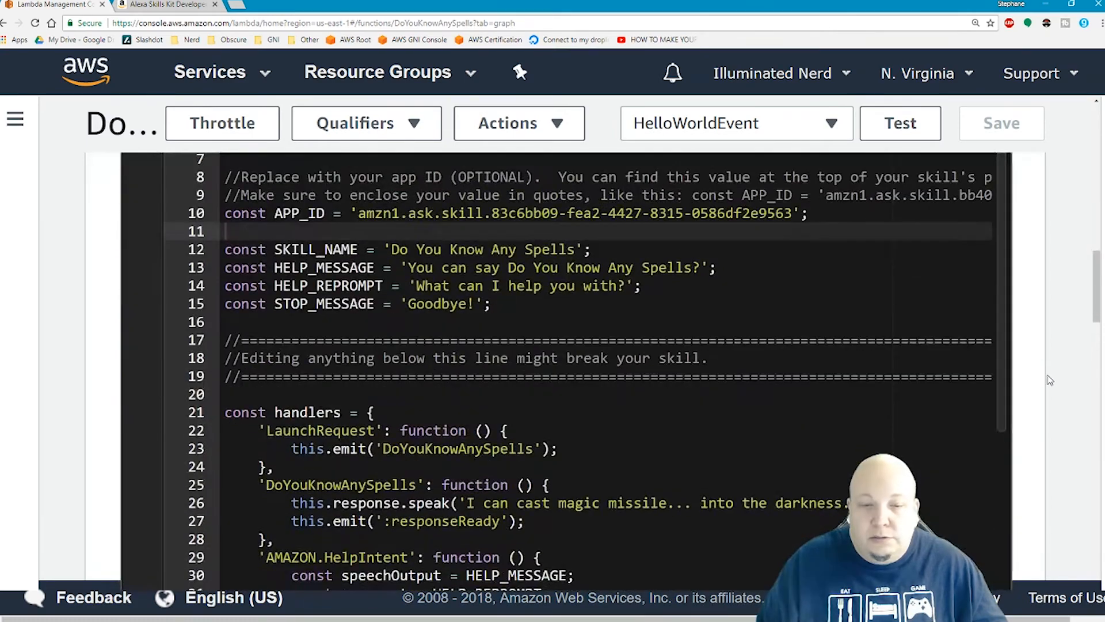
scroll("down", 3)
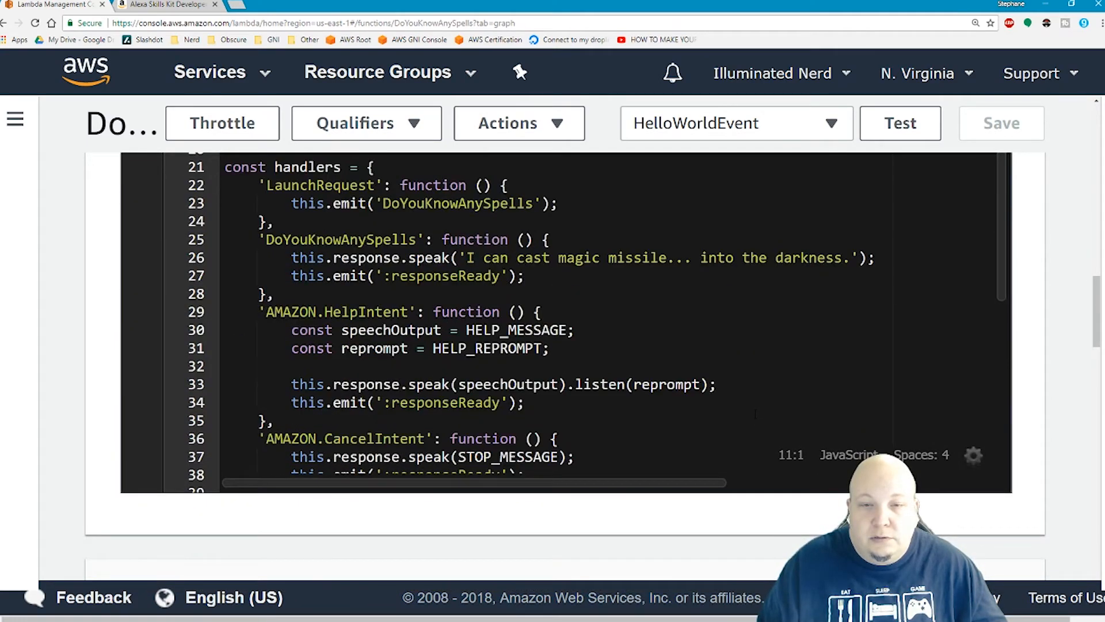
scroll("up", 3)
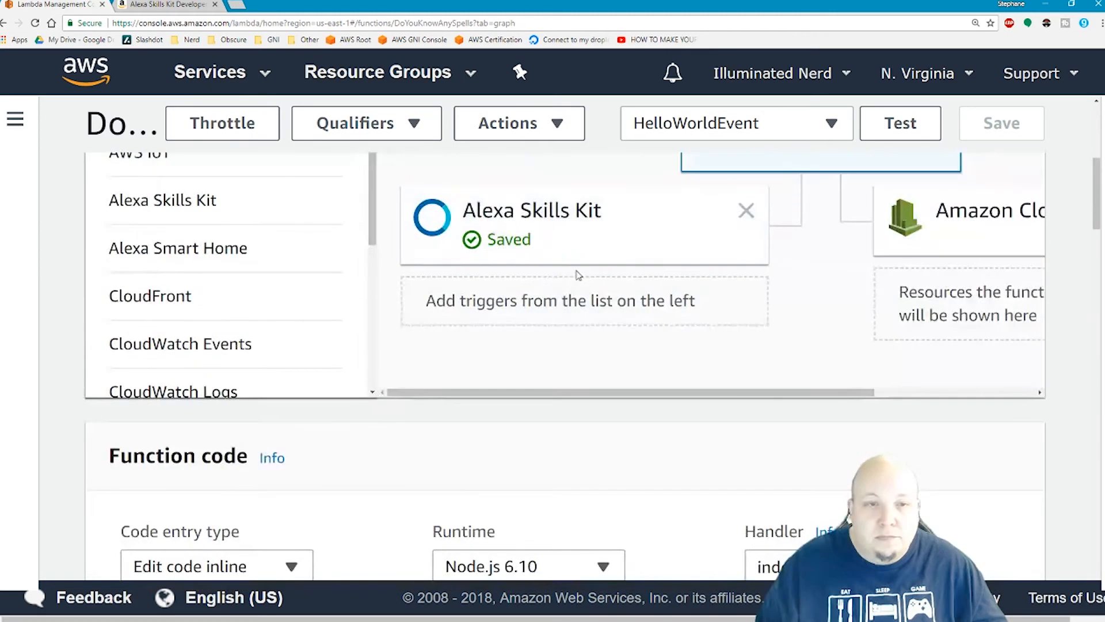
- Copy the DoYouKnowAnySpells function's ARN from the Lambda page after checking the skill's empty endpoint fields
left_click(166, 6)
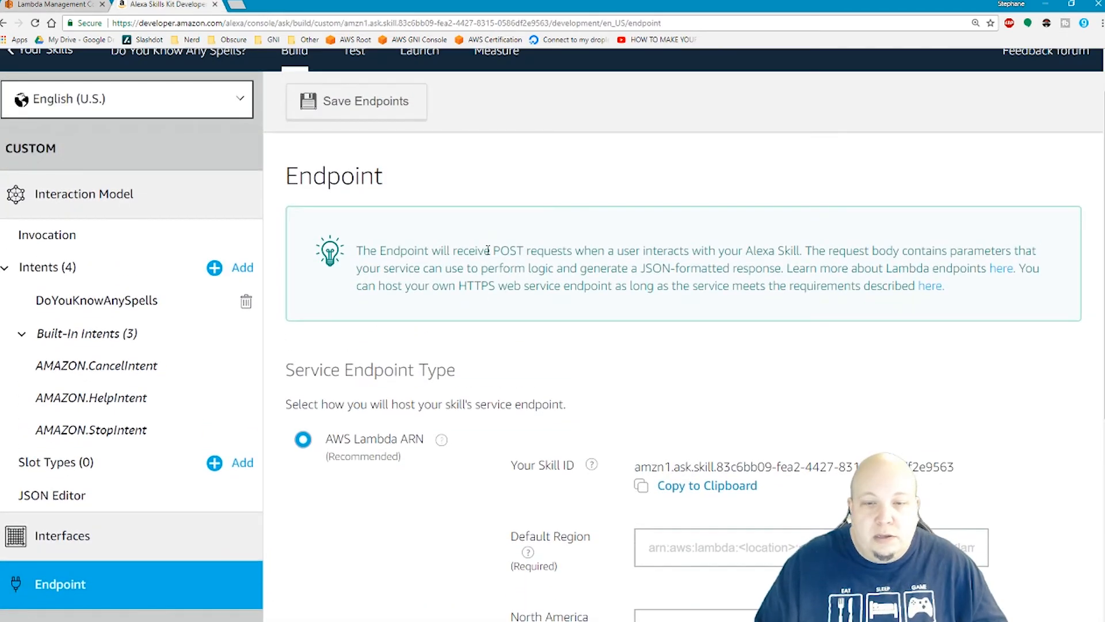
scroll("down", 3)
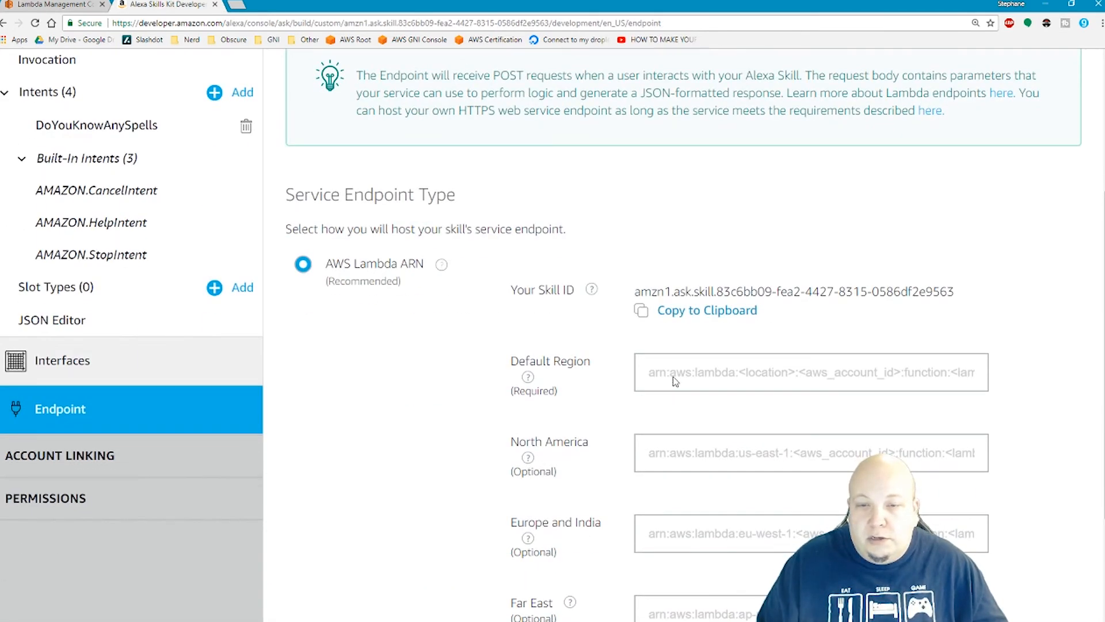
mouse_move(649, 381)
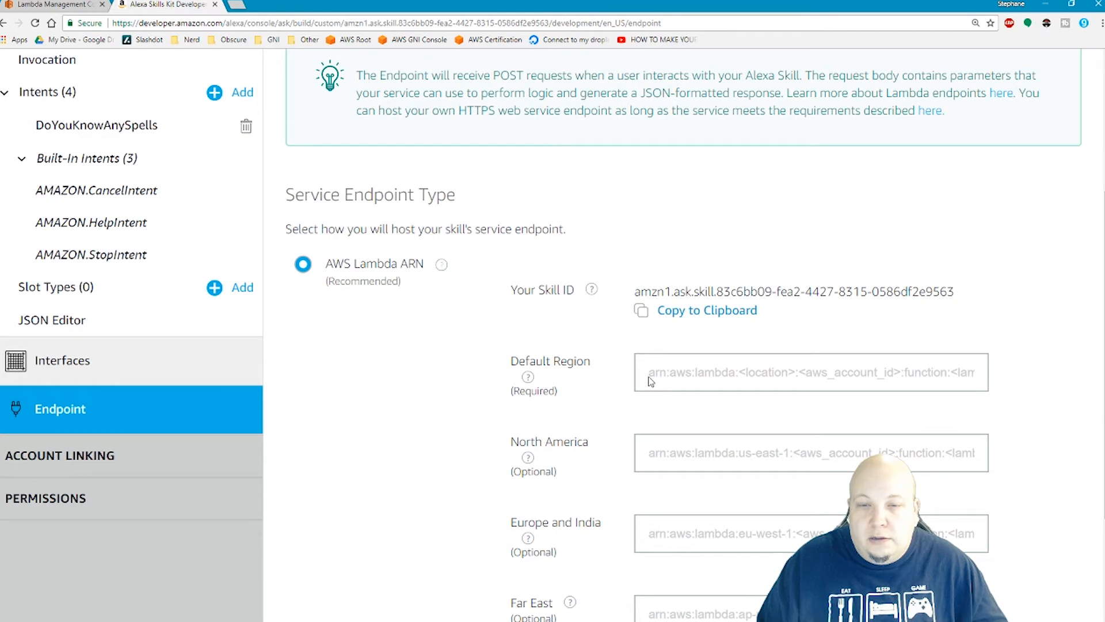
scroll("up", 3)
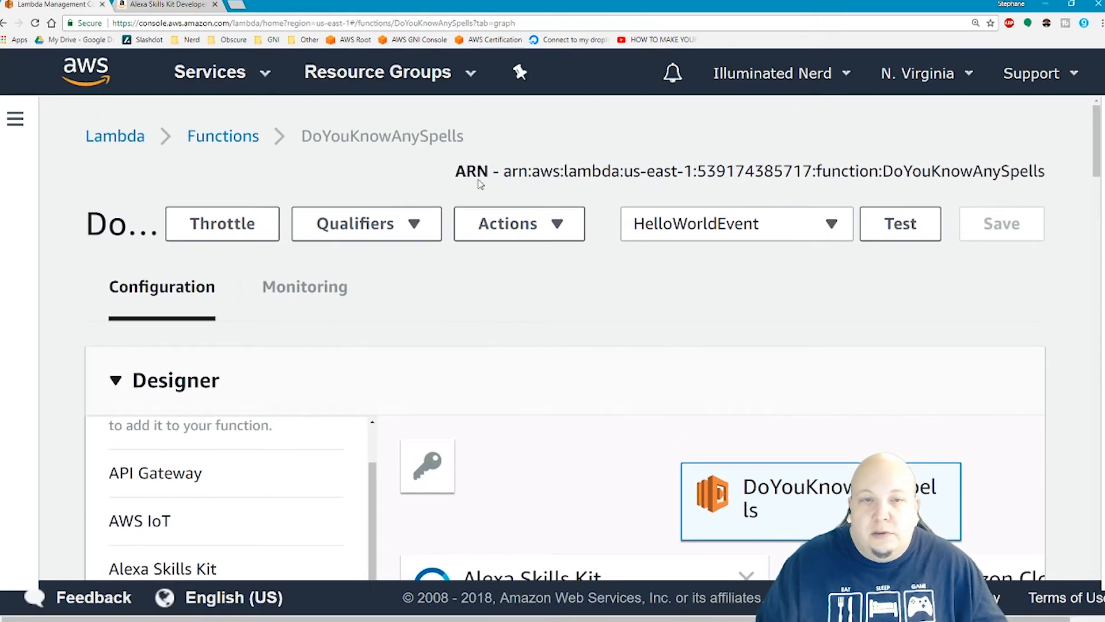
double_click(520, 170)
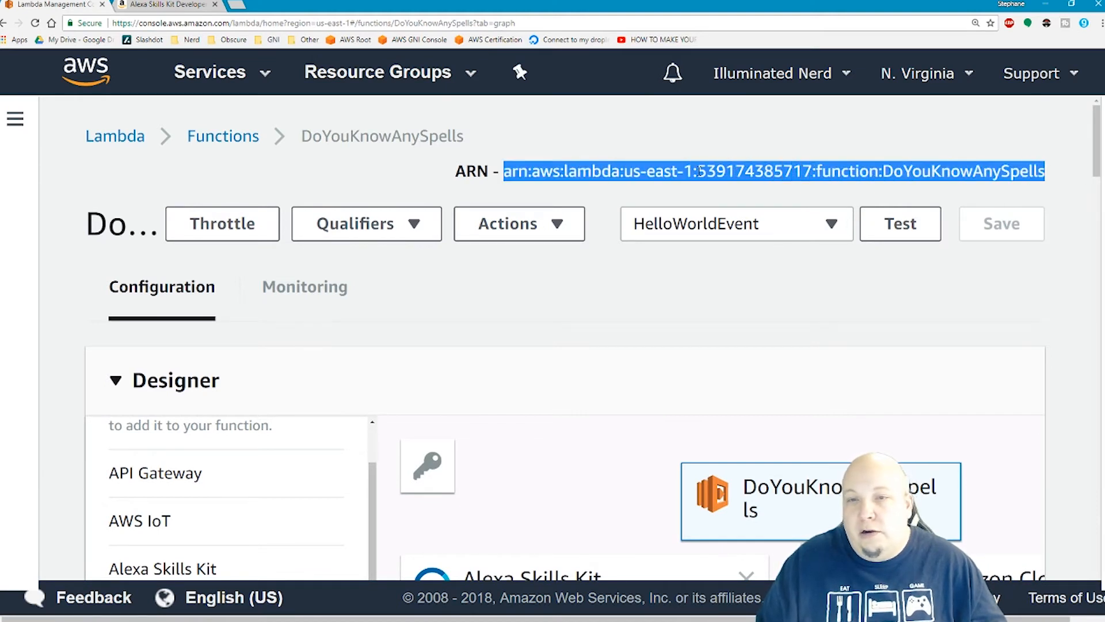
right_click(705, 171)
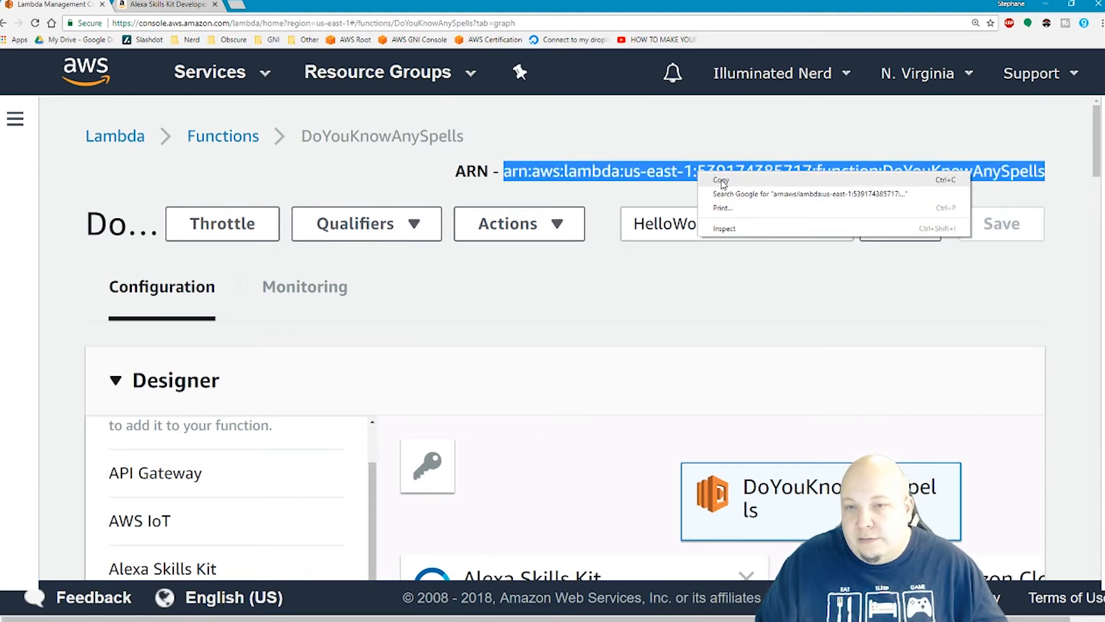
left_click(721, 181)
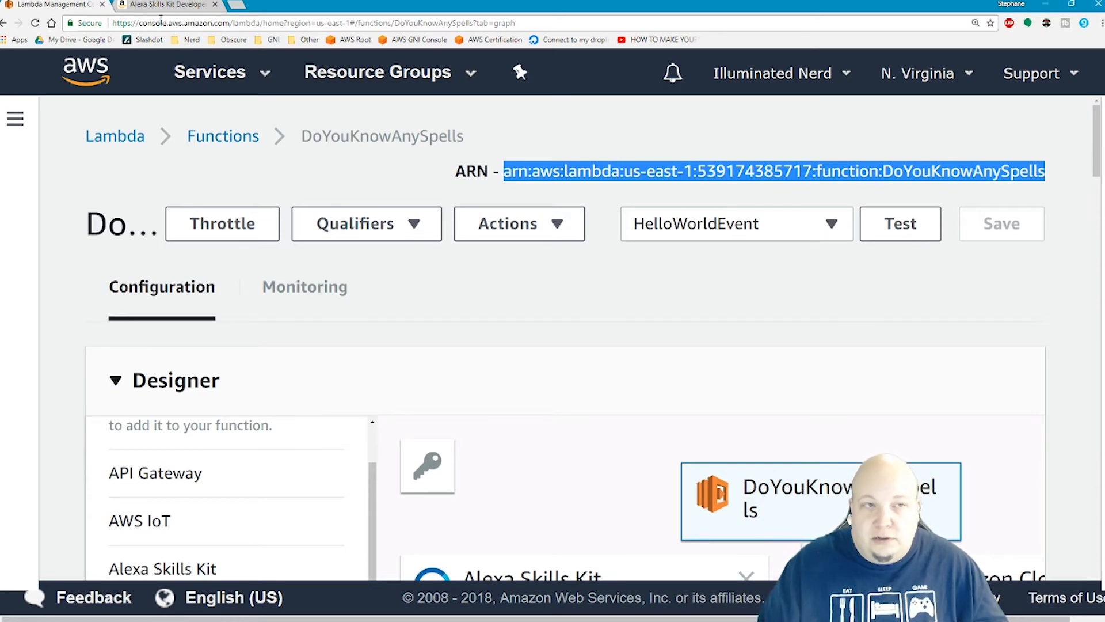
- Set the Default Region endpoint to the DoYouKnowAnySpells Lambda ARN (us-east-1) and save the endpoints
left_click(165, 4)
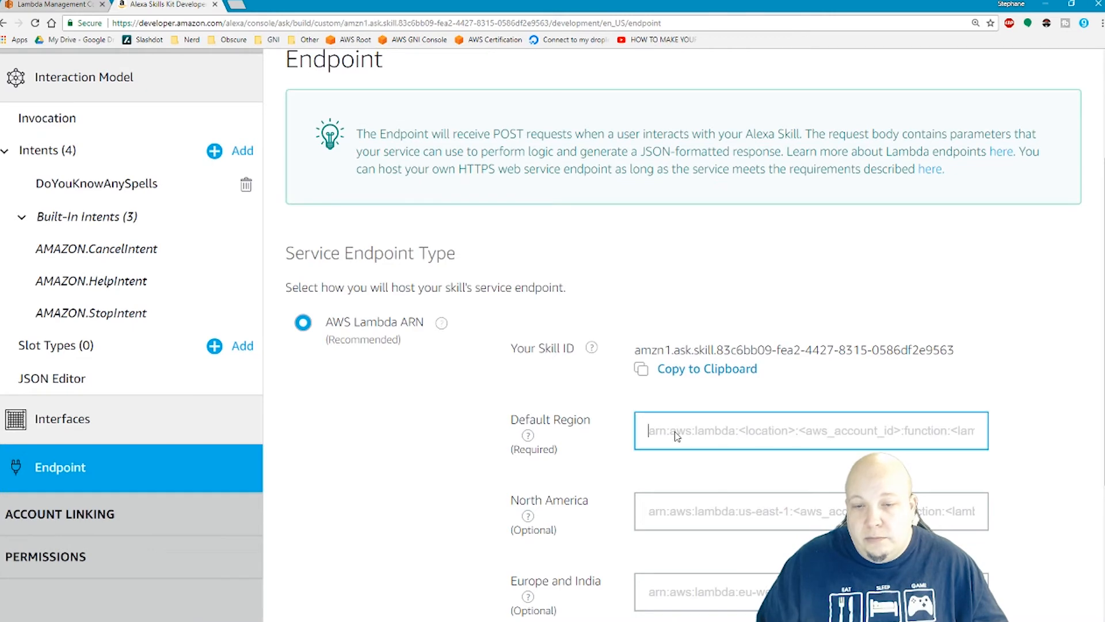
type("arn:aws:lambda:us-east-1:539174385717:function:DoYouKn")
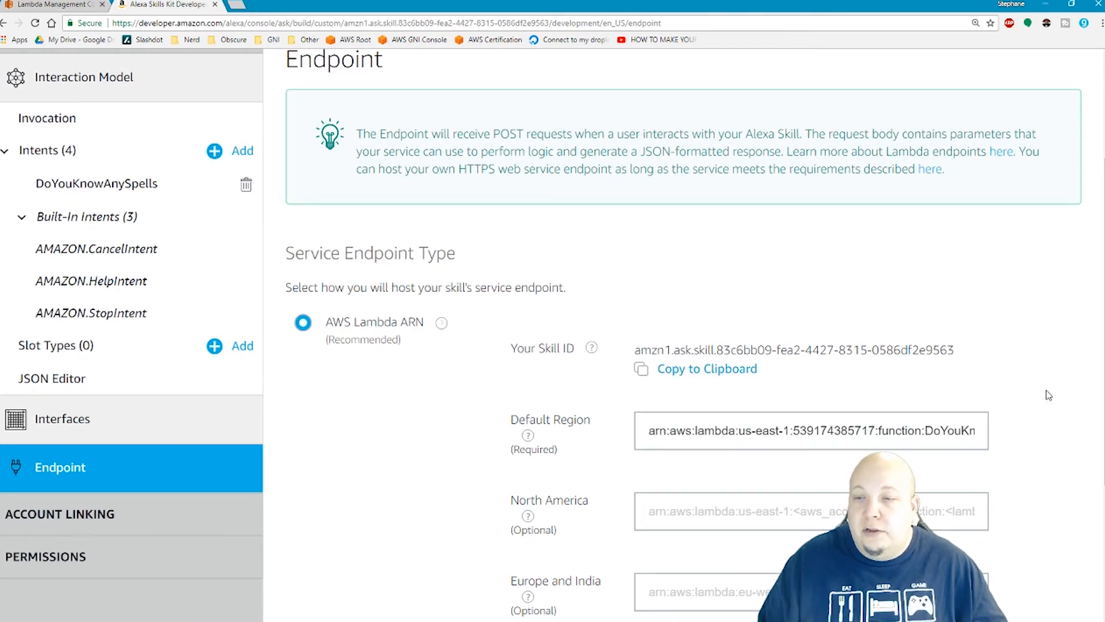
scroll("up", 3)
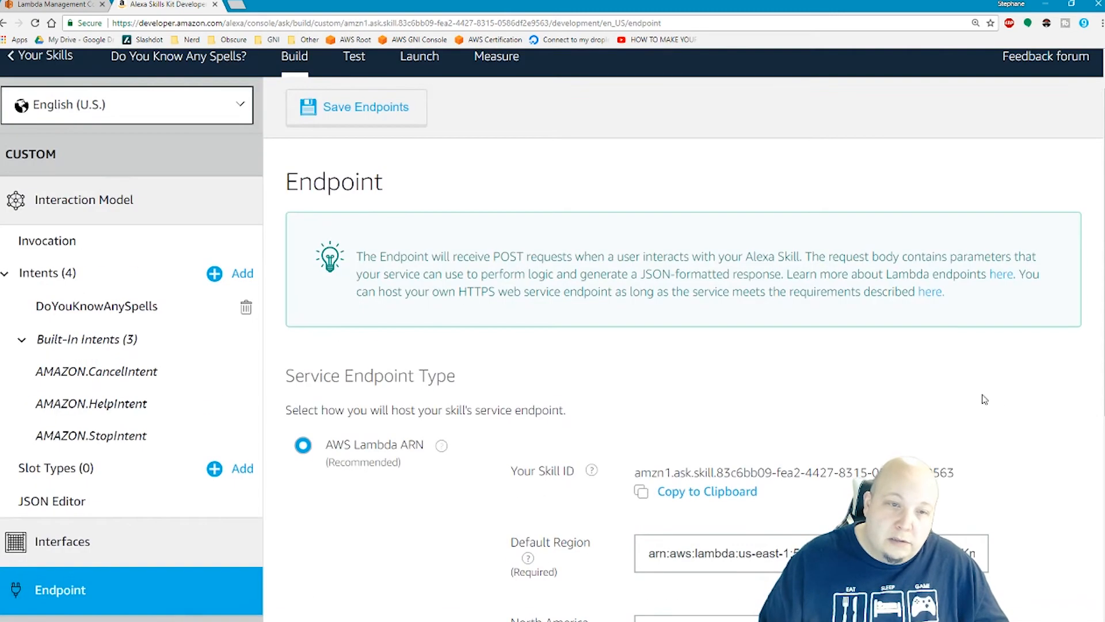
left_click(356, 106)
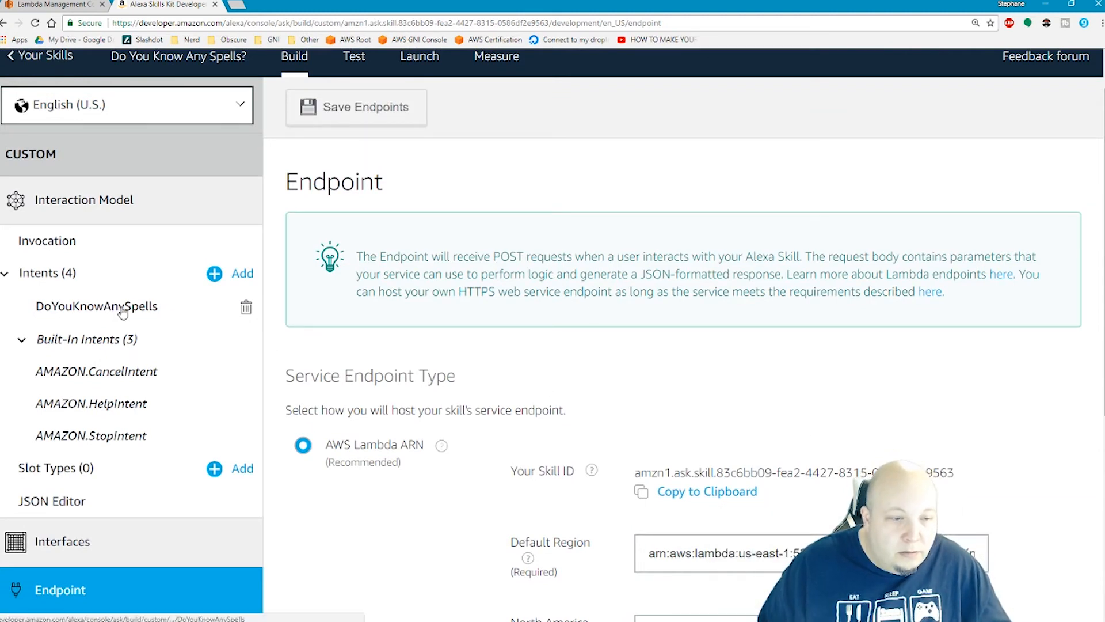
mouse_move(106, 527)
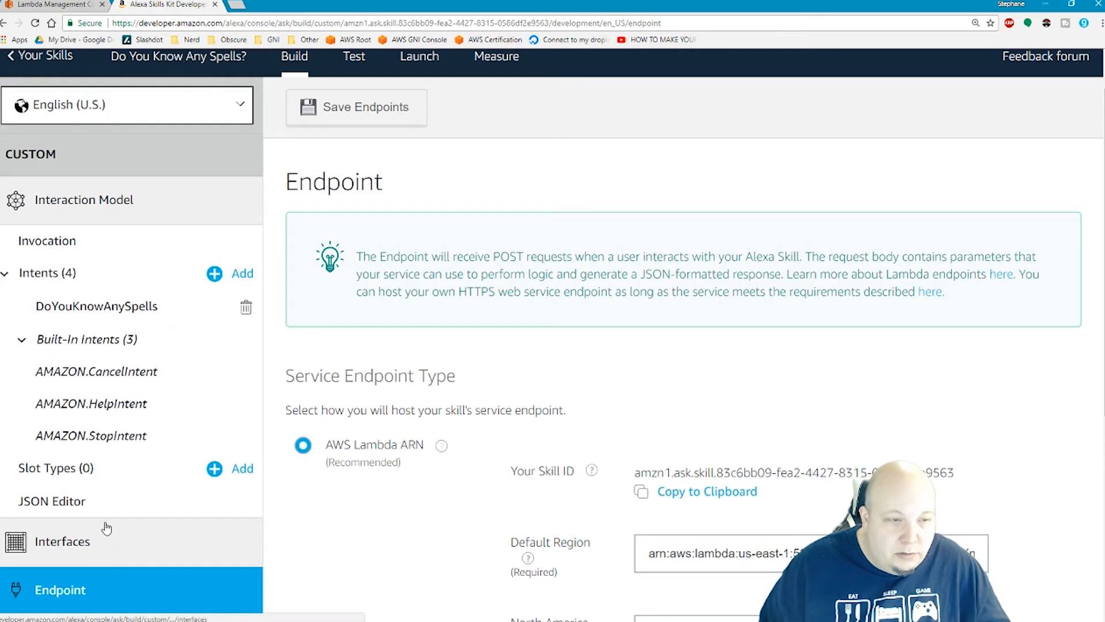
mouse_move(96, 306)
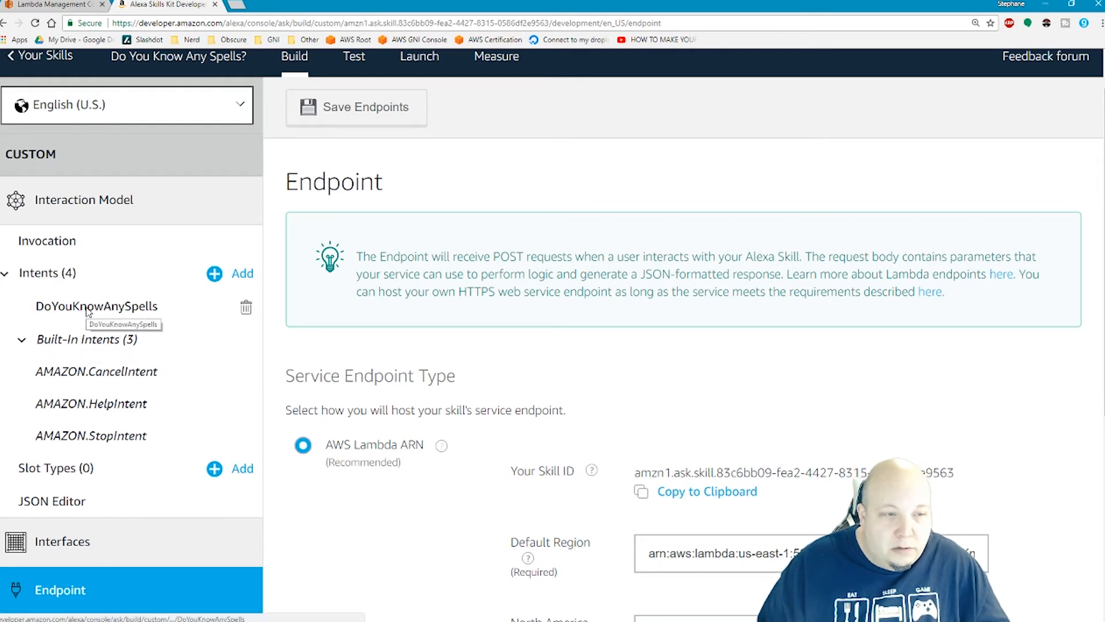
- Build the interaction model from the DoYouKnowAnySpells intent page until Build Successful
left_click(96, 306)
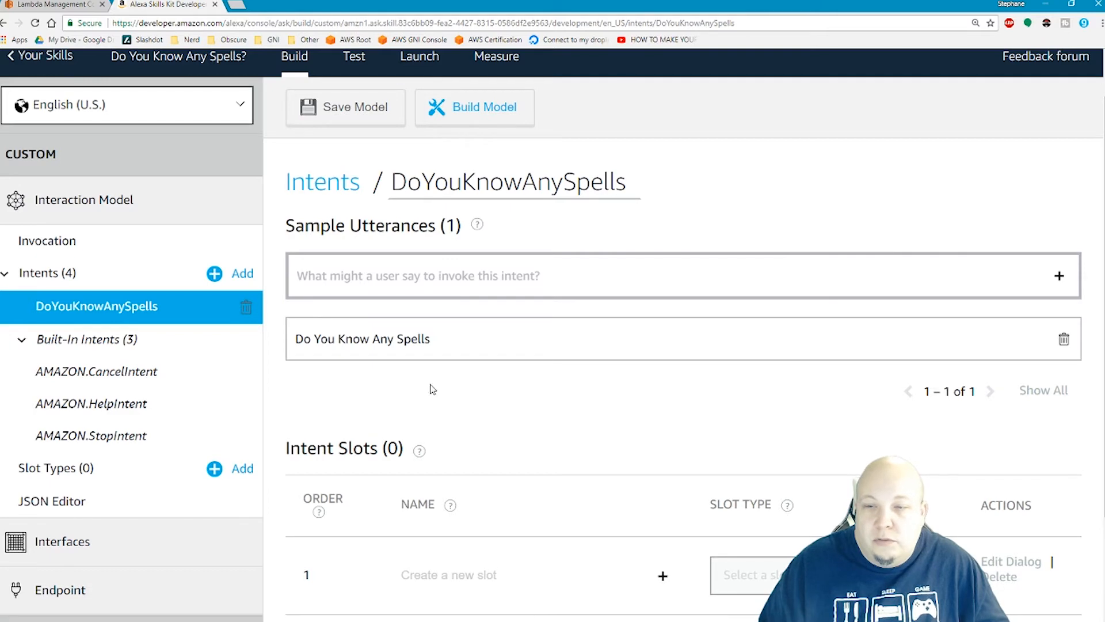
mouse_move(133, 256)
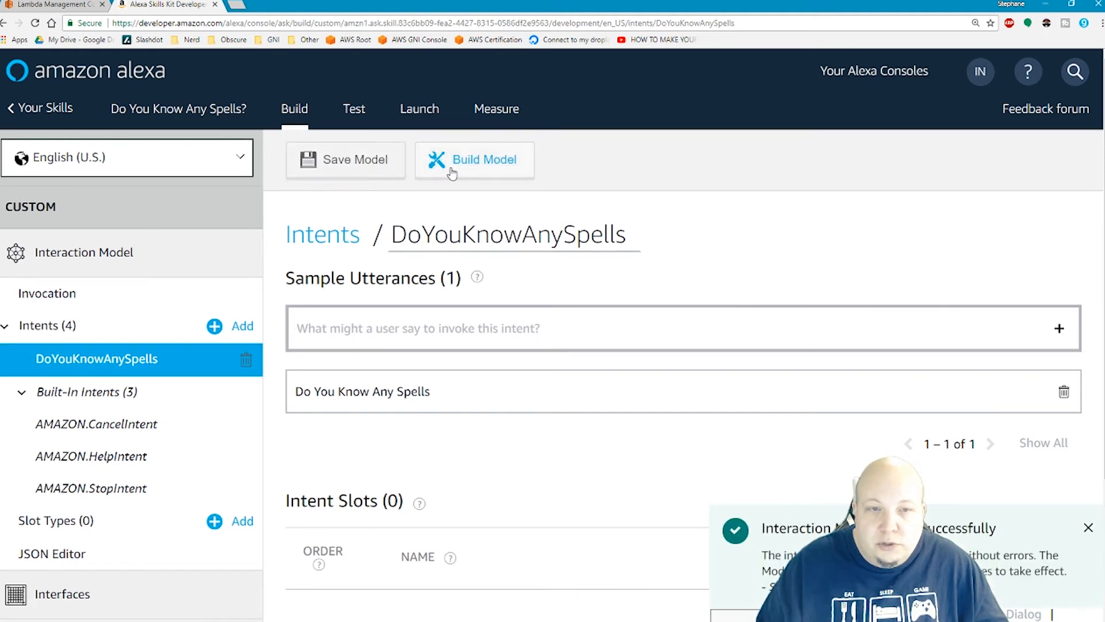
left_click(473, 159)
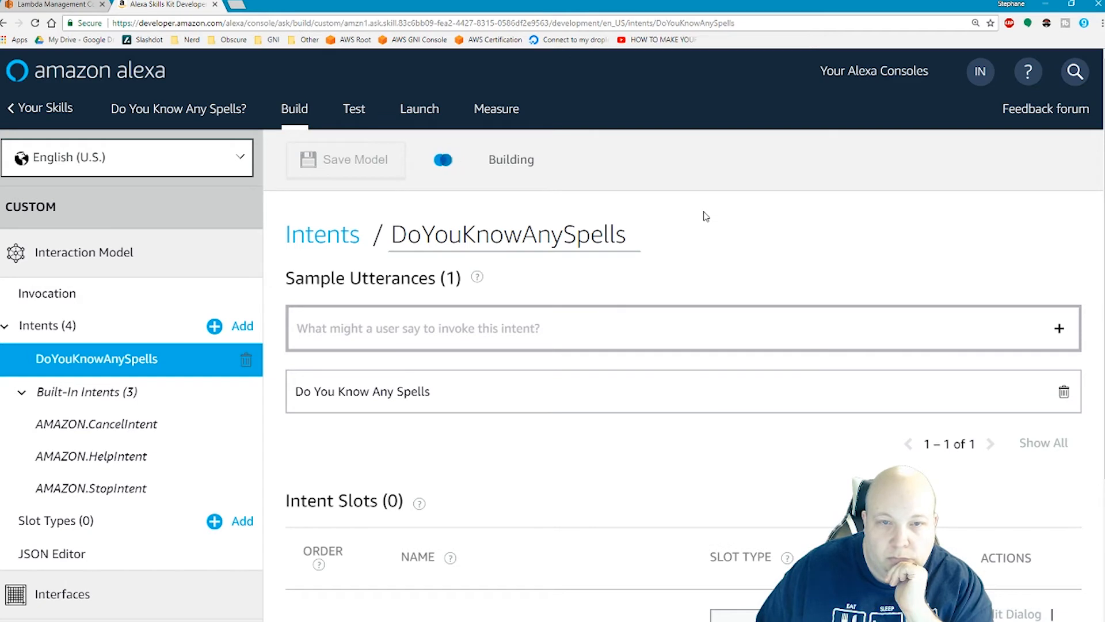
mouse_move(694, 219)
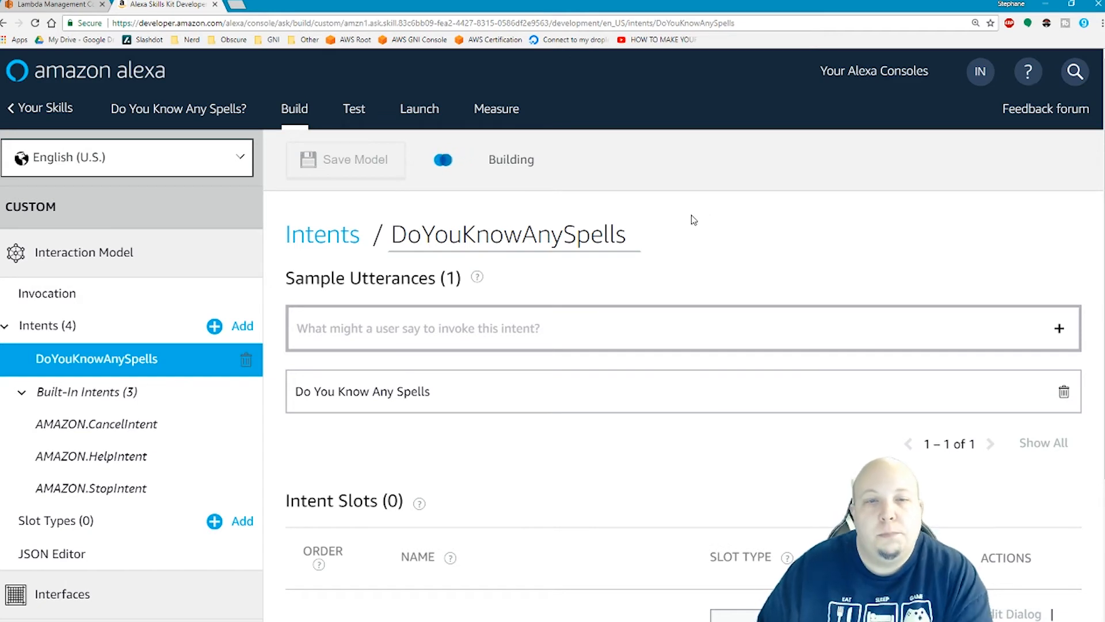
mouse_move(688, 218)
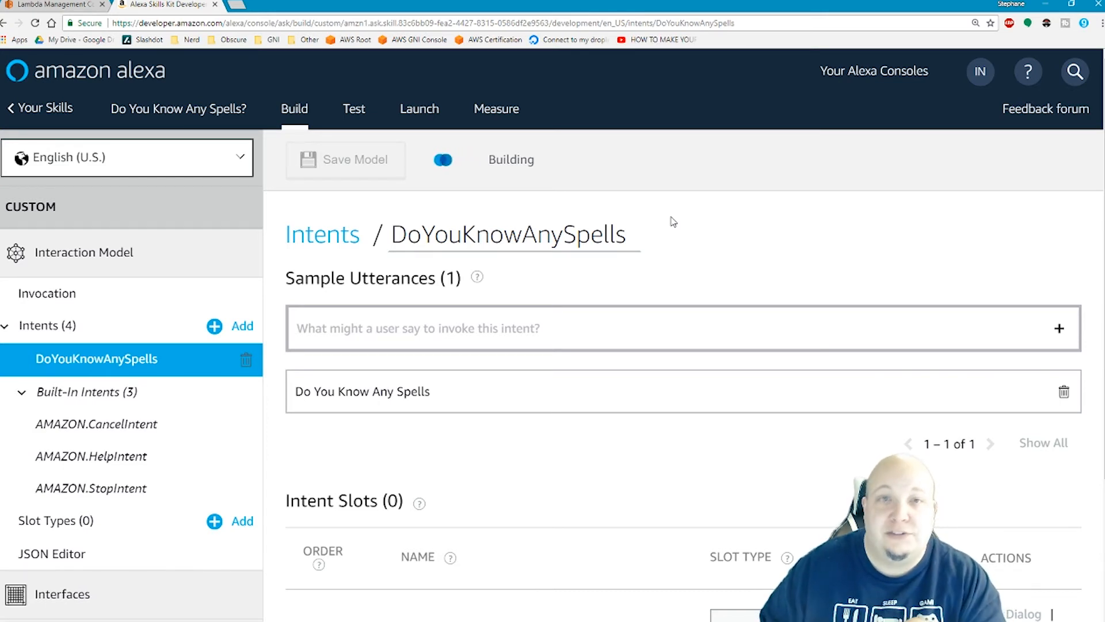
mouse_move(670, 231)
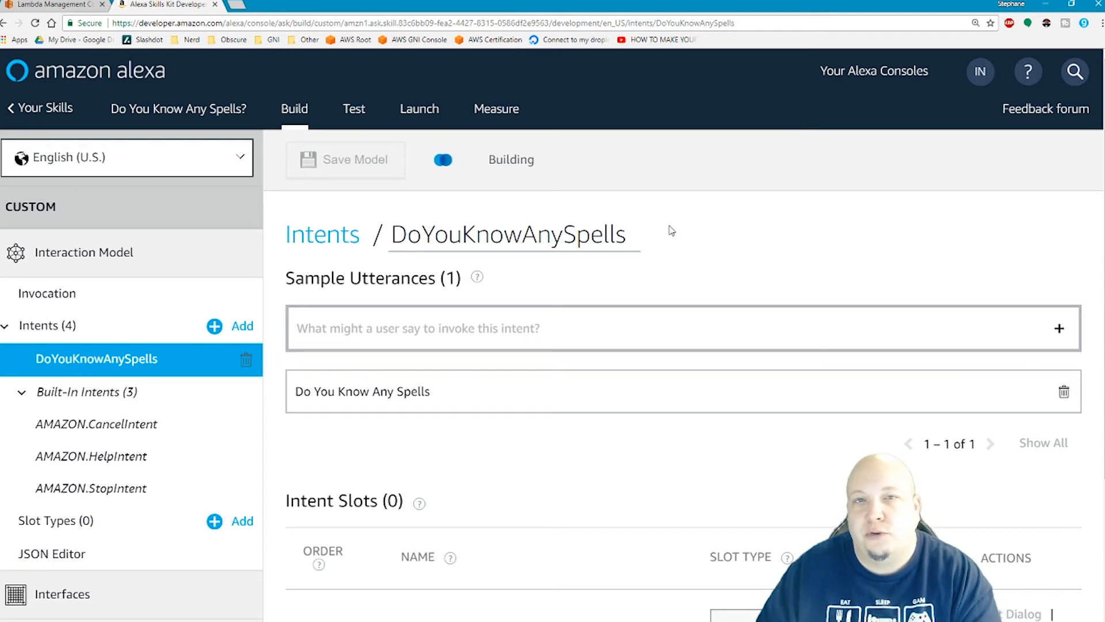
scroll("down", 3)
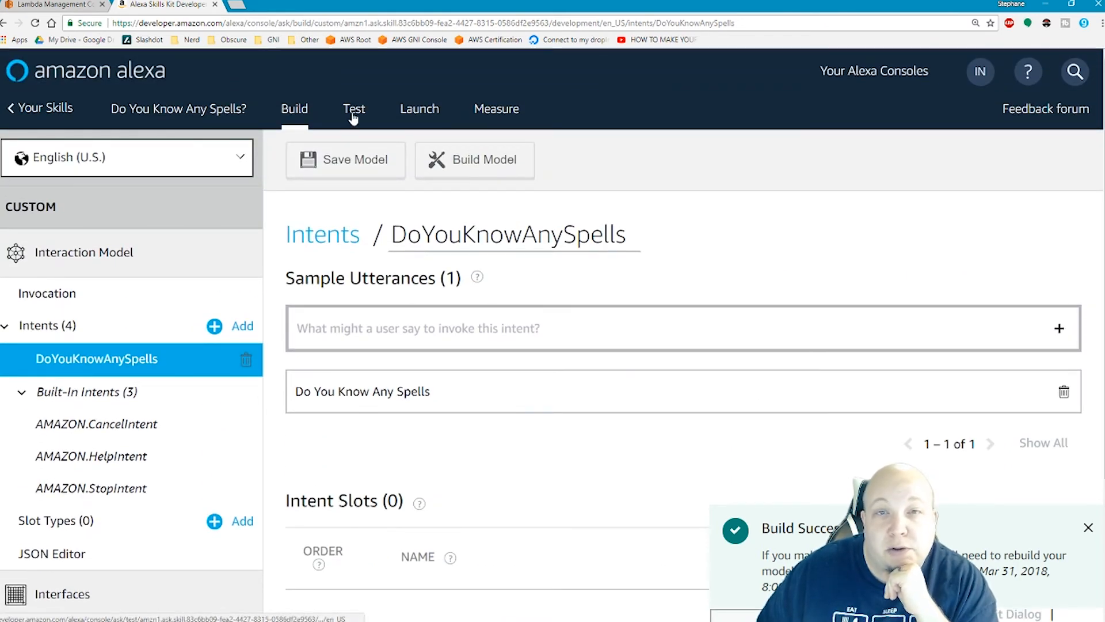
- Enable testing for the skill and send the utterance 'do you know any sp' to the Alexa Simulator
left_click(353, 108)
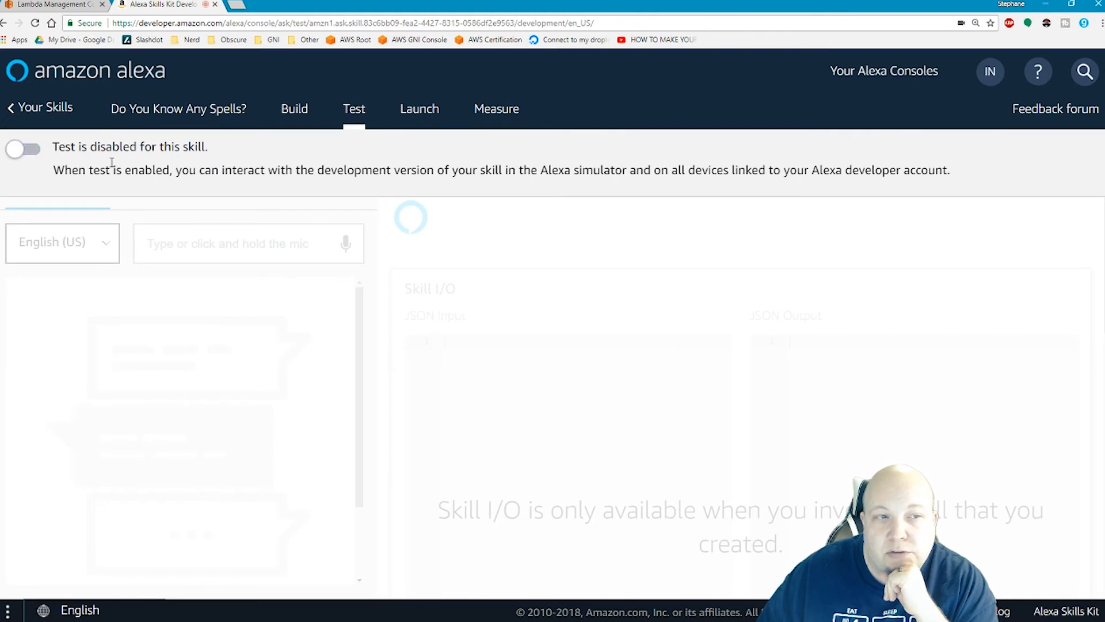
left_click(23, 148)
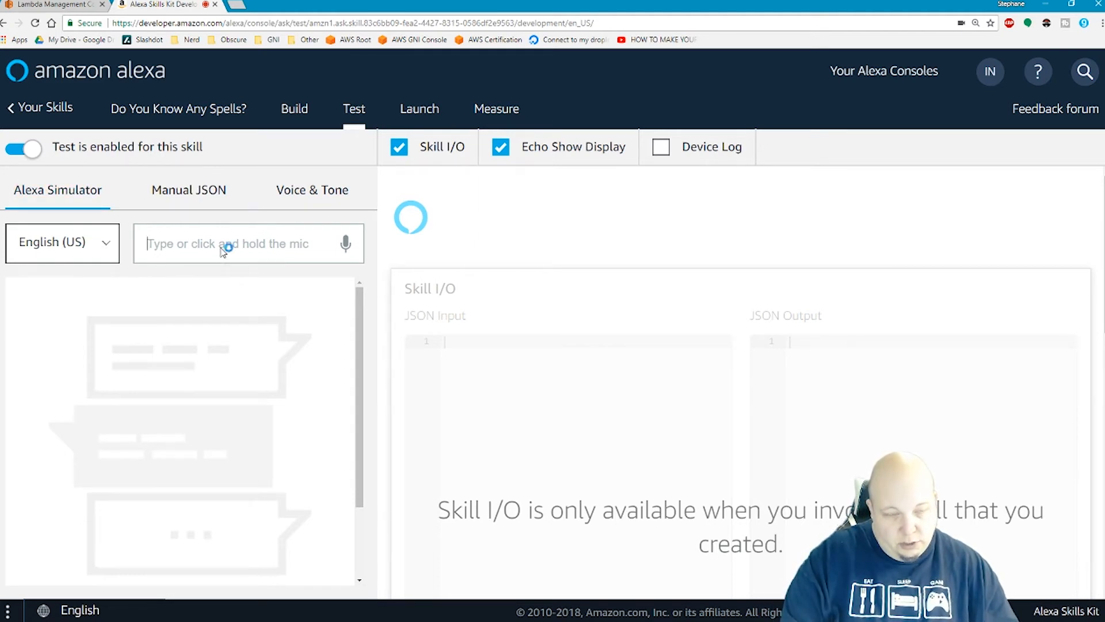
type("do you know any sp")
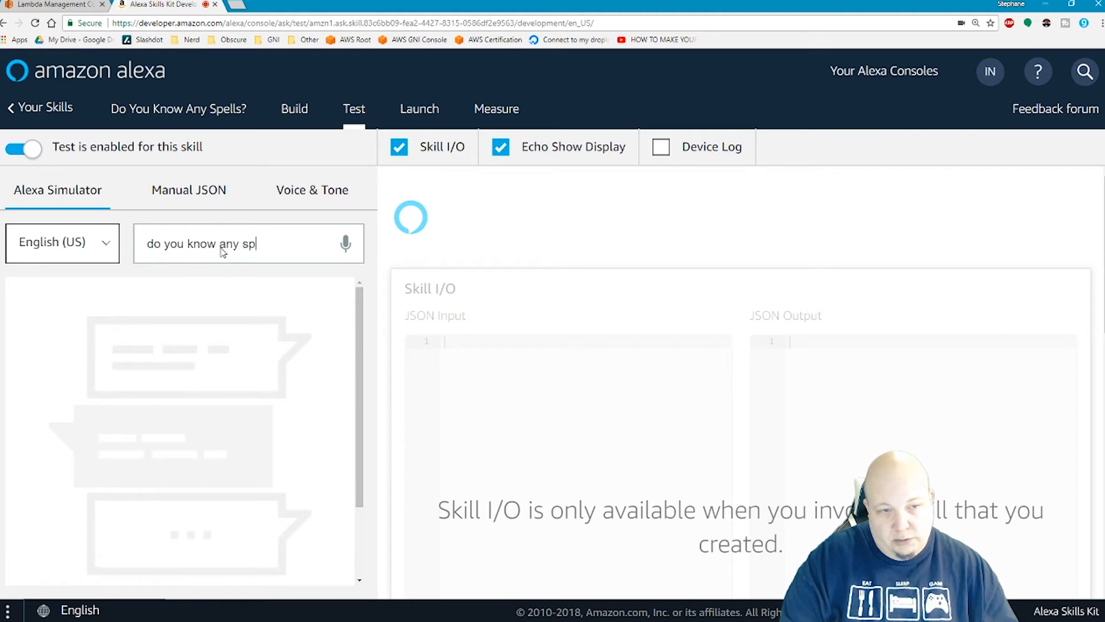
key("Return")
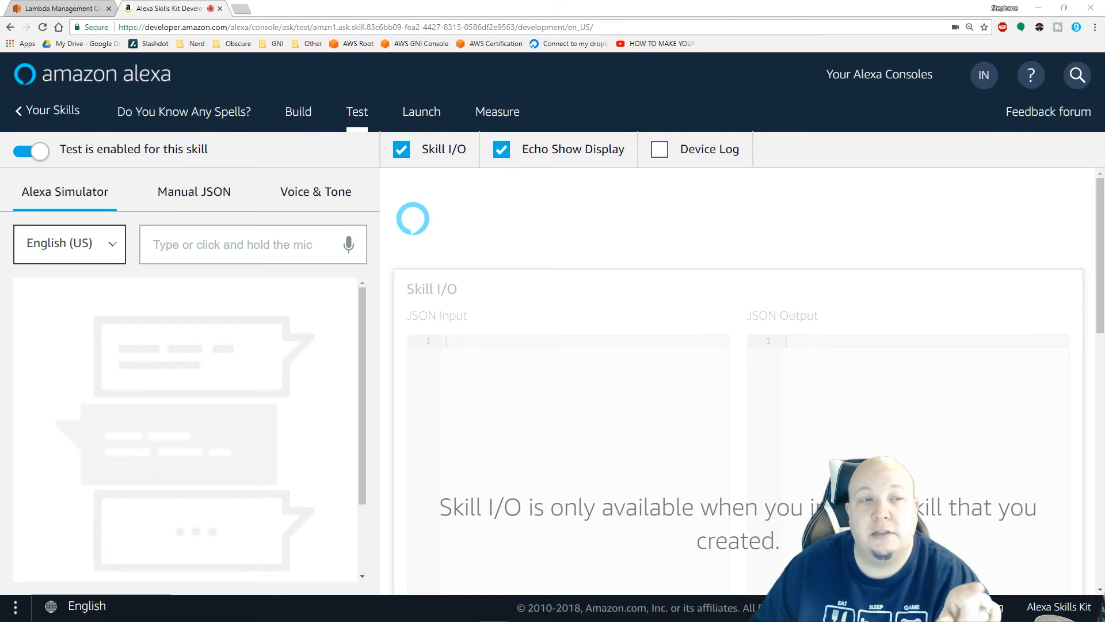
mouse_move(582, 250)
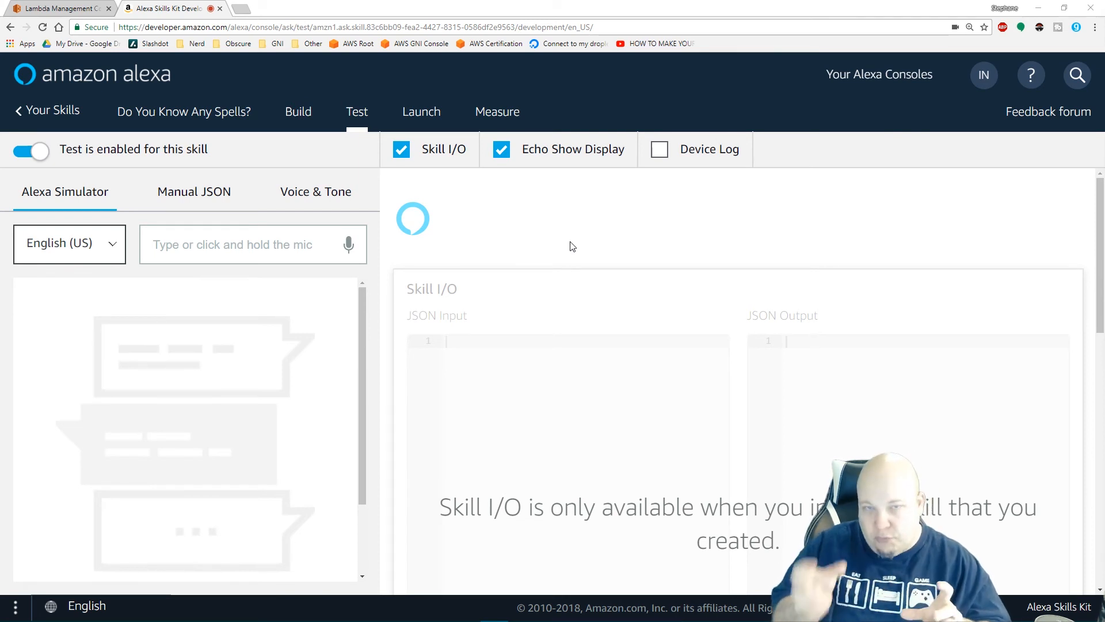
mouse_move(550, 243)
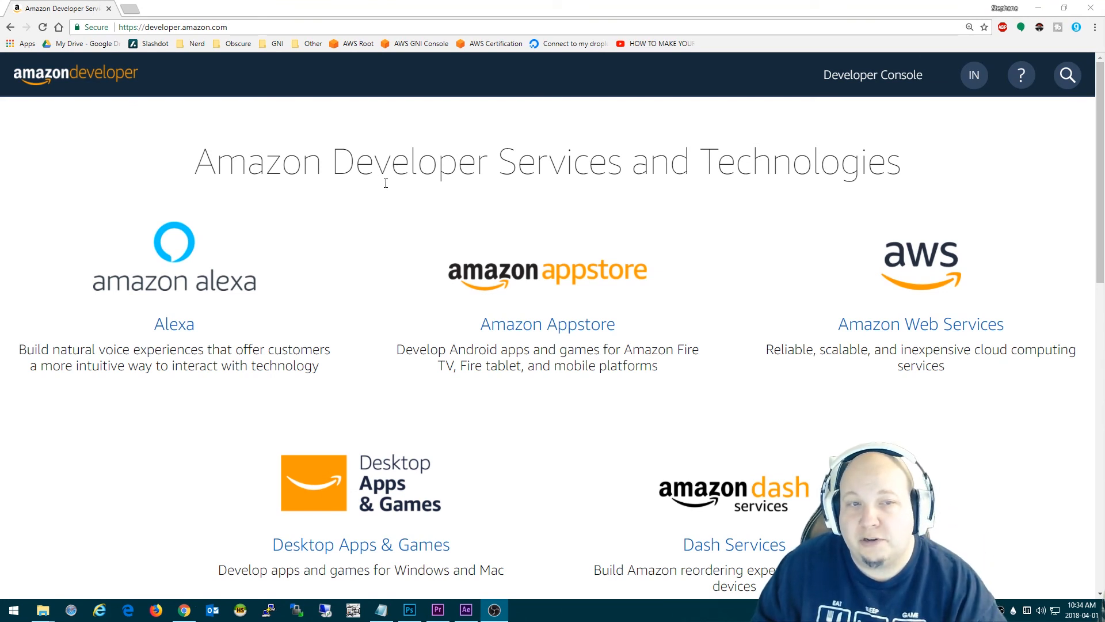
mouse_move(174, 324)
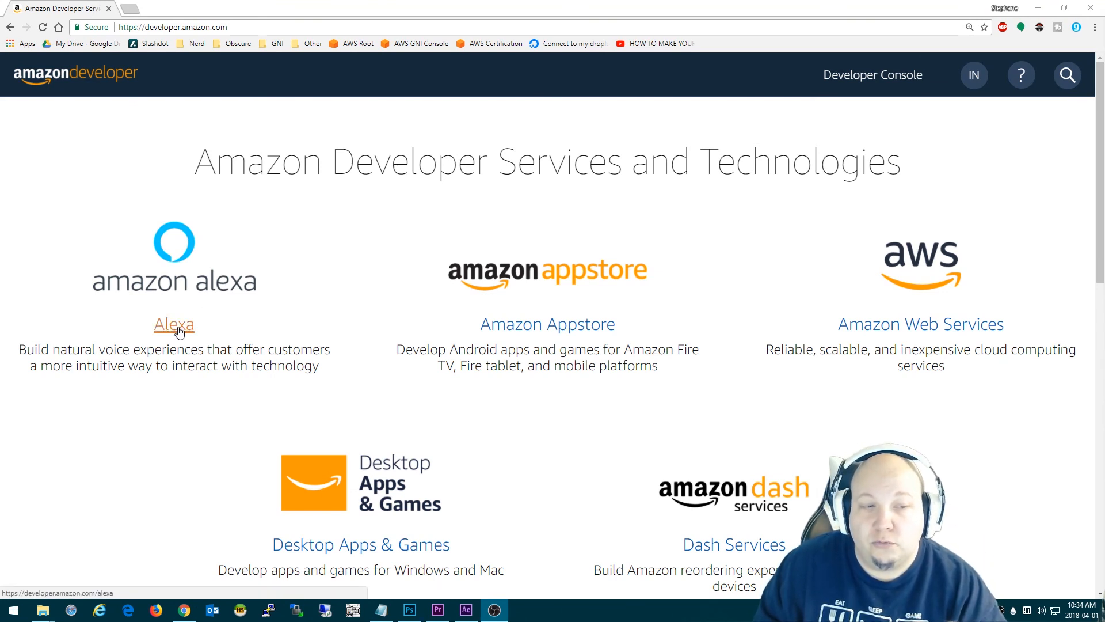
- Navigate the Alexa developer section's Alexa Skills Kit Launch menu to AWS Promotional Credits
left_click(174, 325)
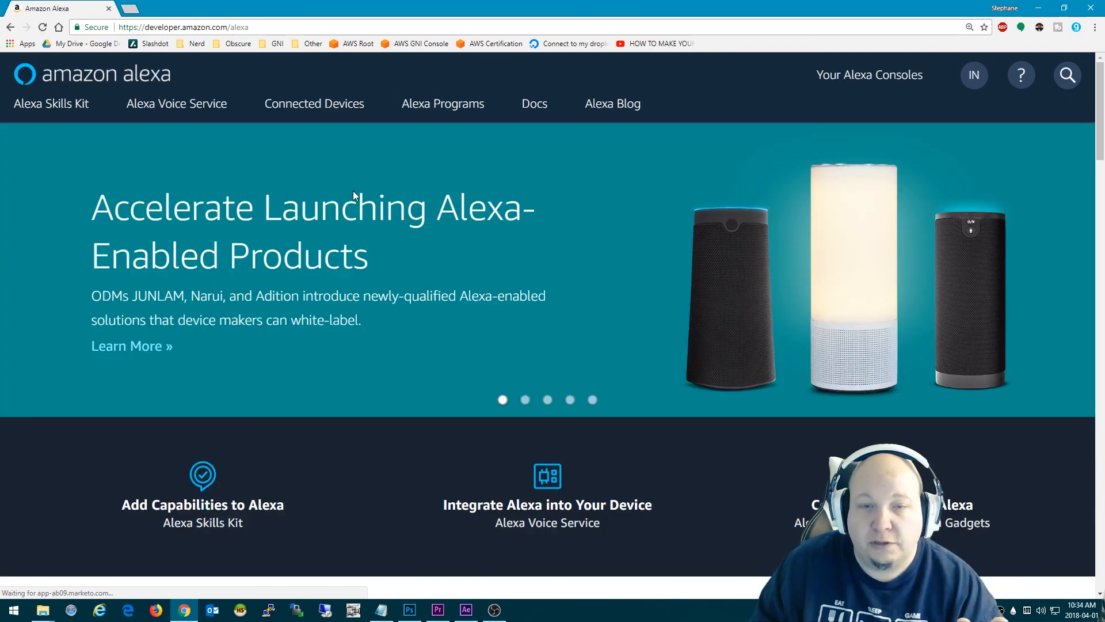
left_click(51, 104)
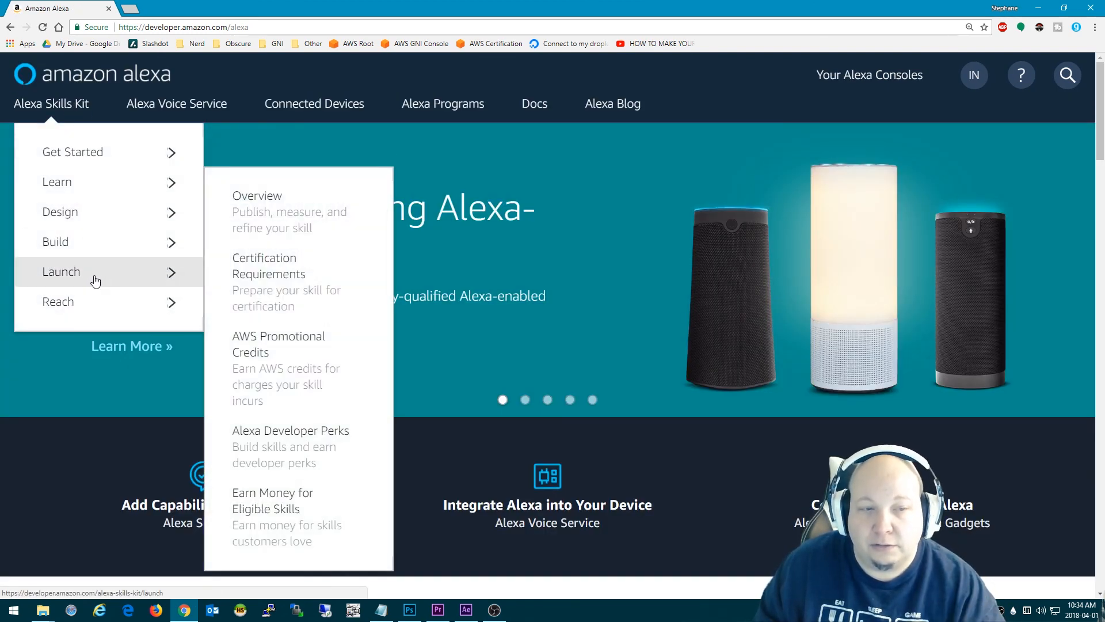
mouse_move(58, 301)
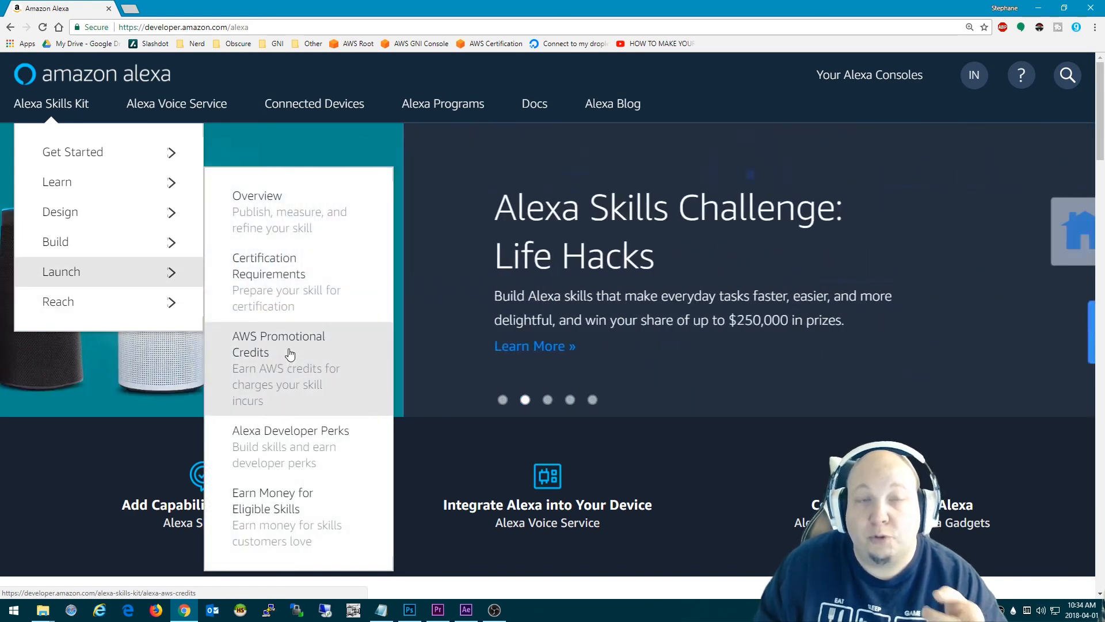
left_click(278, 344)
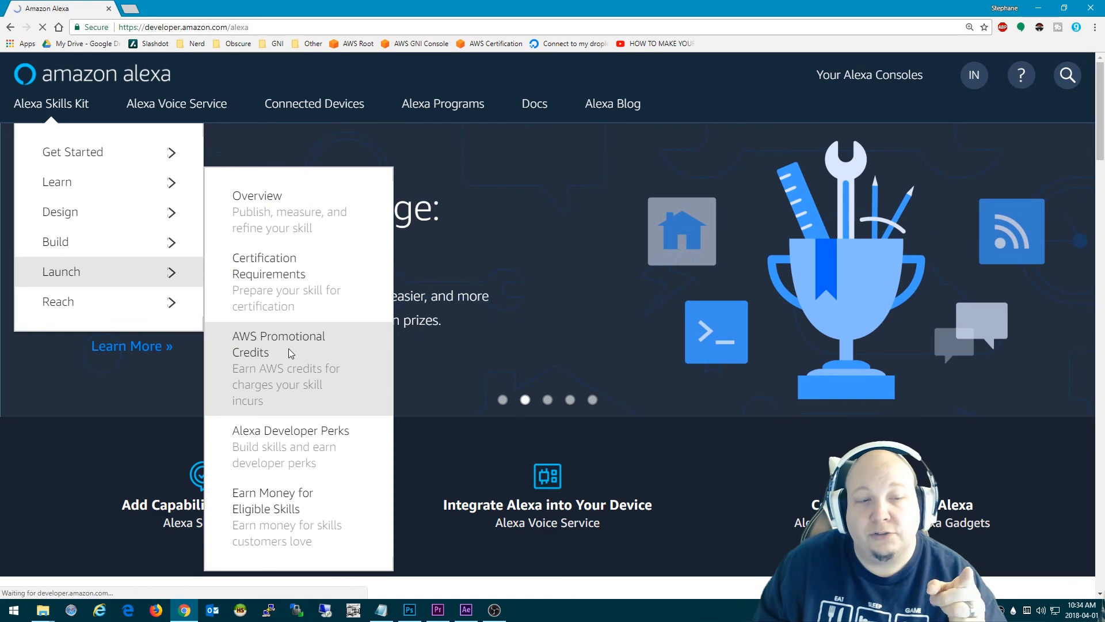
- Load the AWS Promotional Credits for Alexa page describing free hosting and the $100 credit
left_click(278, 344)
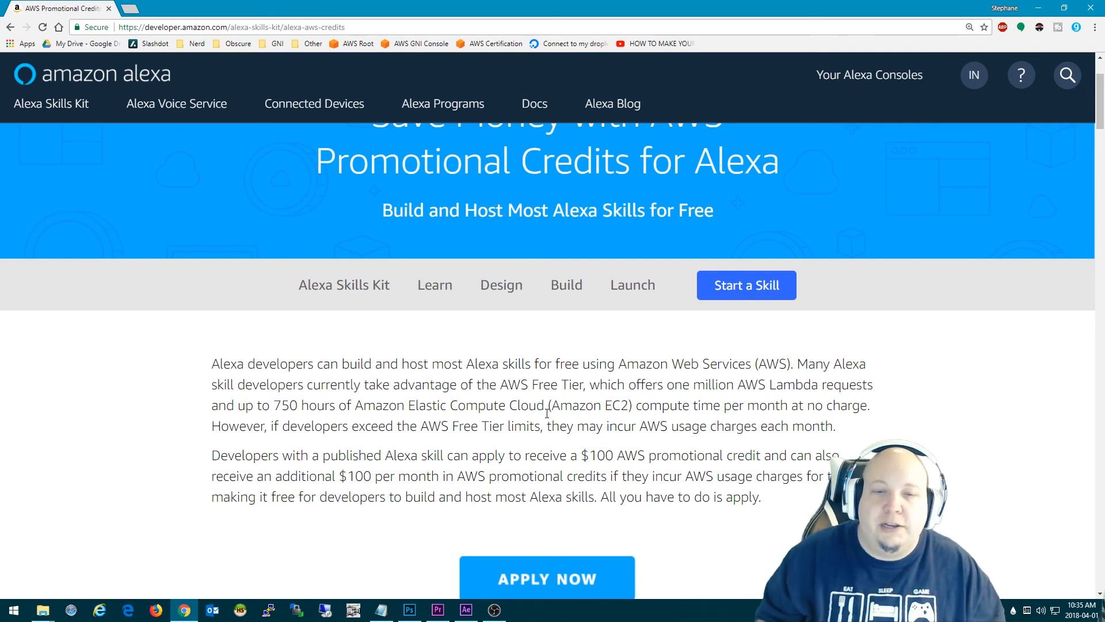
mouse_move(566, 361)
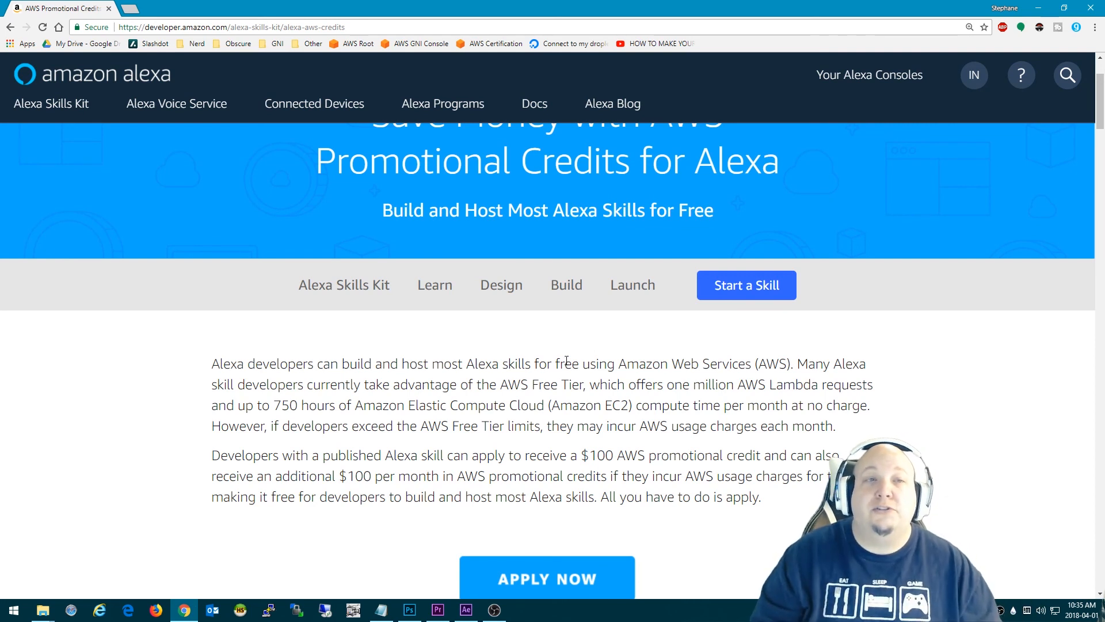